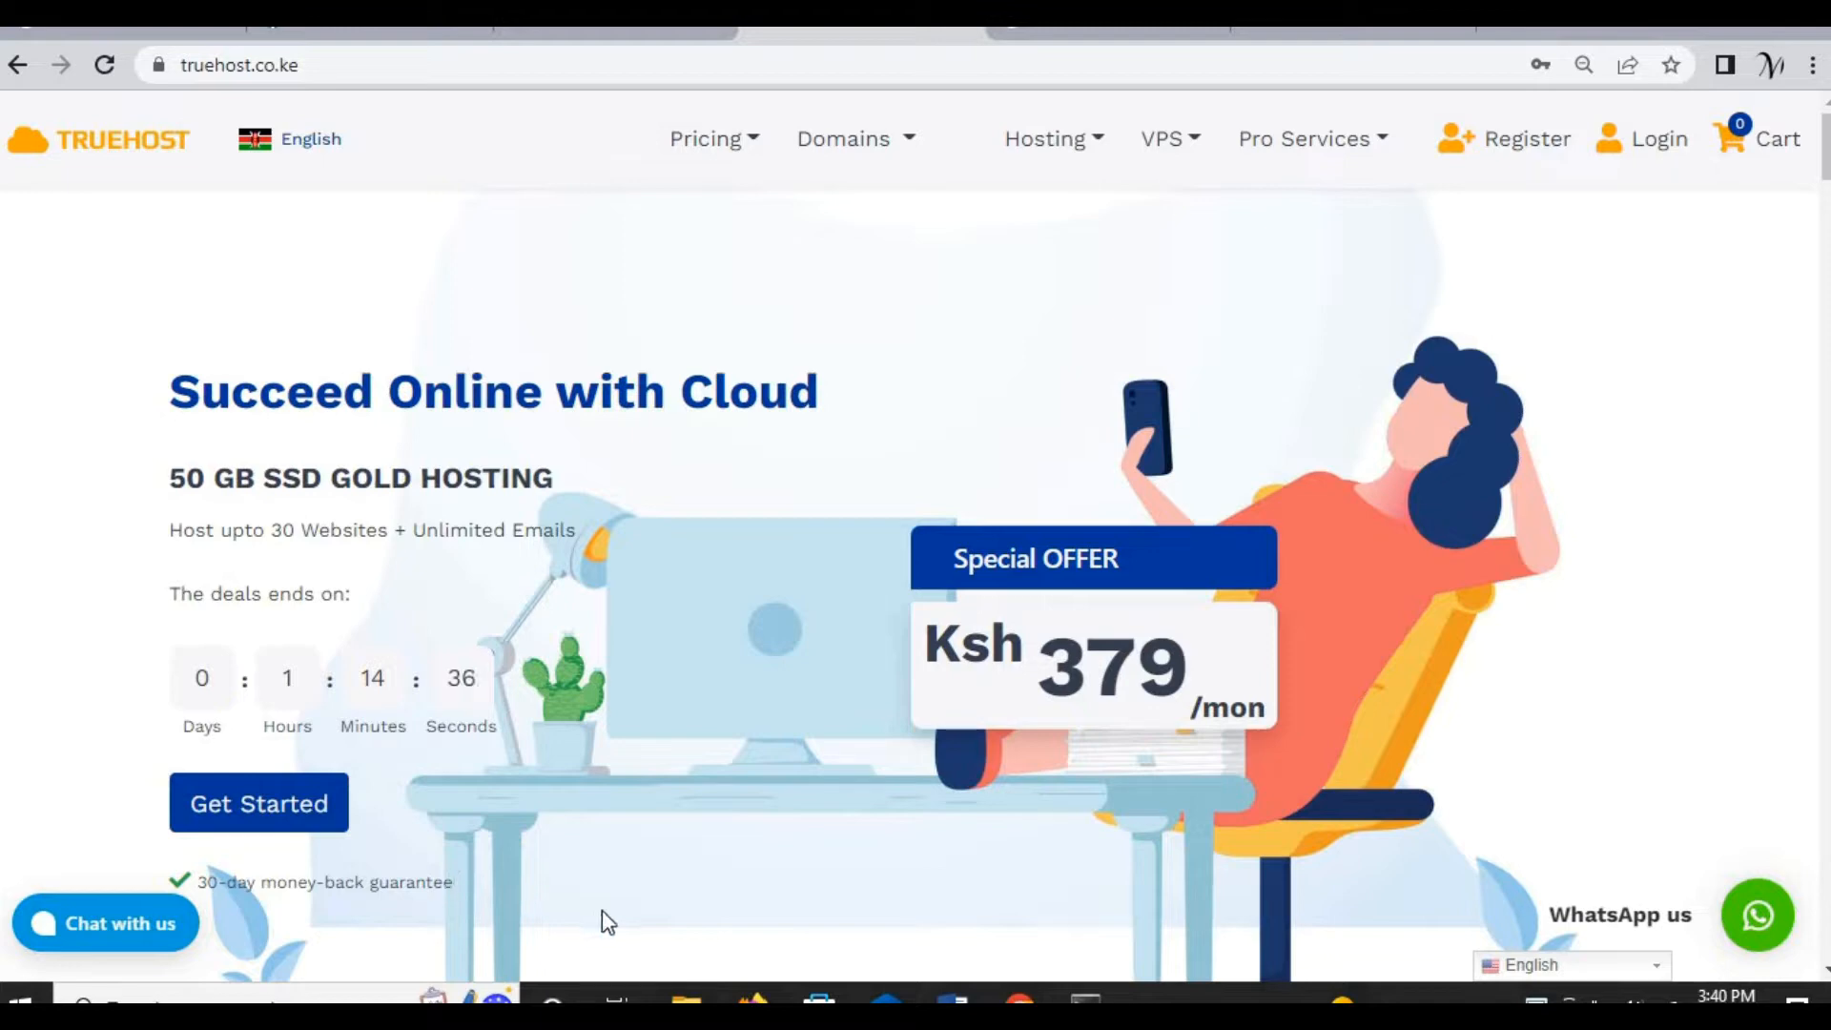
mouse_move(922, 853)
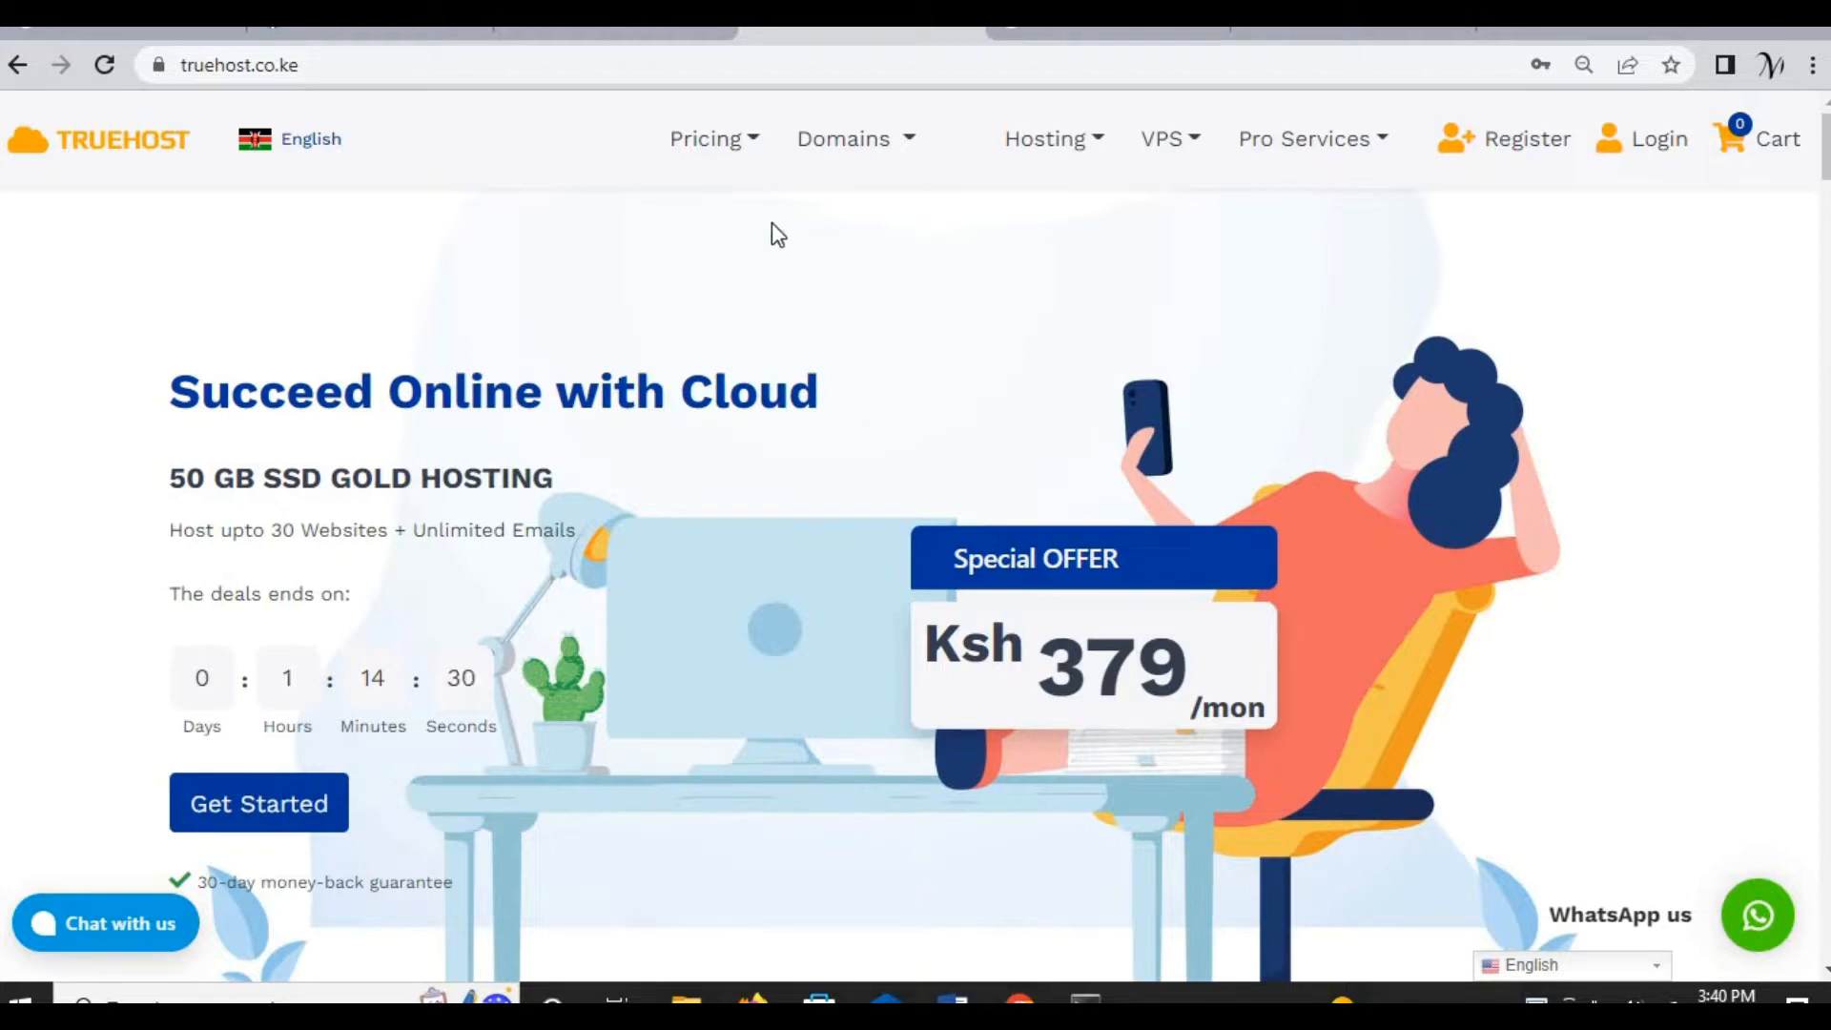
mouse_move(760, 181)
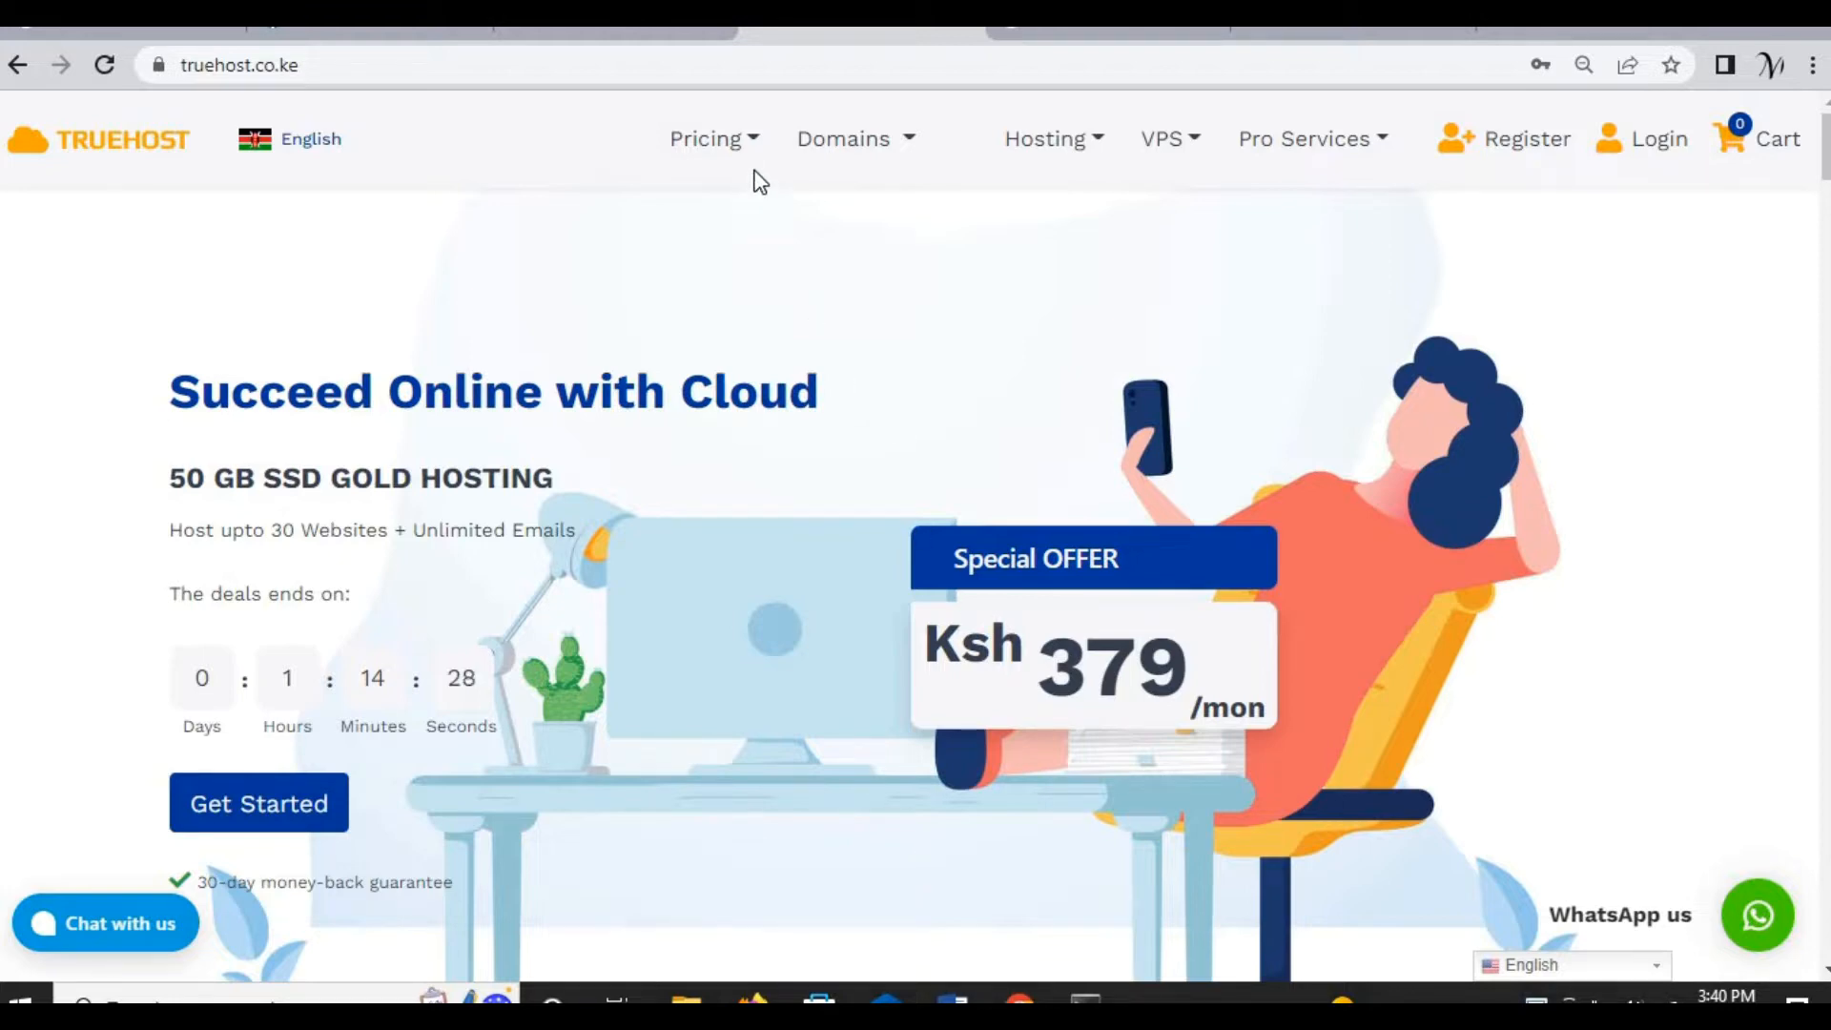
mouse_move(755, 368)
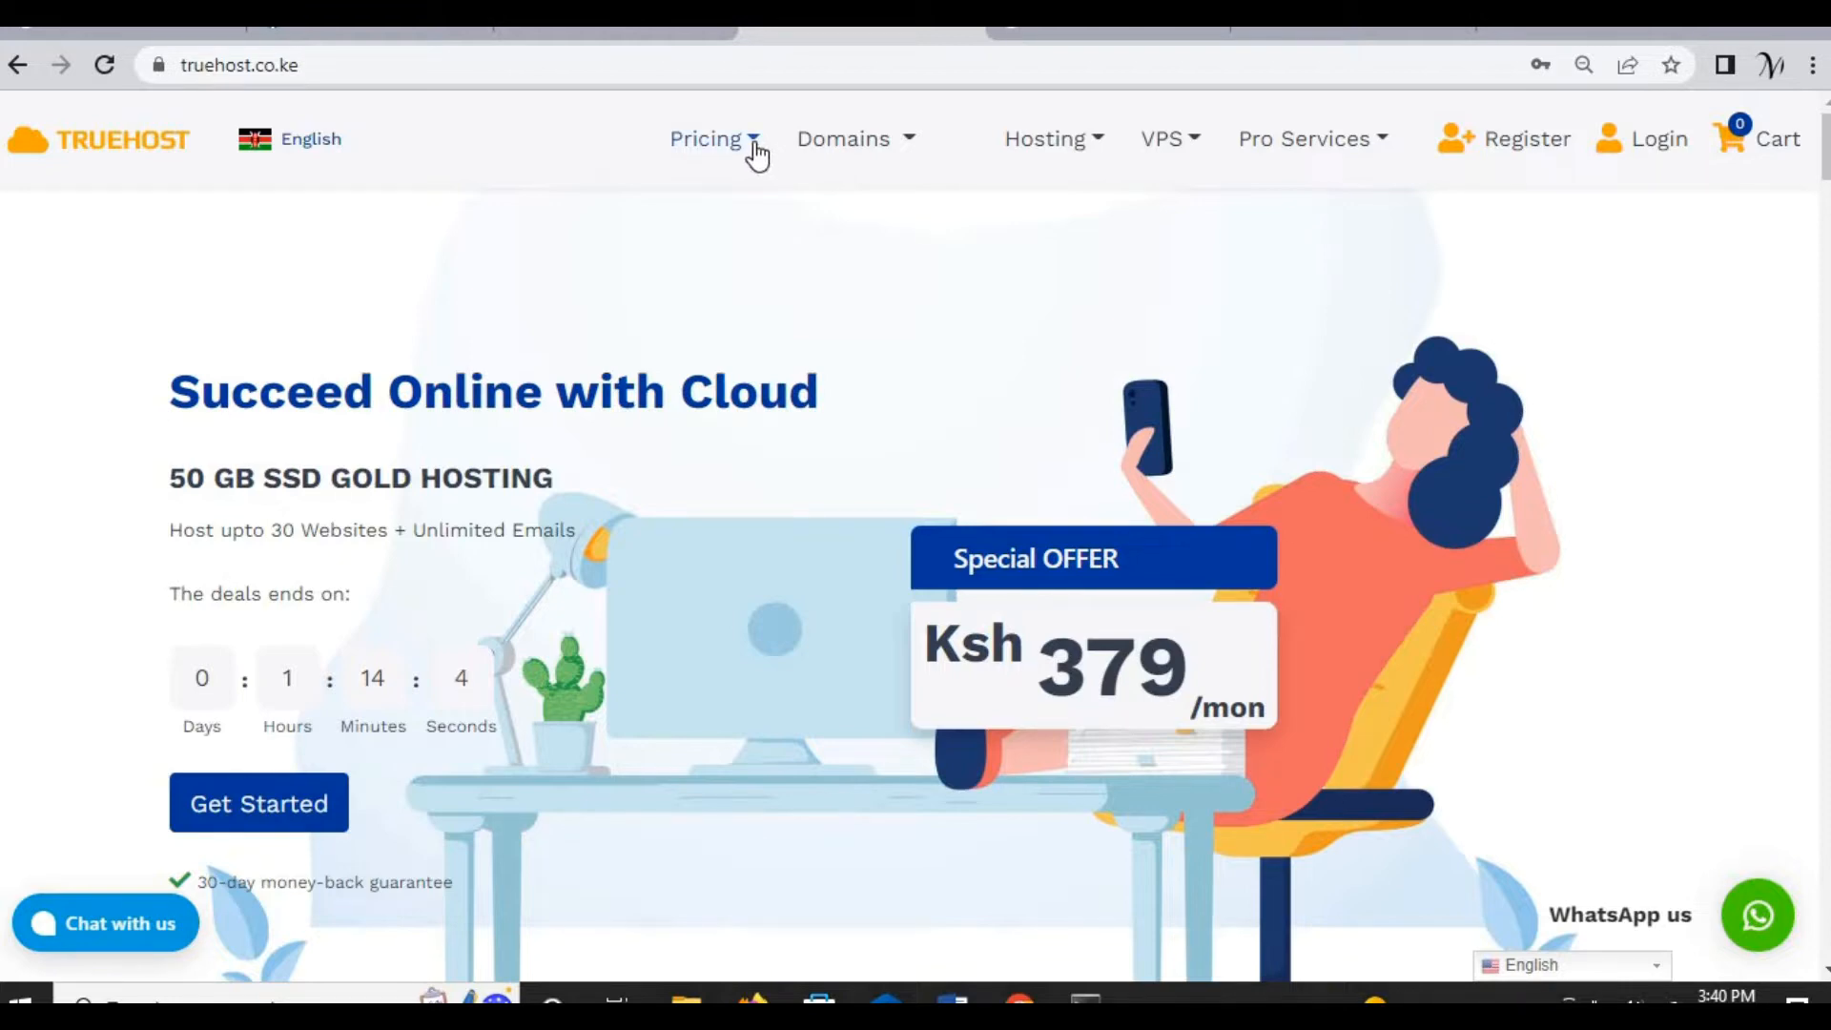
Step: Browse the Cloud Servers VPS plans from Pricing and order the Ksh 699 Tcloud VPS 1
click(706, 139)
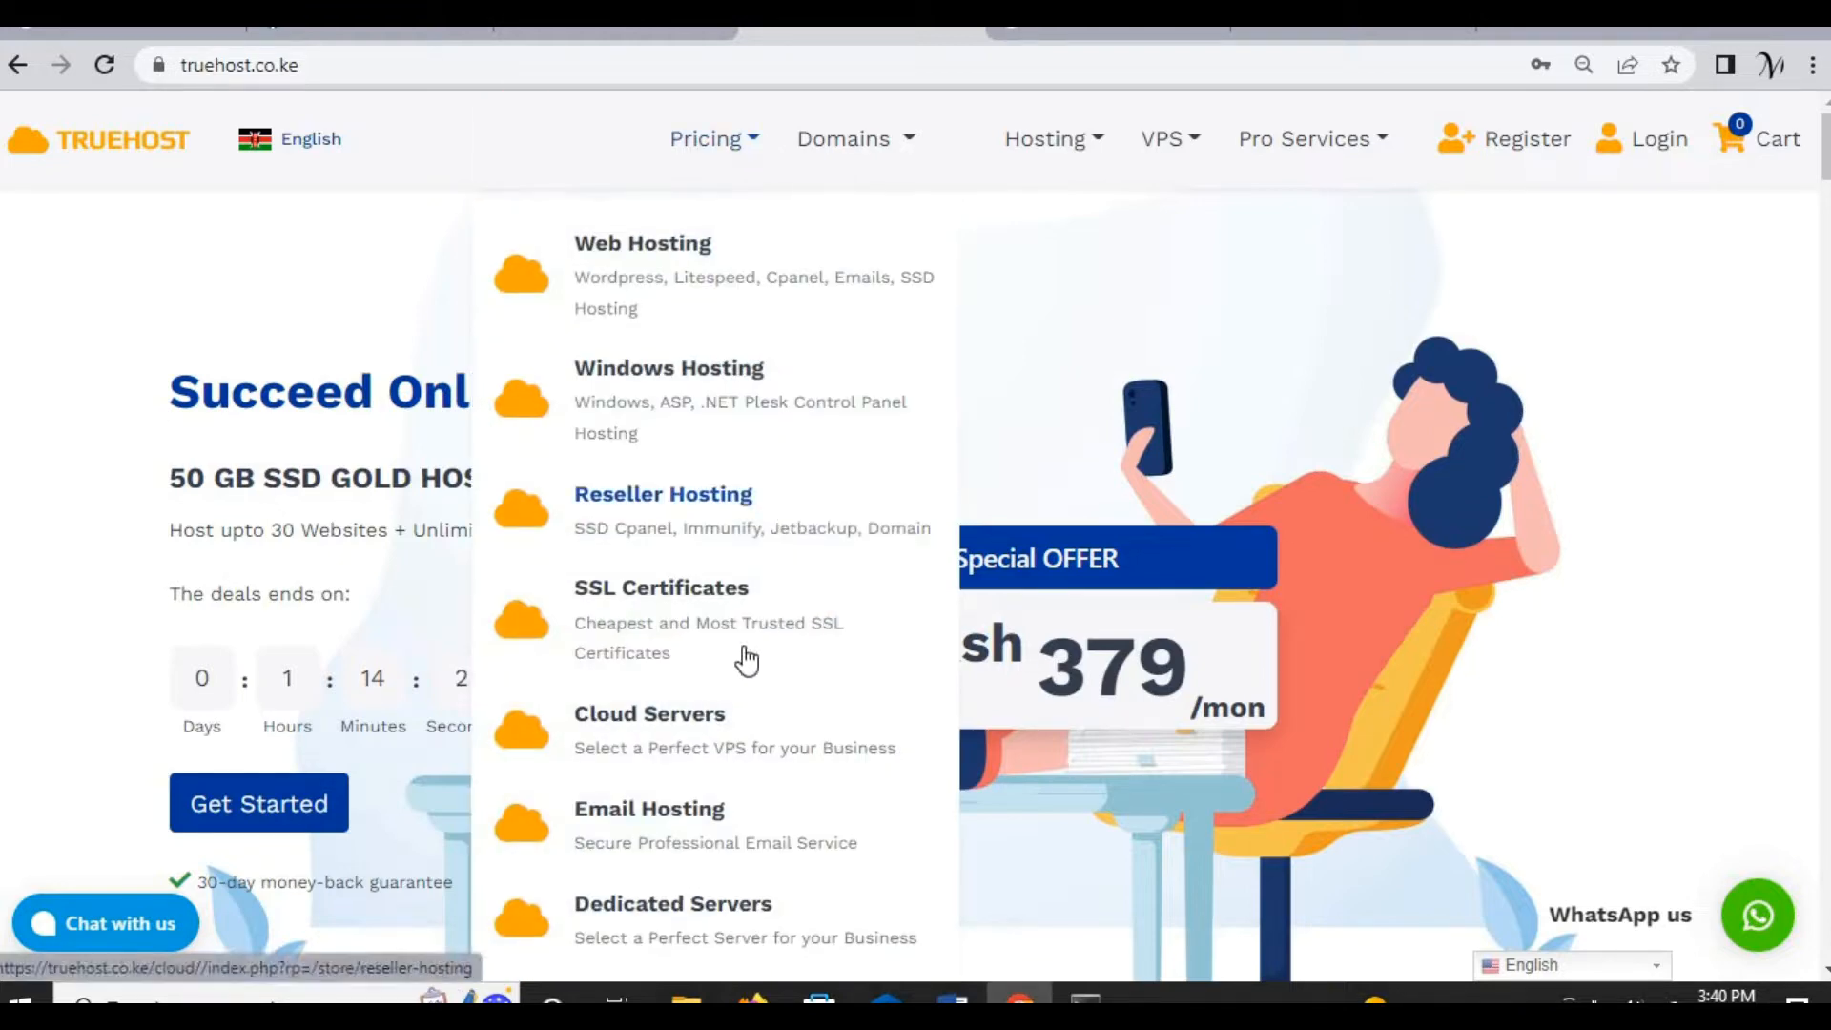
click(650, 713)
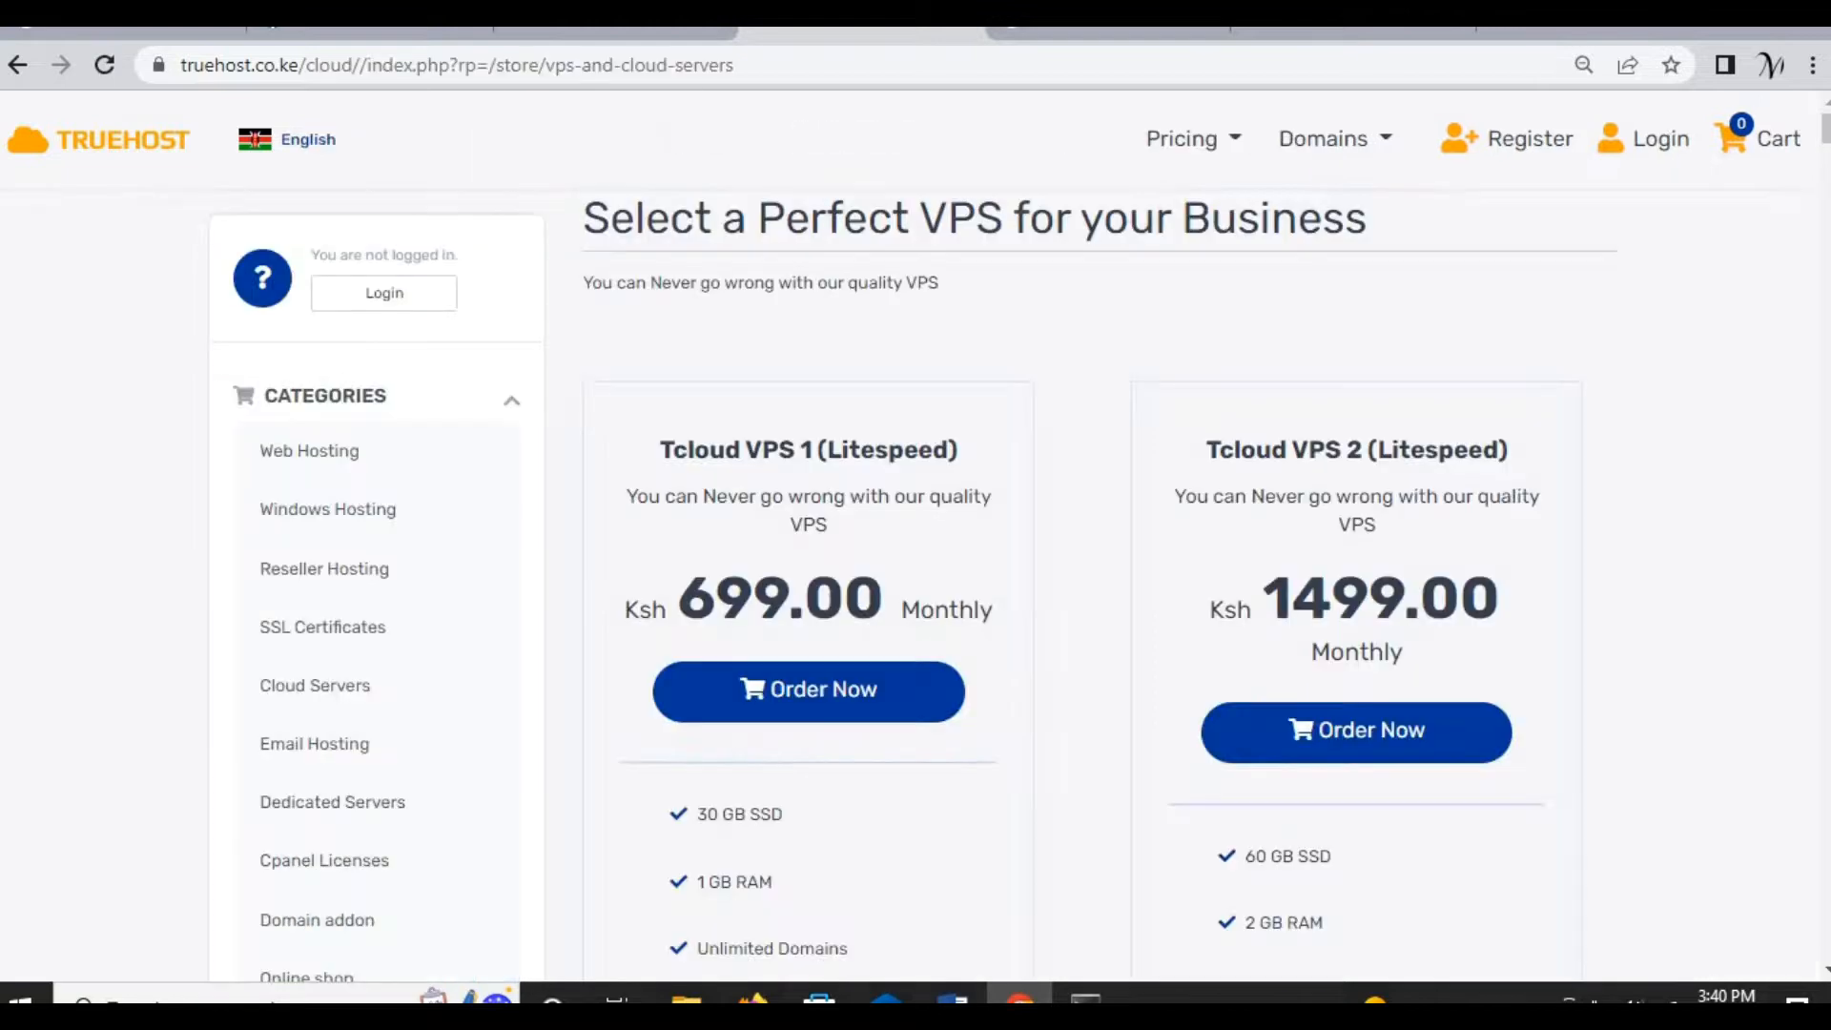
scroll(down, 3)
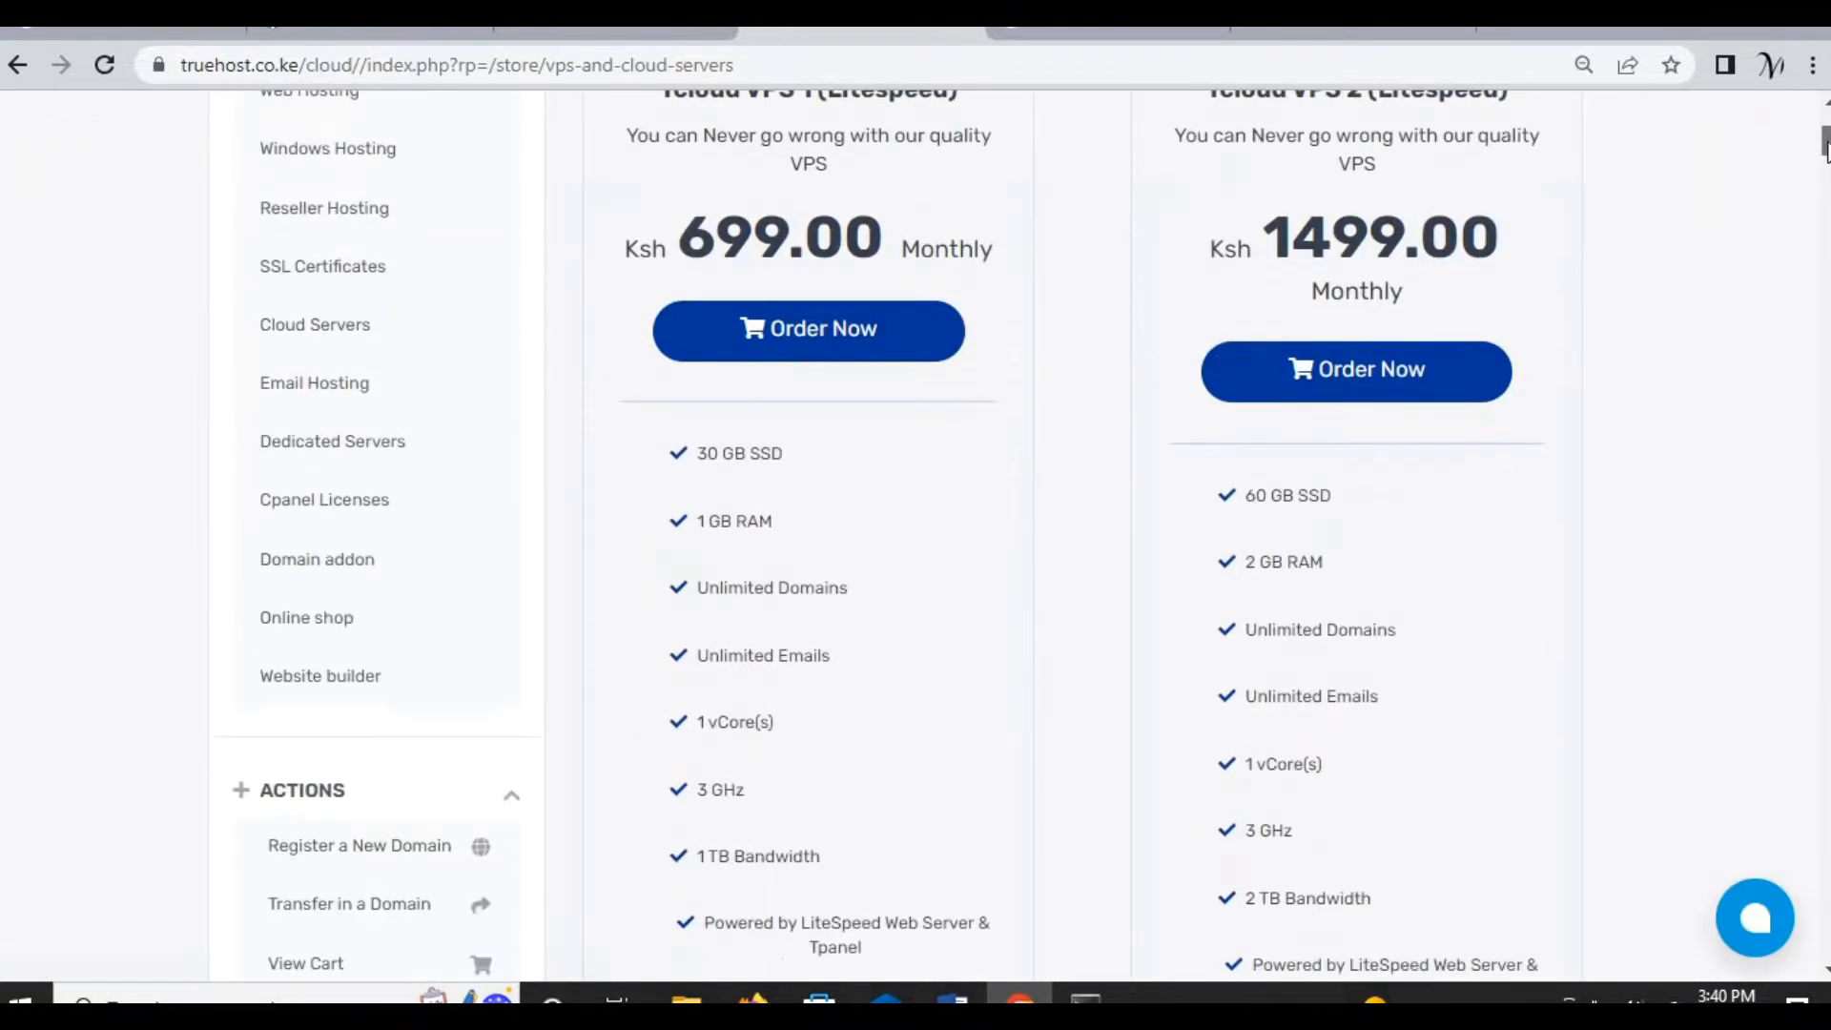
scroll(up, 3)
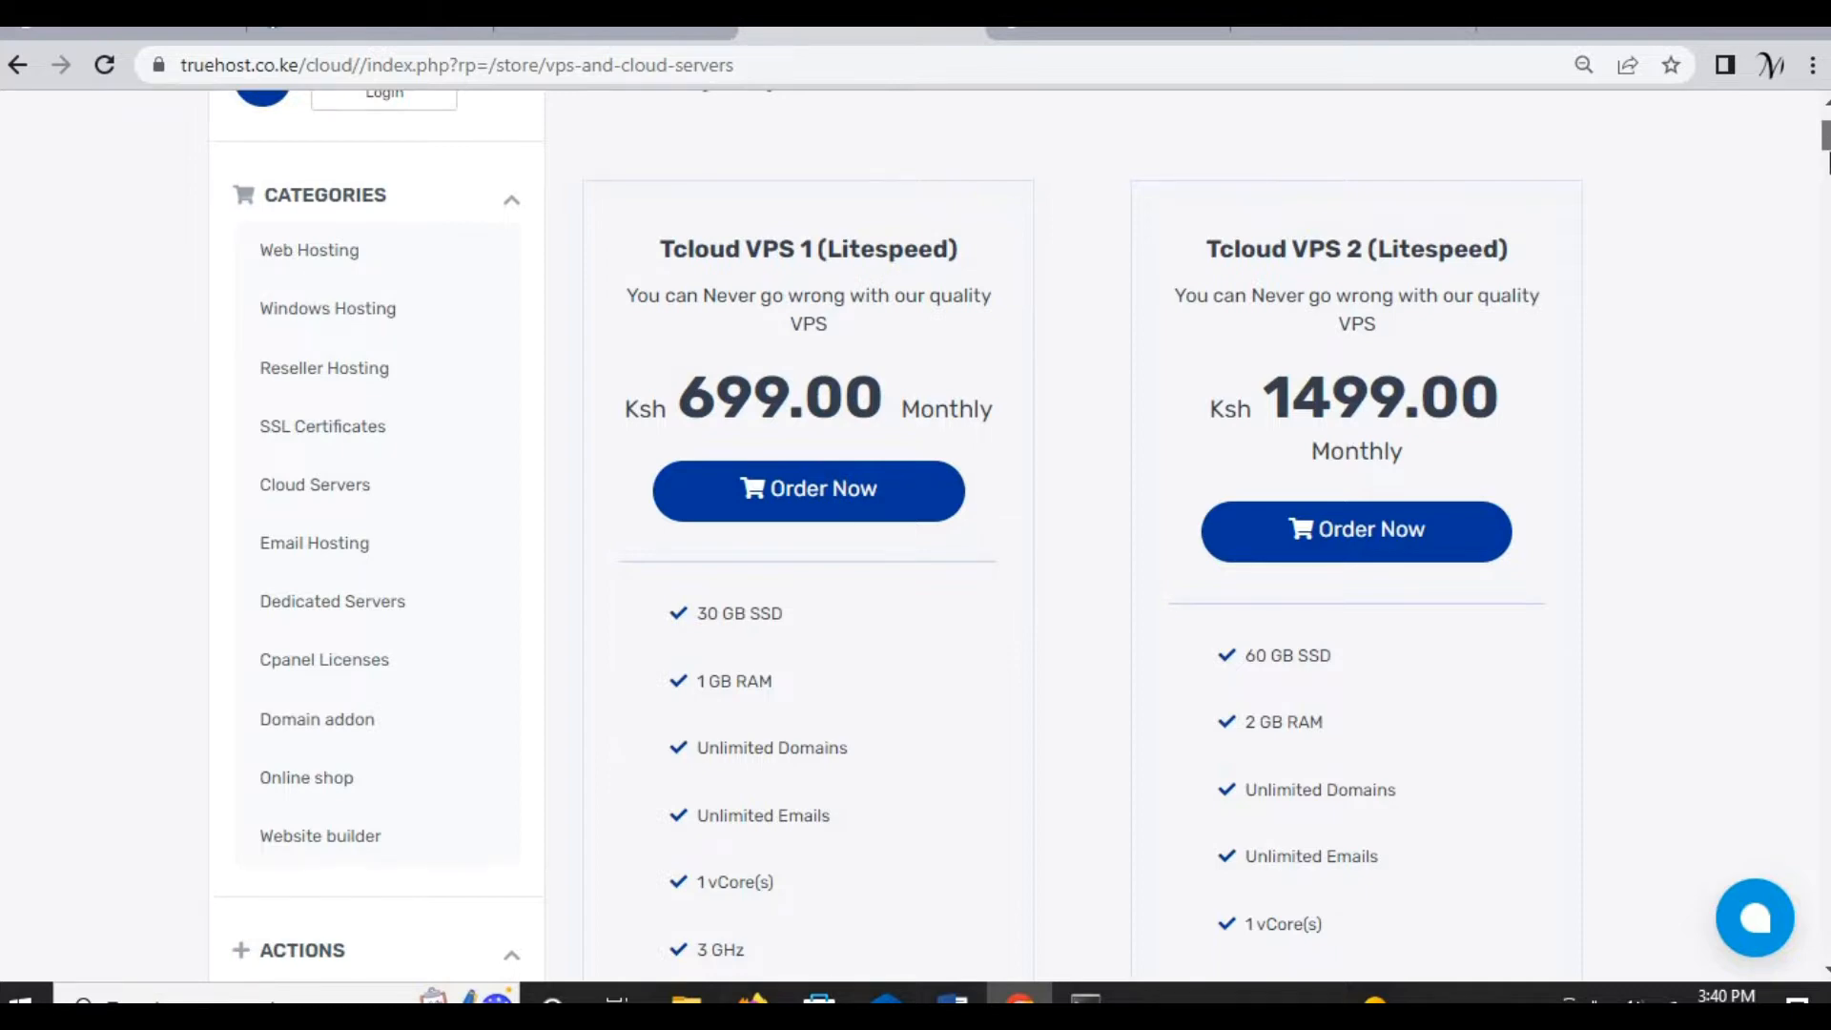
scroll(down, 3)
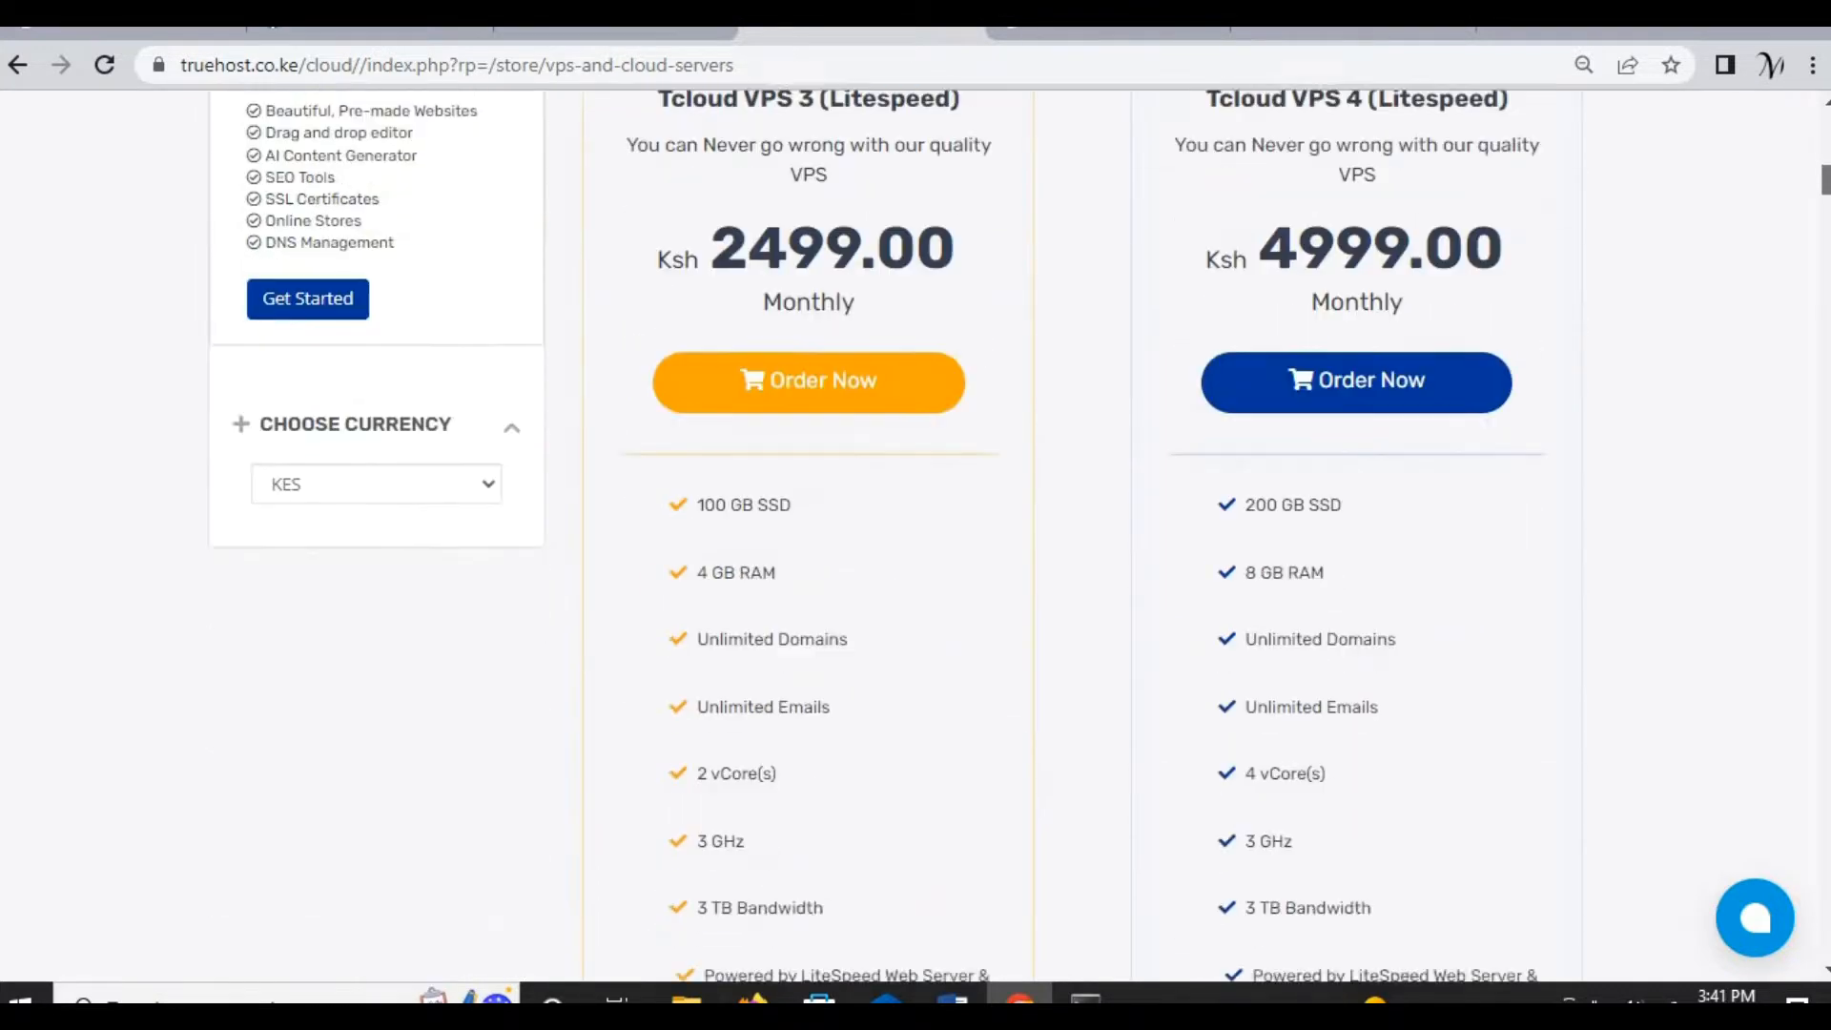
scroll(down, 3)
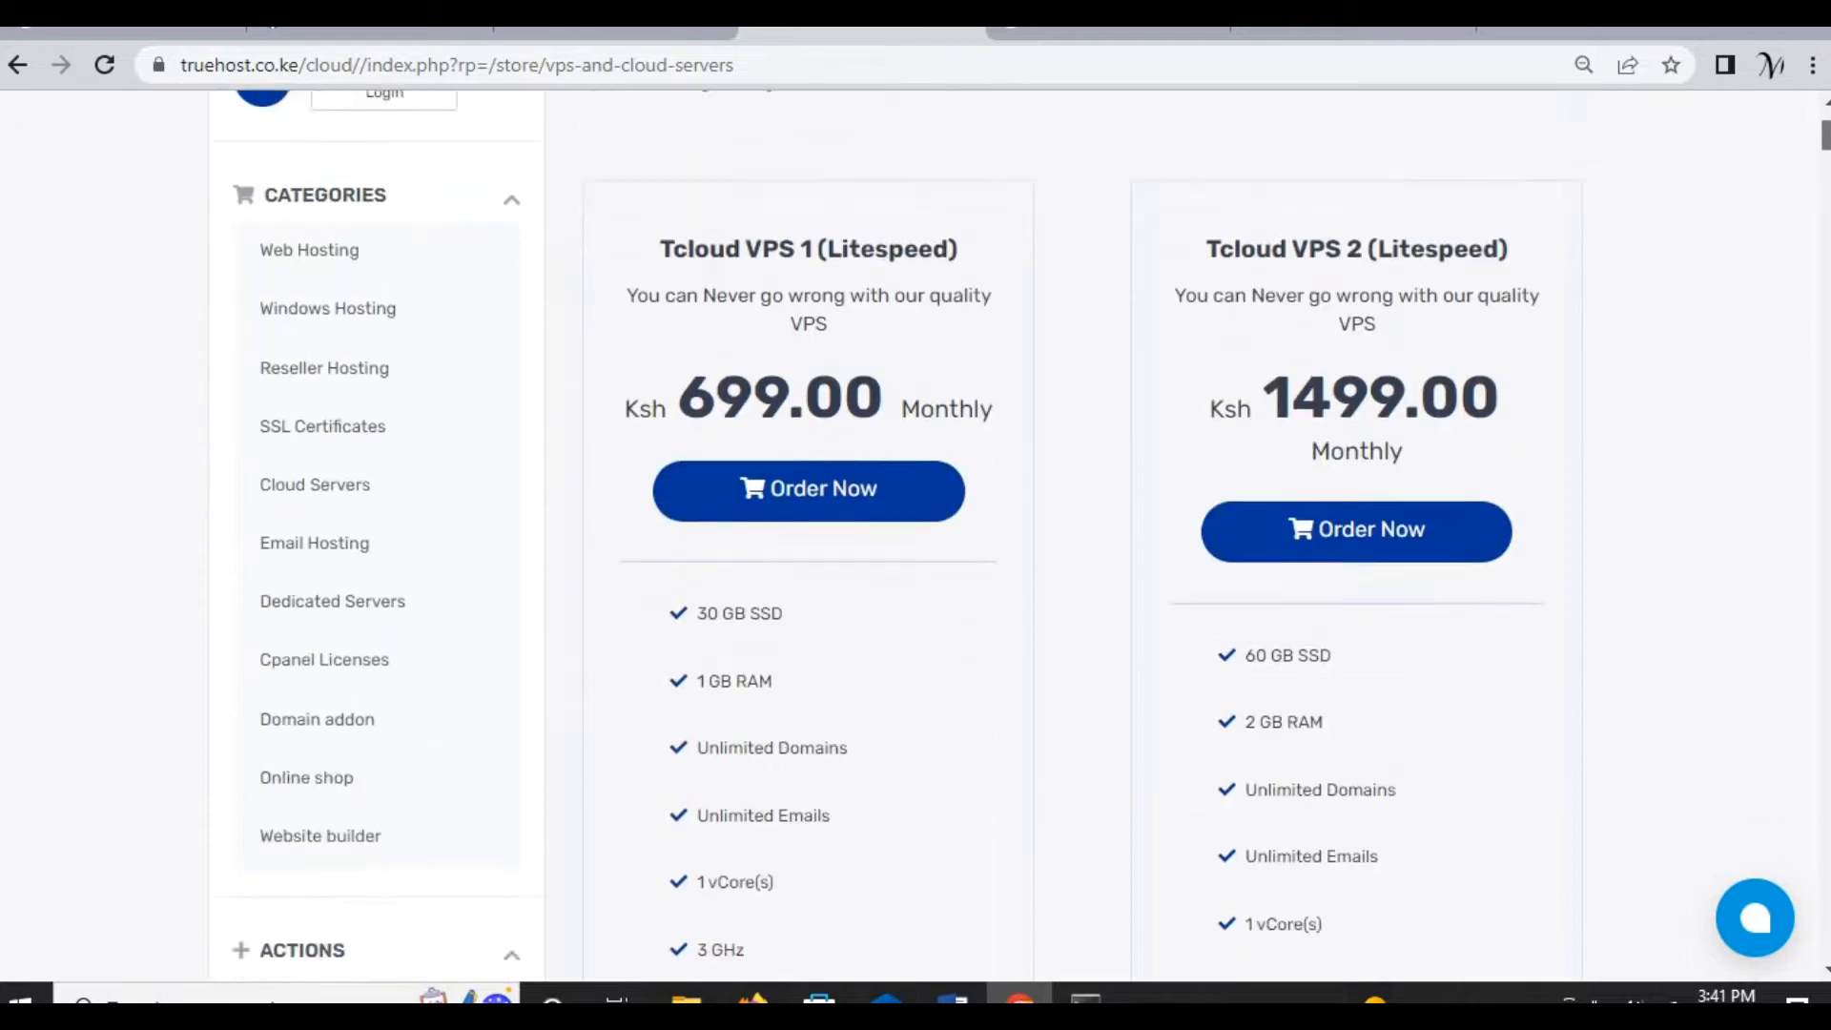
scroll(down, 3)
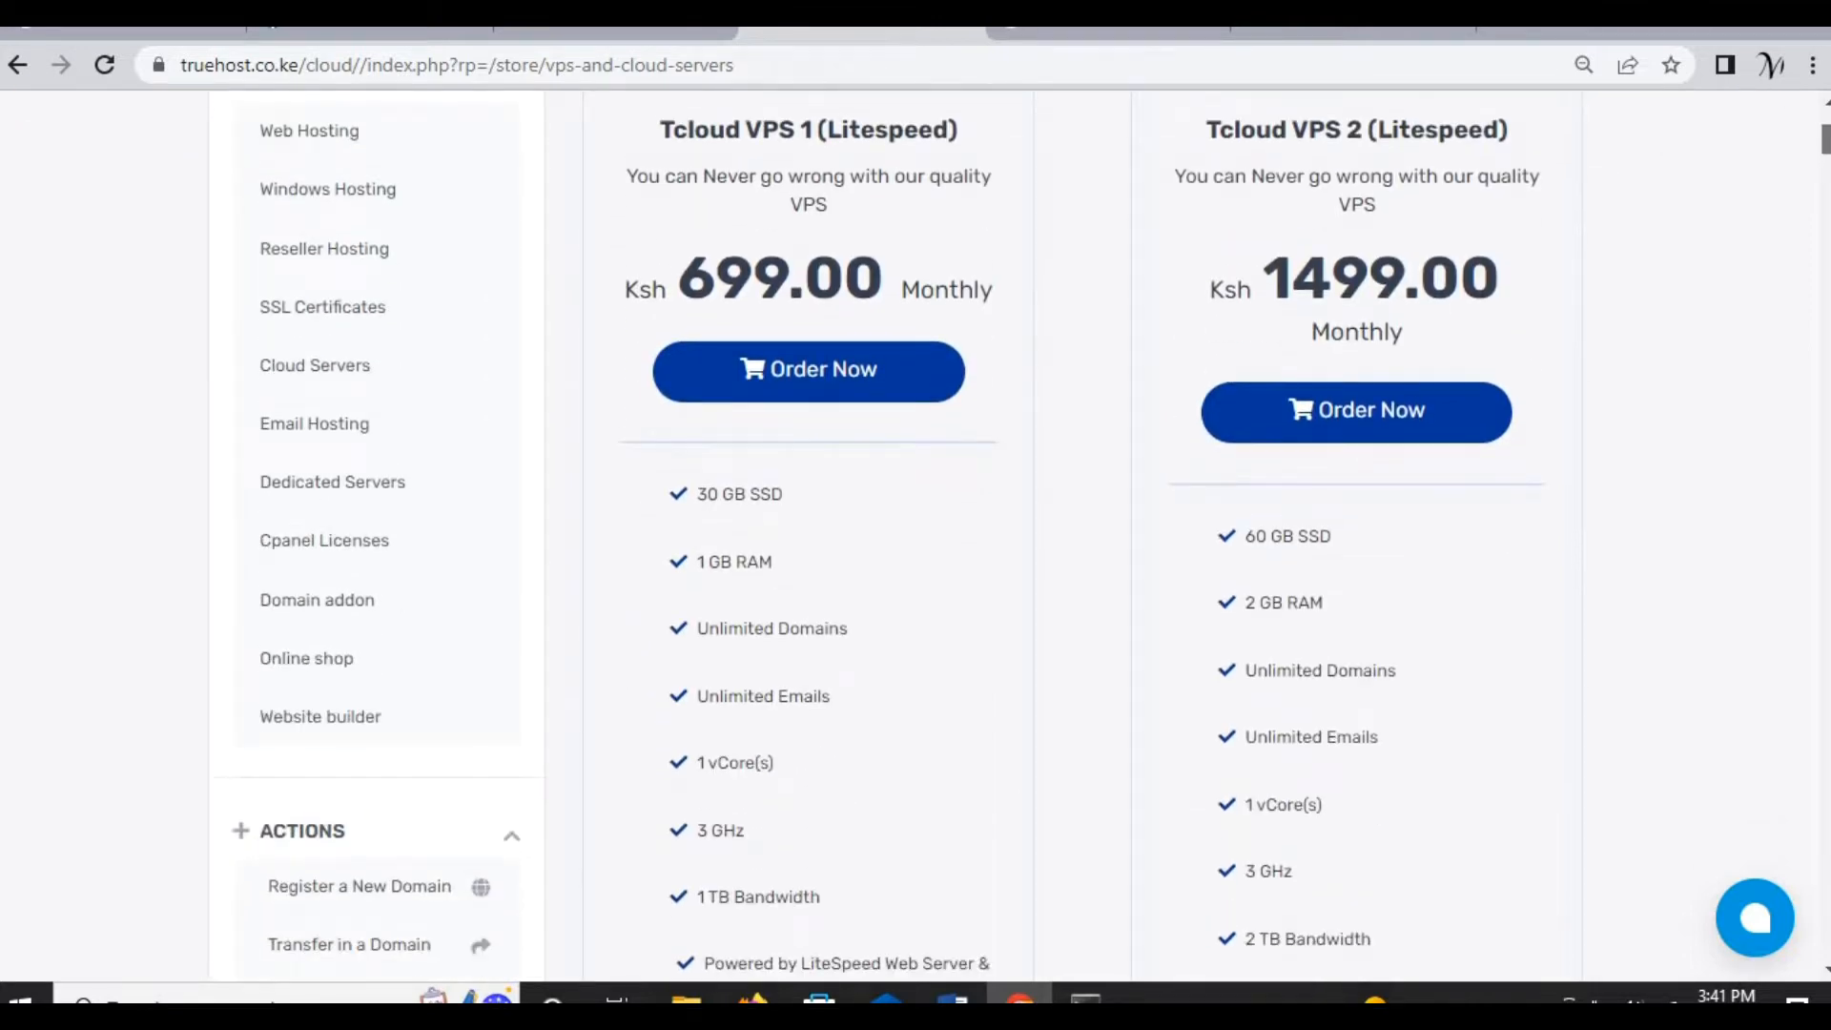
scroll(down, 3)
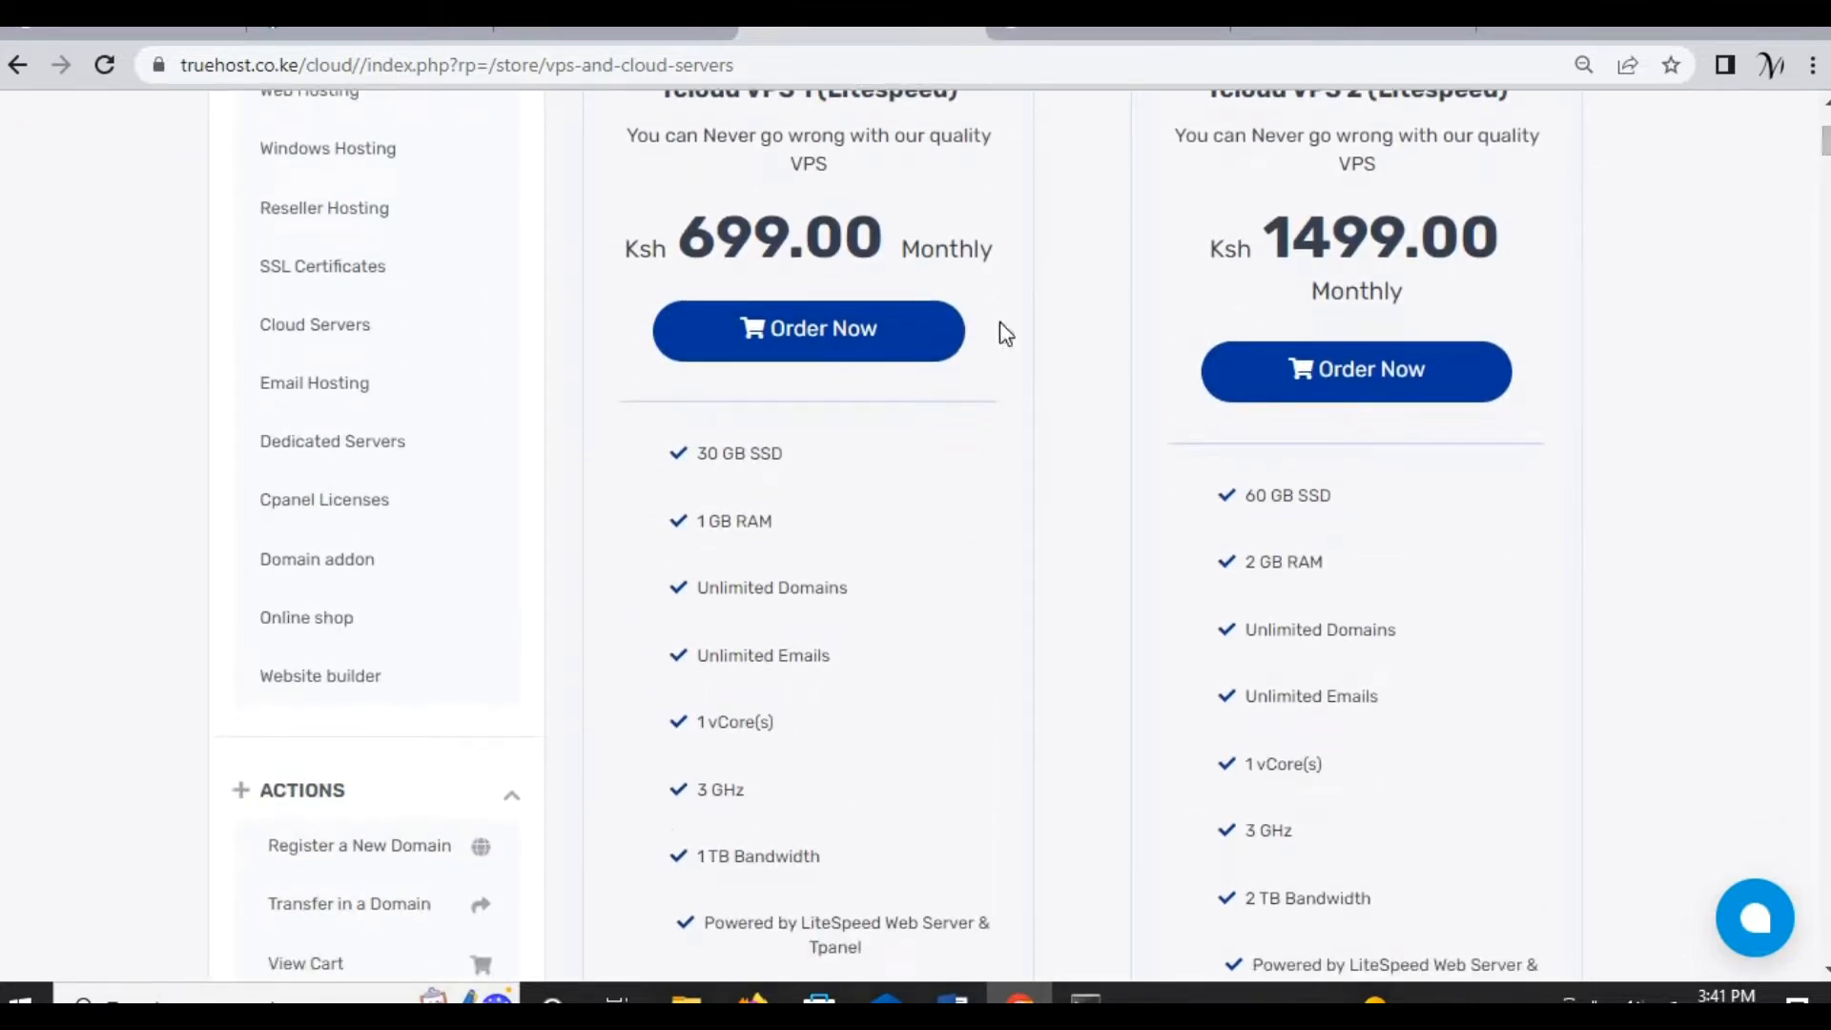
click(807, 328)
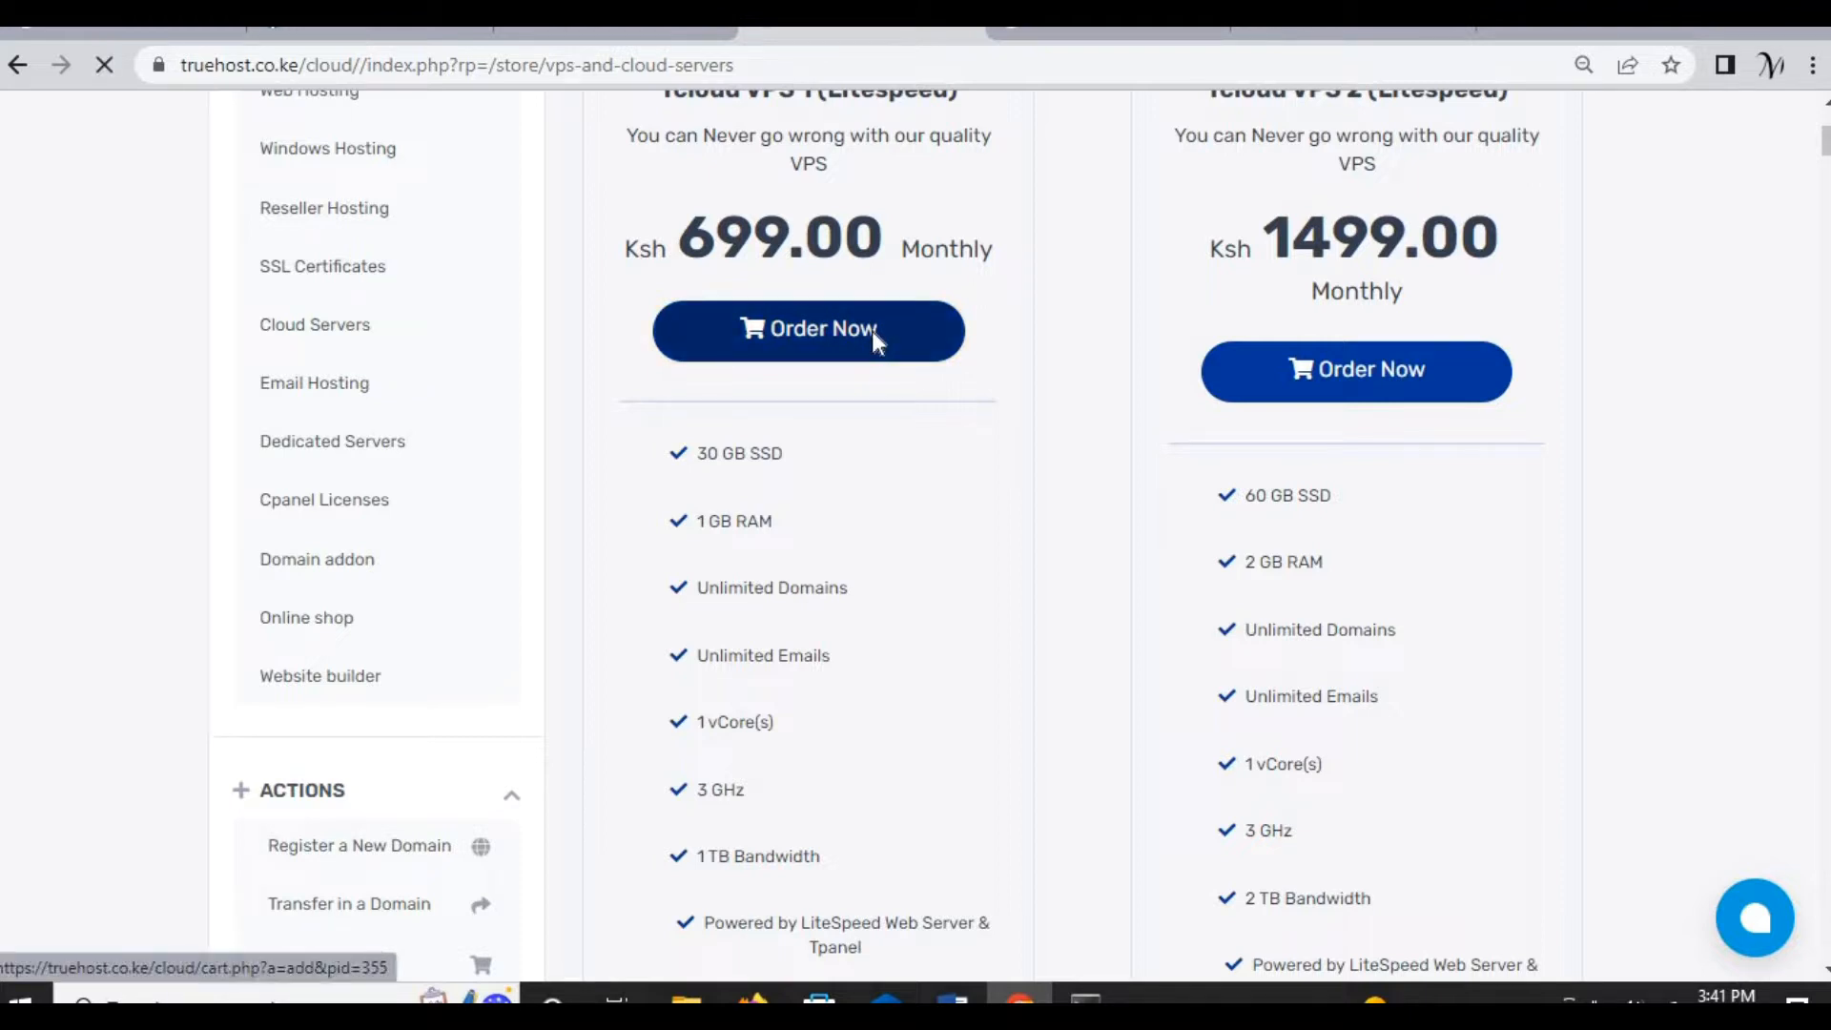
Step: Choose monthly billing and enter hostname Mercy on the Tcloud VPS 1 configure page
click(807, 328)
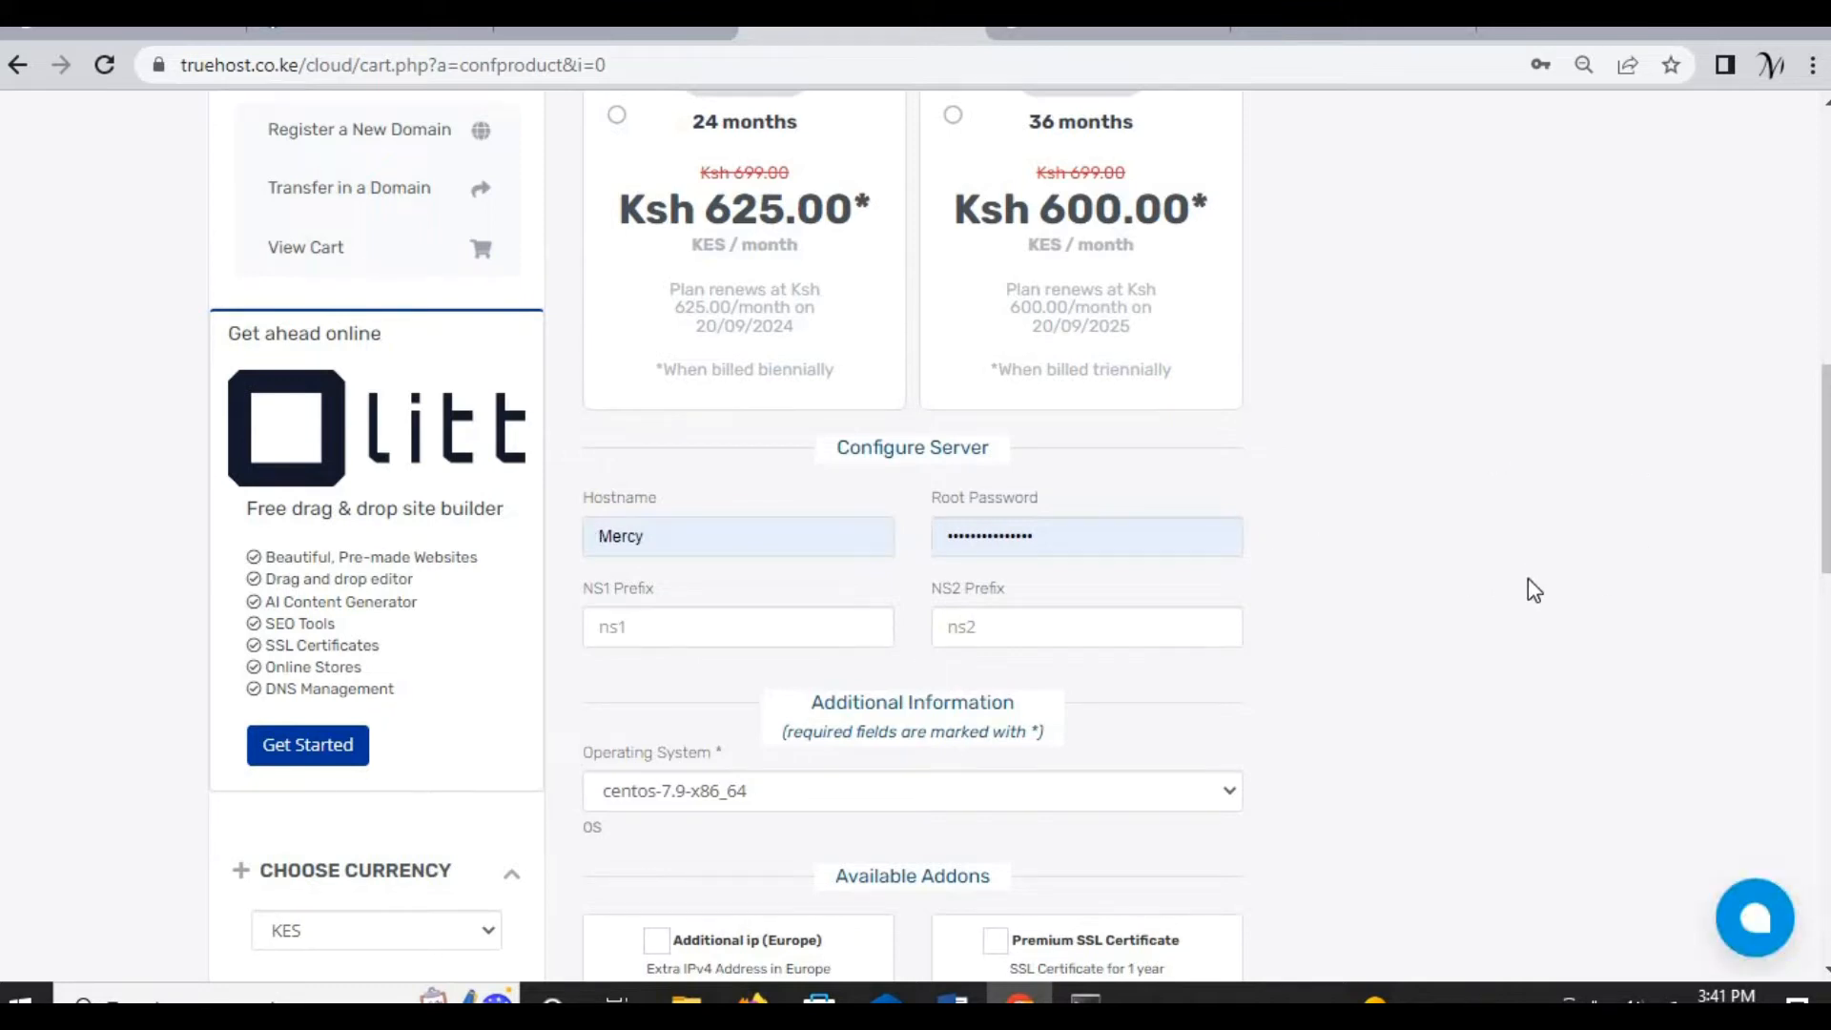
mouse_move(1536, 504)
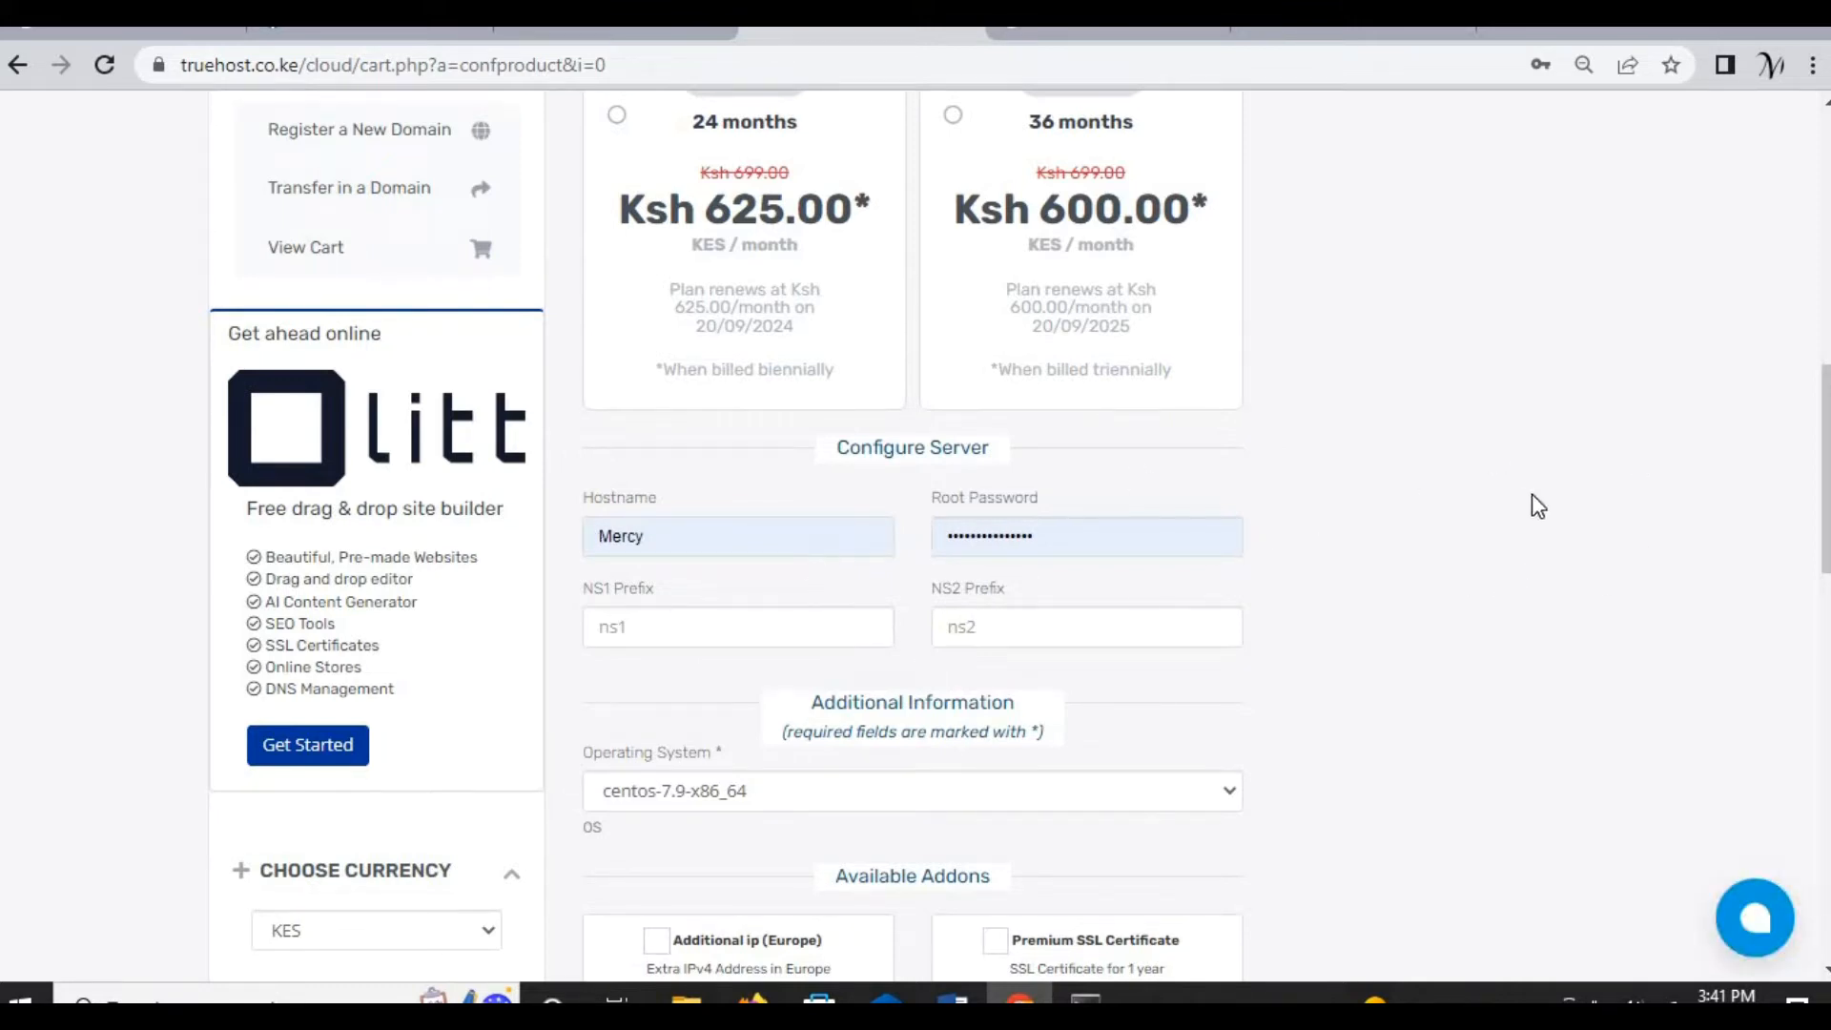
click(737, 536)
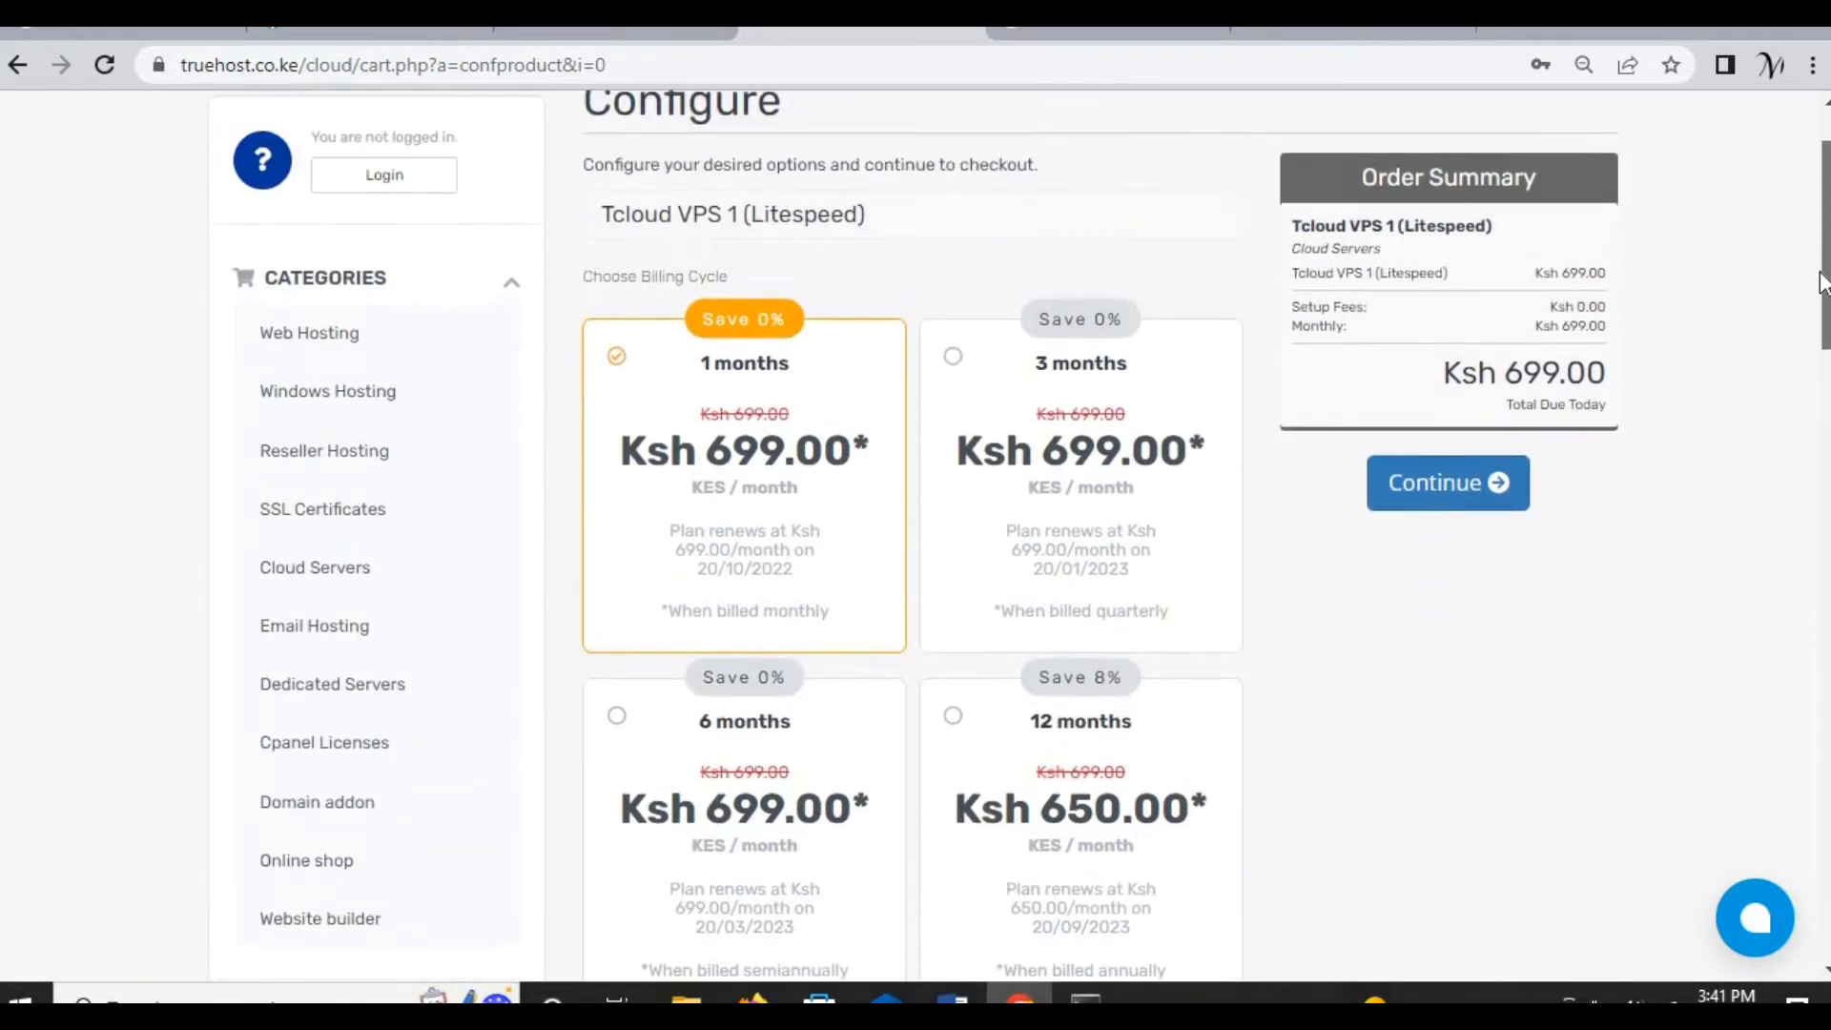
scroll(down, 3)
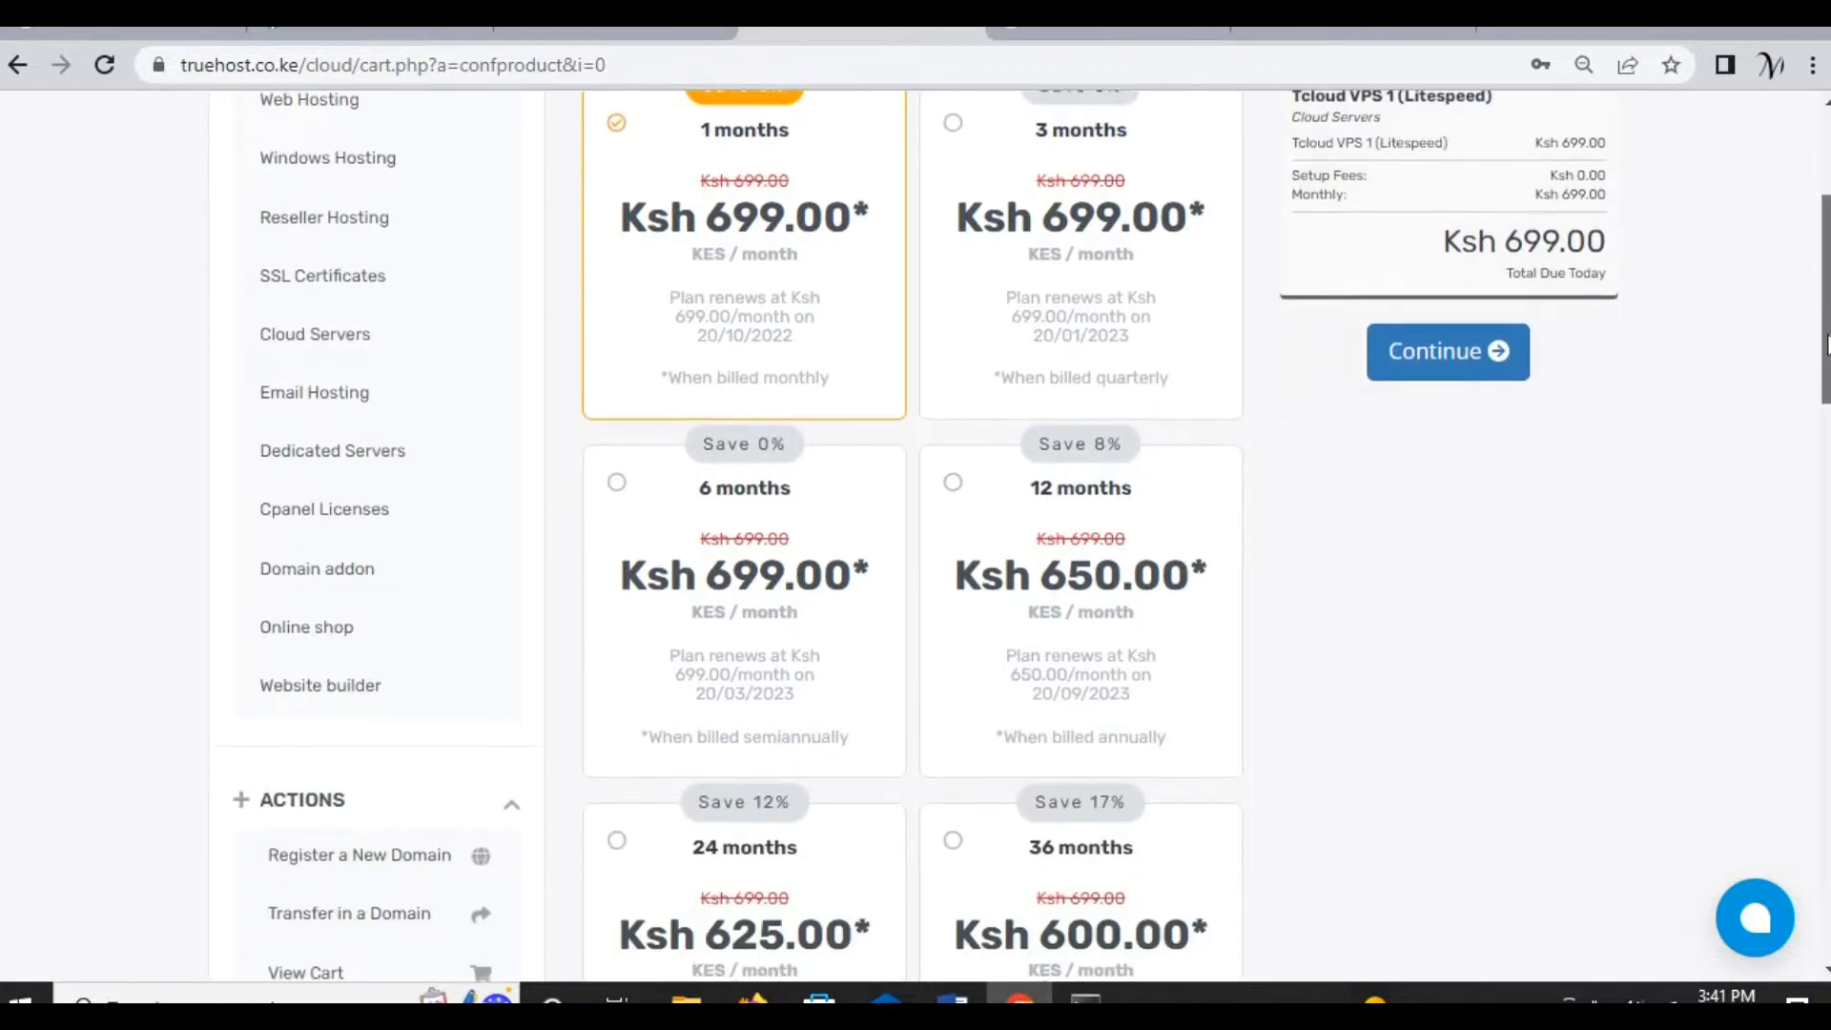
scroll(down, 3)
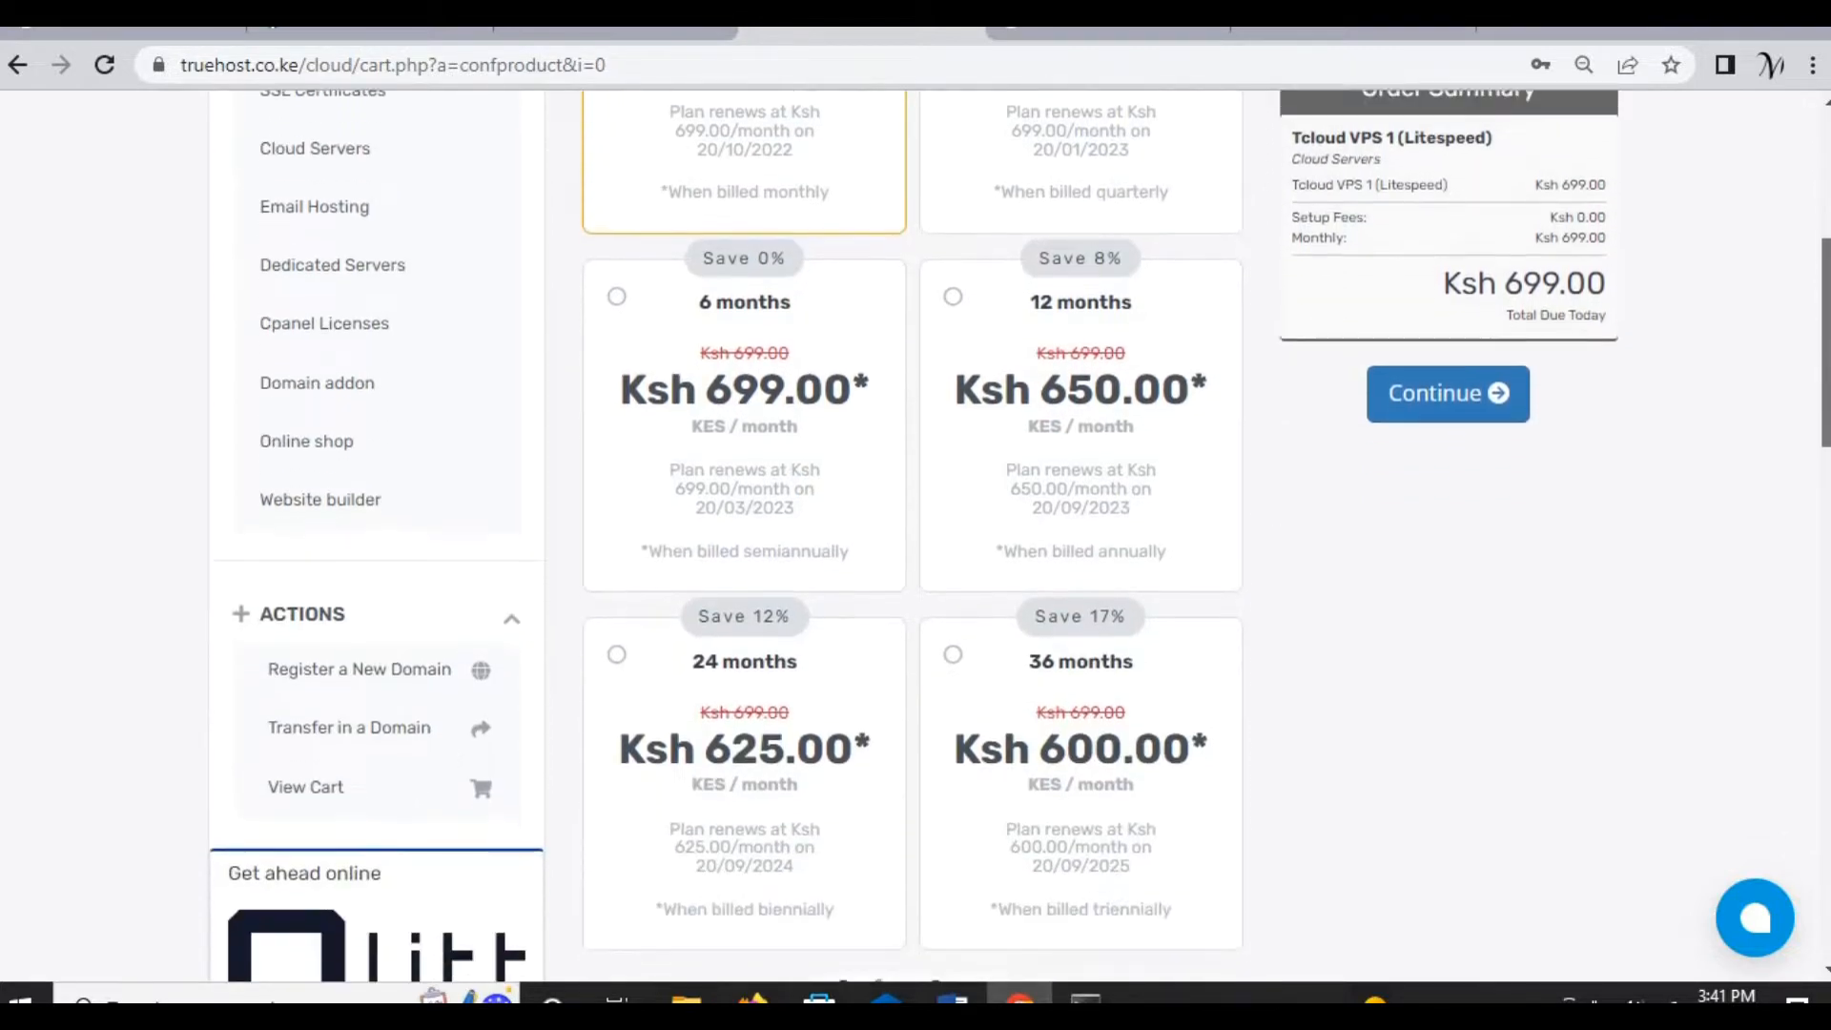
scroll(down, 3)
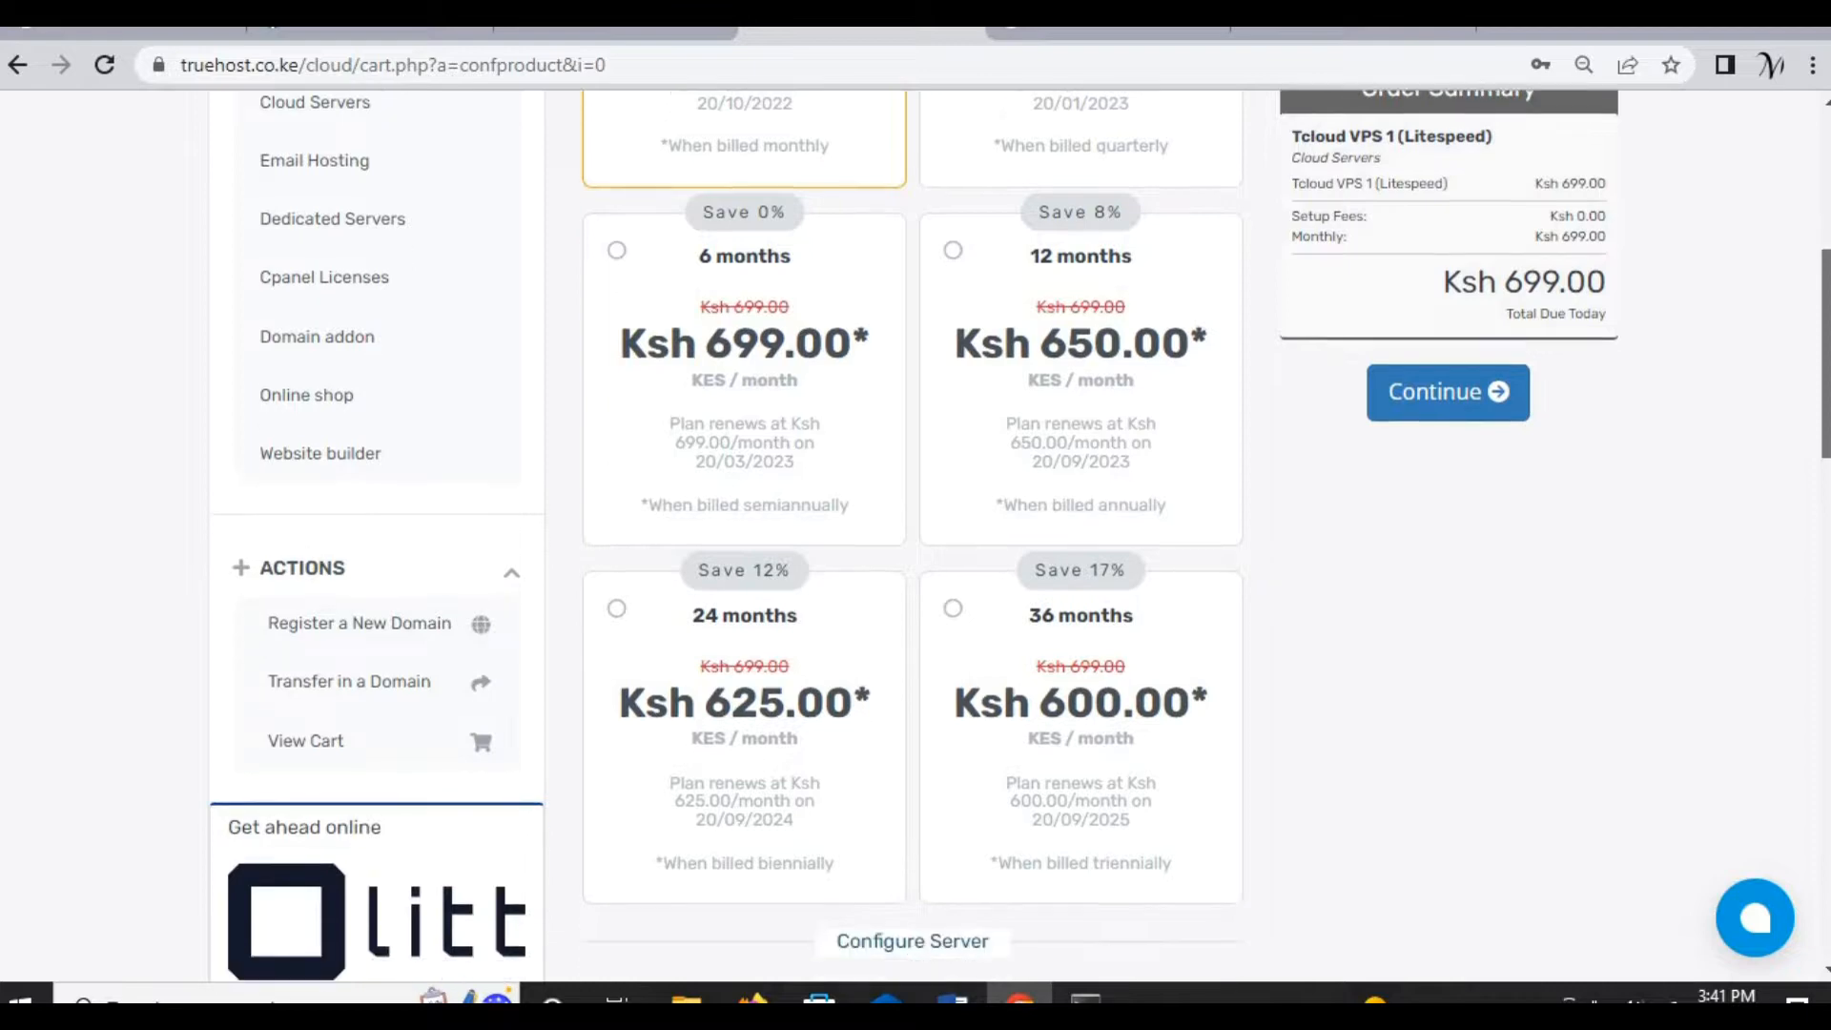
text(Mercy)
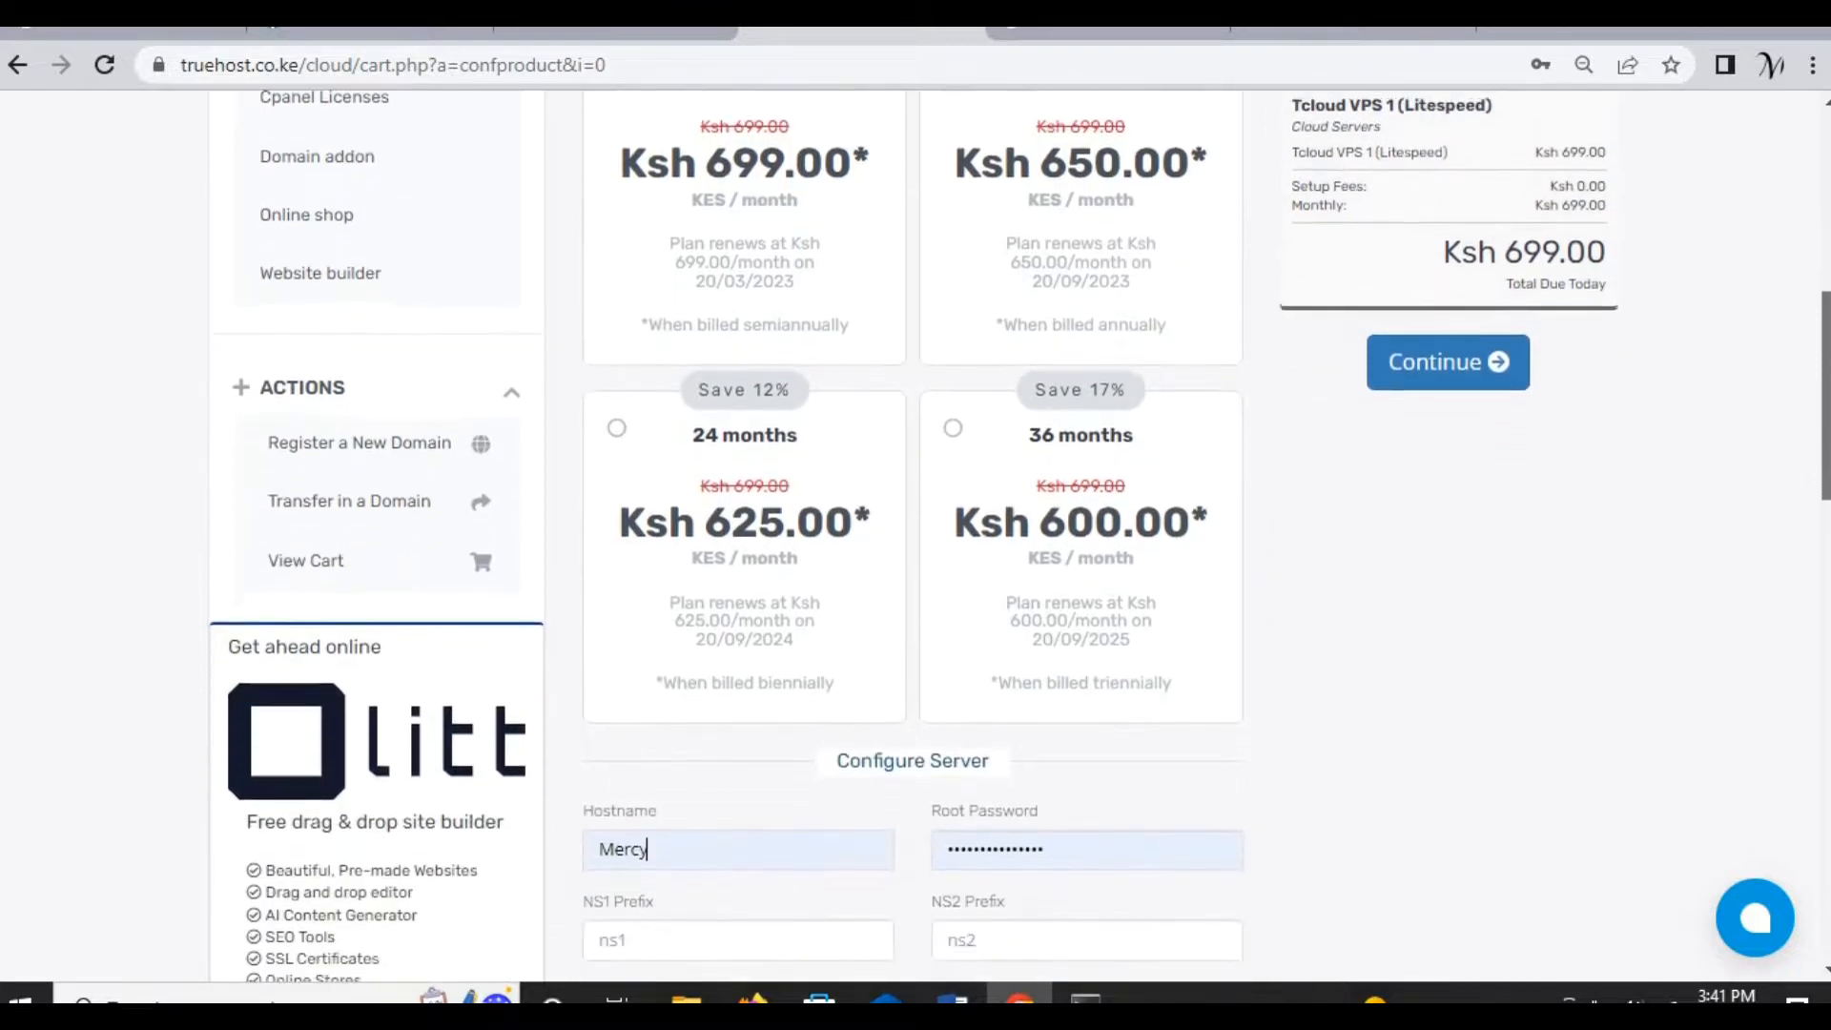
scroll(down, 3)
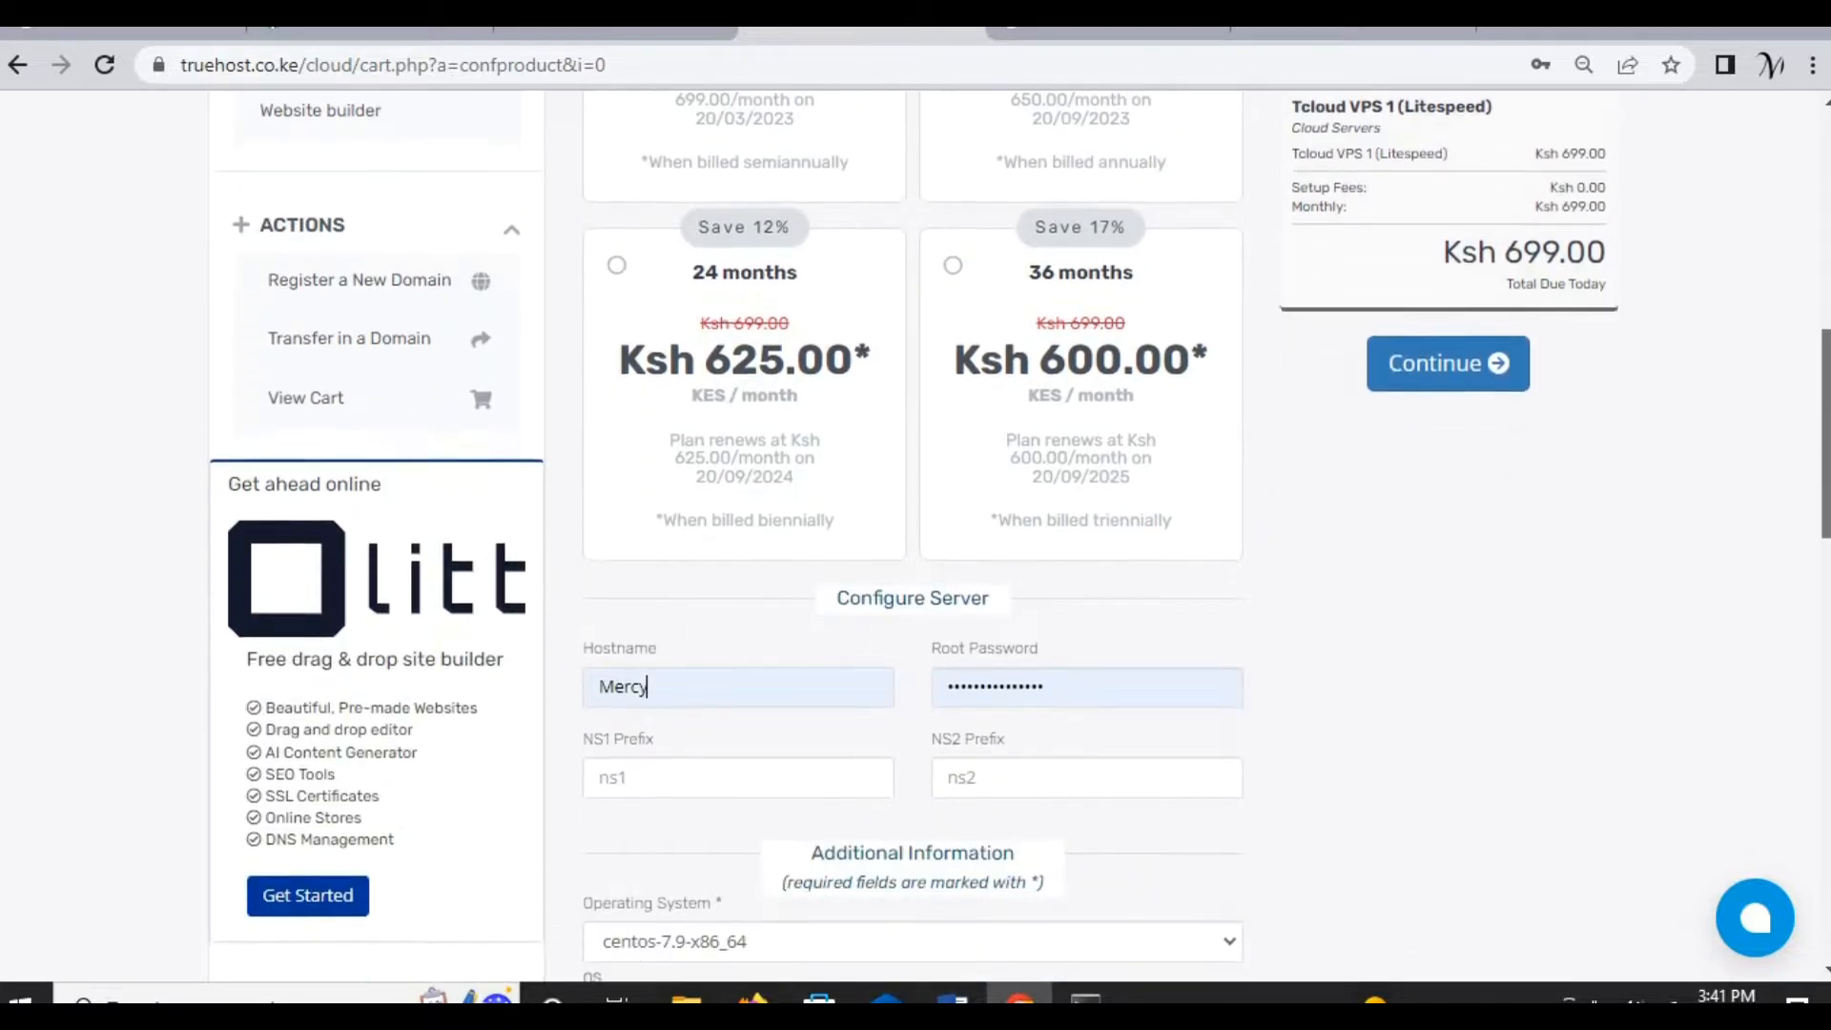
scroll(down, 3)
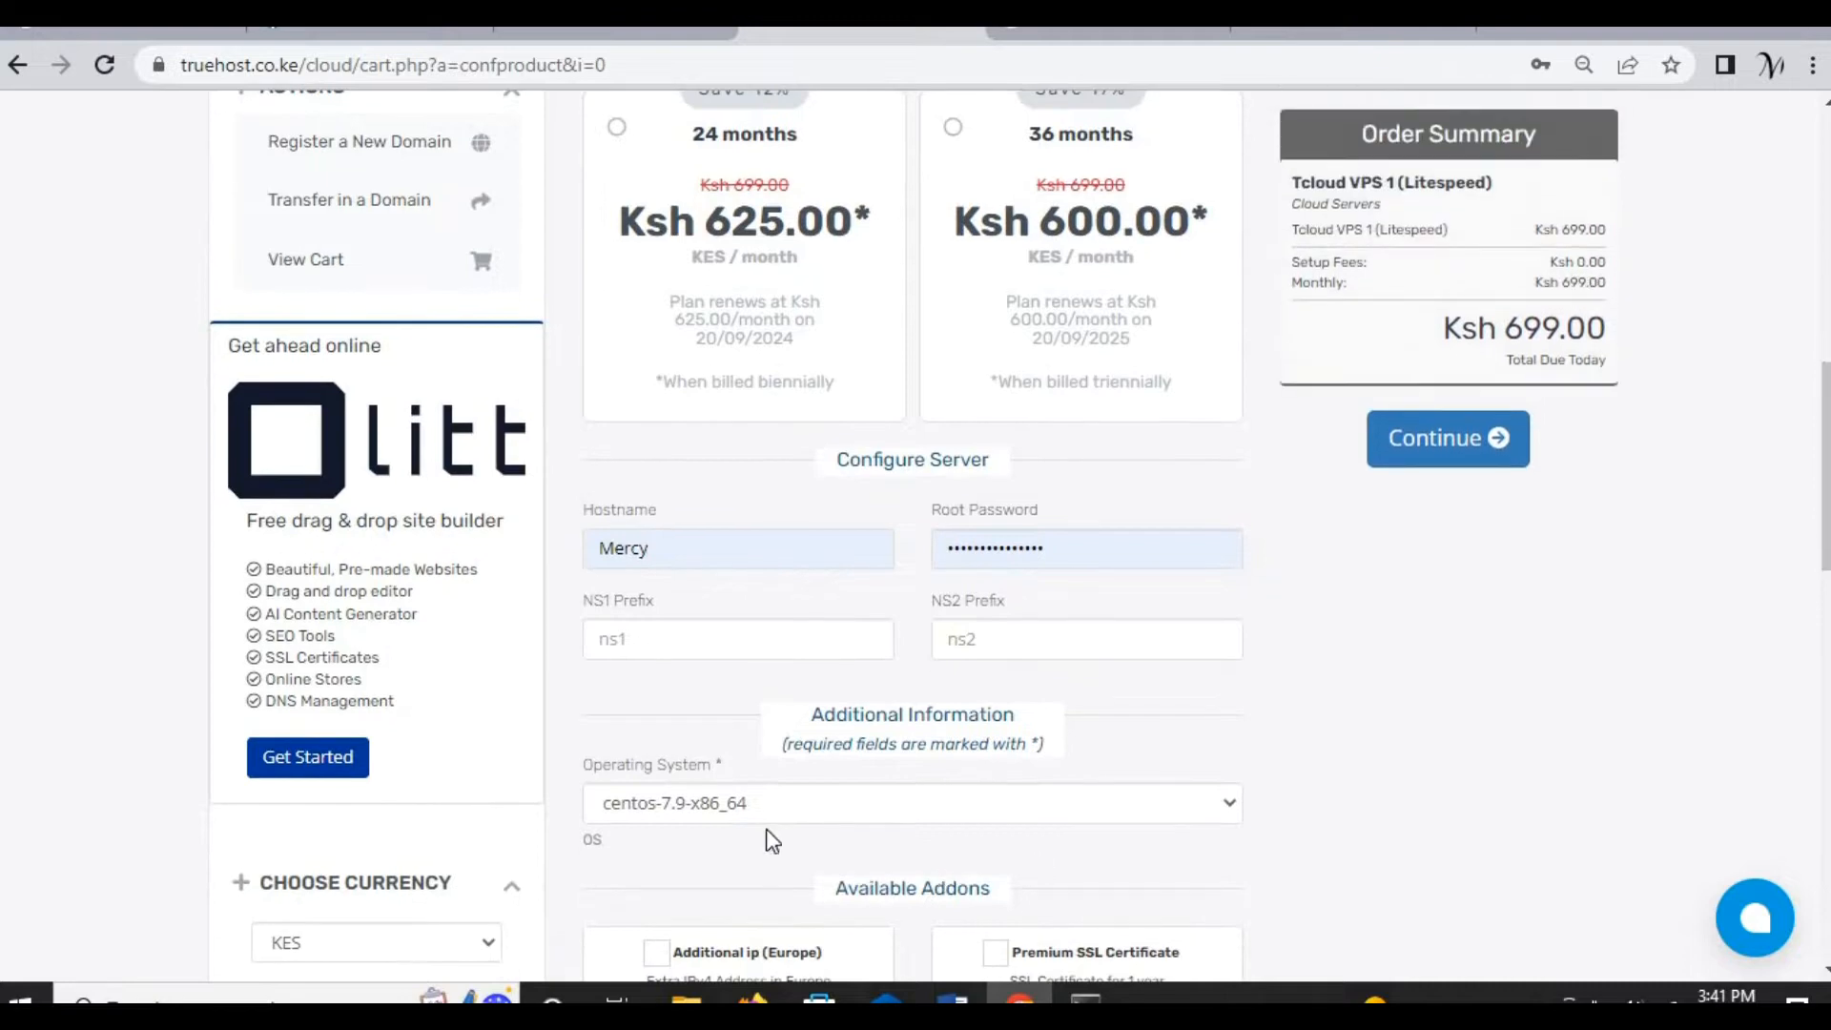
Step: Set the server hostname to srv.mercy.co.ke with nameserver prefixes ns1 and ns2
click(737, 550)
text(ser)
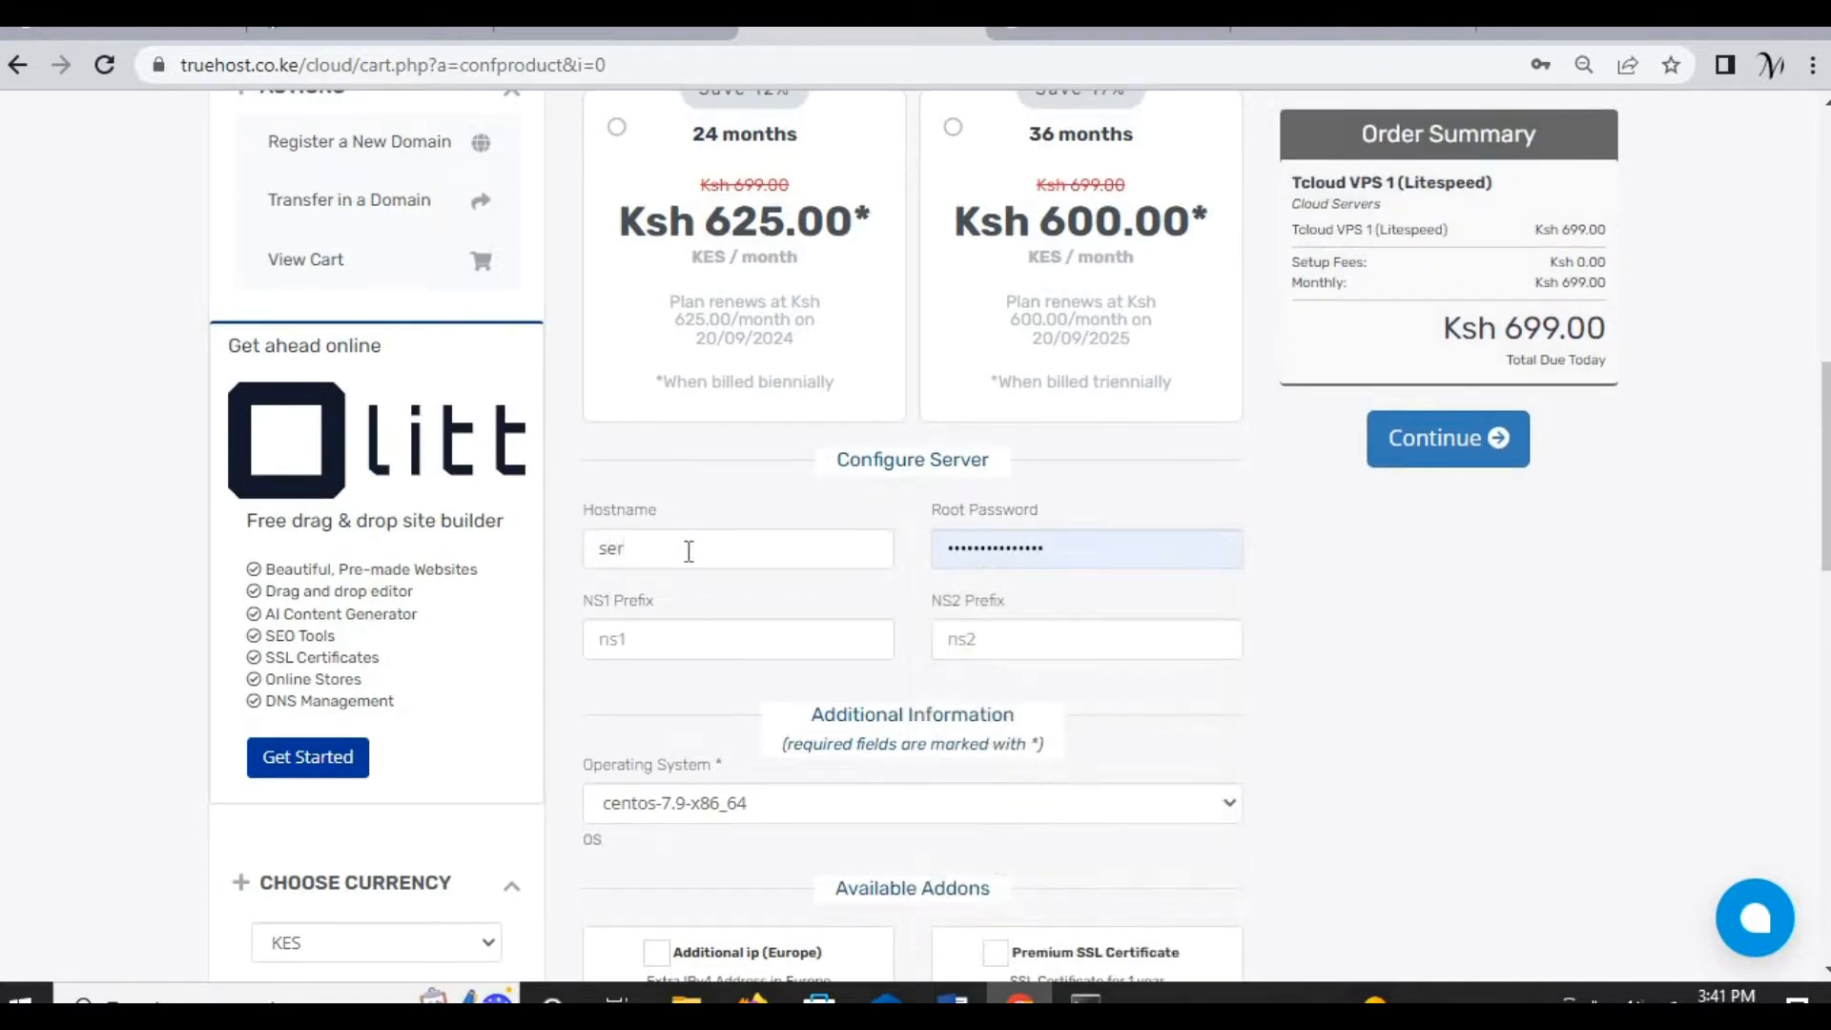
text(ver.mercy.co.ke)
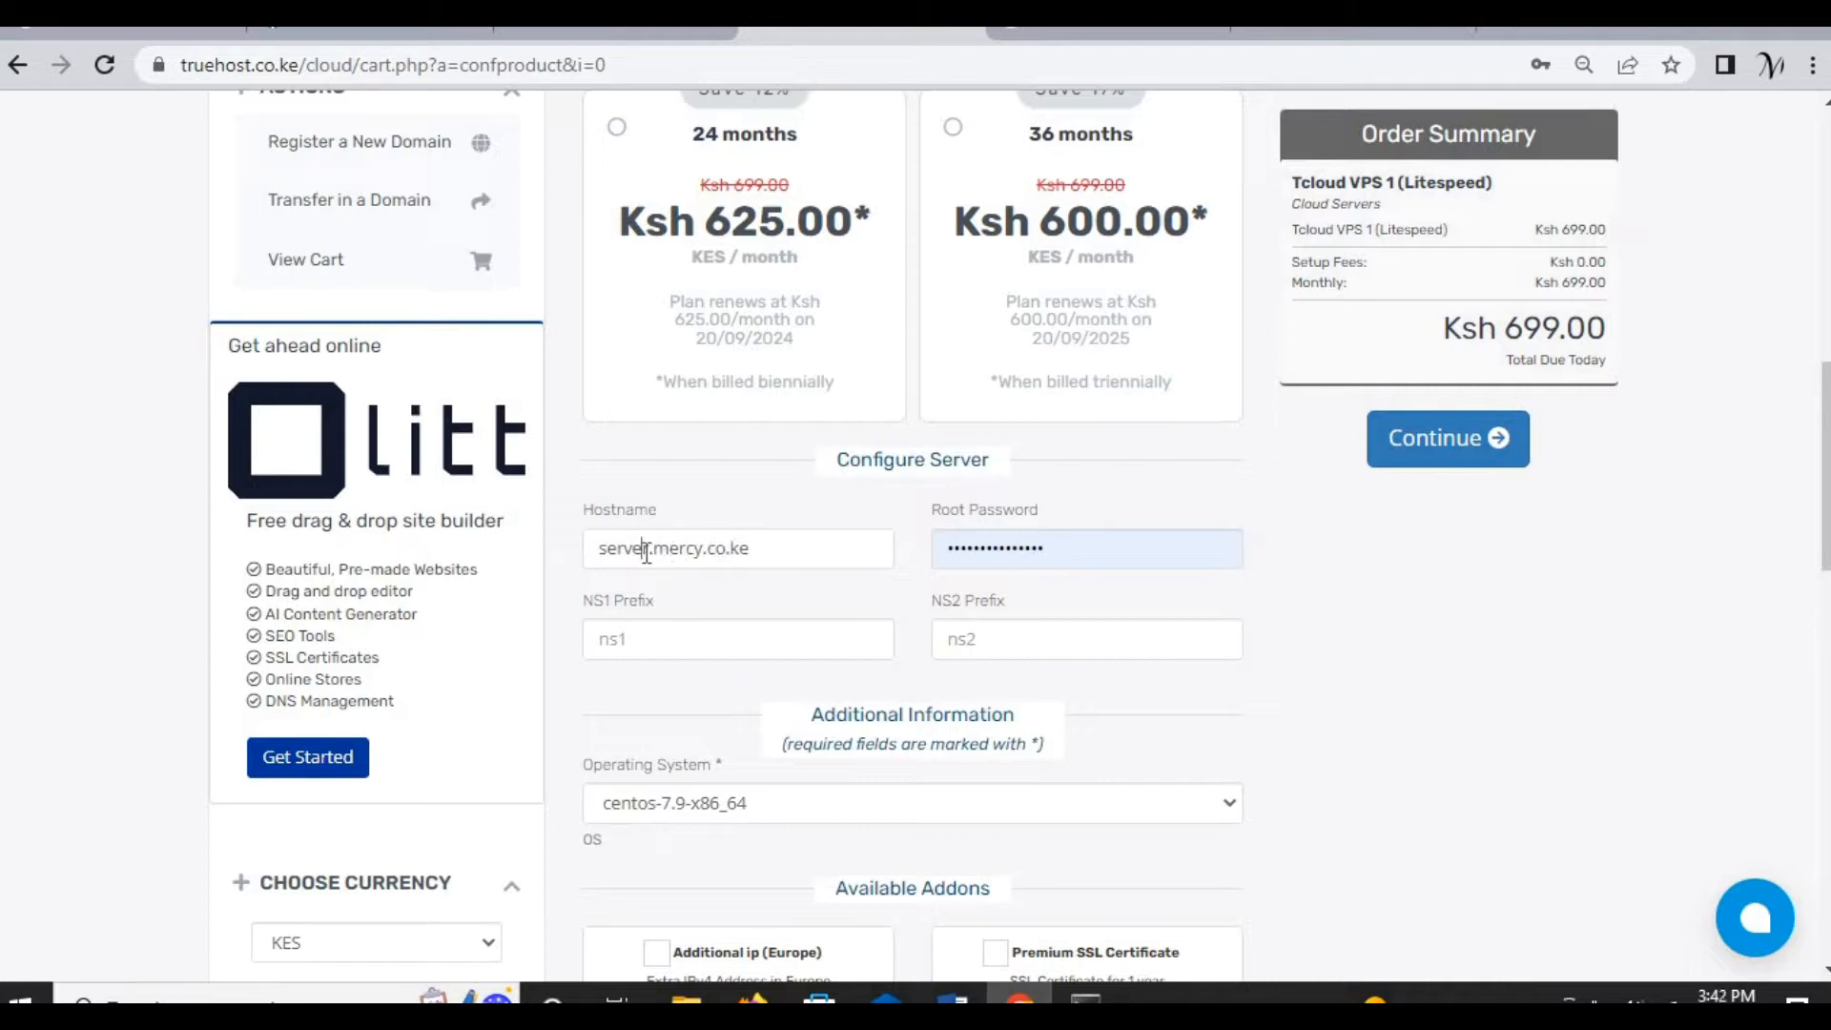
key(Backspace)
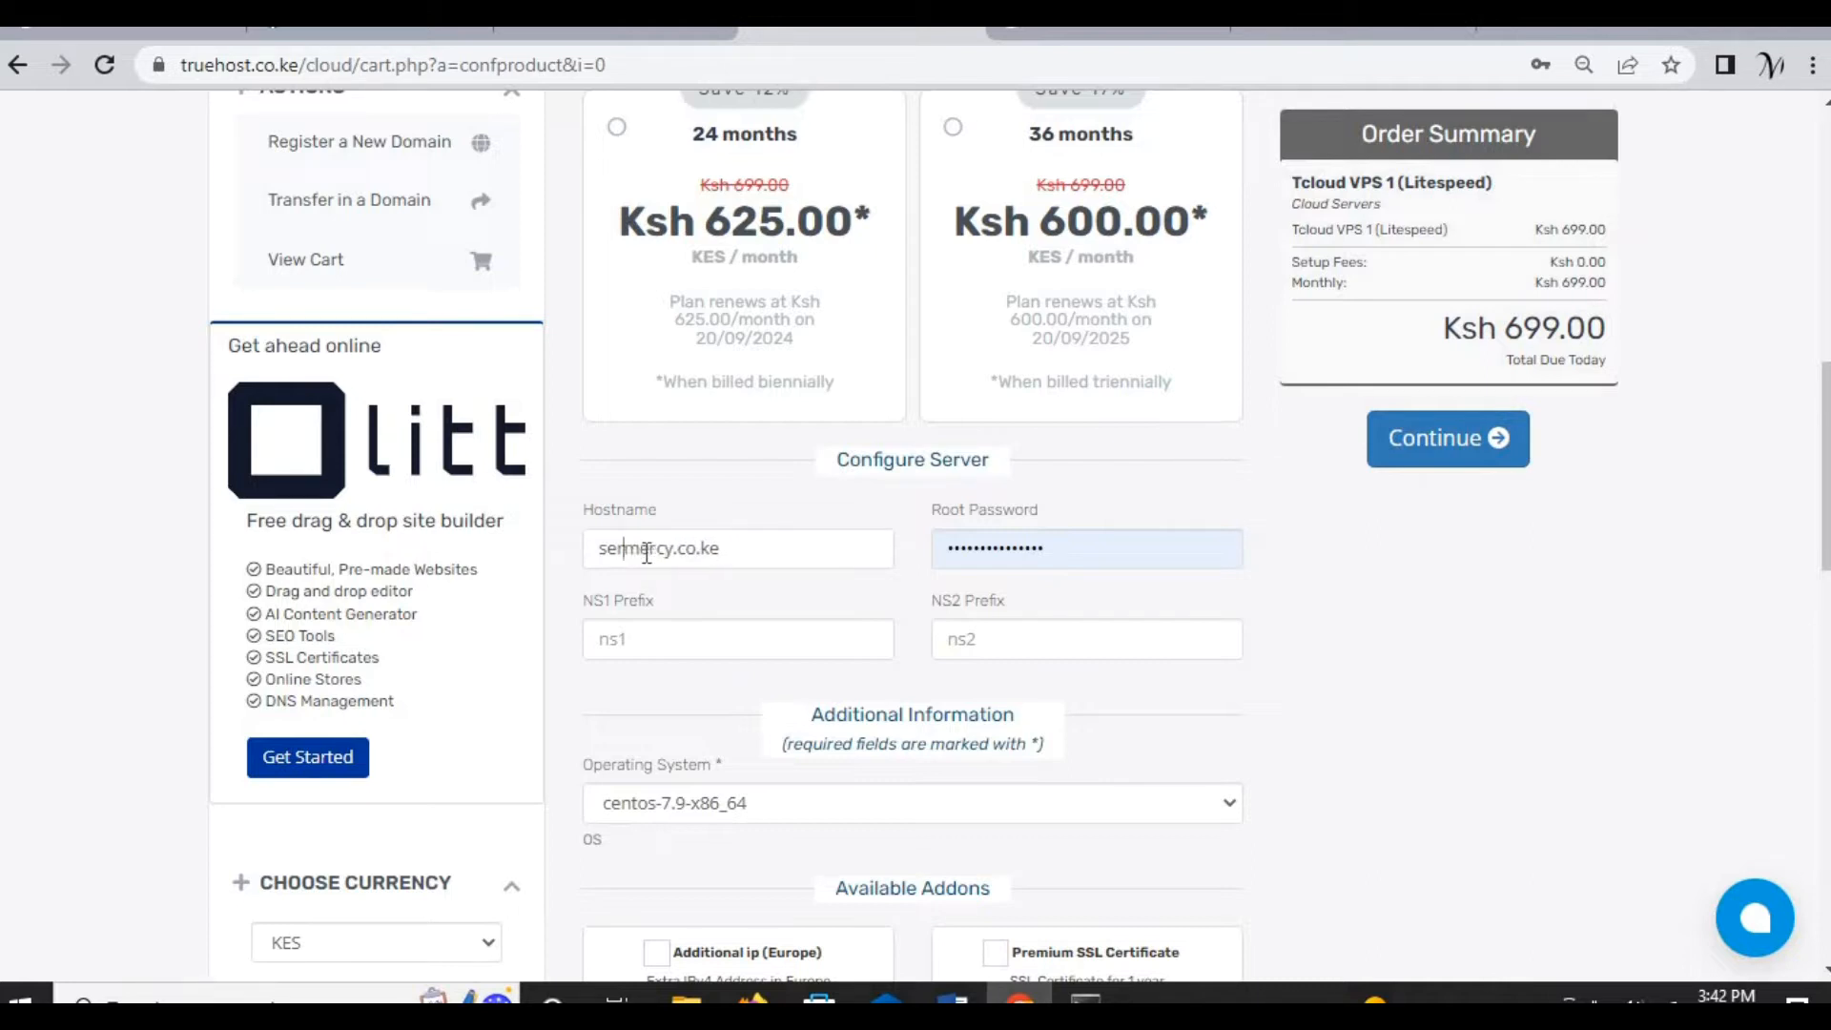
key(Backspace)
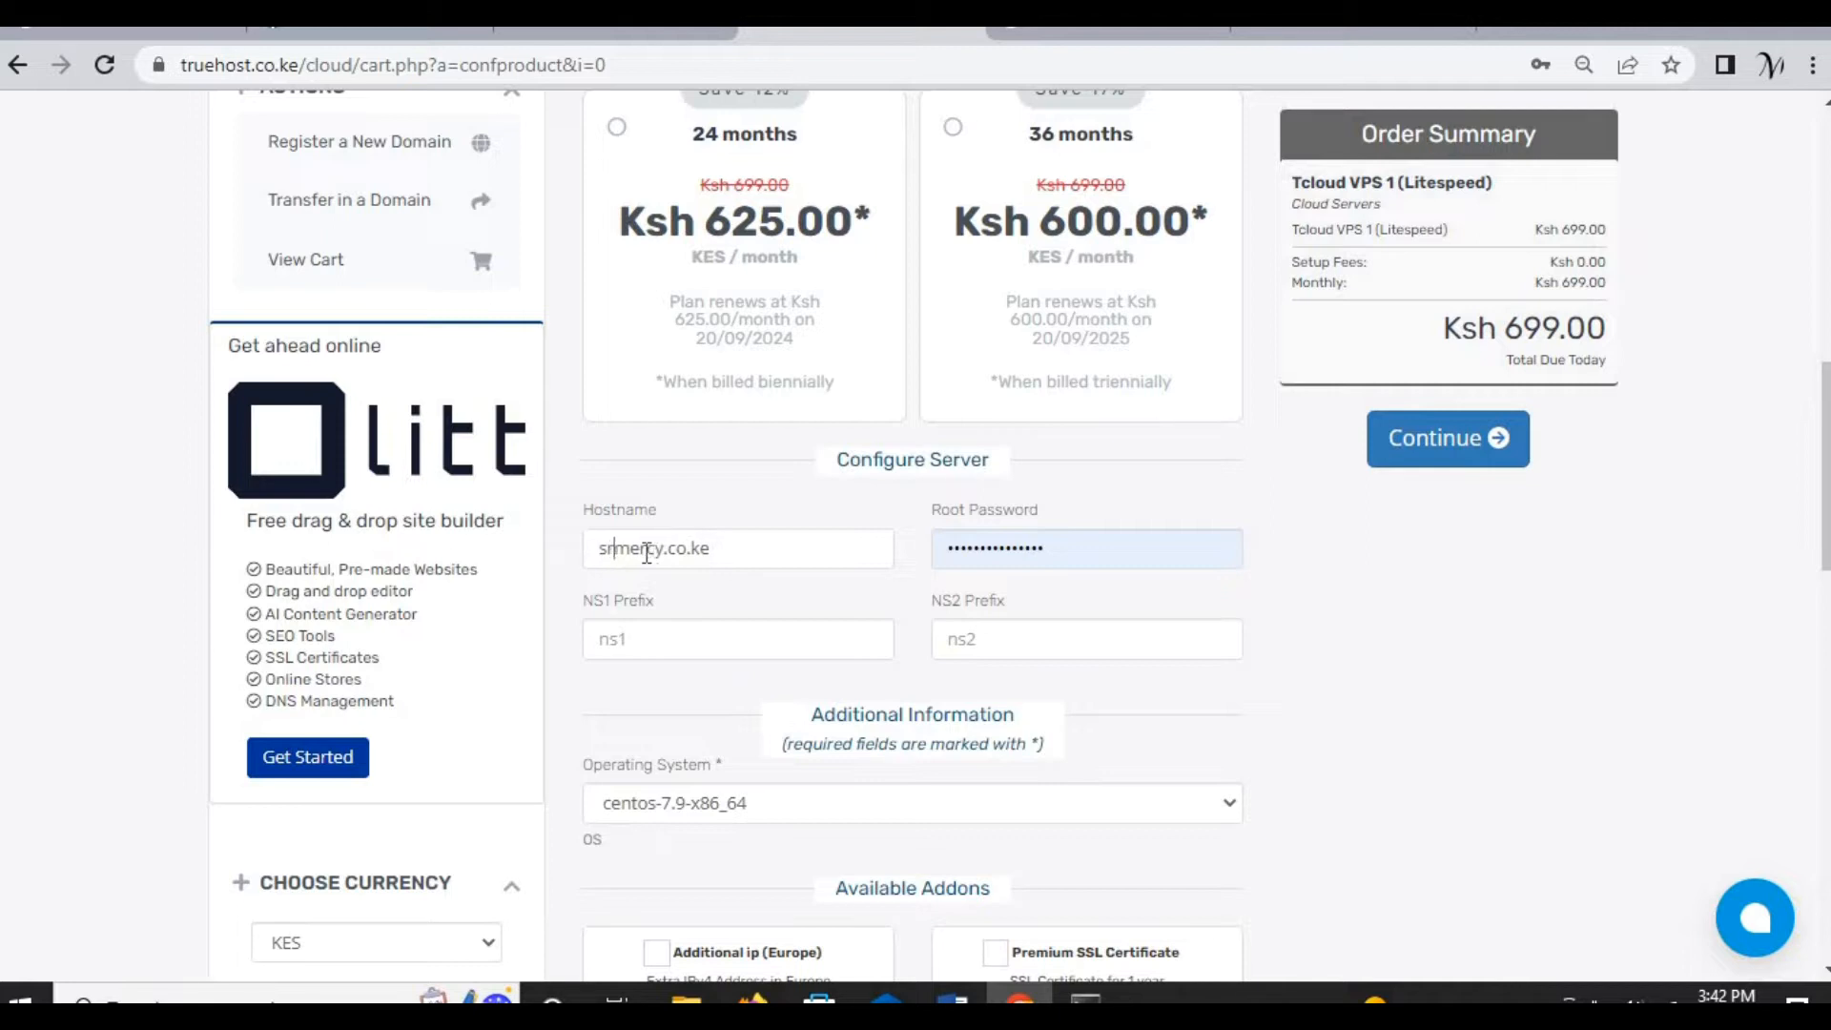
text(srv.mercy.co.ke)
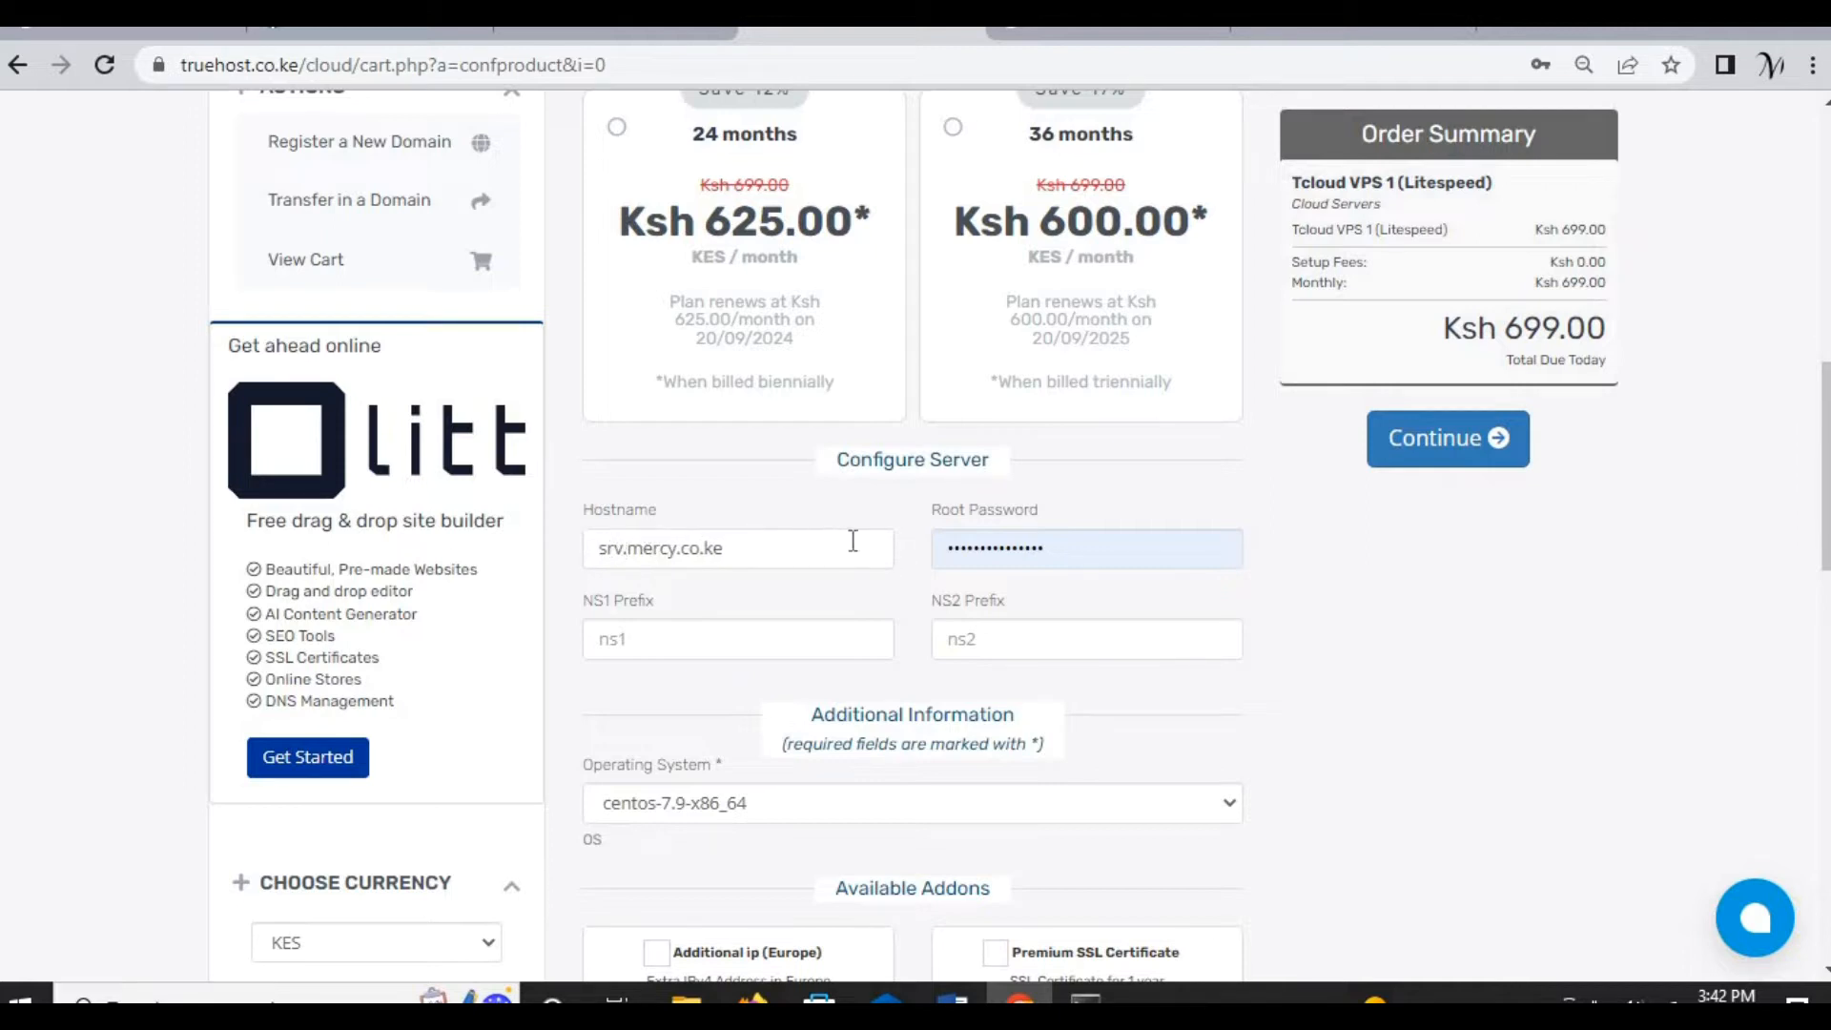
mouse_move(745, 675)
text(n)
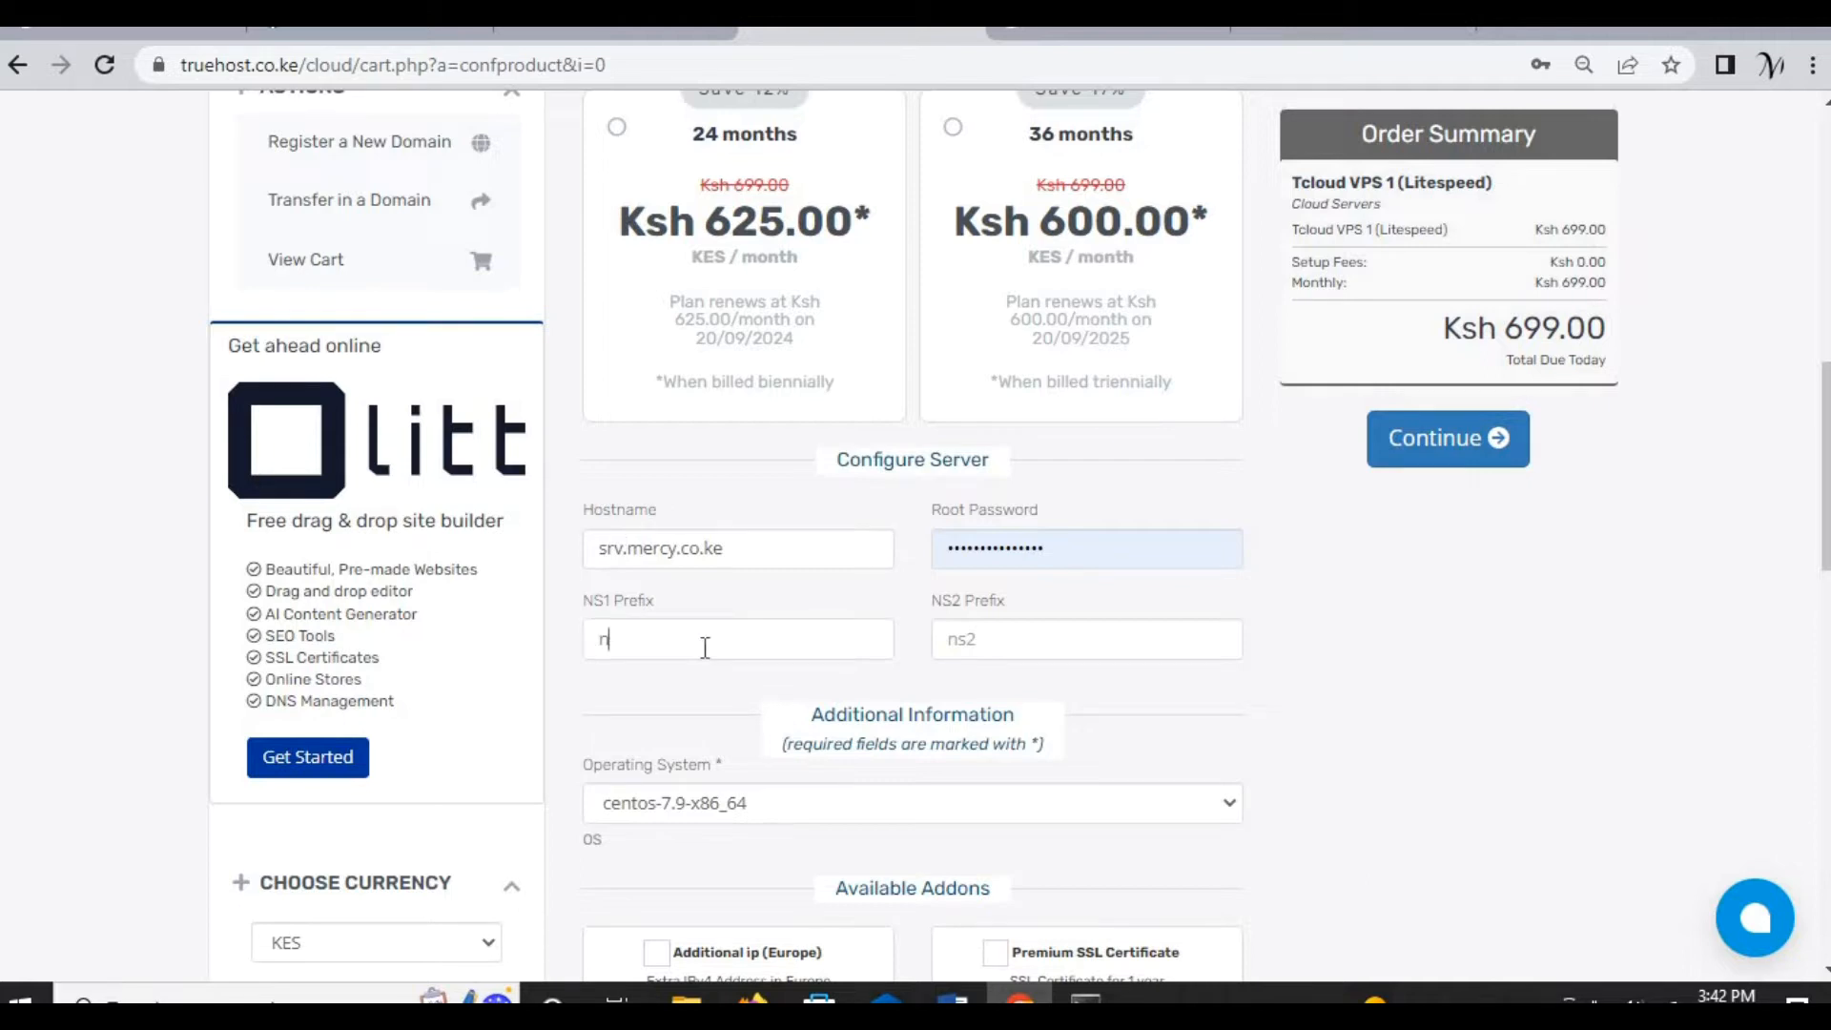
text(s1)
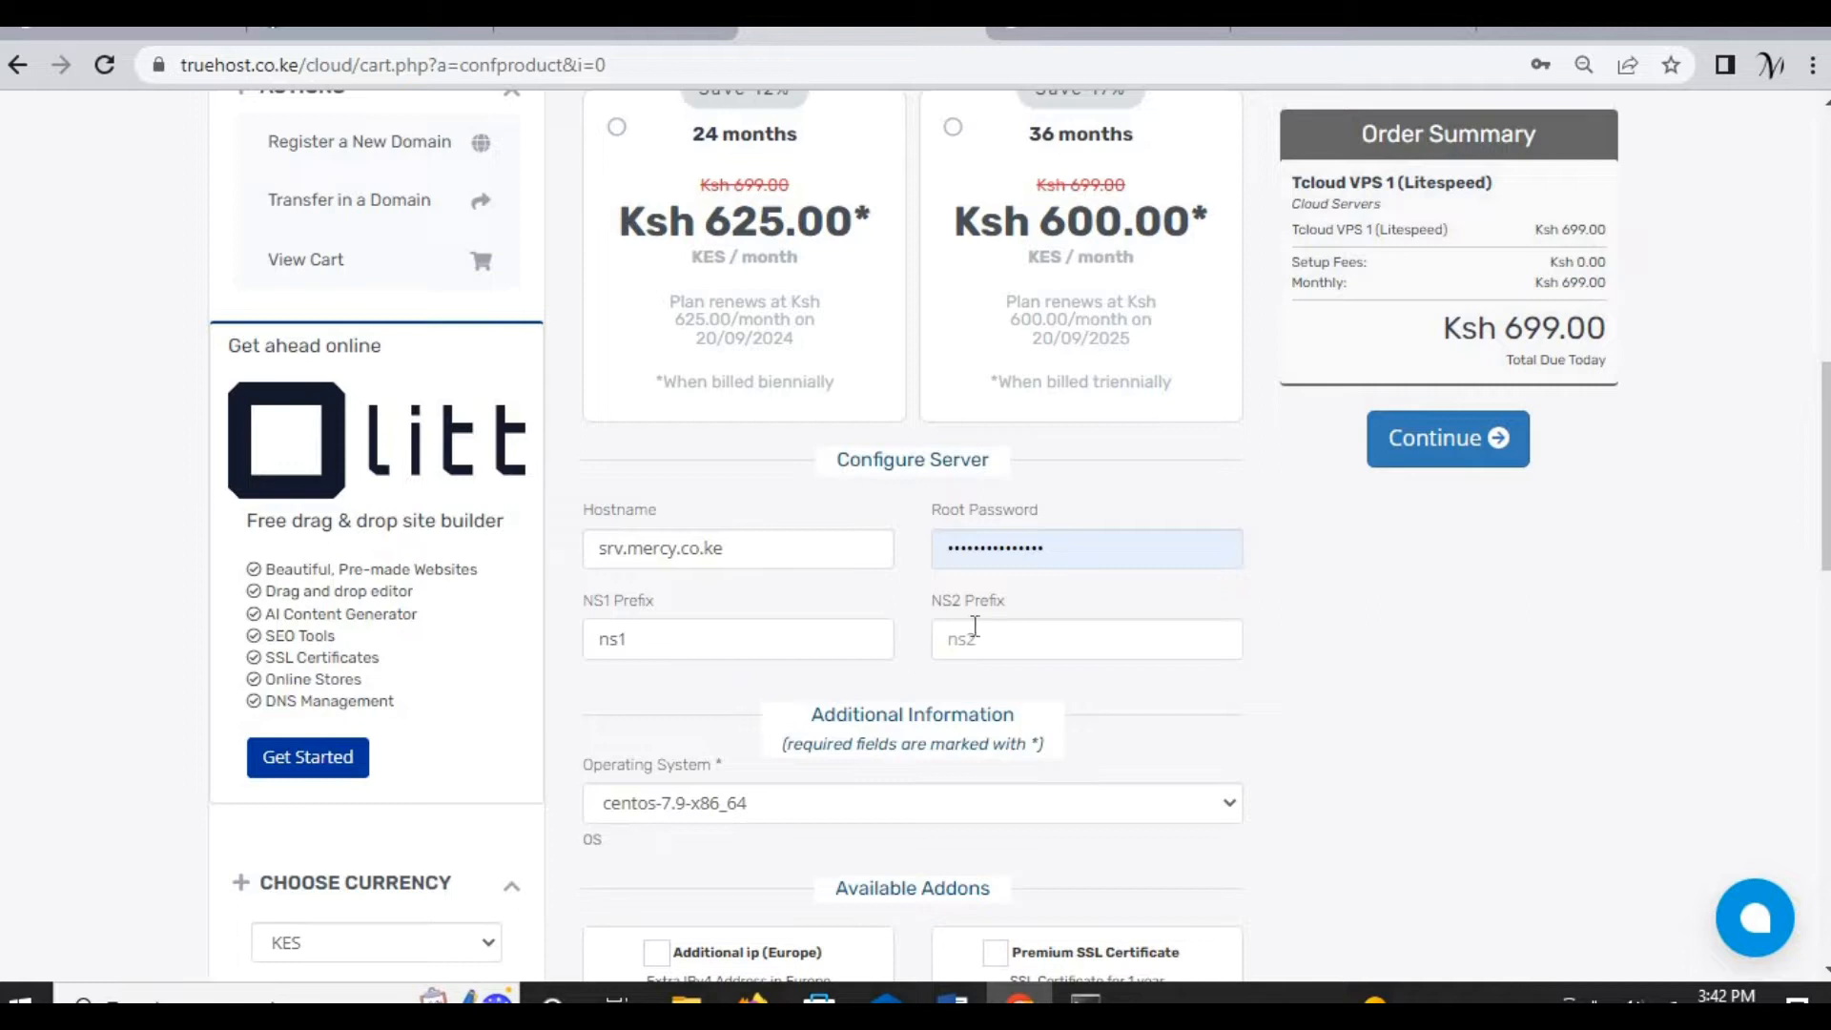
text(n)
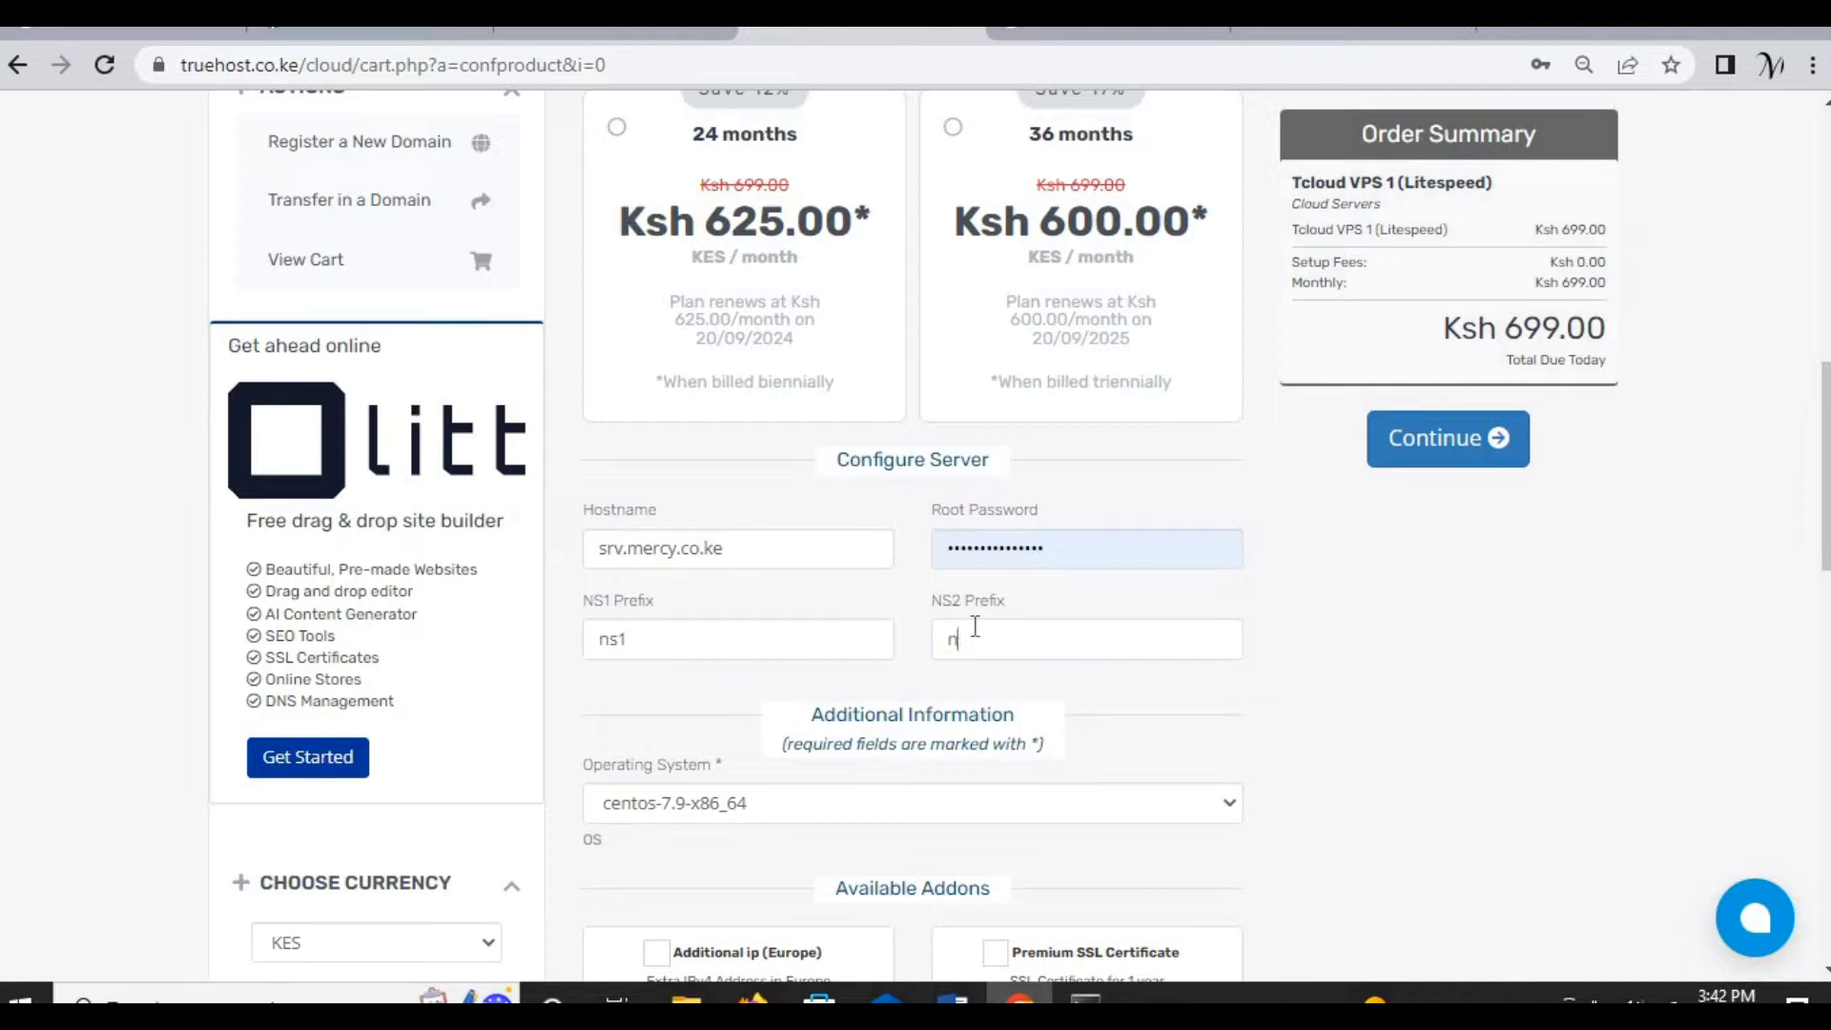
text(s2)
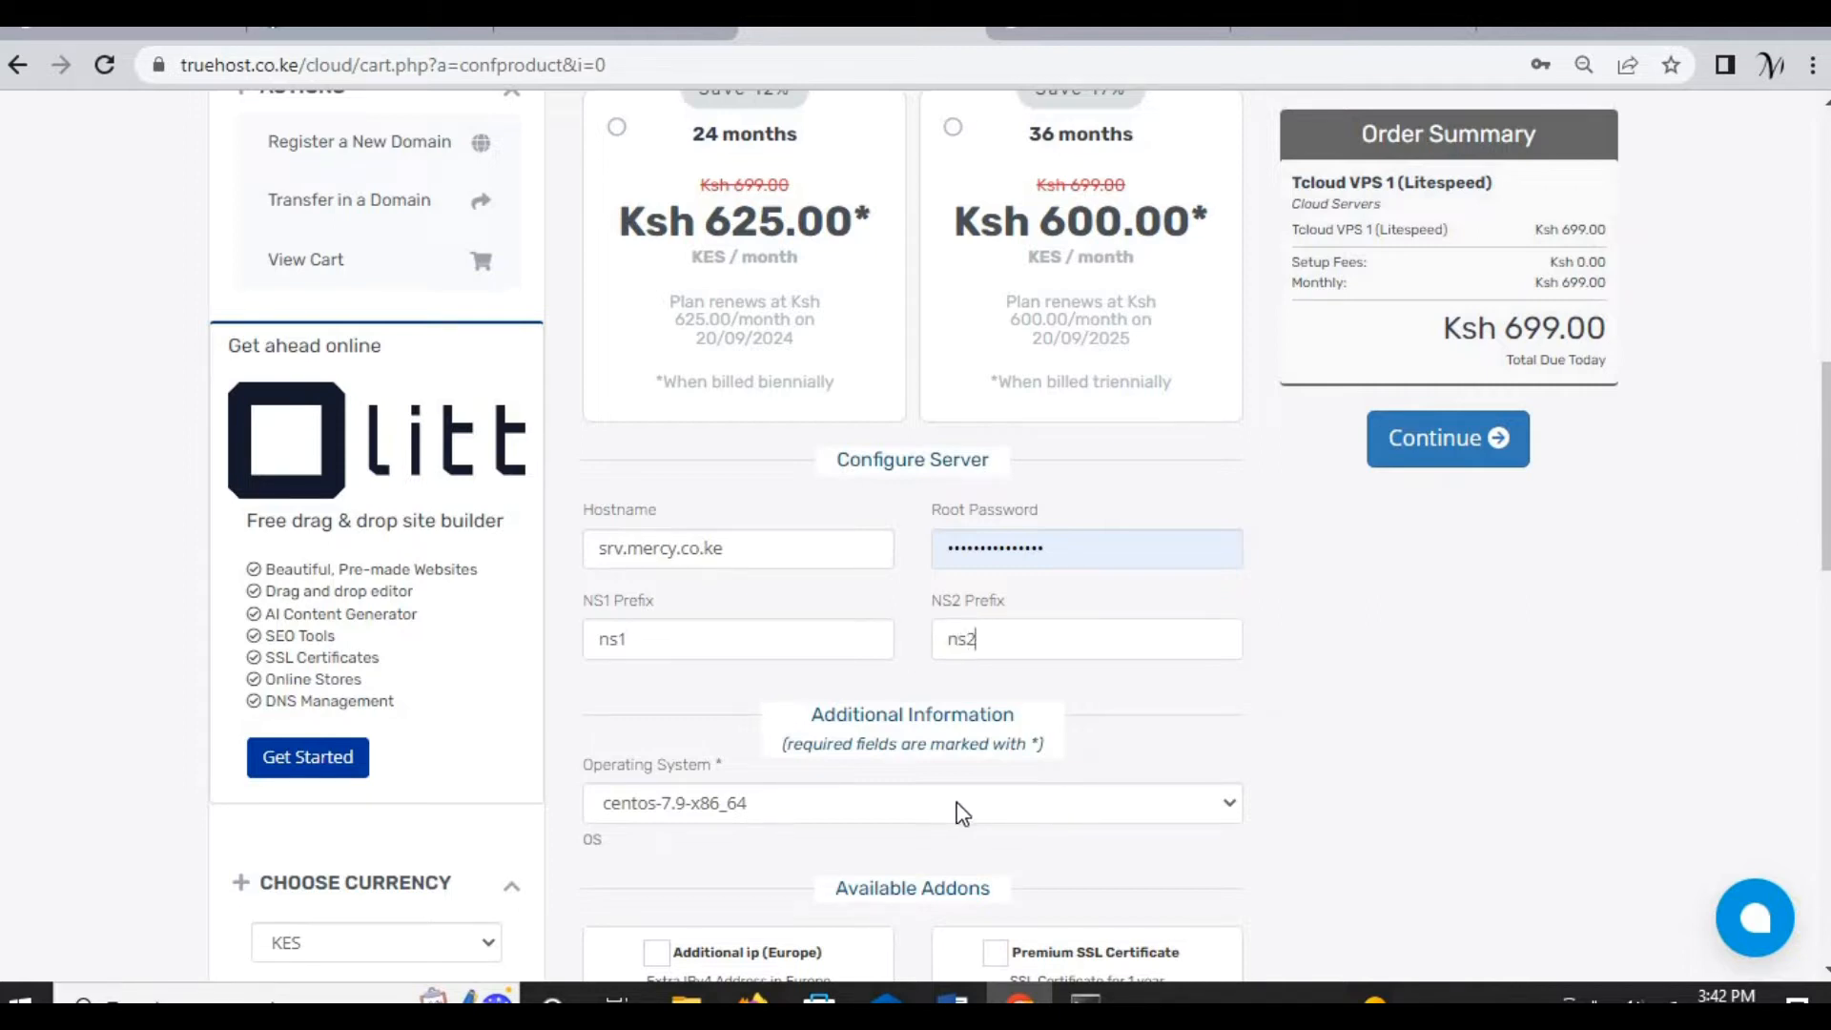
Step: Select ubuntu-20.04-x86_64 as the VPS operating system
click(911, 802)
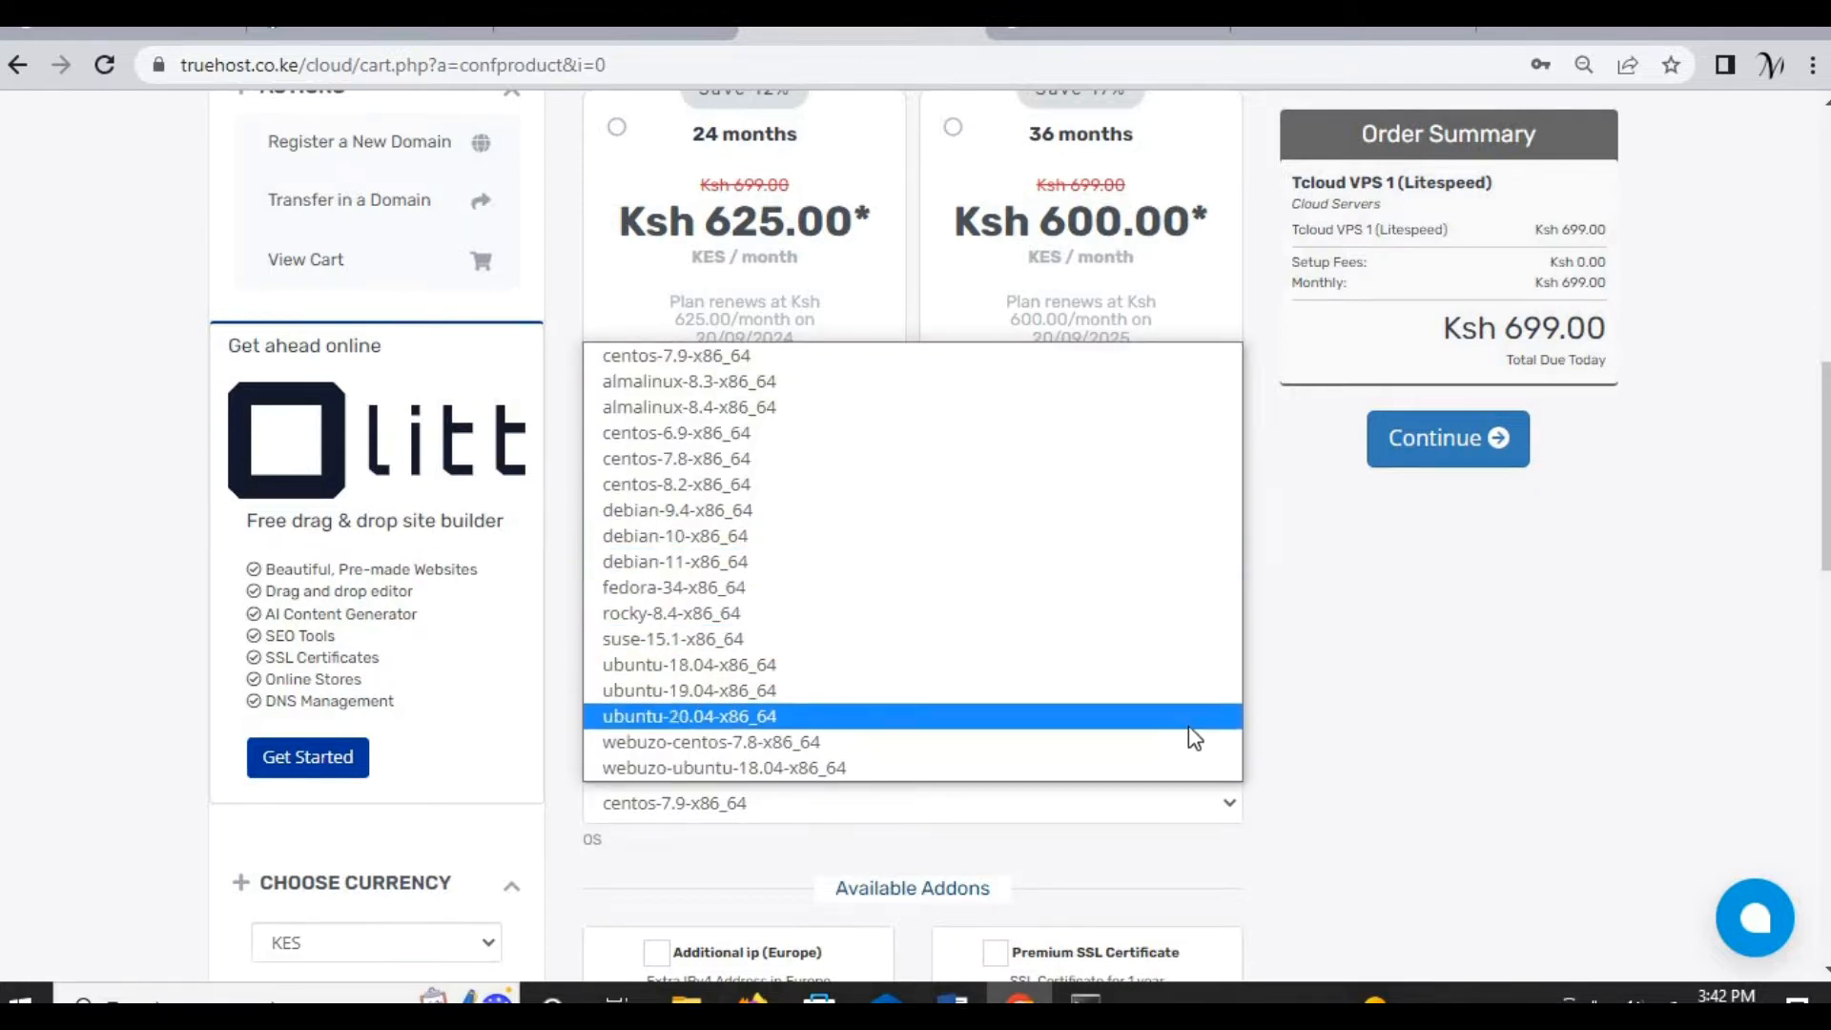
click(688, 716)
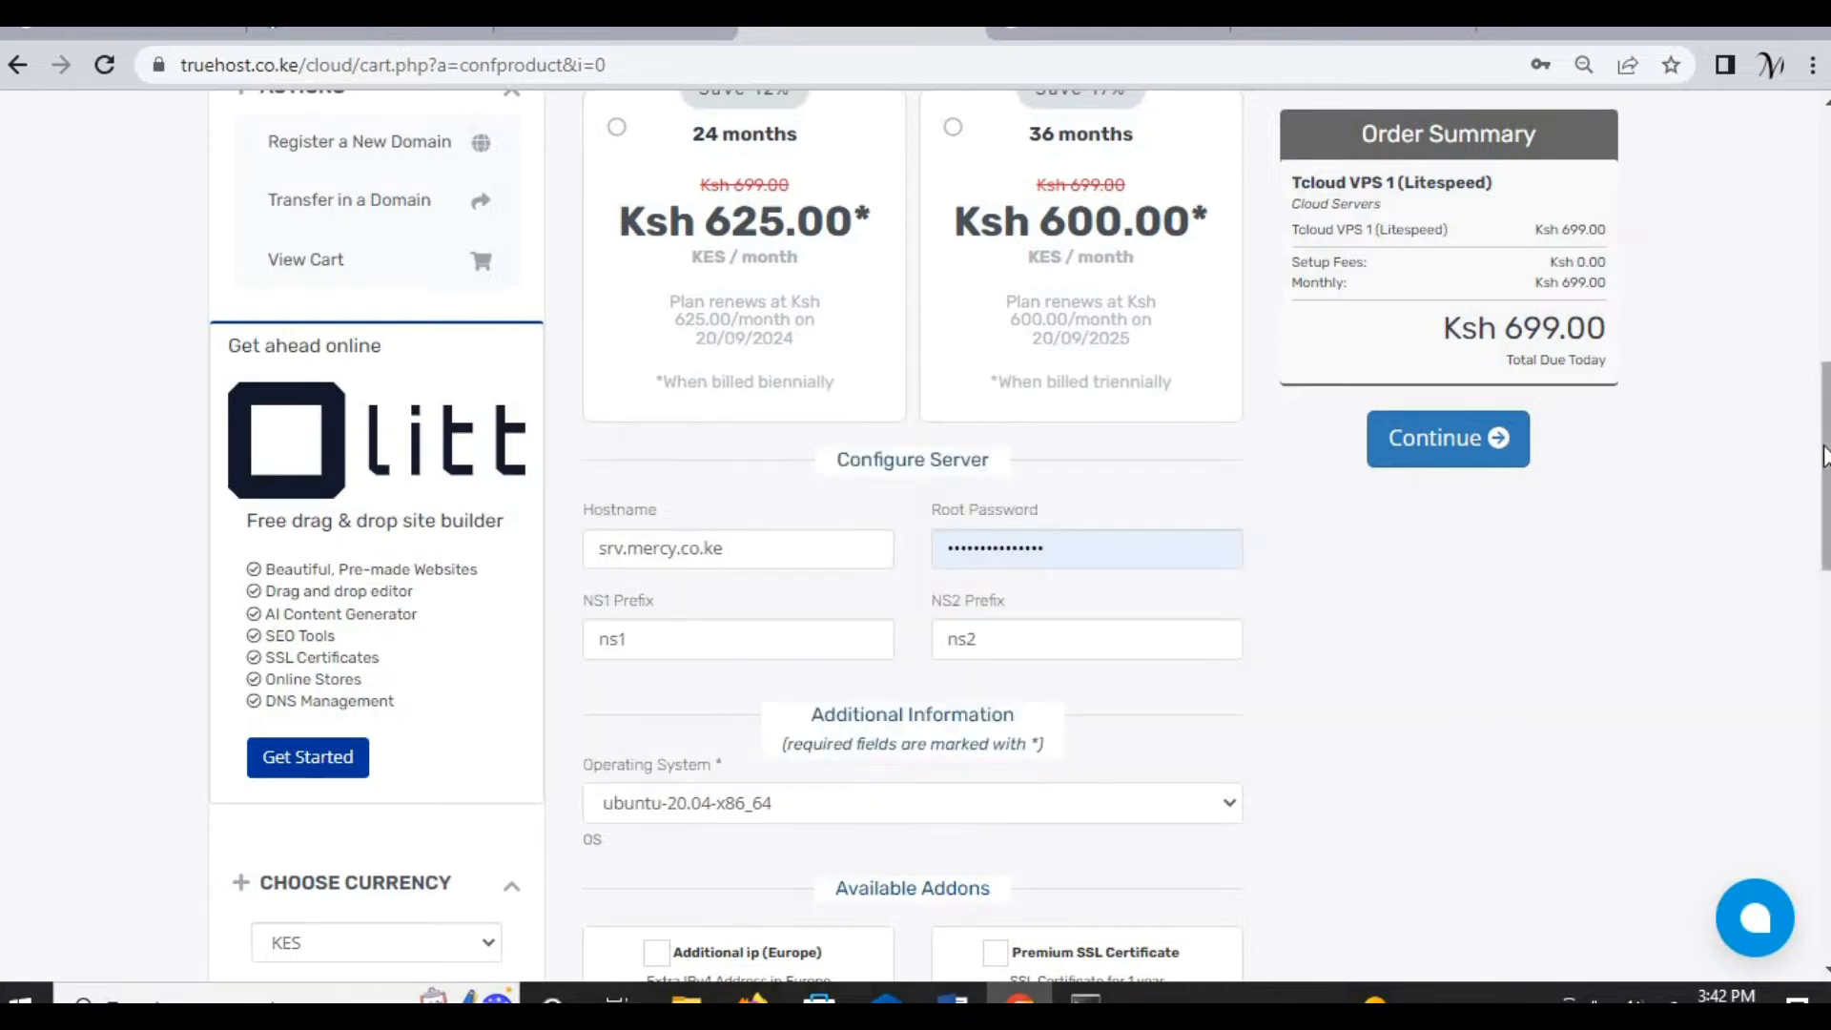
scroll(down, 3)
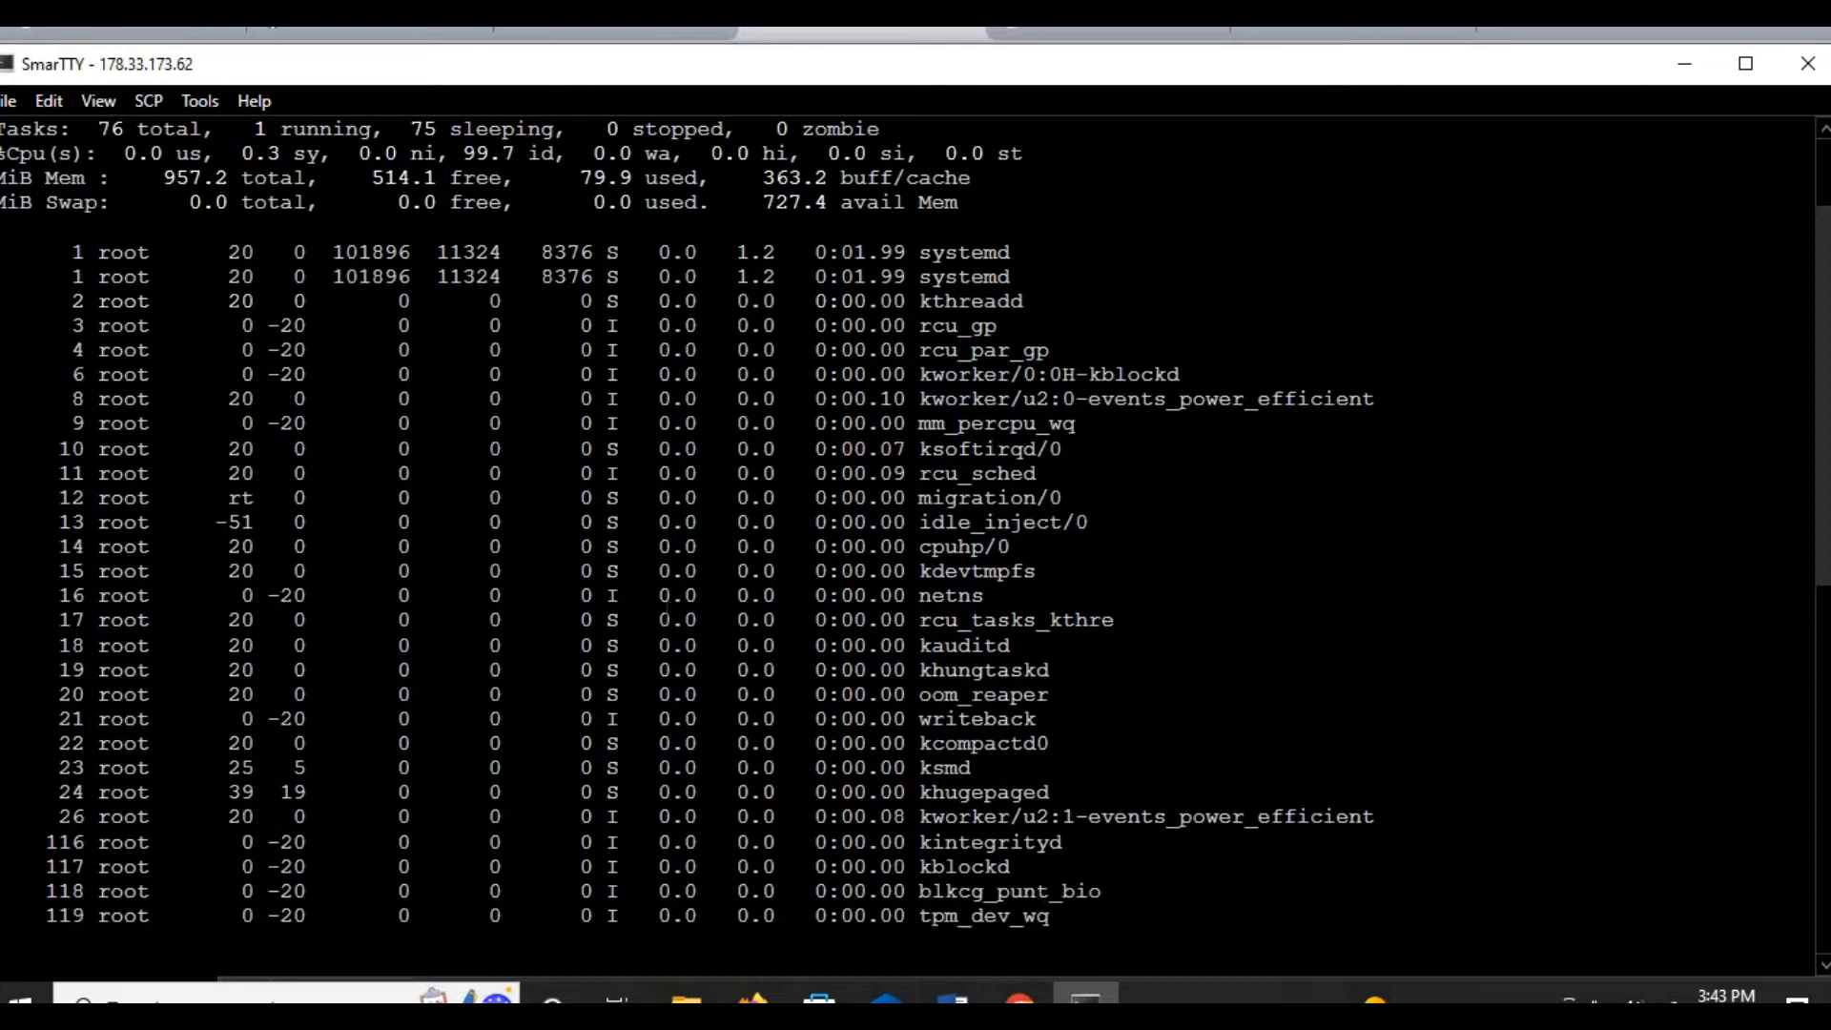
Step: Suspend top, run top again, then suspend it to return to the shell prompt
key(ctrl+z)
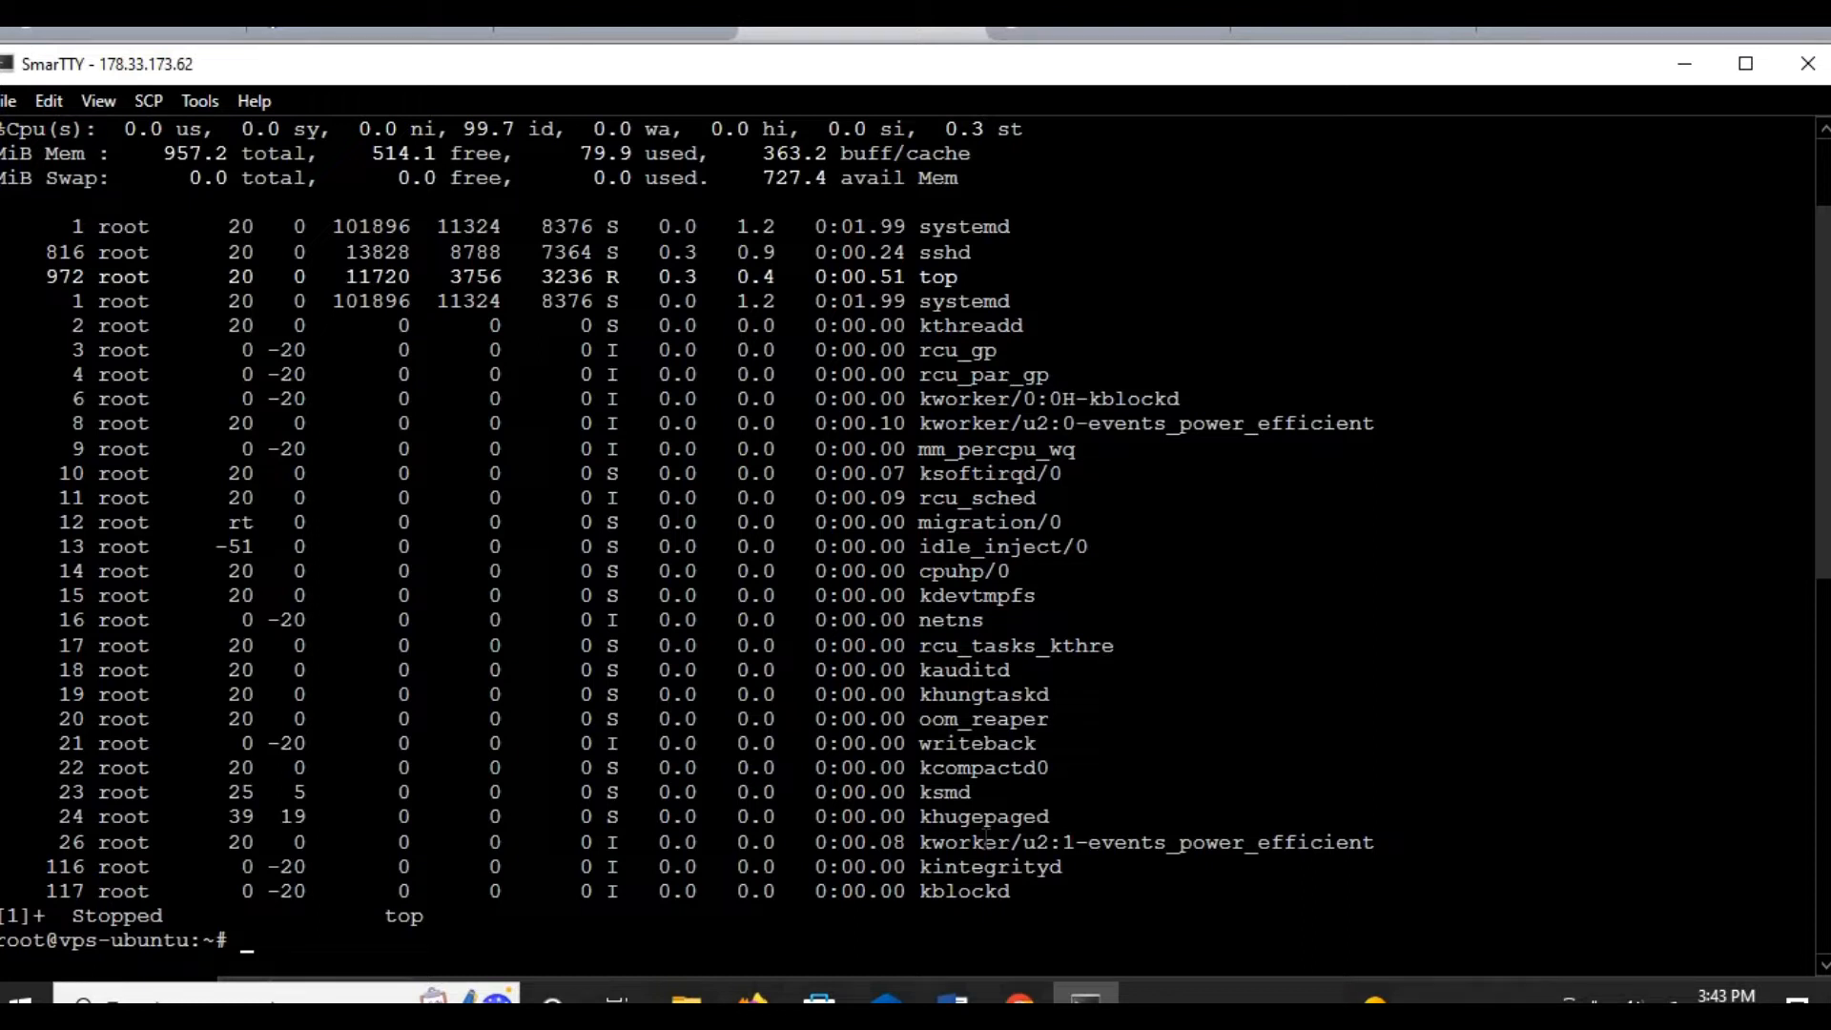
text(t)
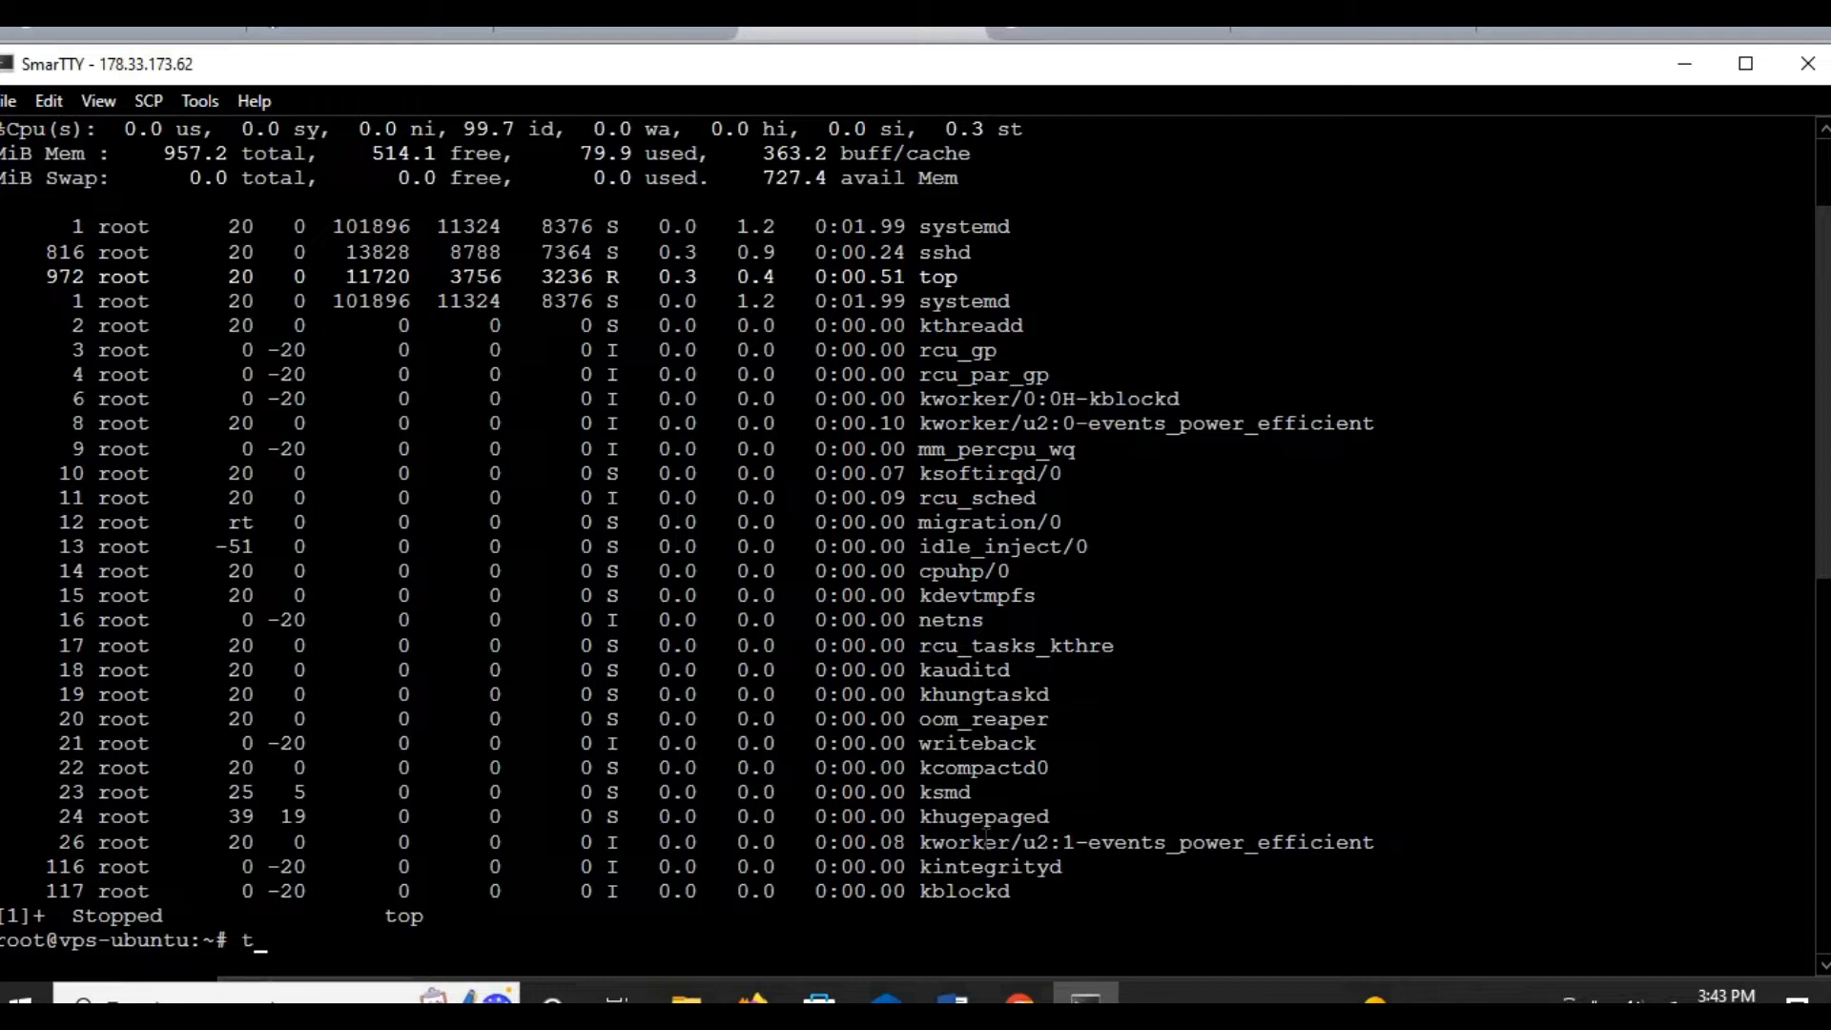
text(op)
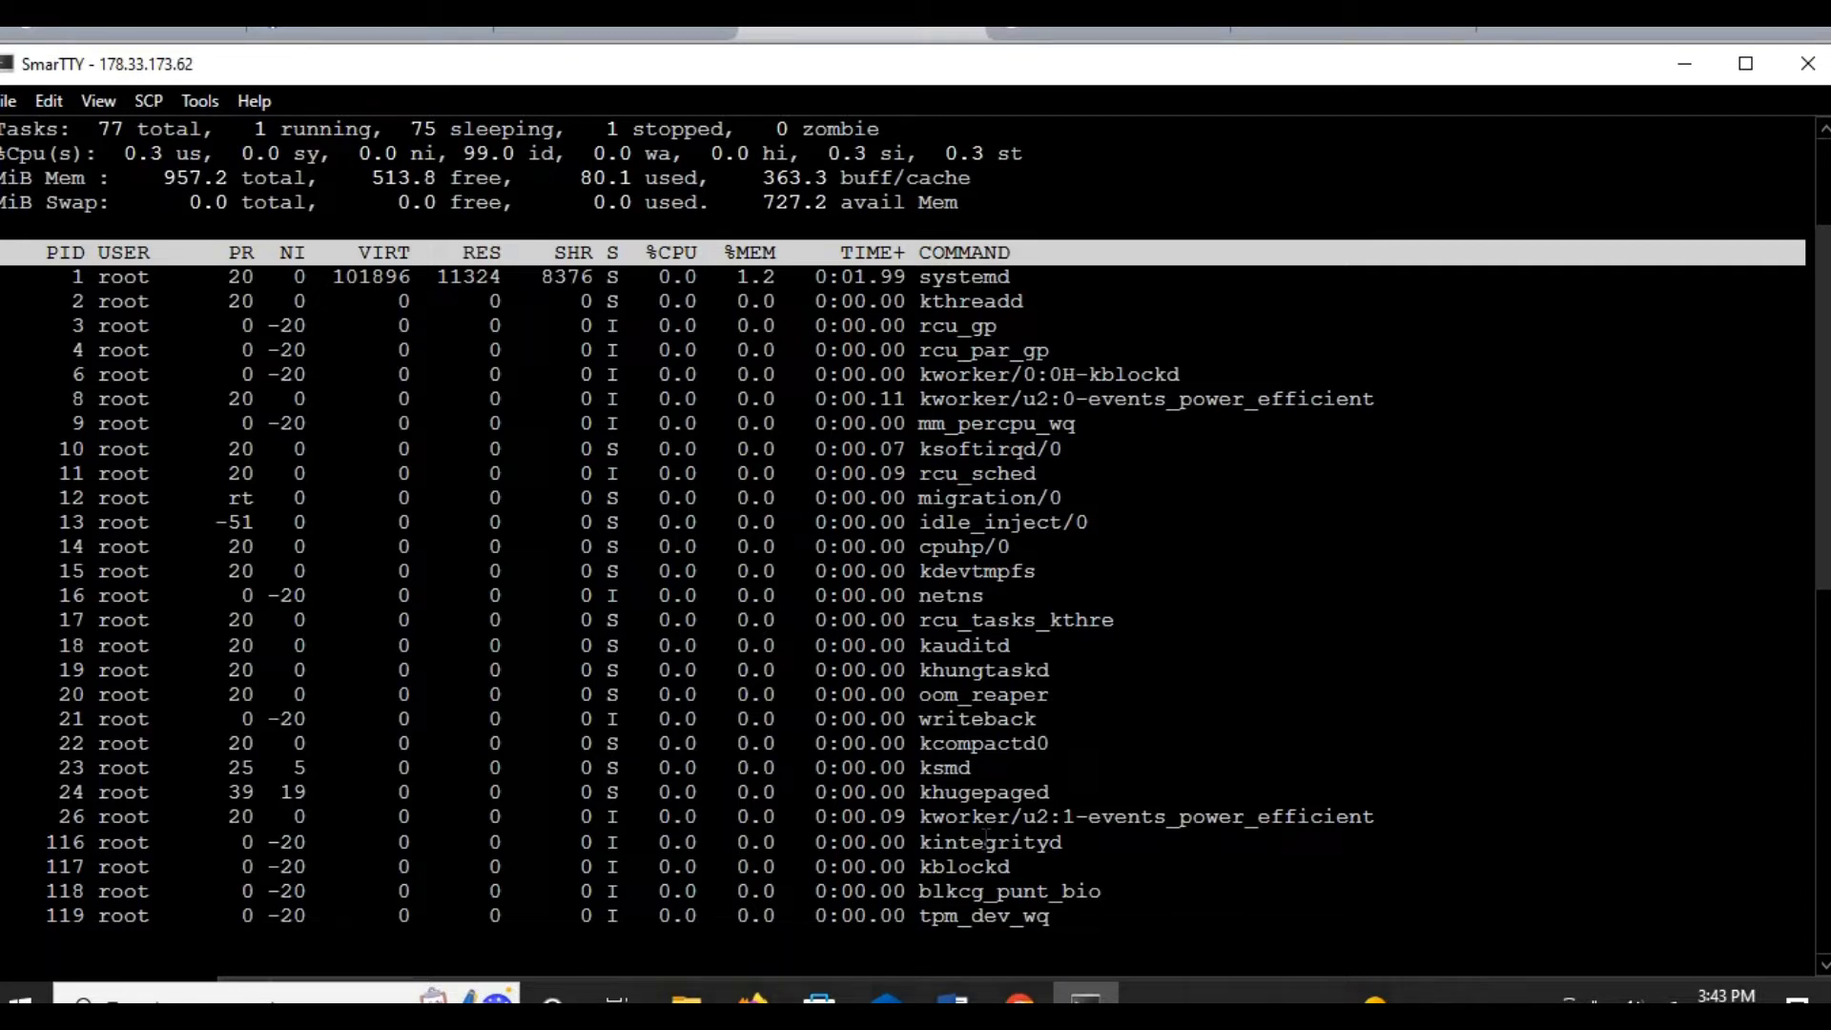
key(ctrl+z)
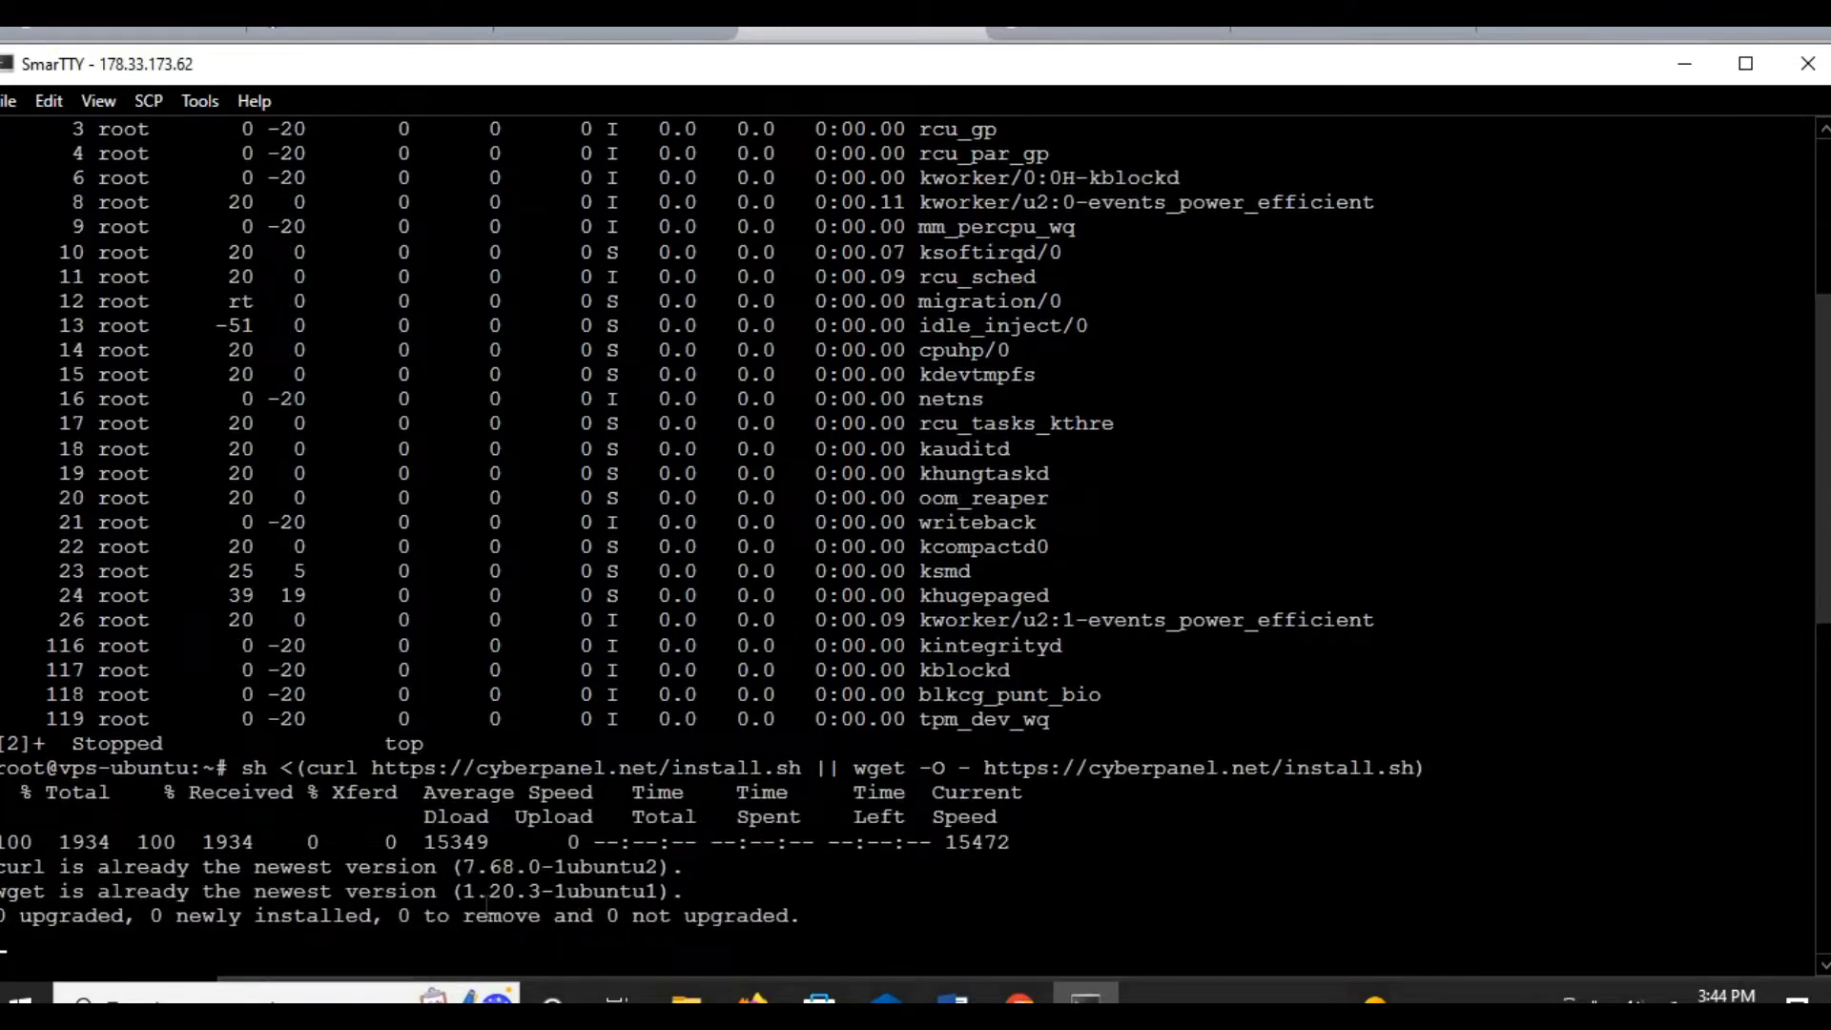
scroll(down, 3)
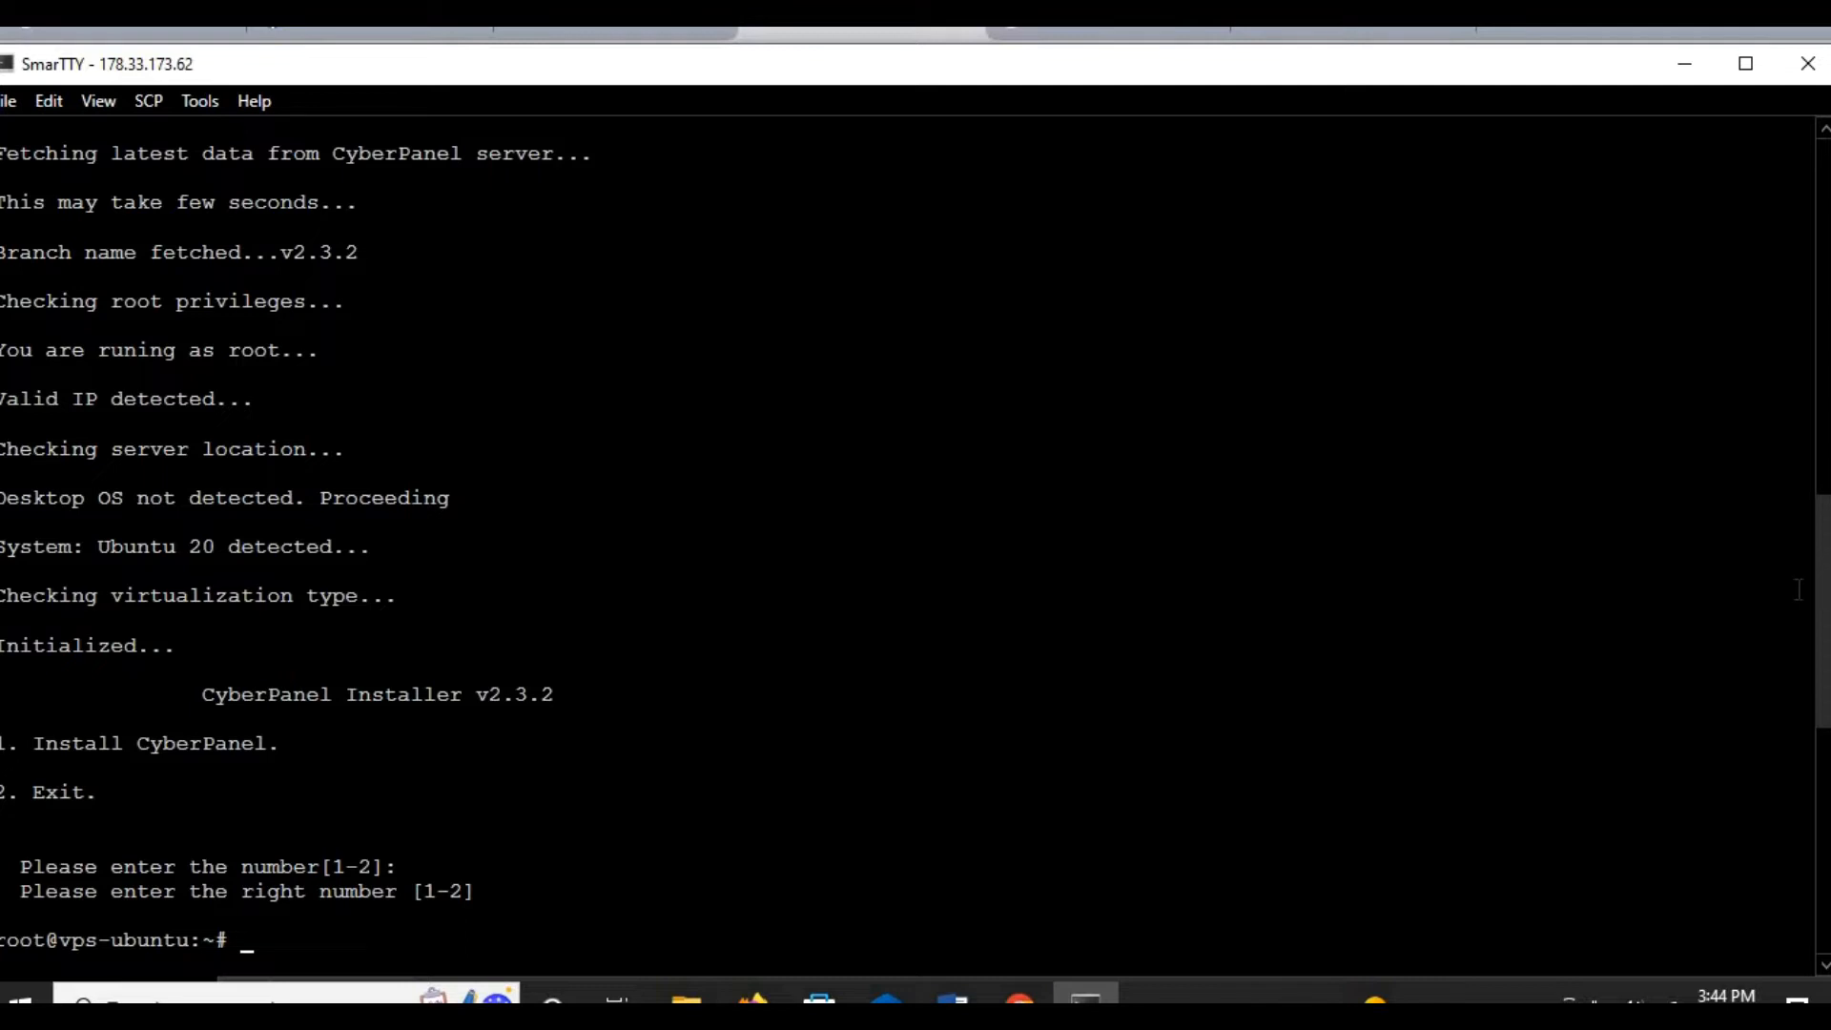
text(sh <(curl https://cyberpanel.net/install.sh || wget -O - https://cyberpanel.net/install.sh))
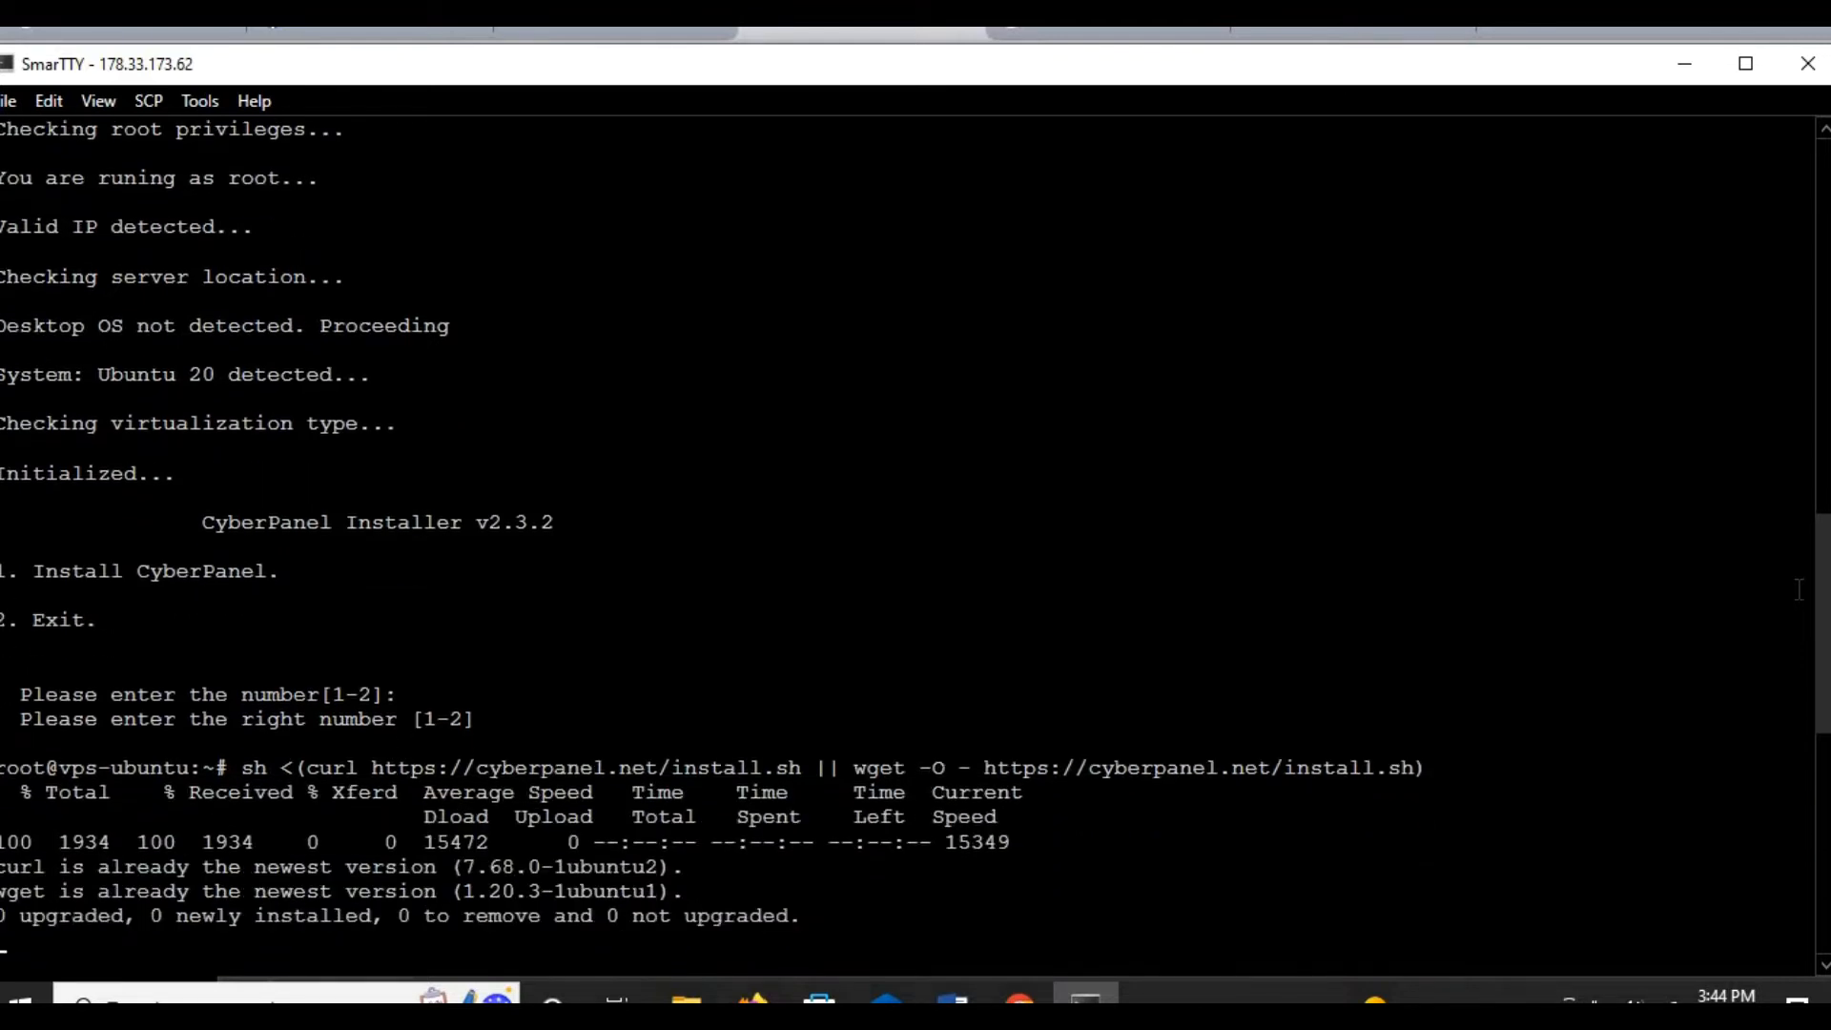
scroll(down, 3)
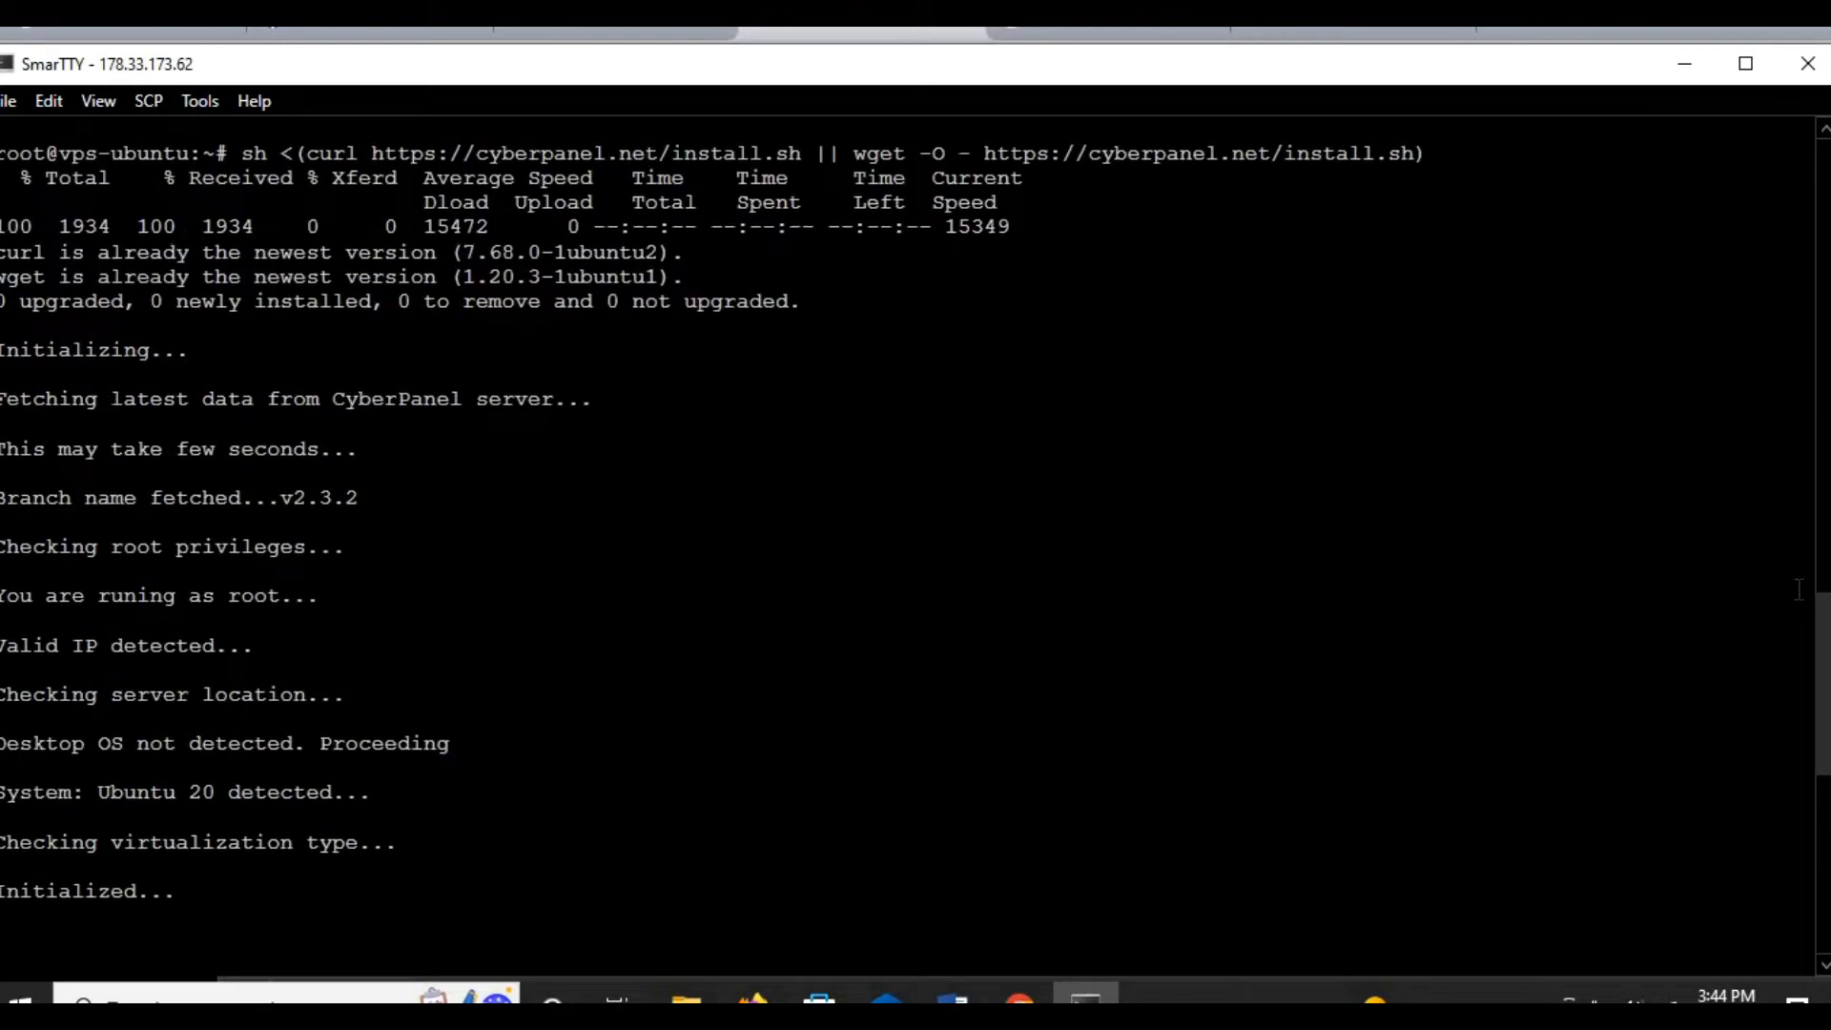
scroll(down, 3)
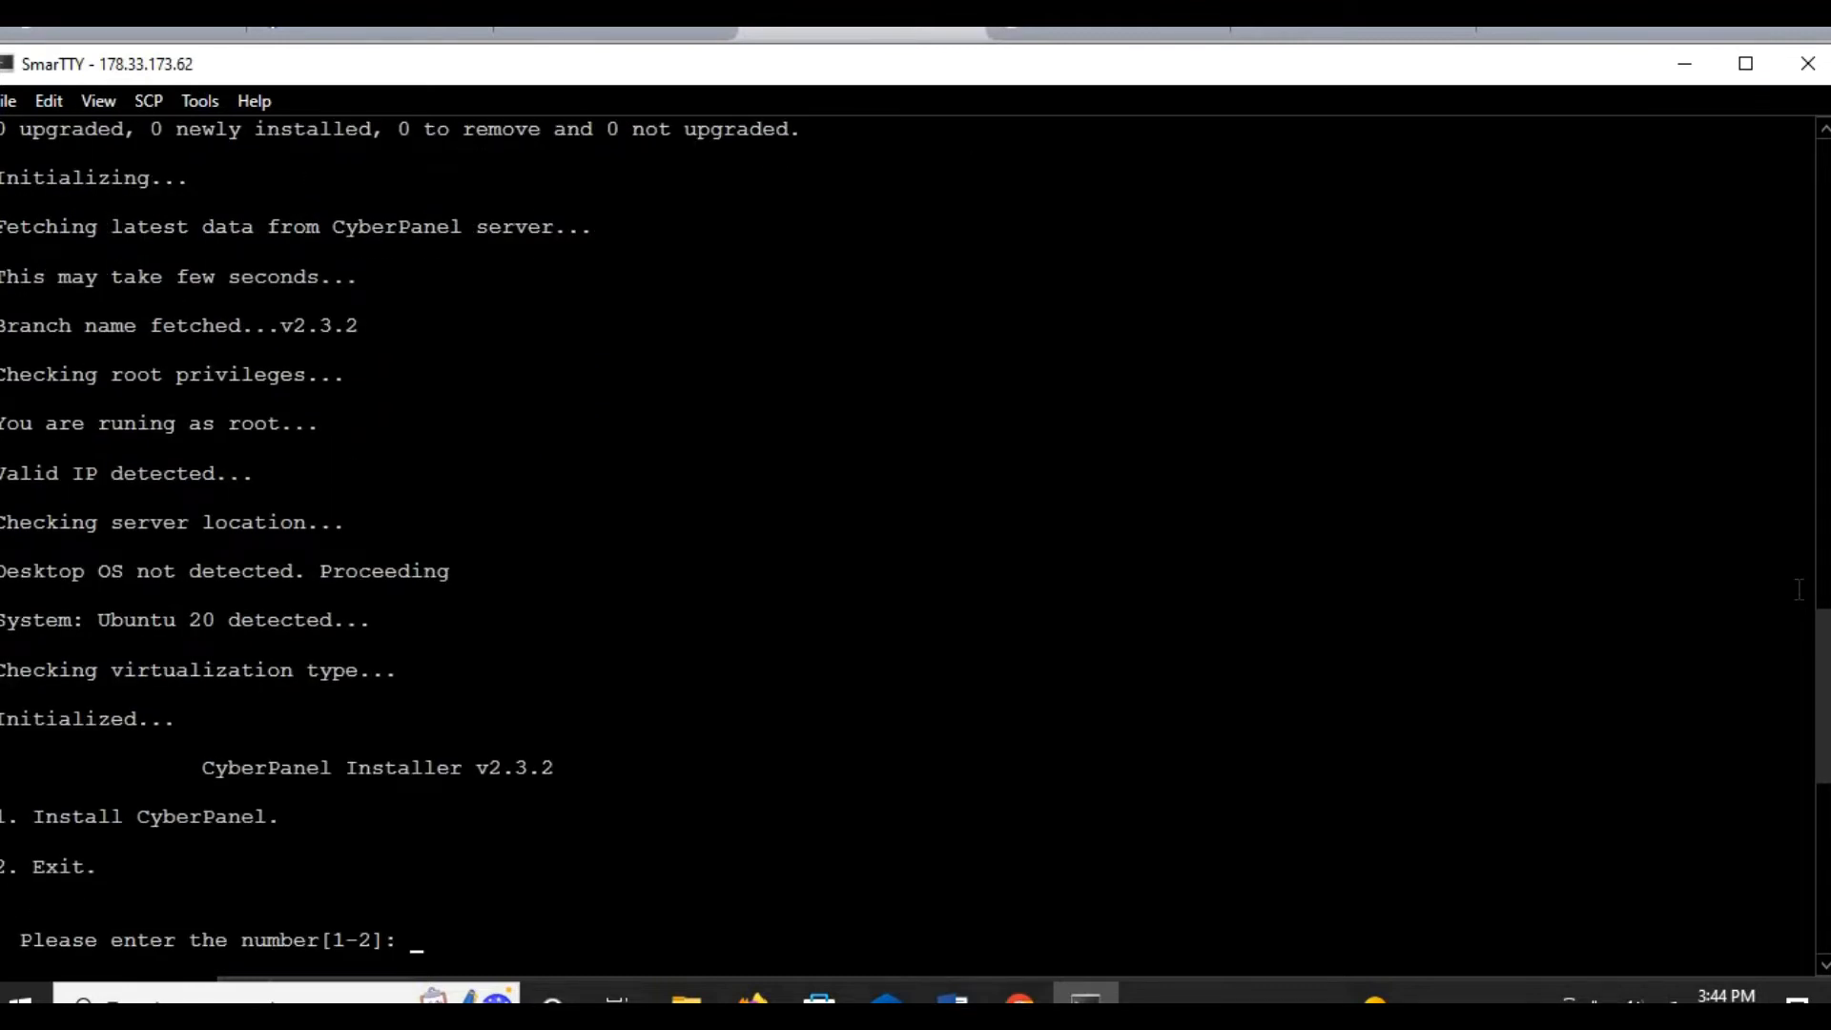
Step: Answer the installer prompts 1, 1, Y, N, d, Y and Yes for OpenLiteSpeed
text(1)
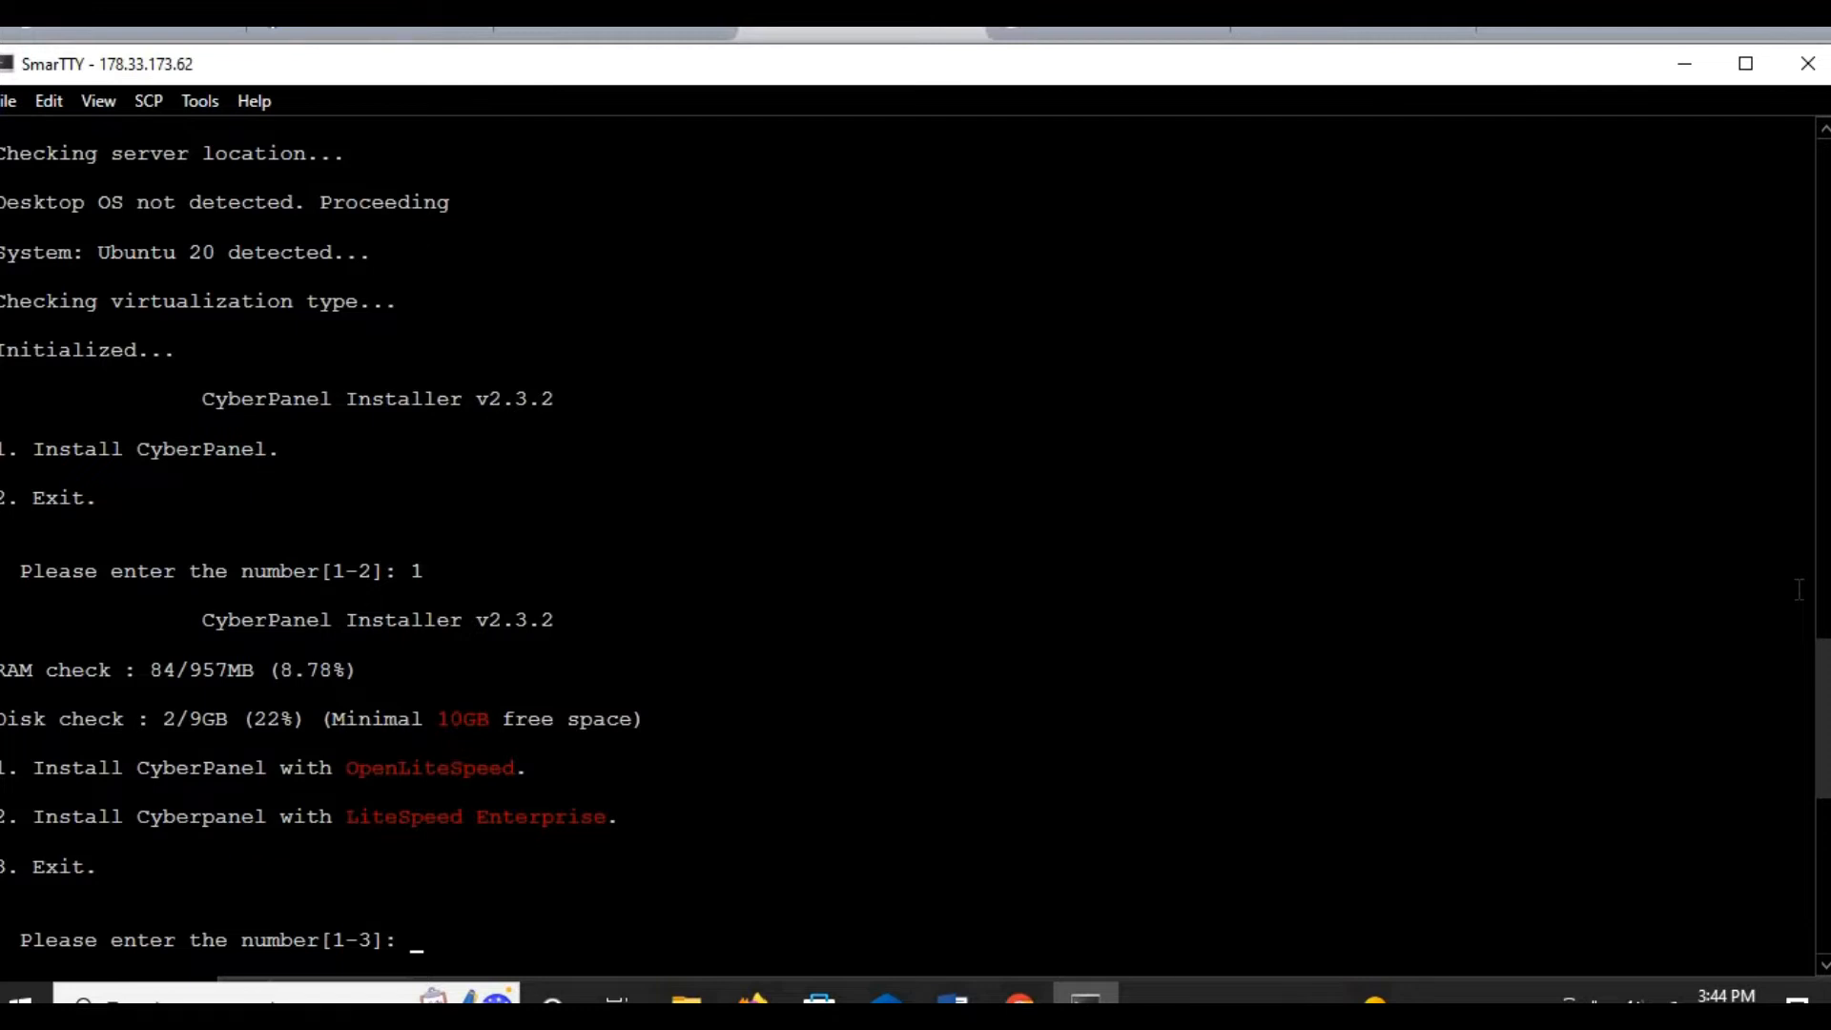
text(1)
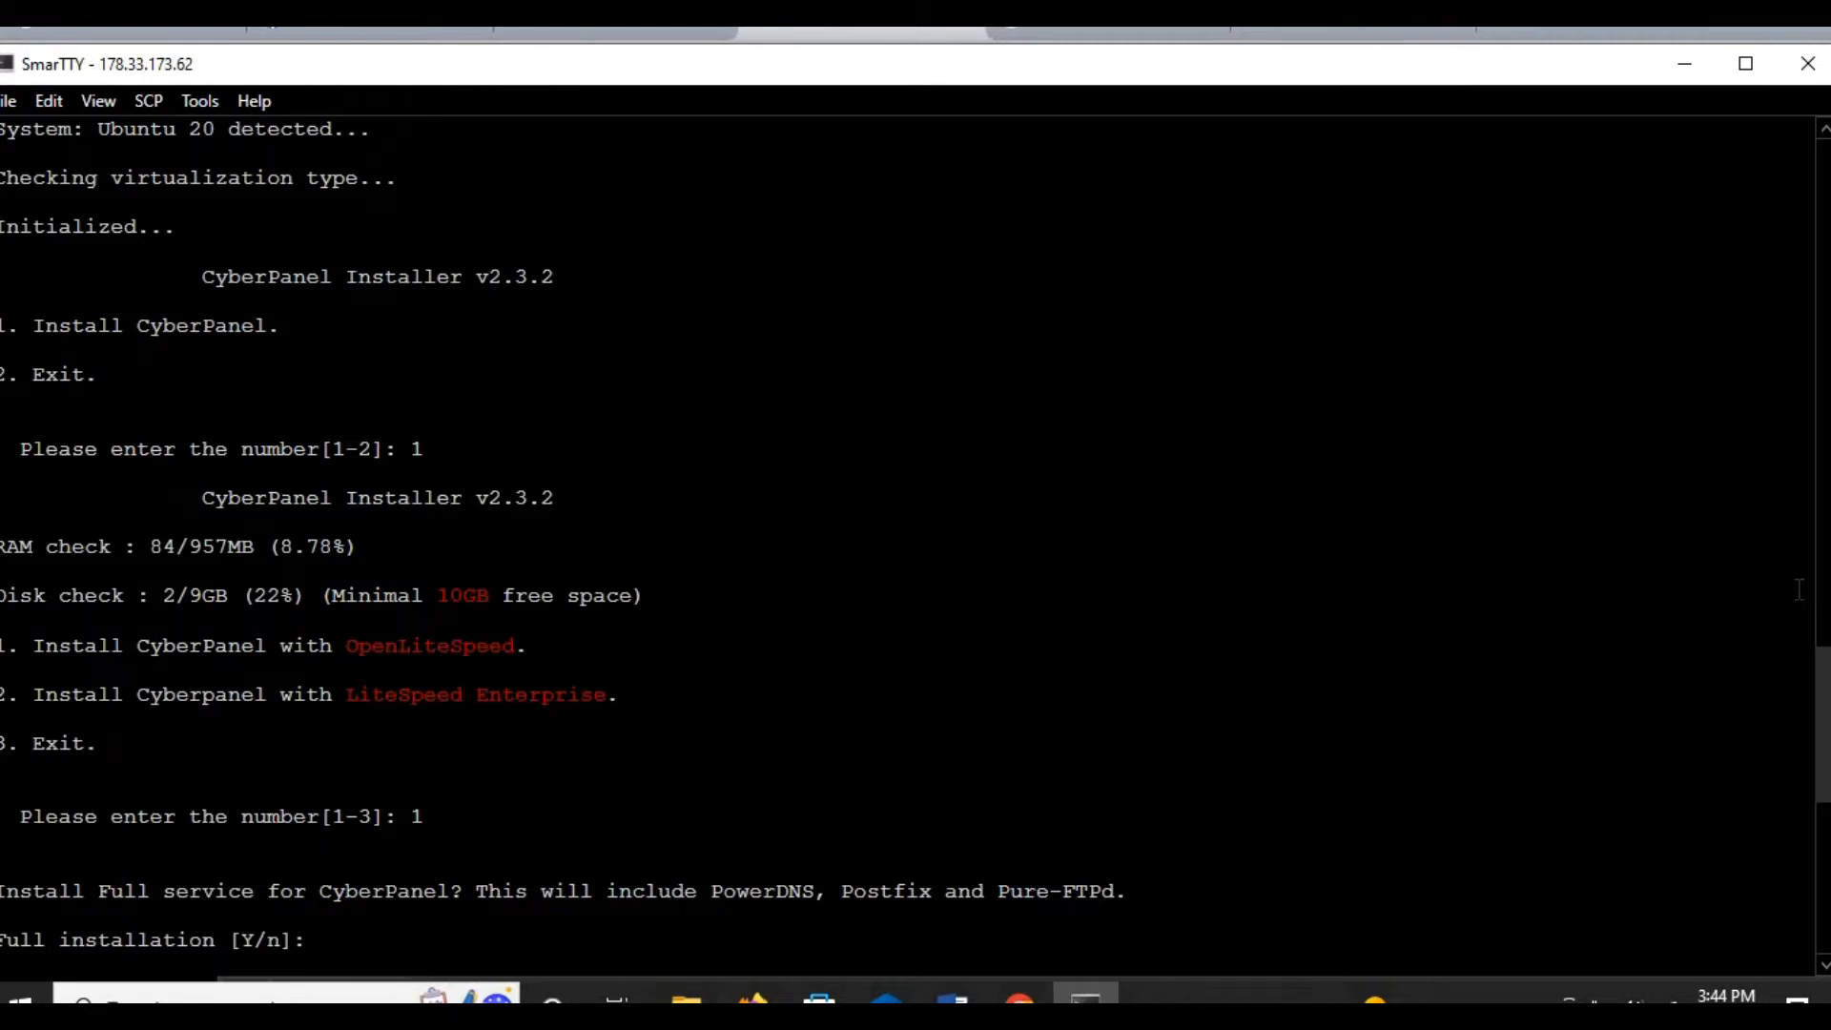
text(Y)
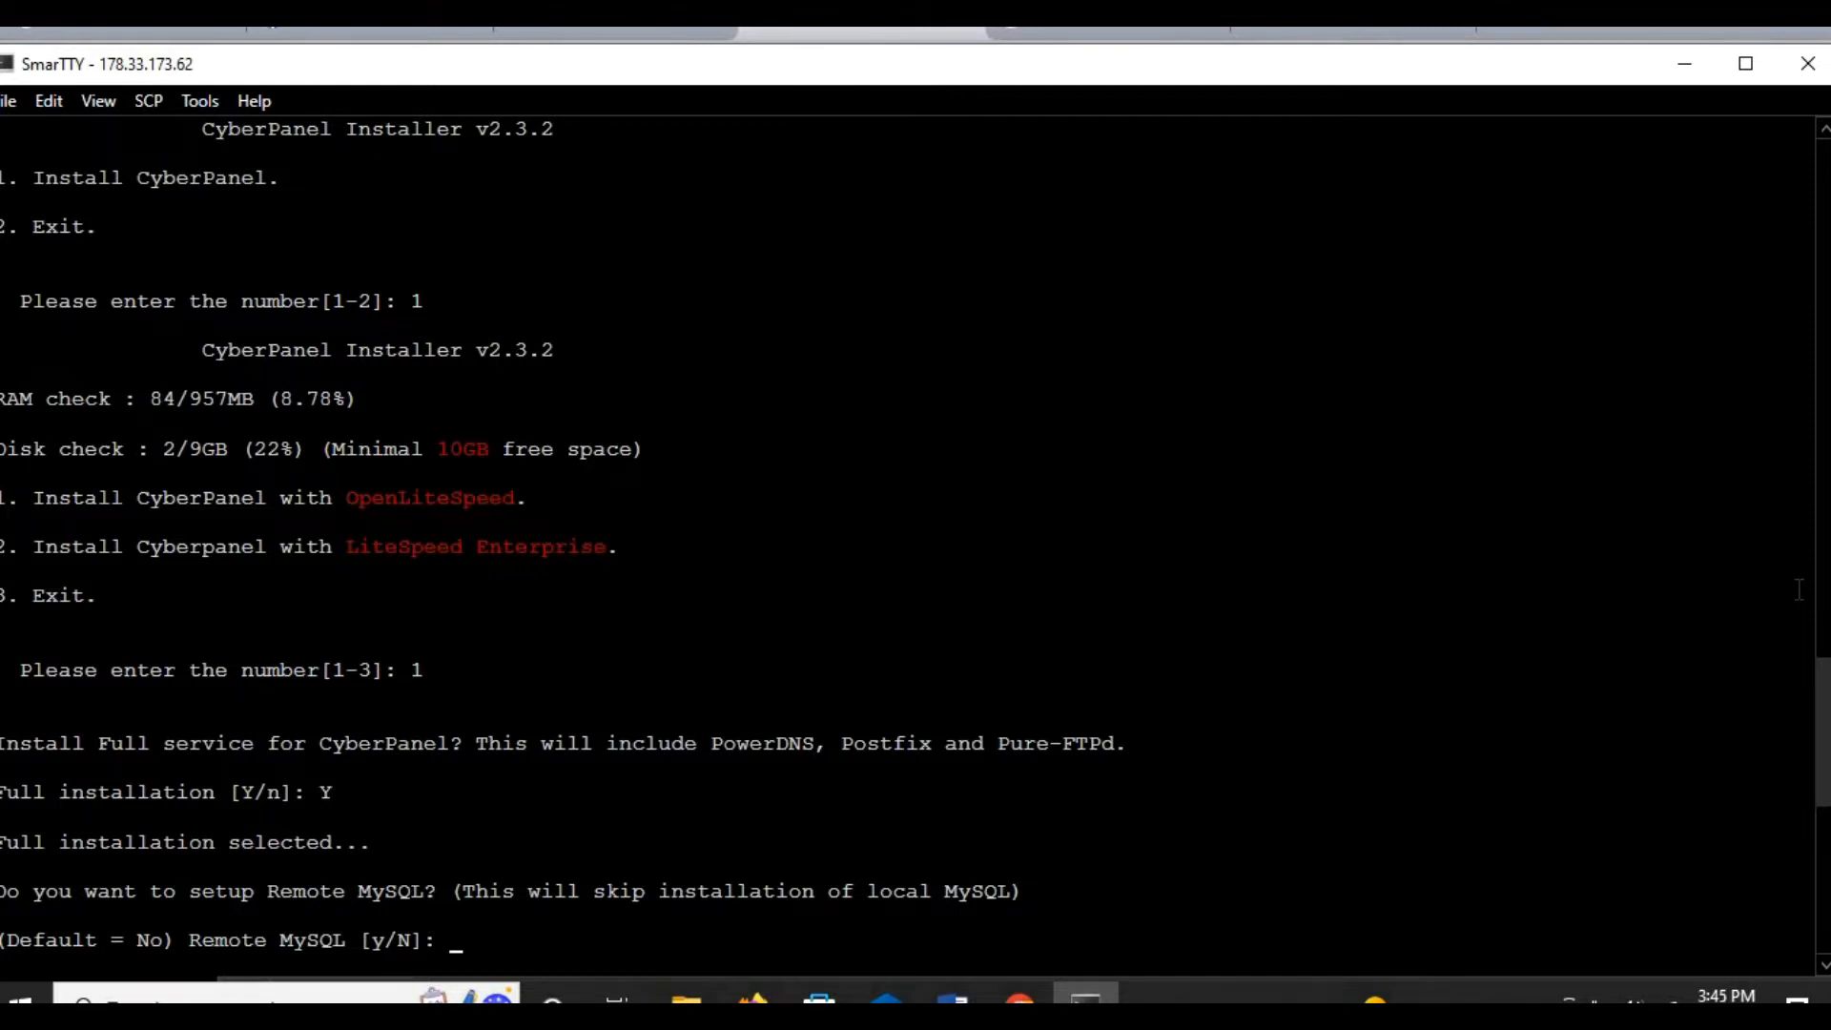
text(N)
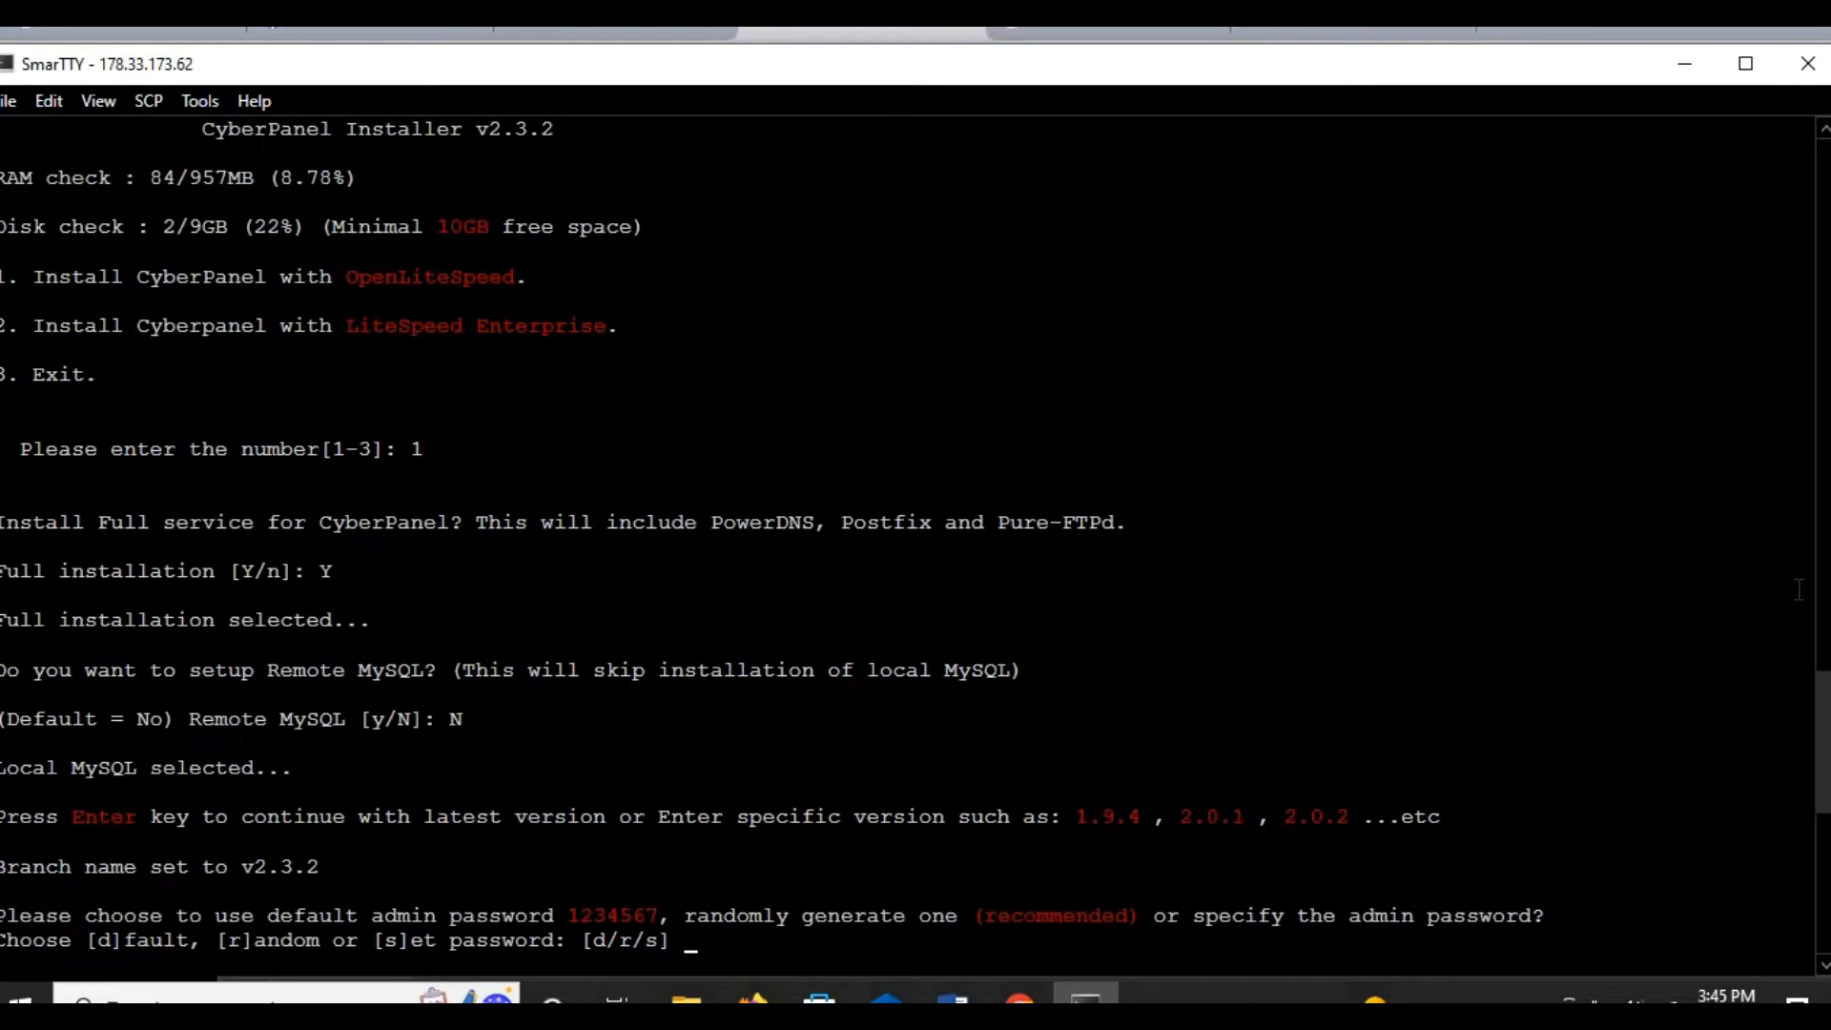
text(d)
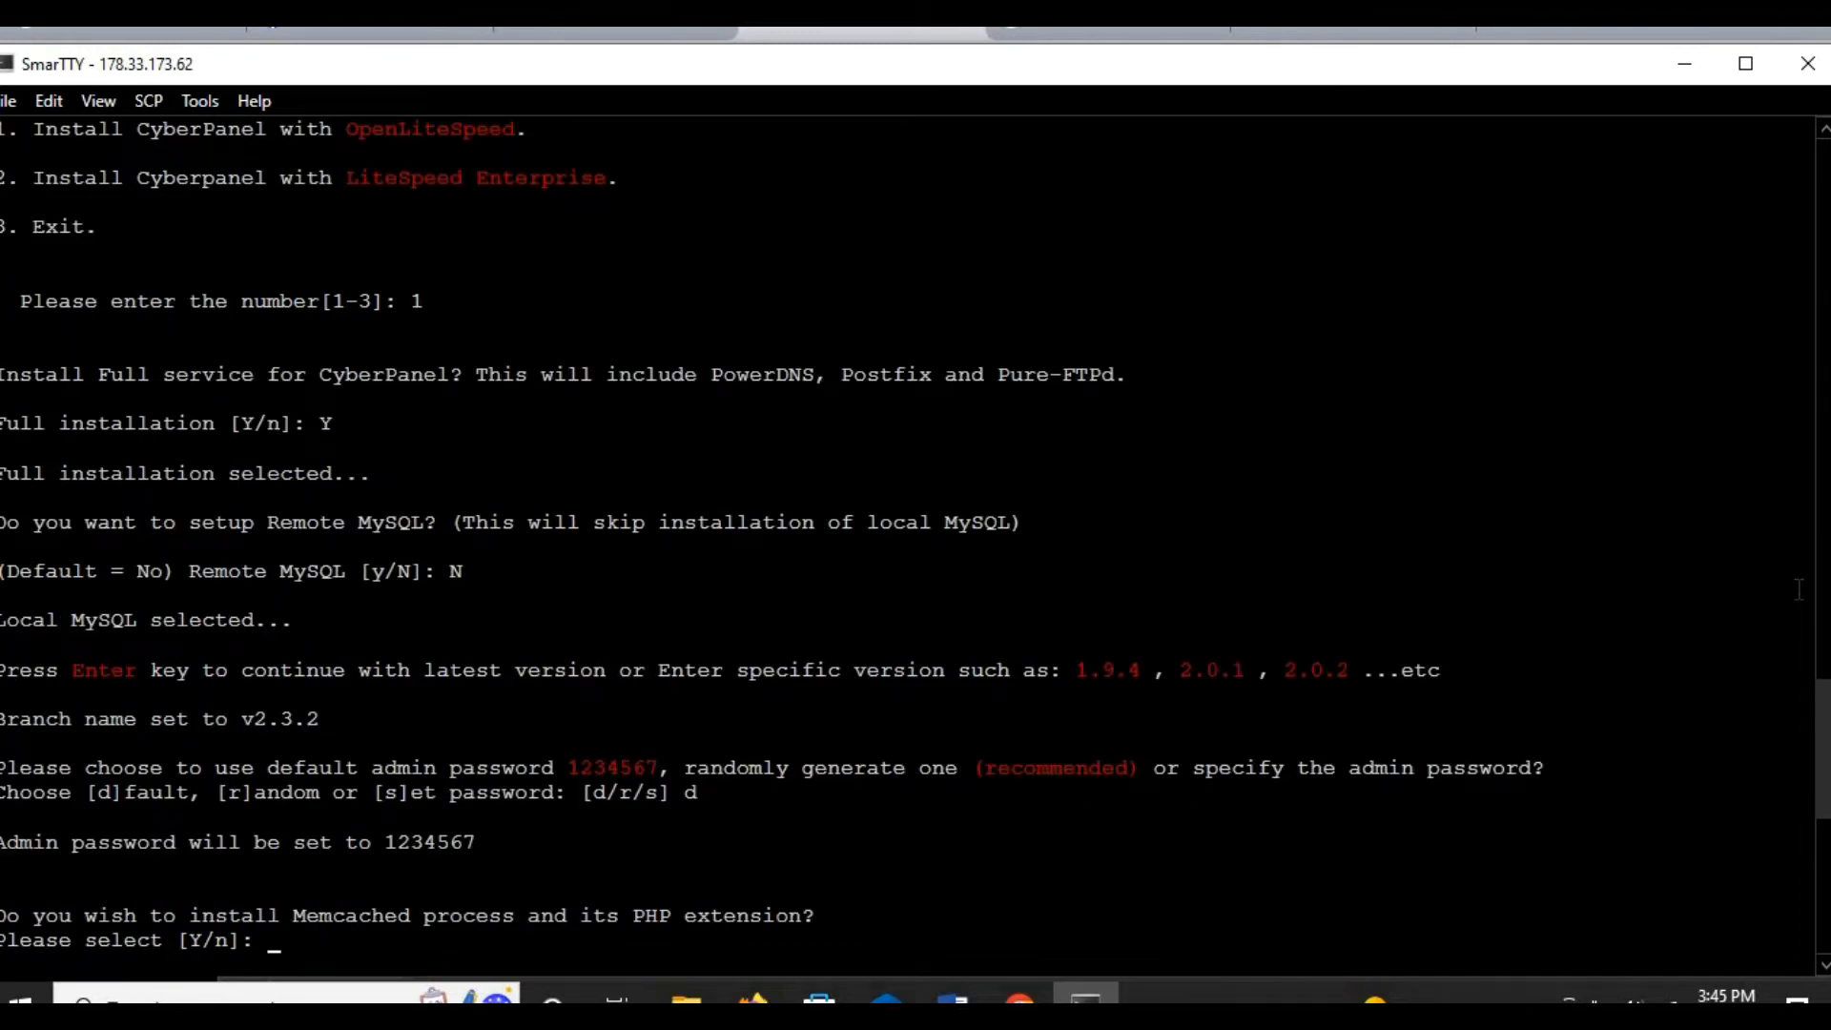
text(Y)
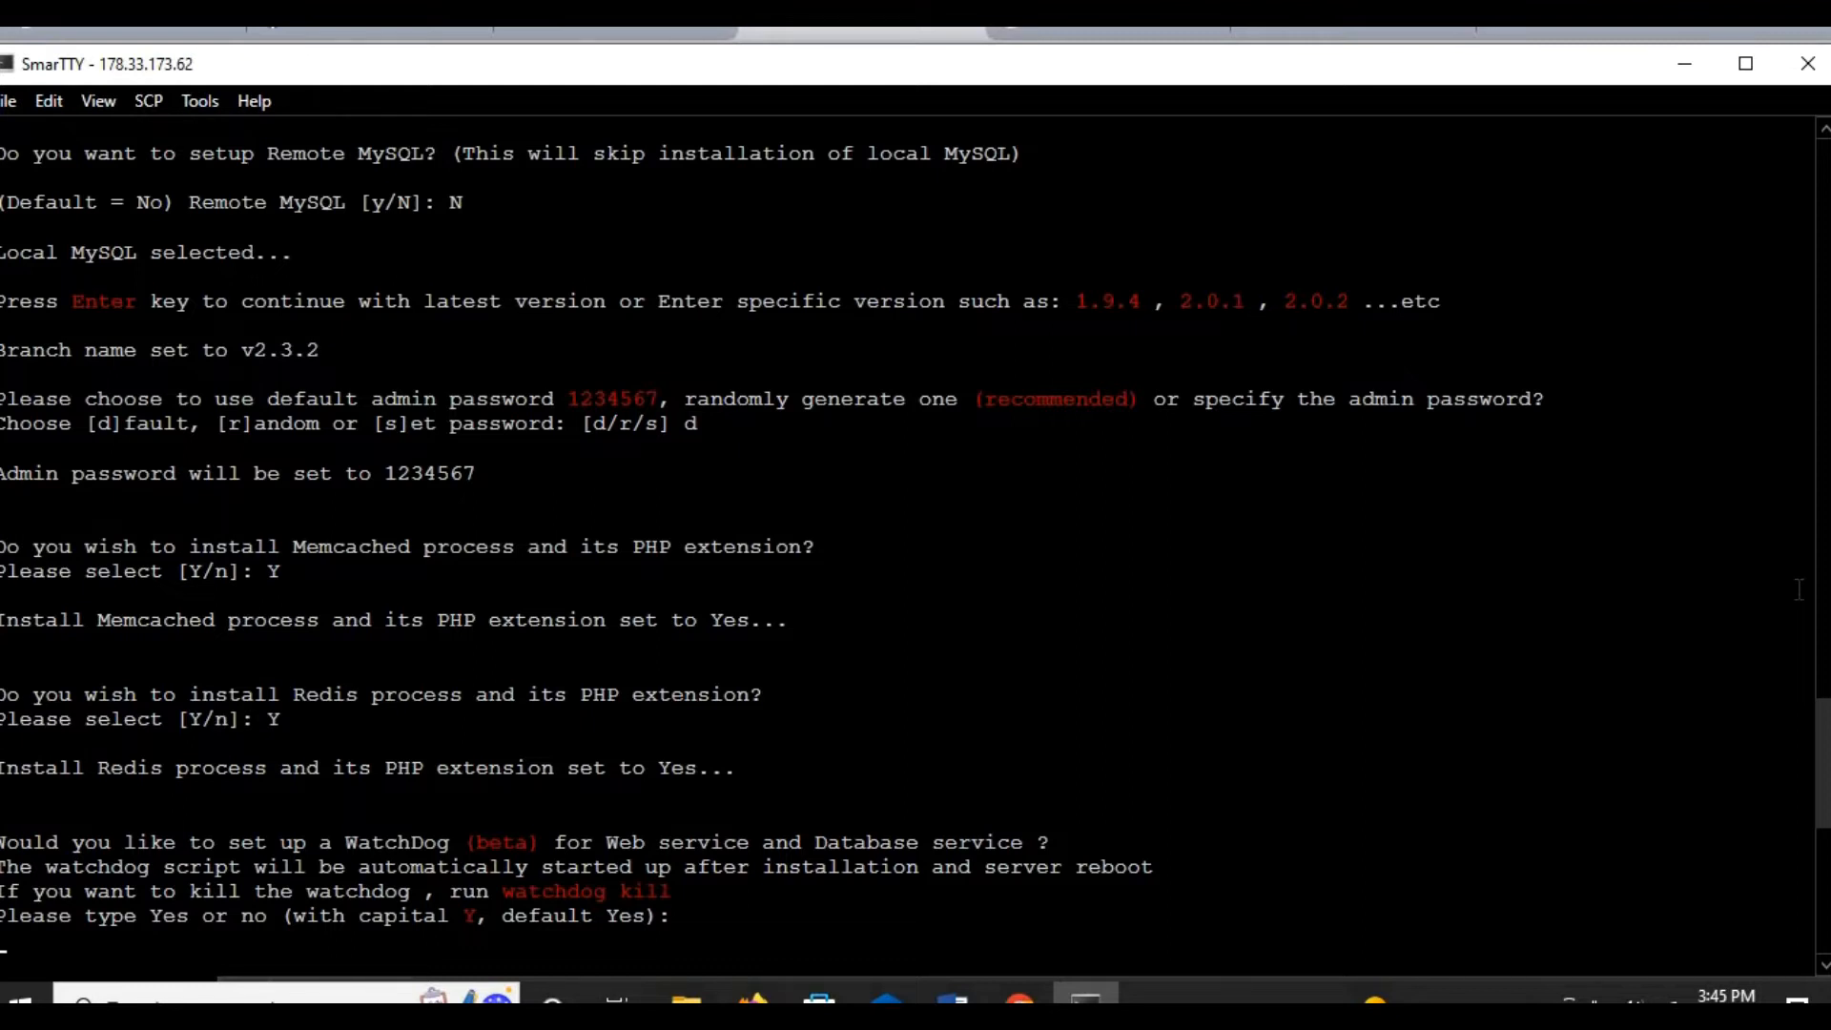
text(Ye)
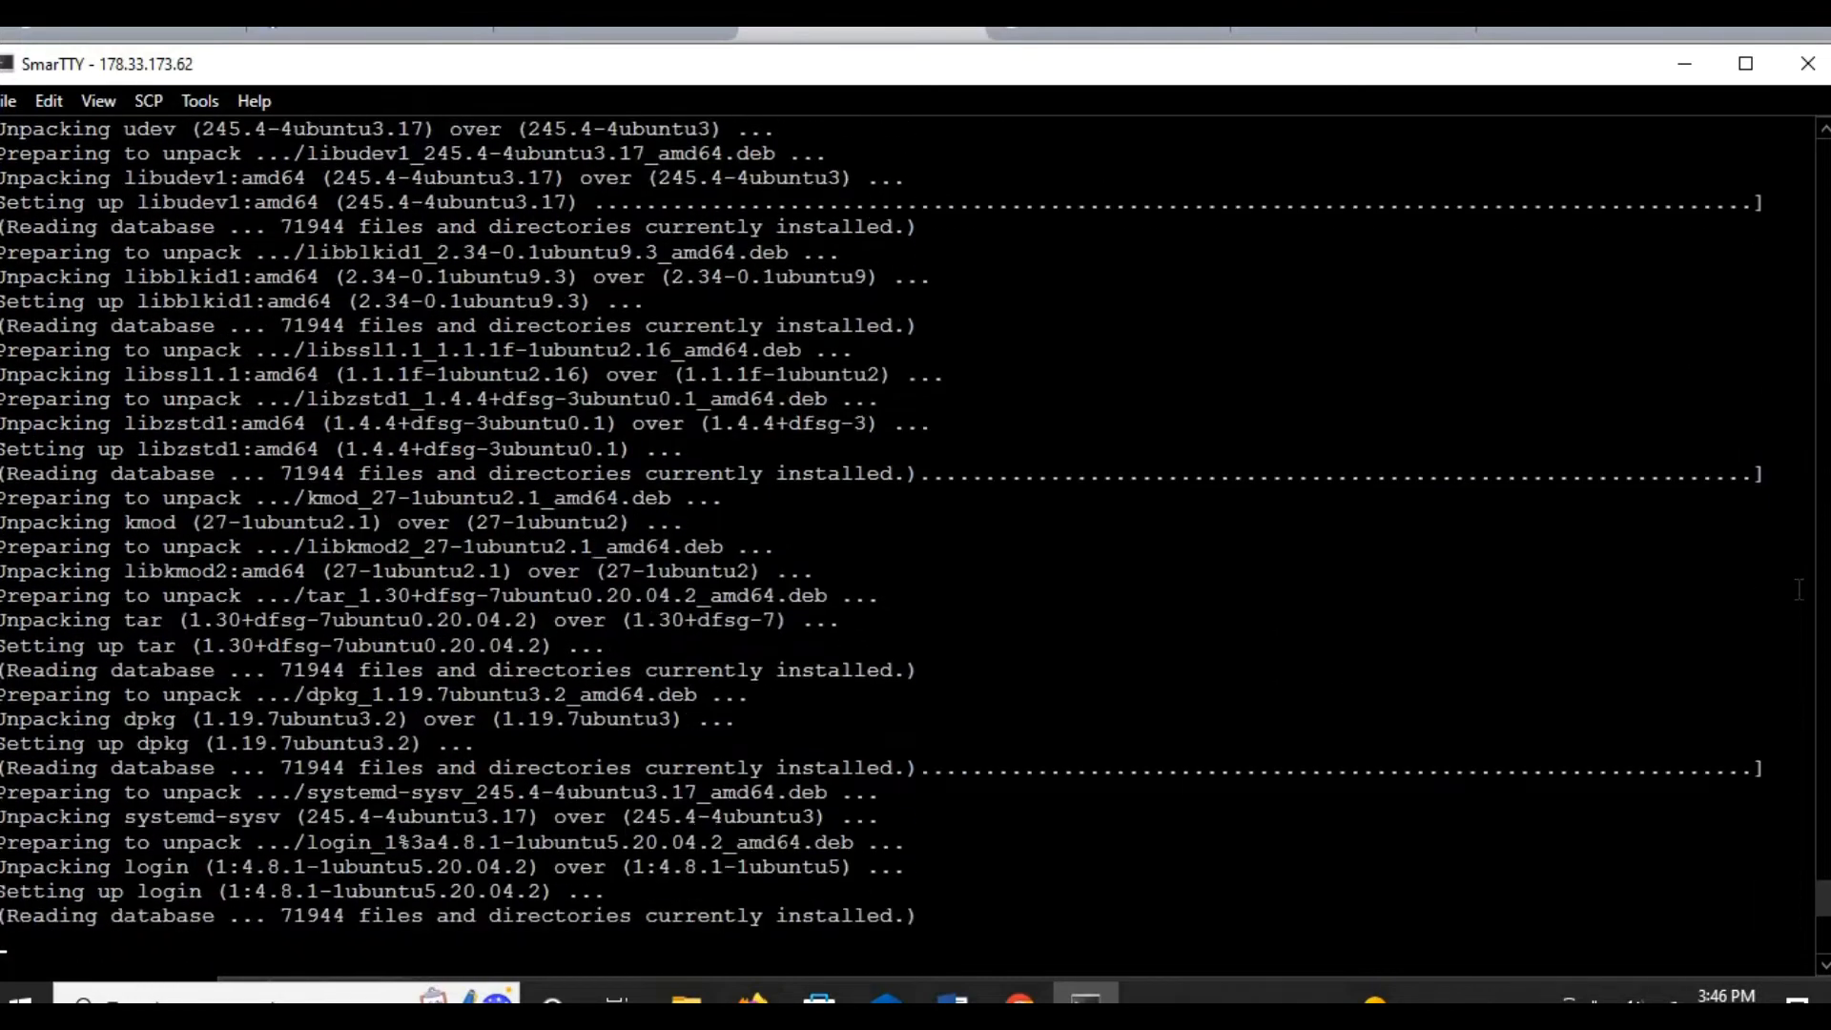
Step: Scroll the apt output while linux-modules, linux-image and linux-headers 5.4.0-126 unpack
scroll(down, 3)
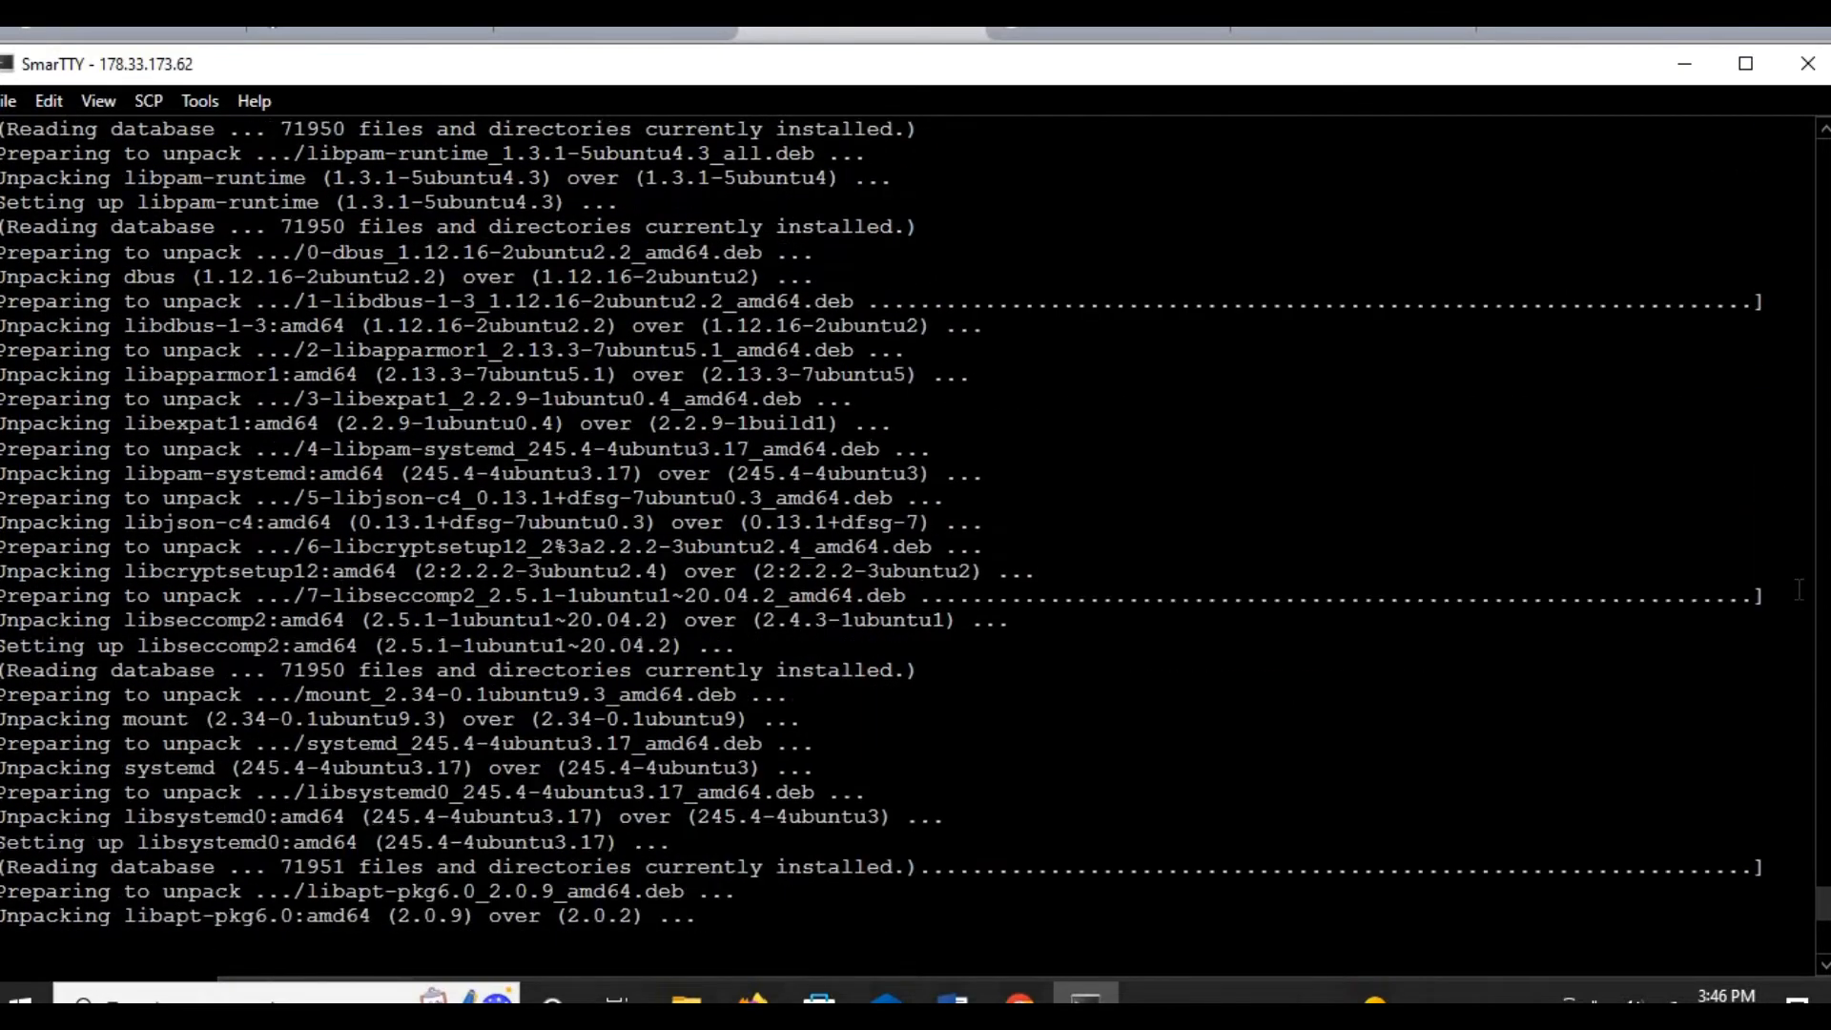
scroll(down, 3)
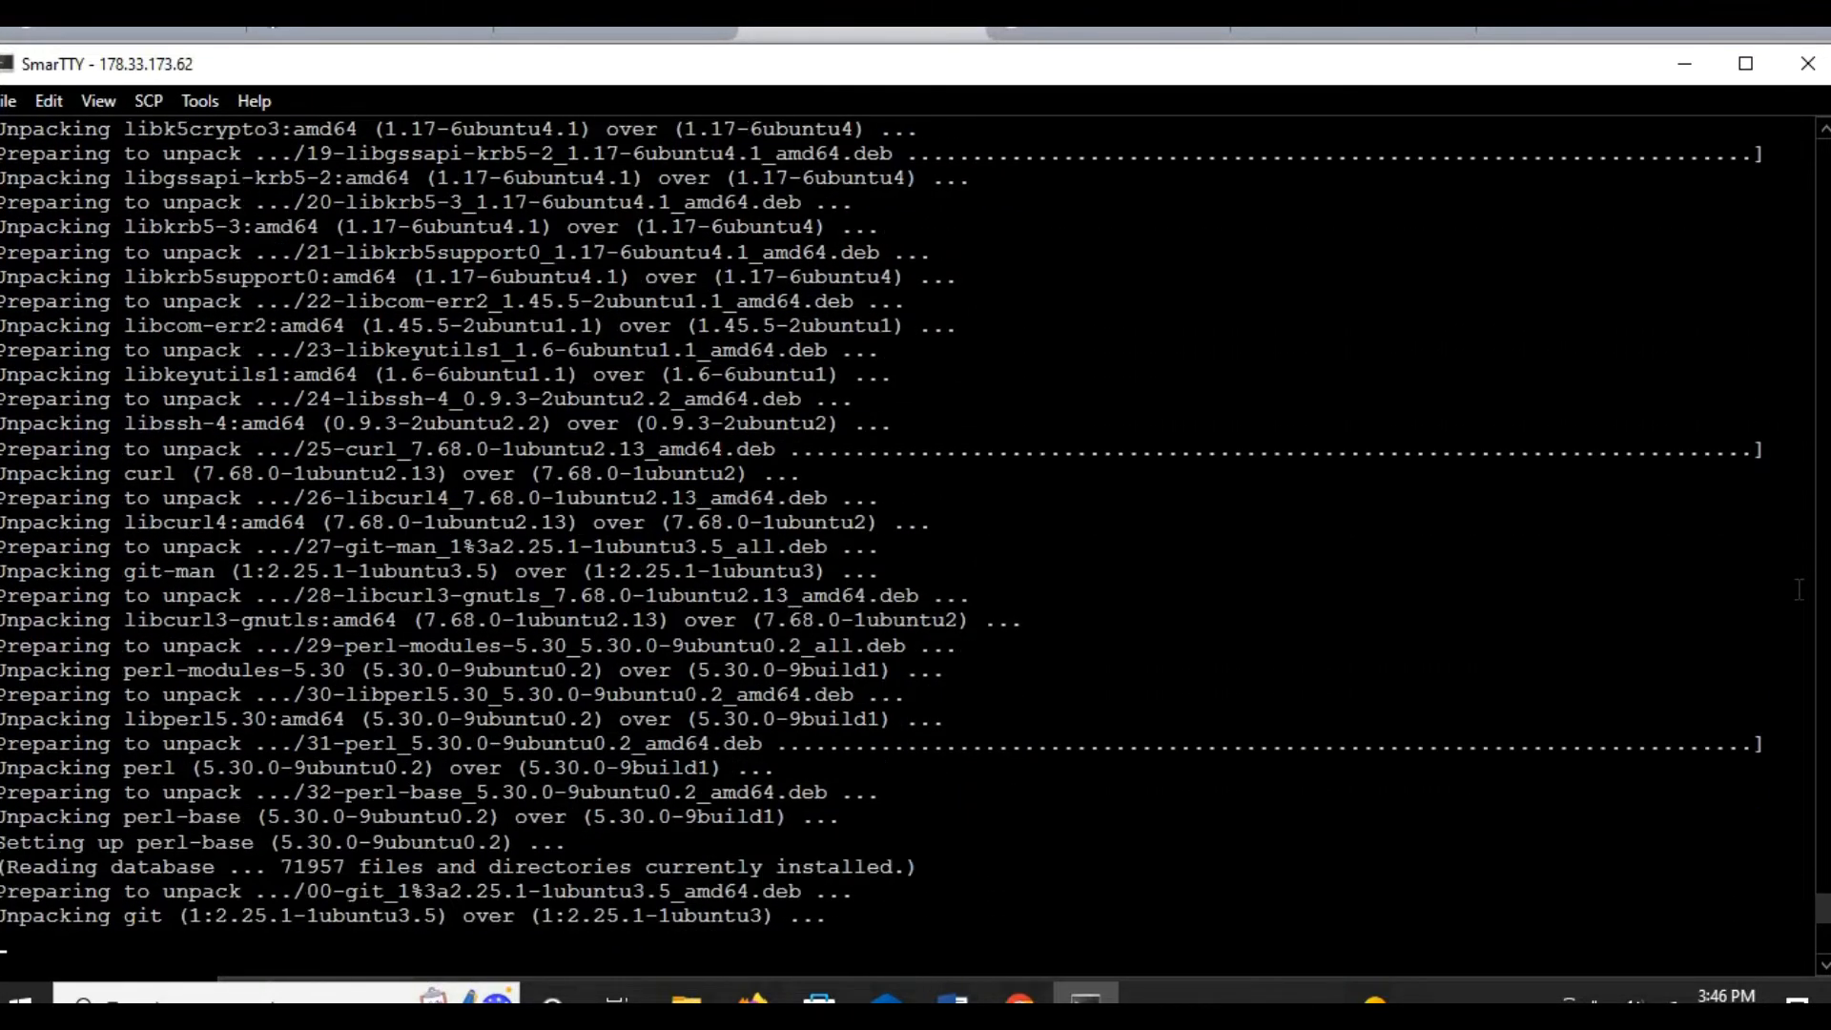
scroll(down, 3)
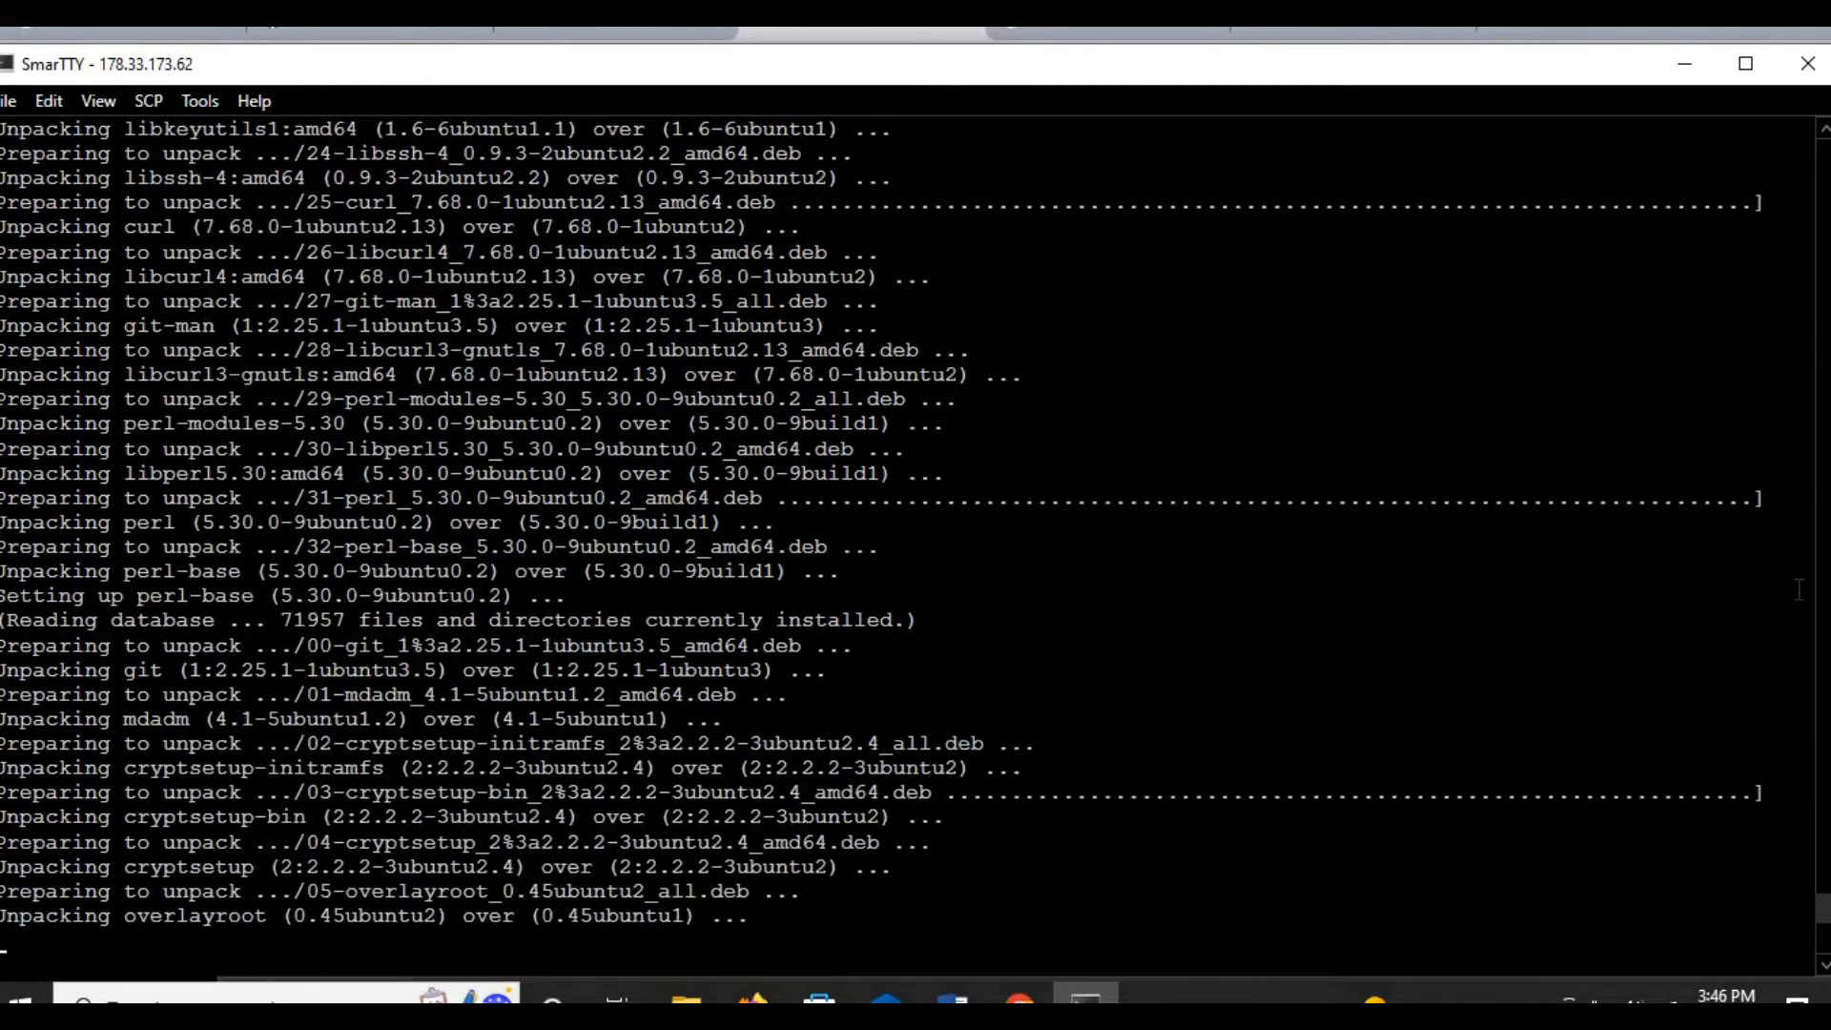
scroll(down, 3)
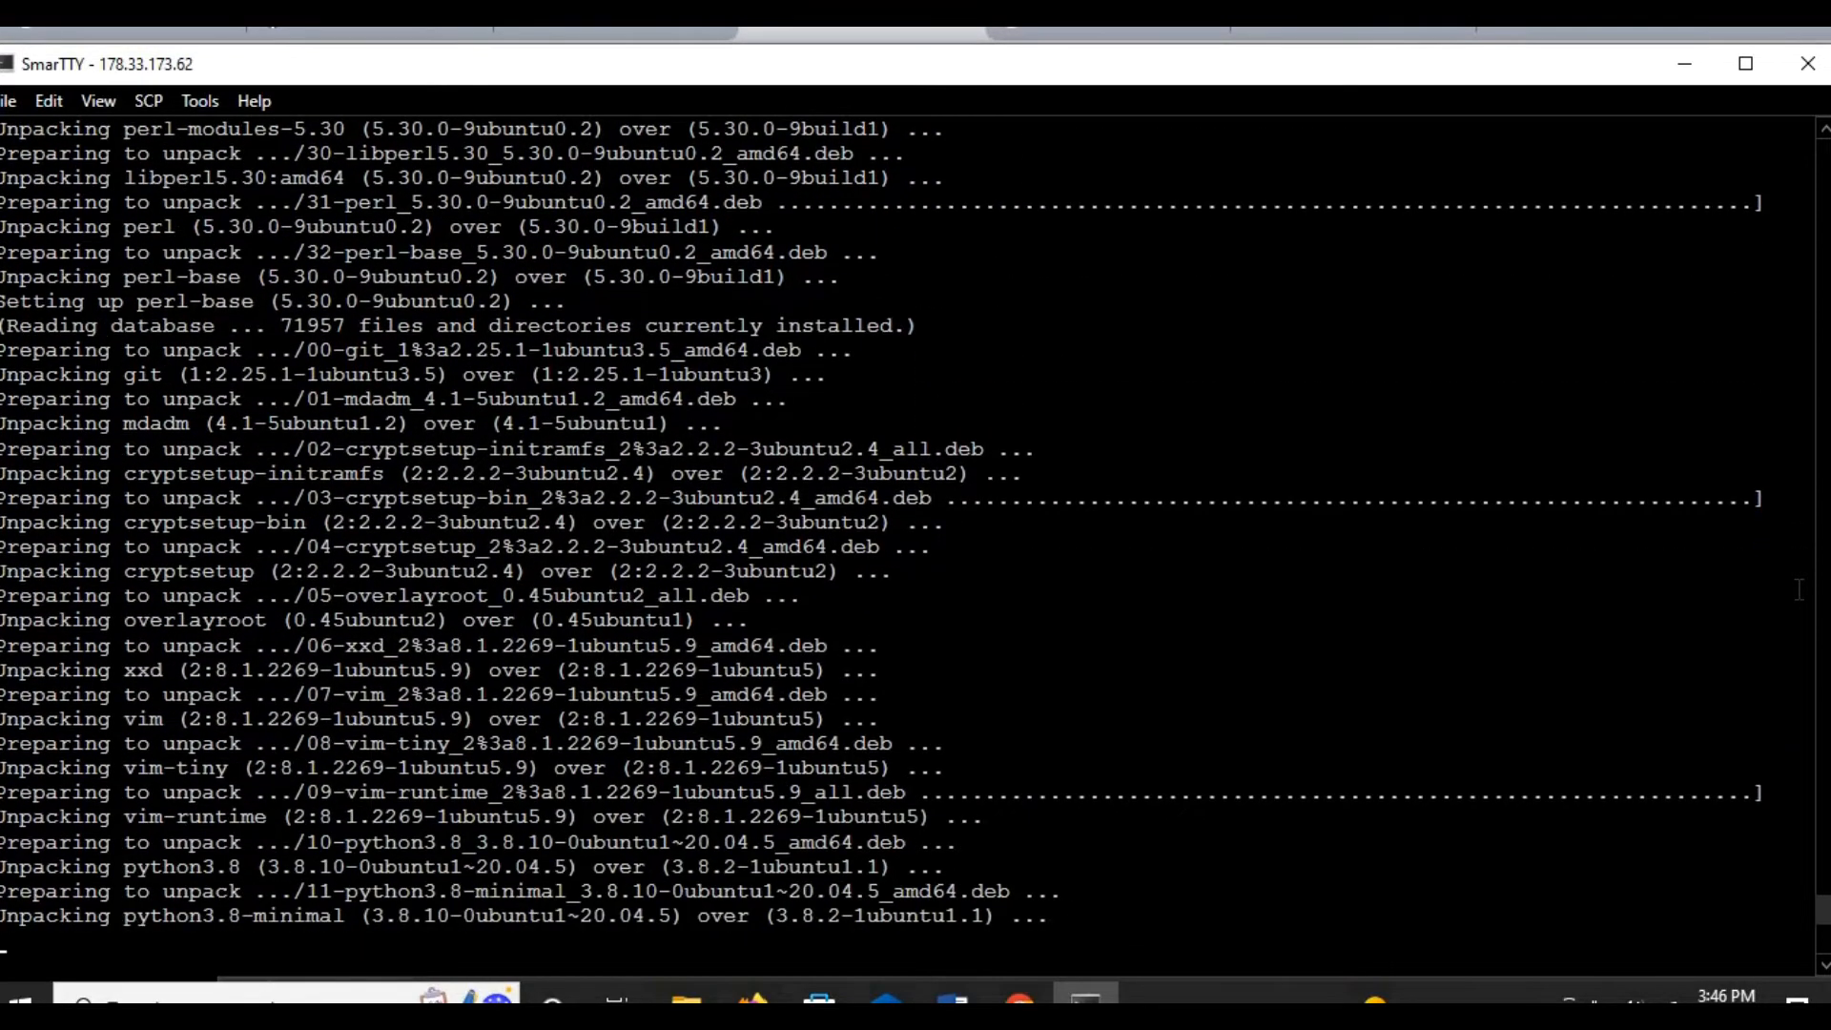
scroll(down, 3)
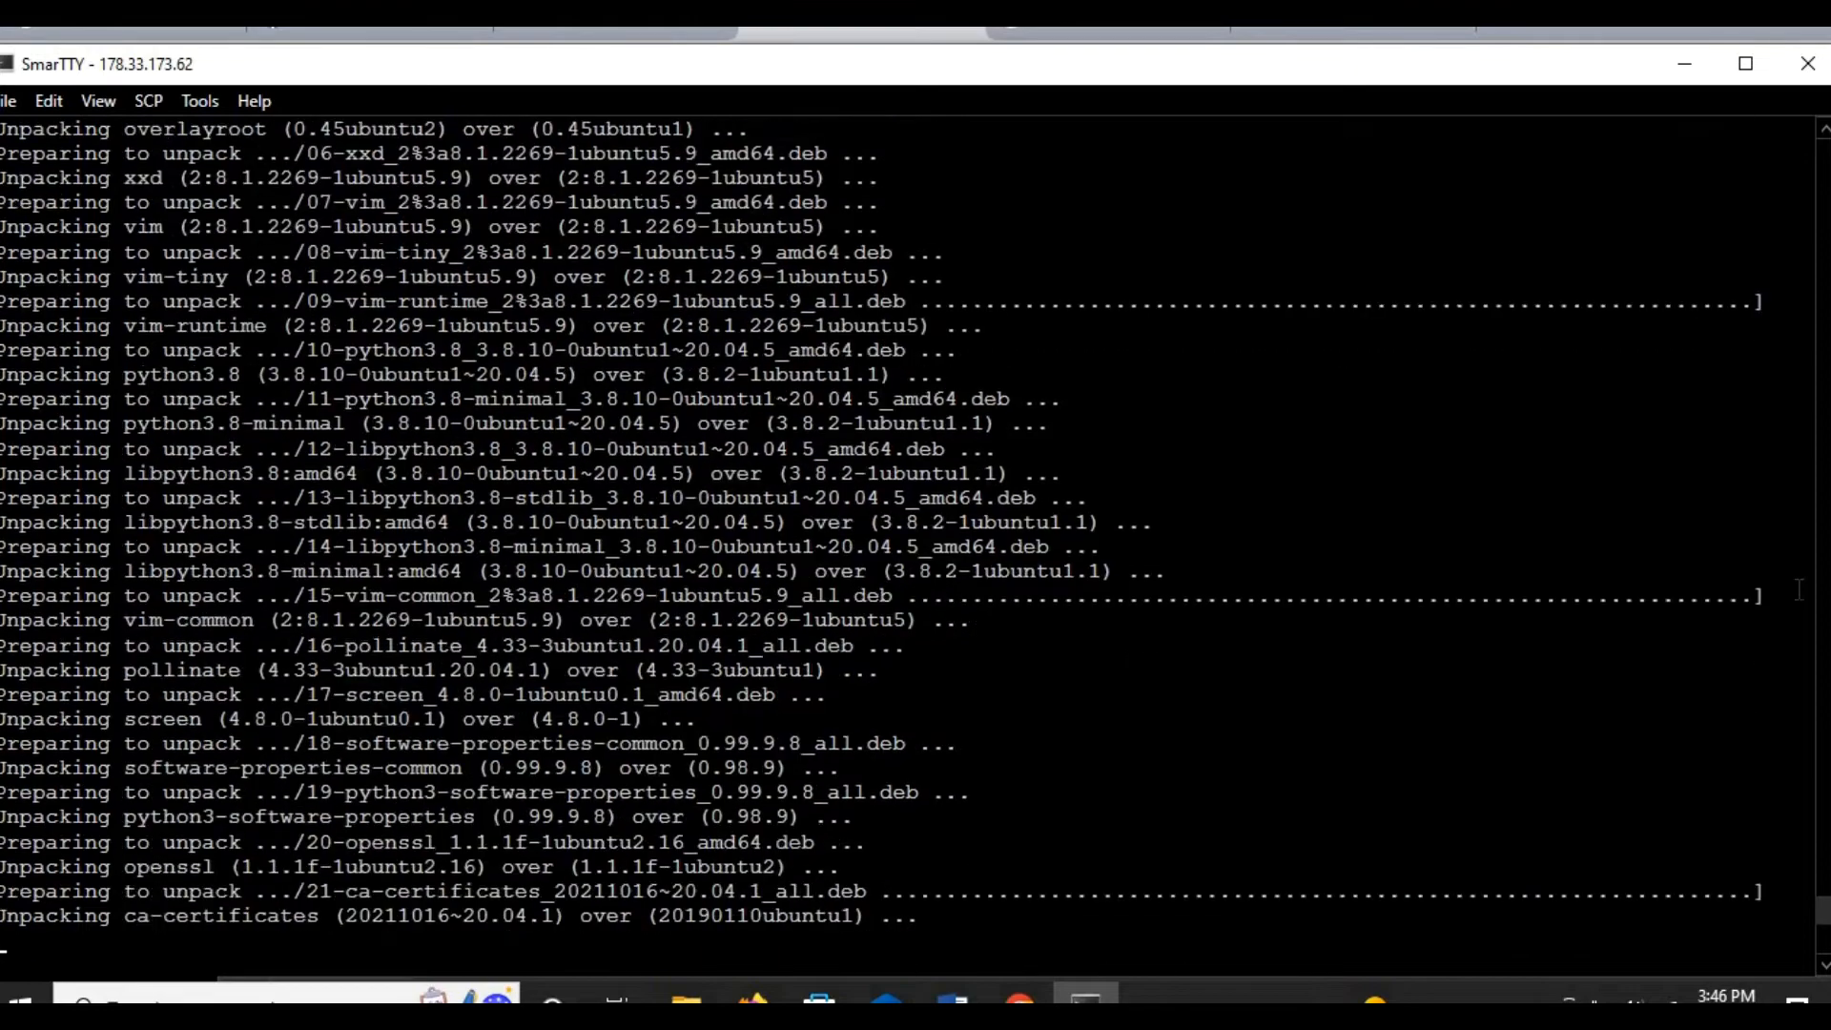
scroll(down, 3)
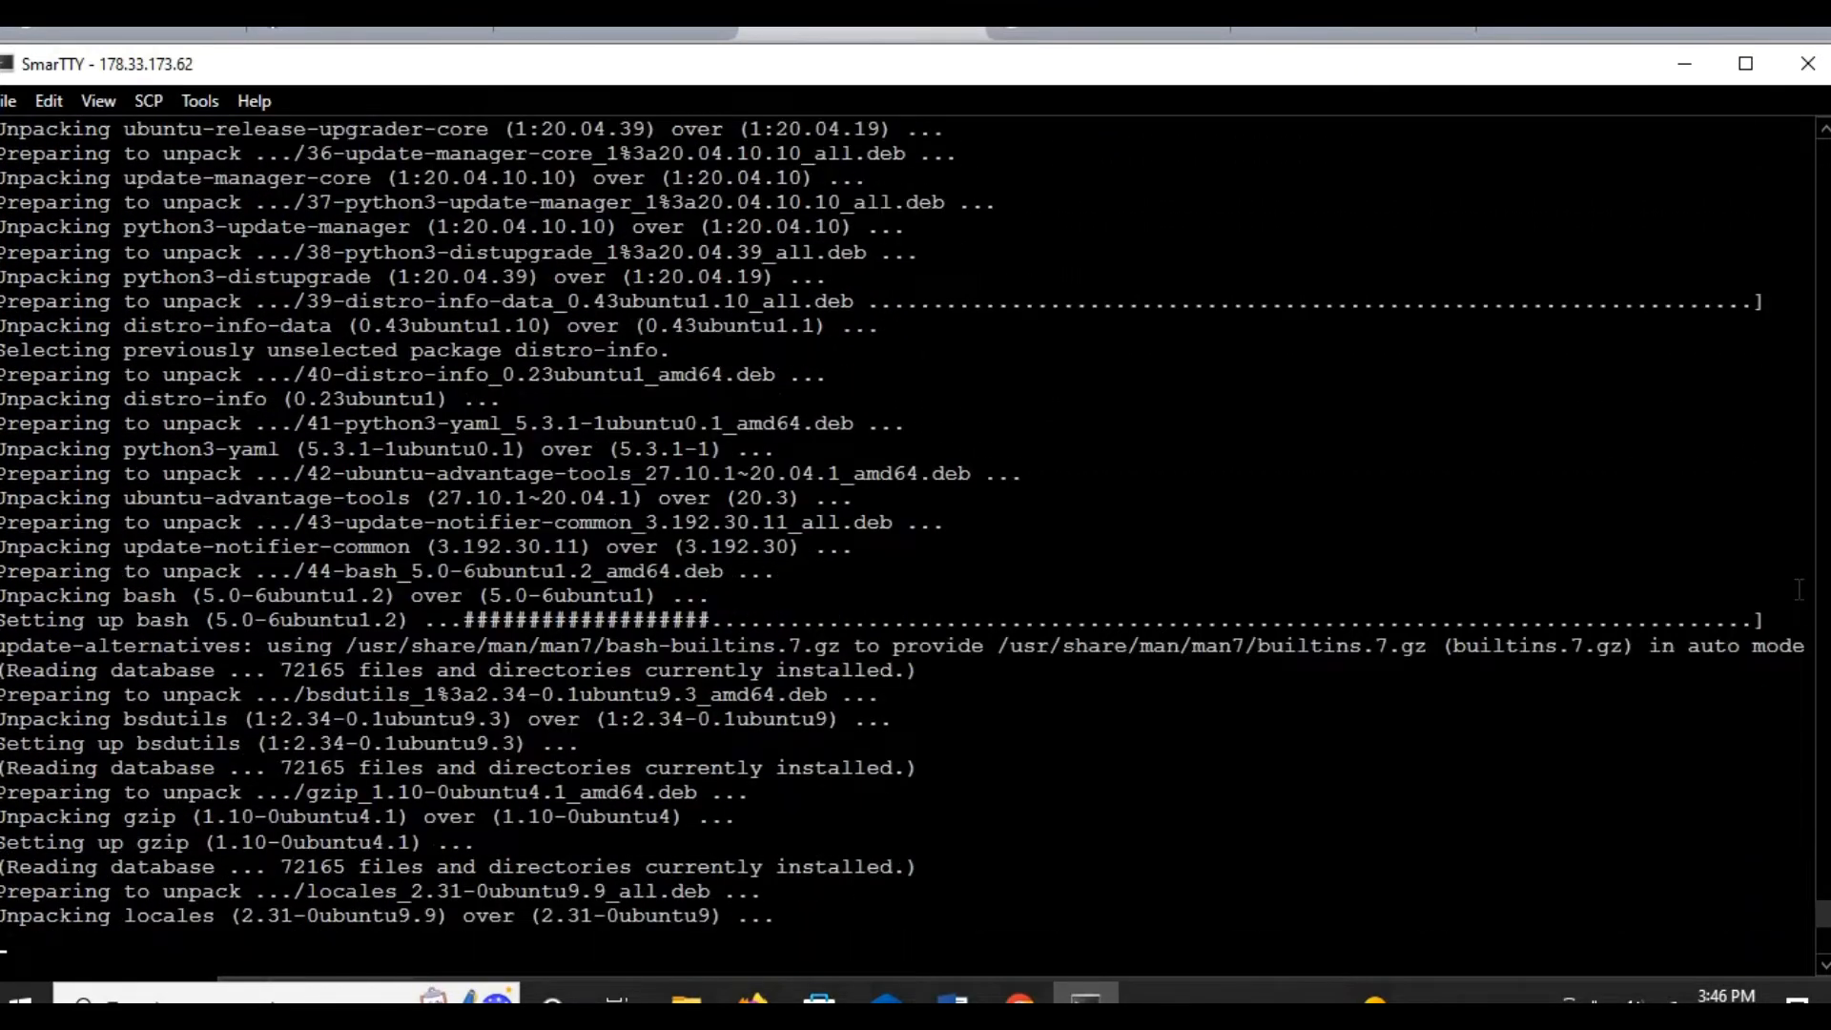
scroll(down, 3)
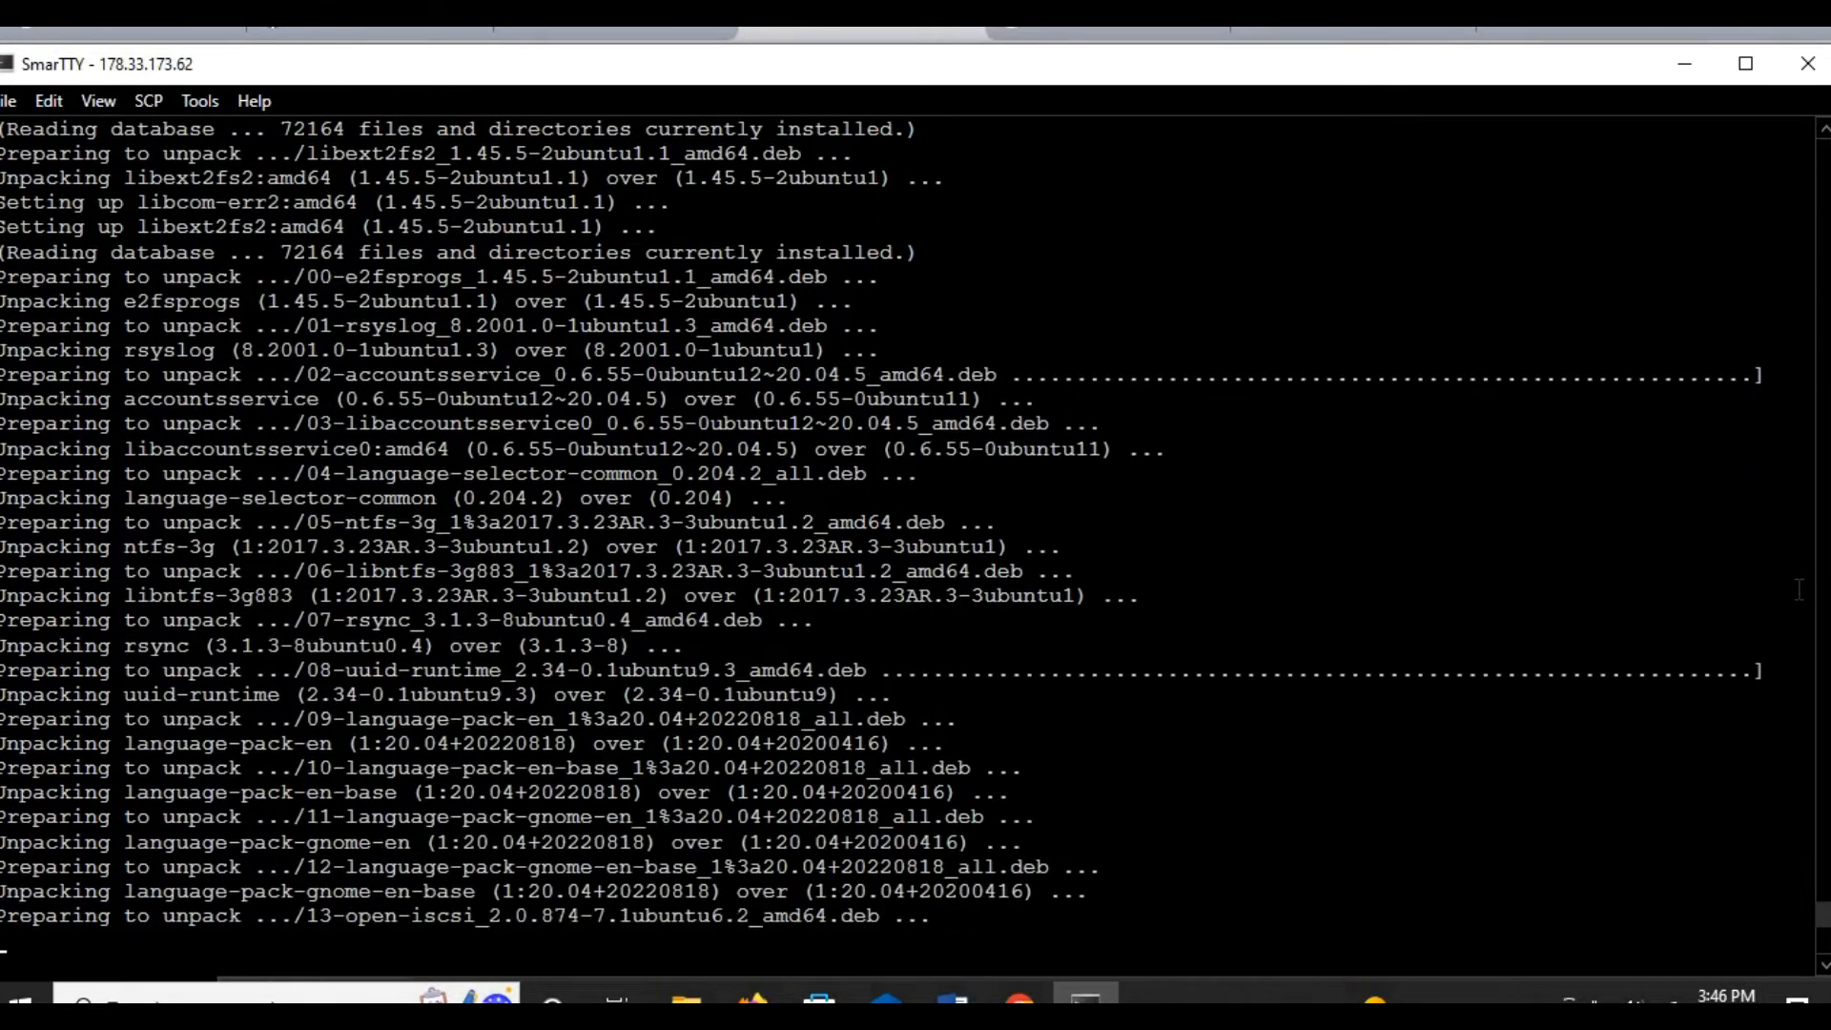
scroll(down, 3)
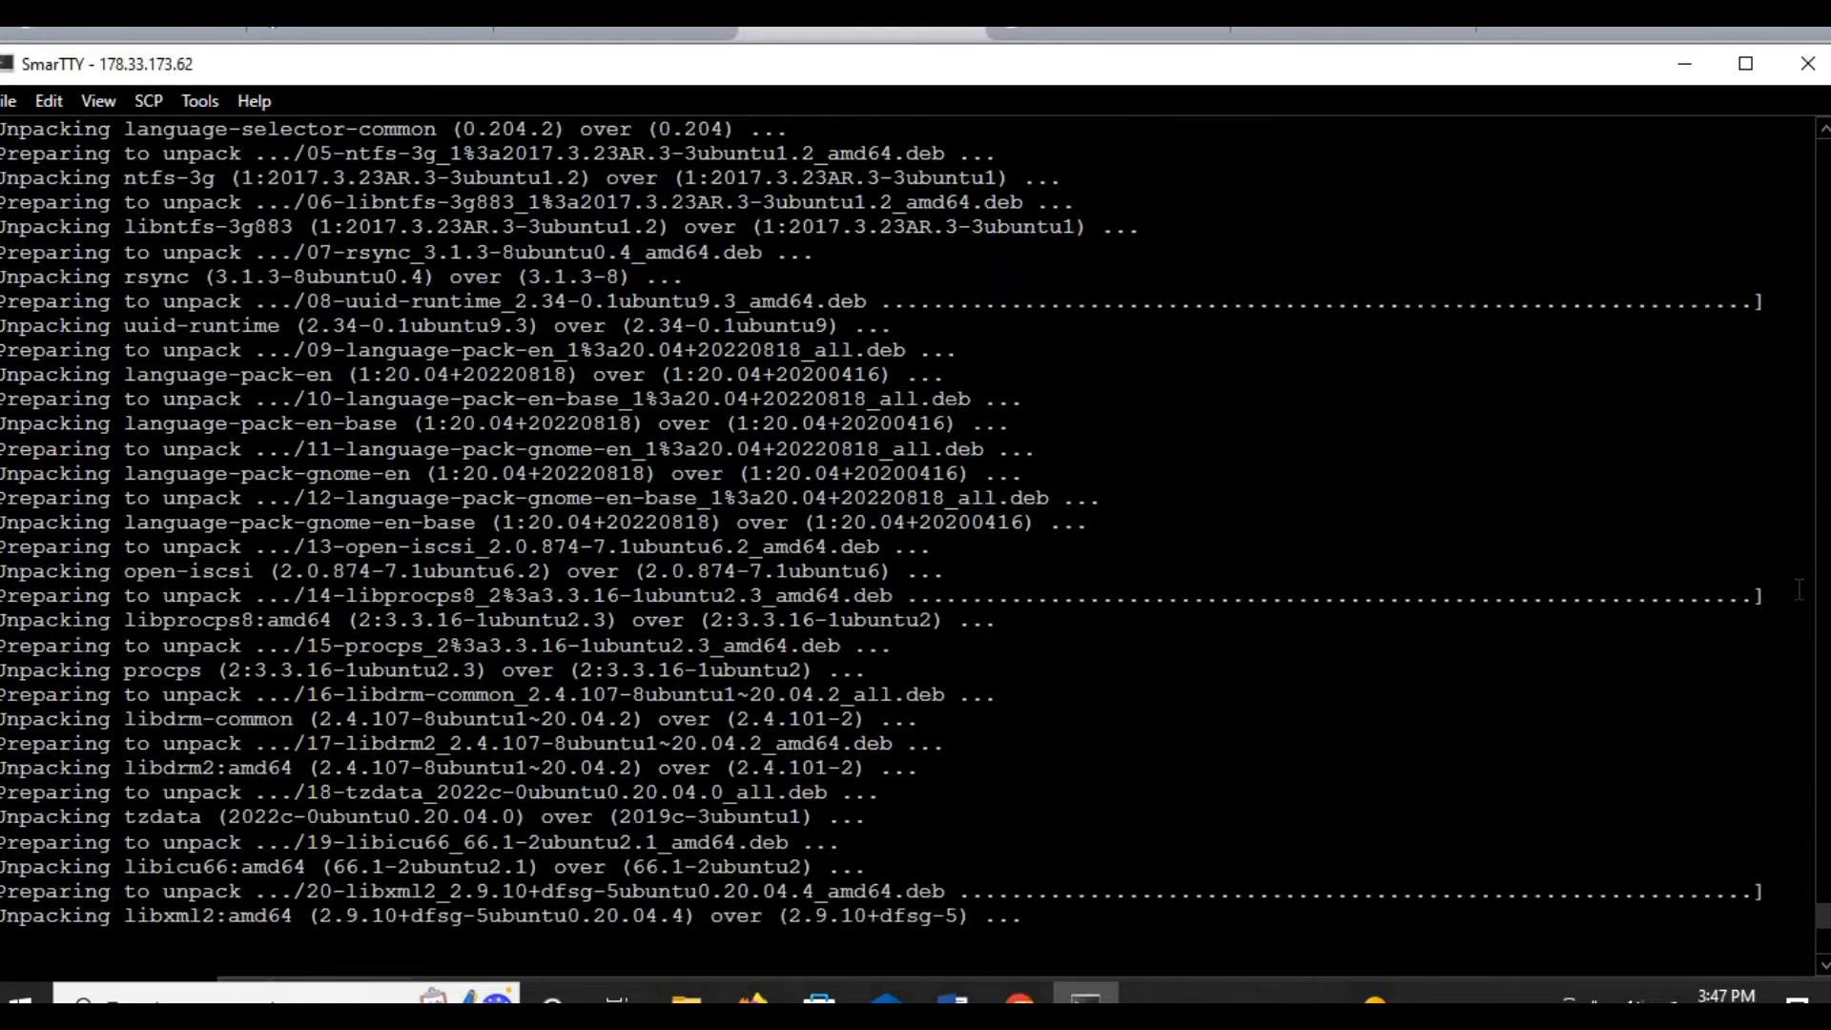
scroll(down, 3)
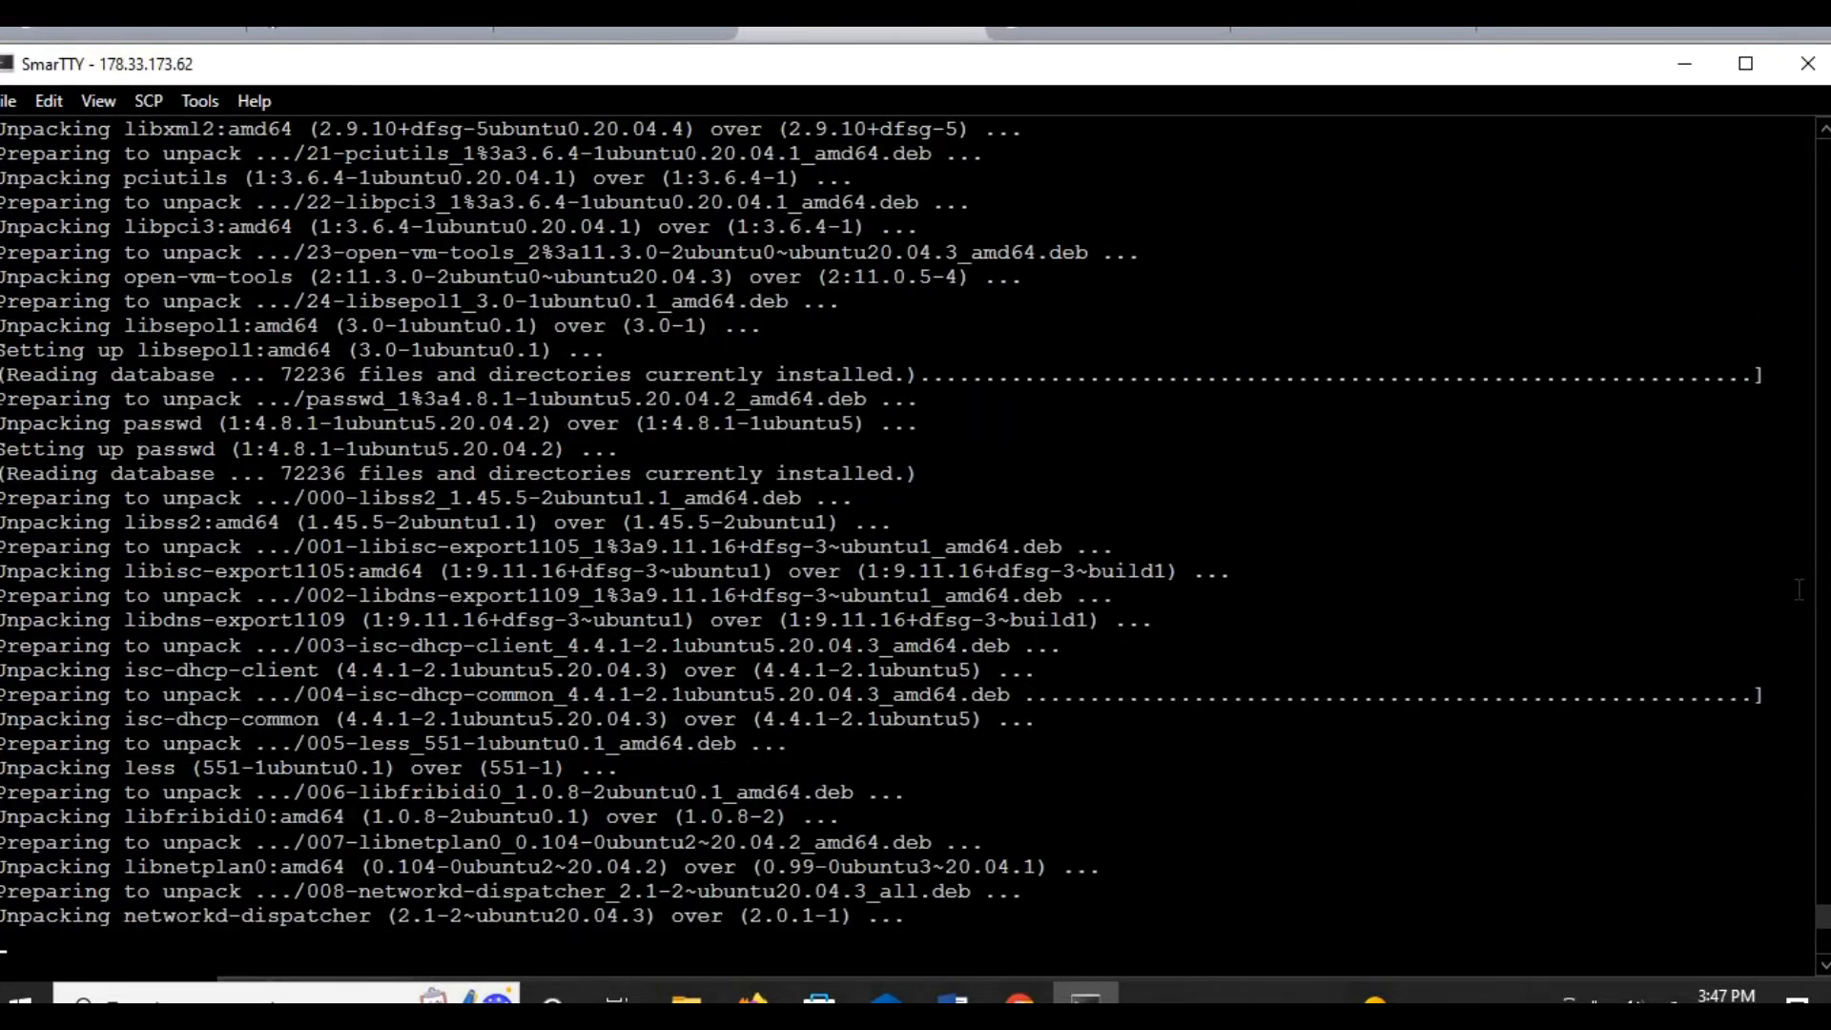
scroll(down, 3)
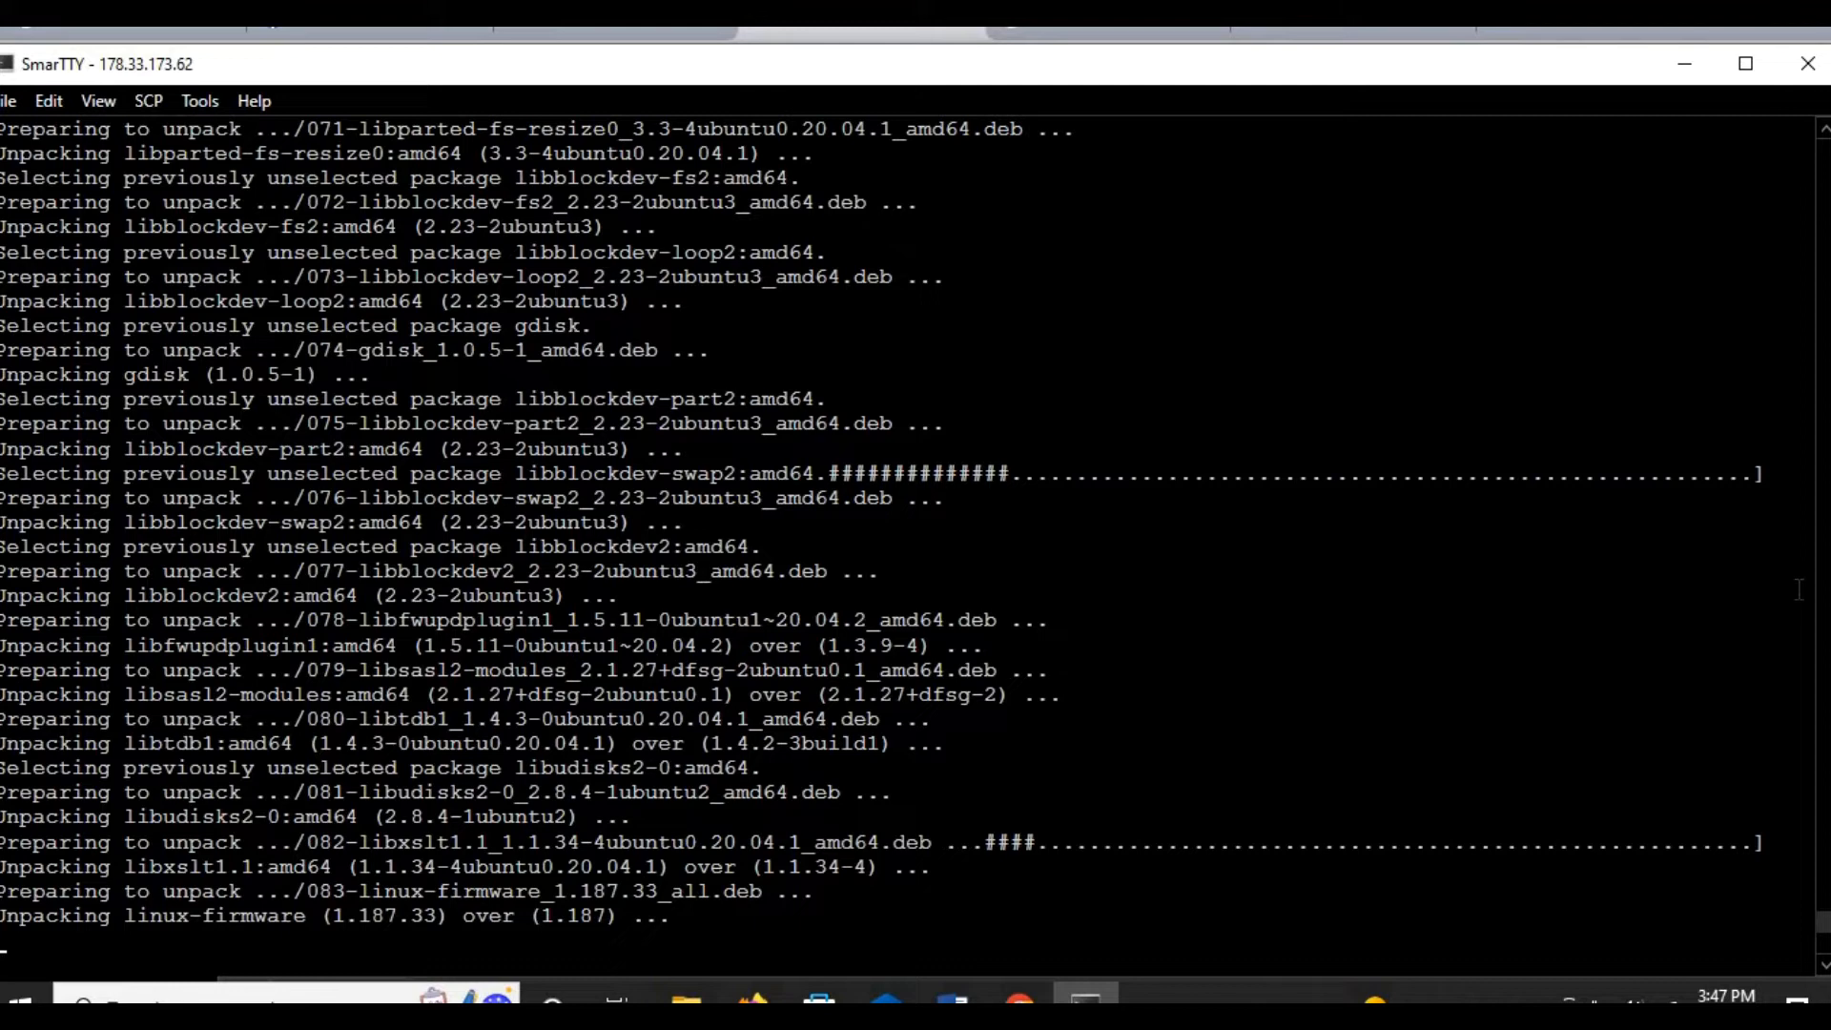
scroll(down, 3)
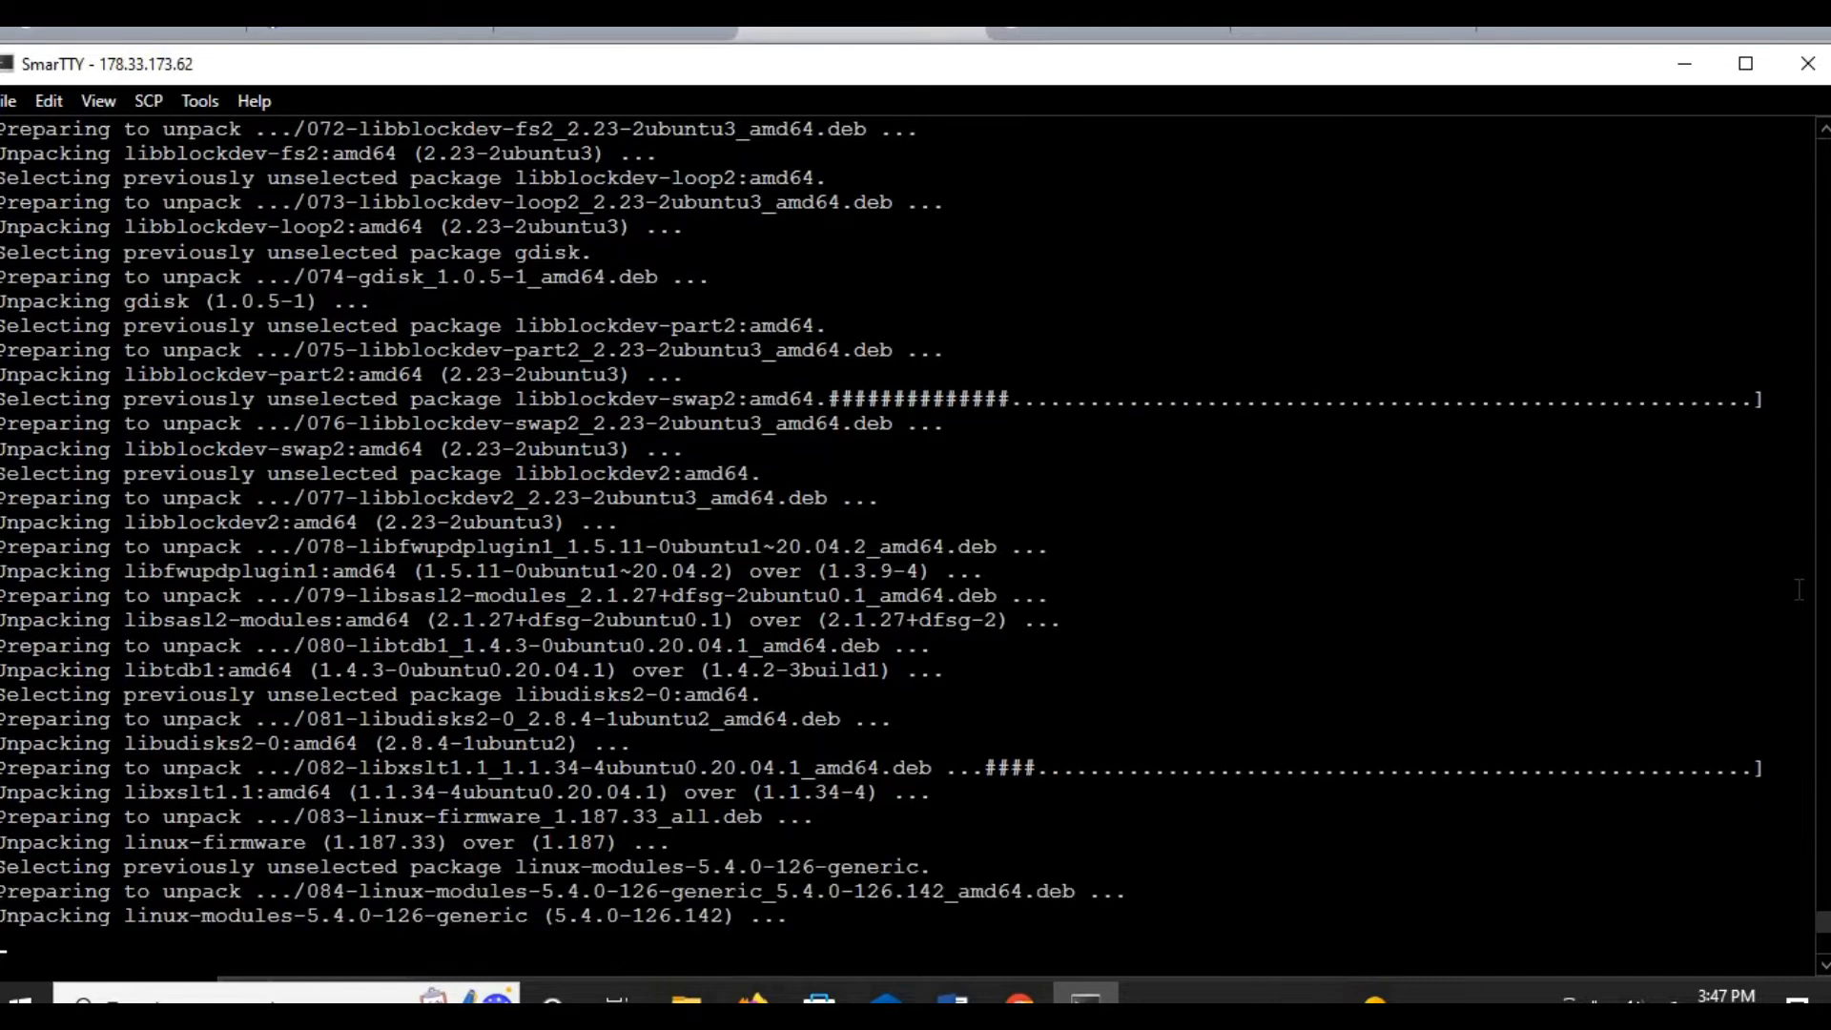
scroll(down, 3)
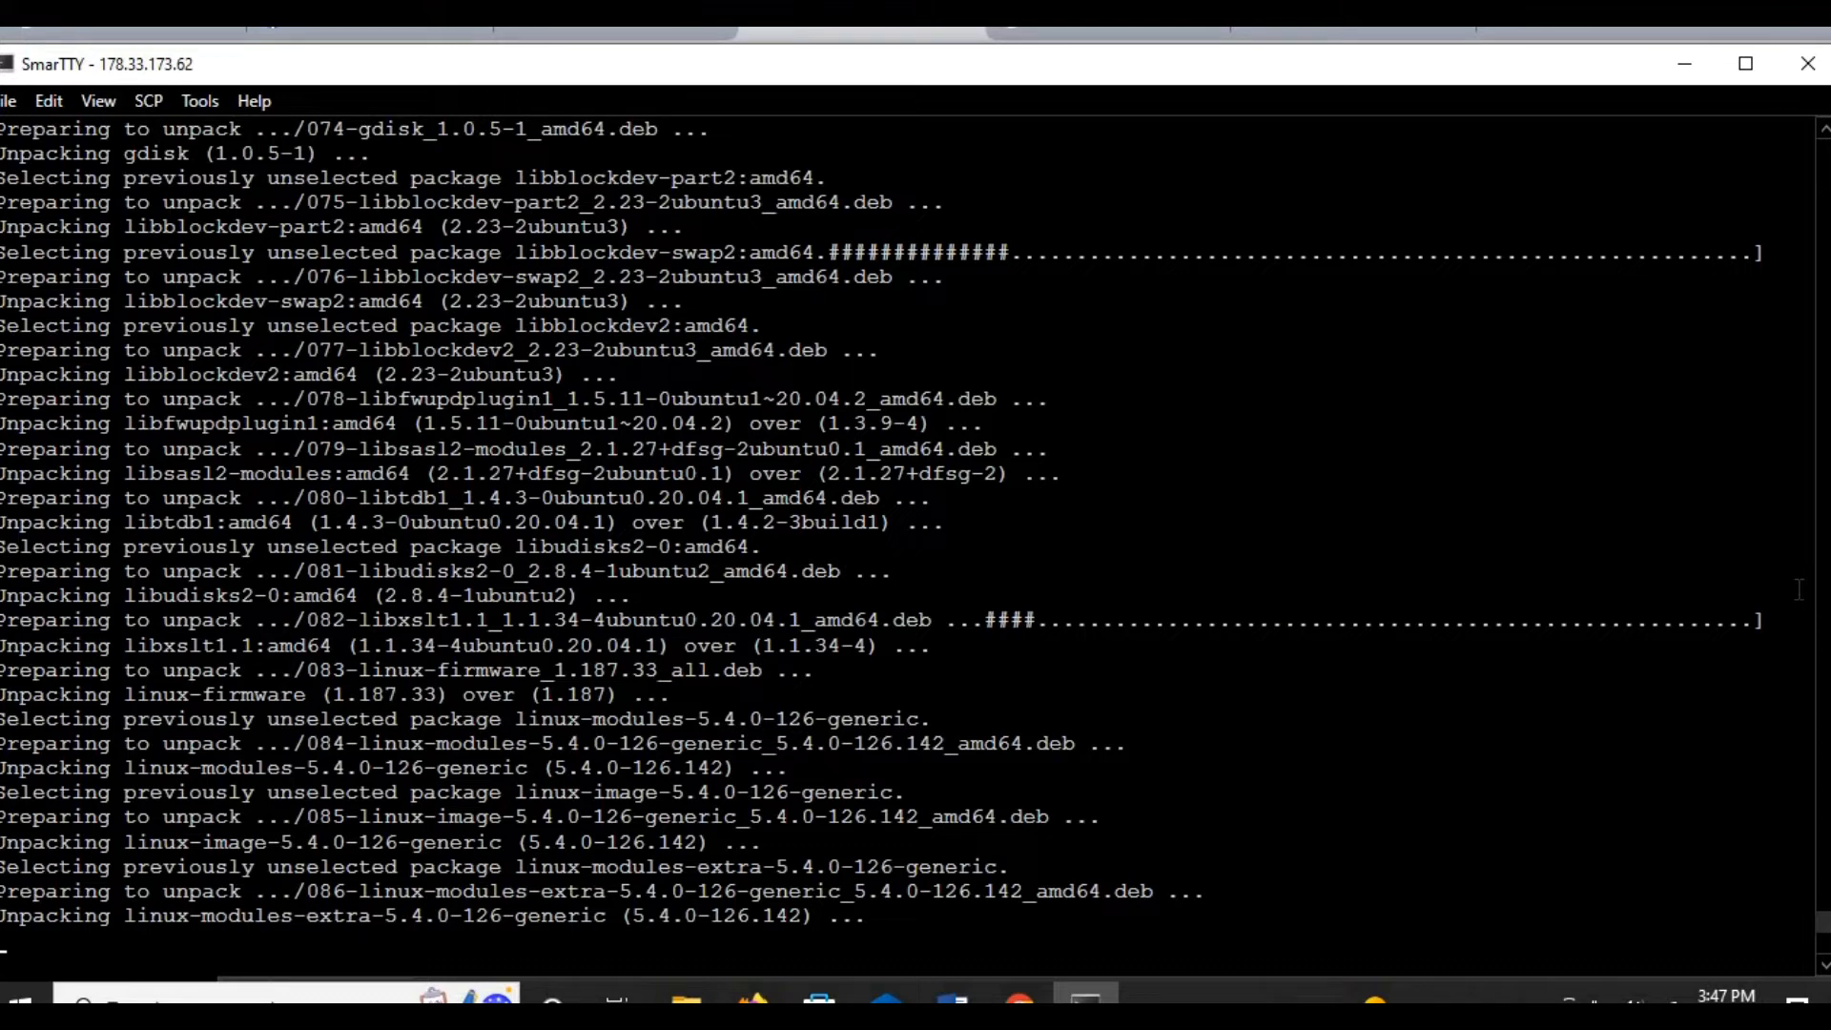
scroll(down, 3)
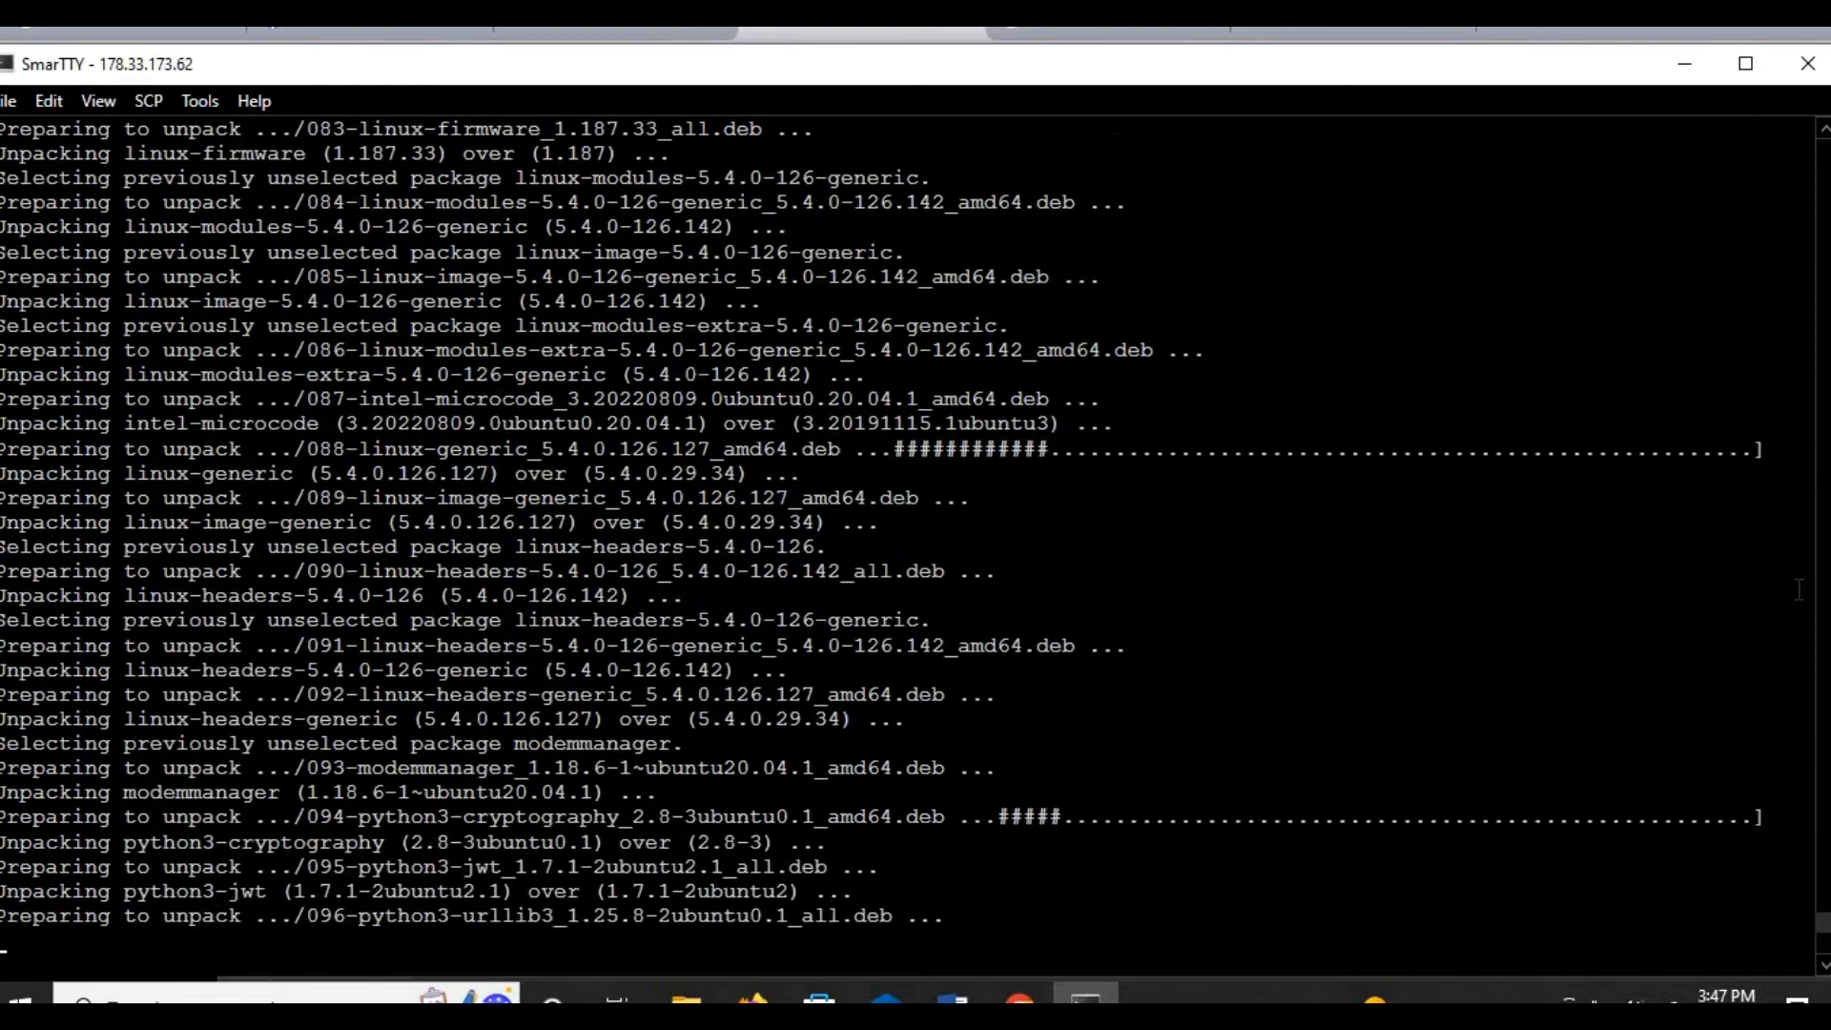
scroll(down, 3)
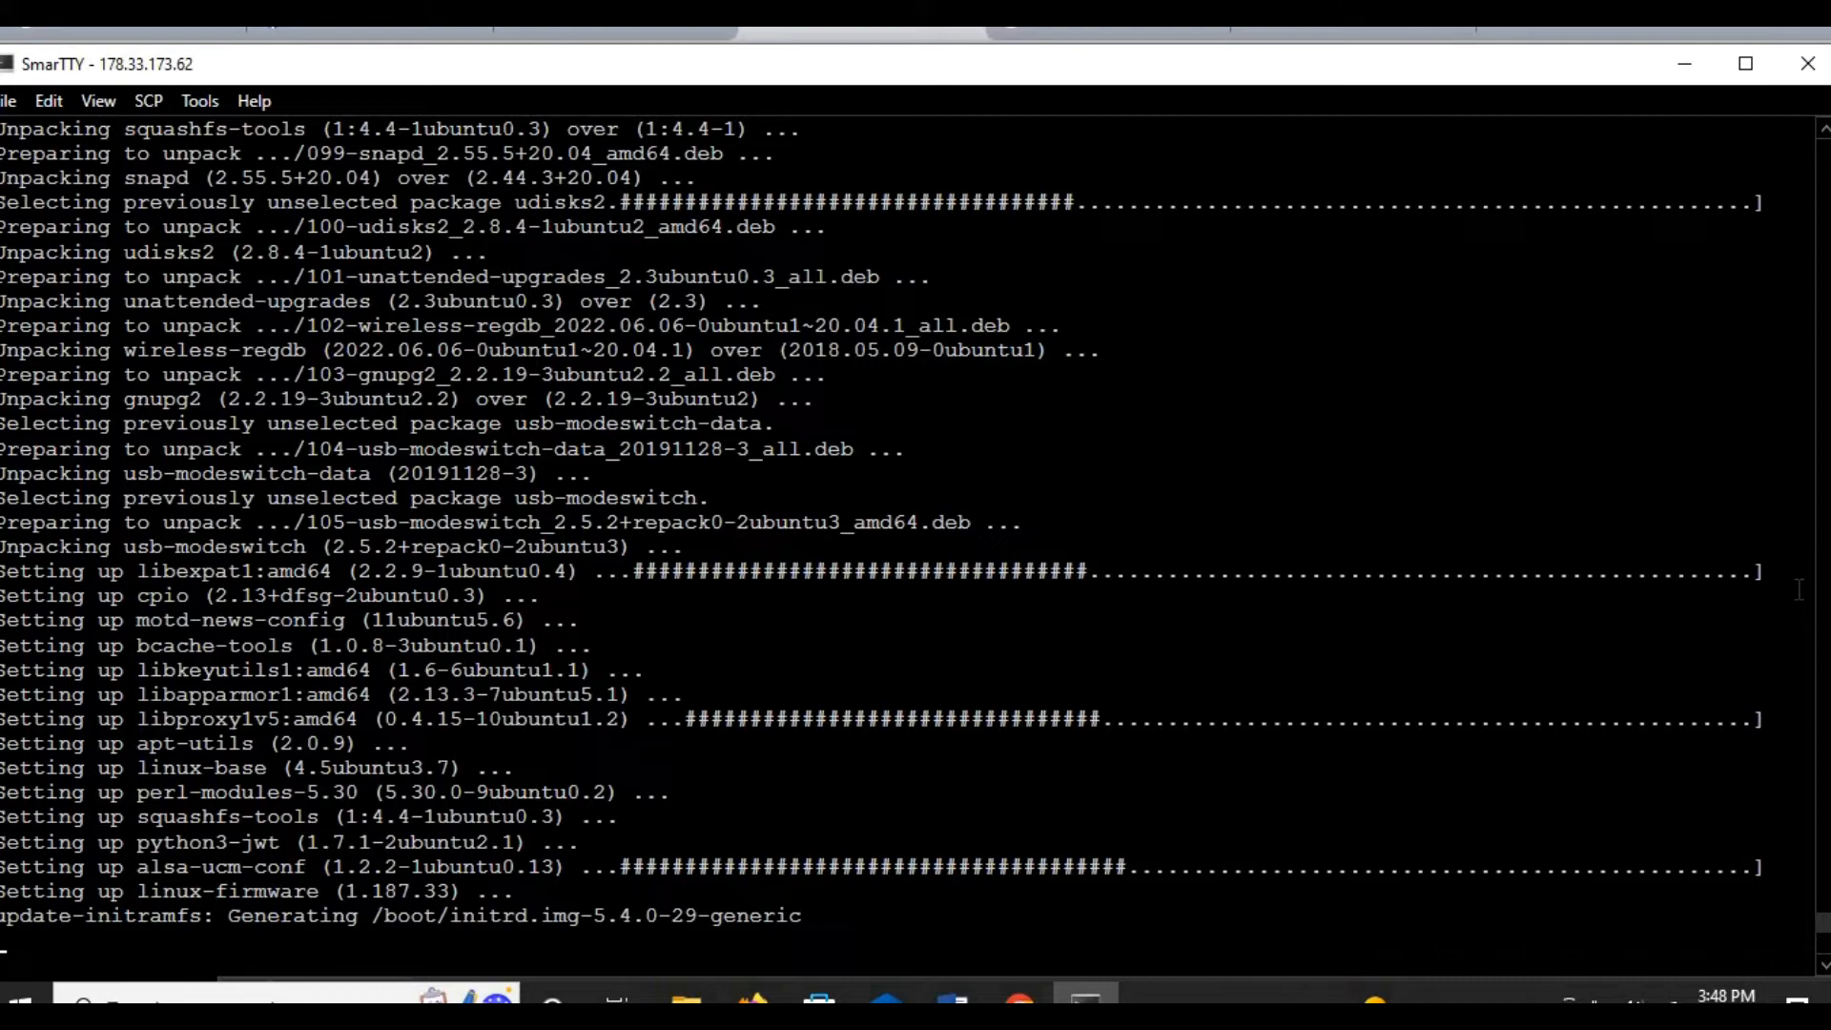
Step: Follow the output as packages set up, locales generate and libmariadb-dev installs
scroll(down, 3)
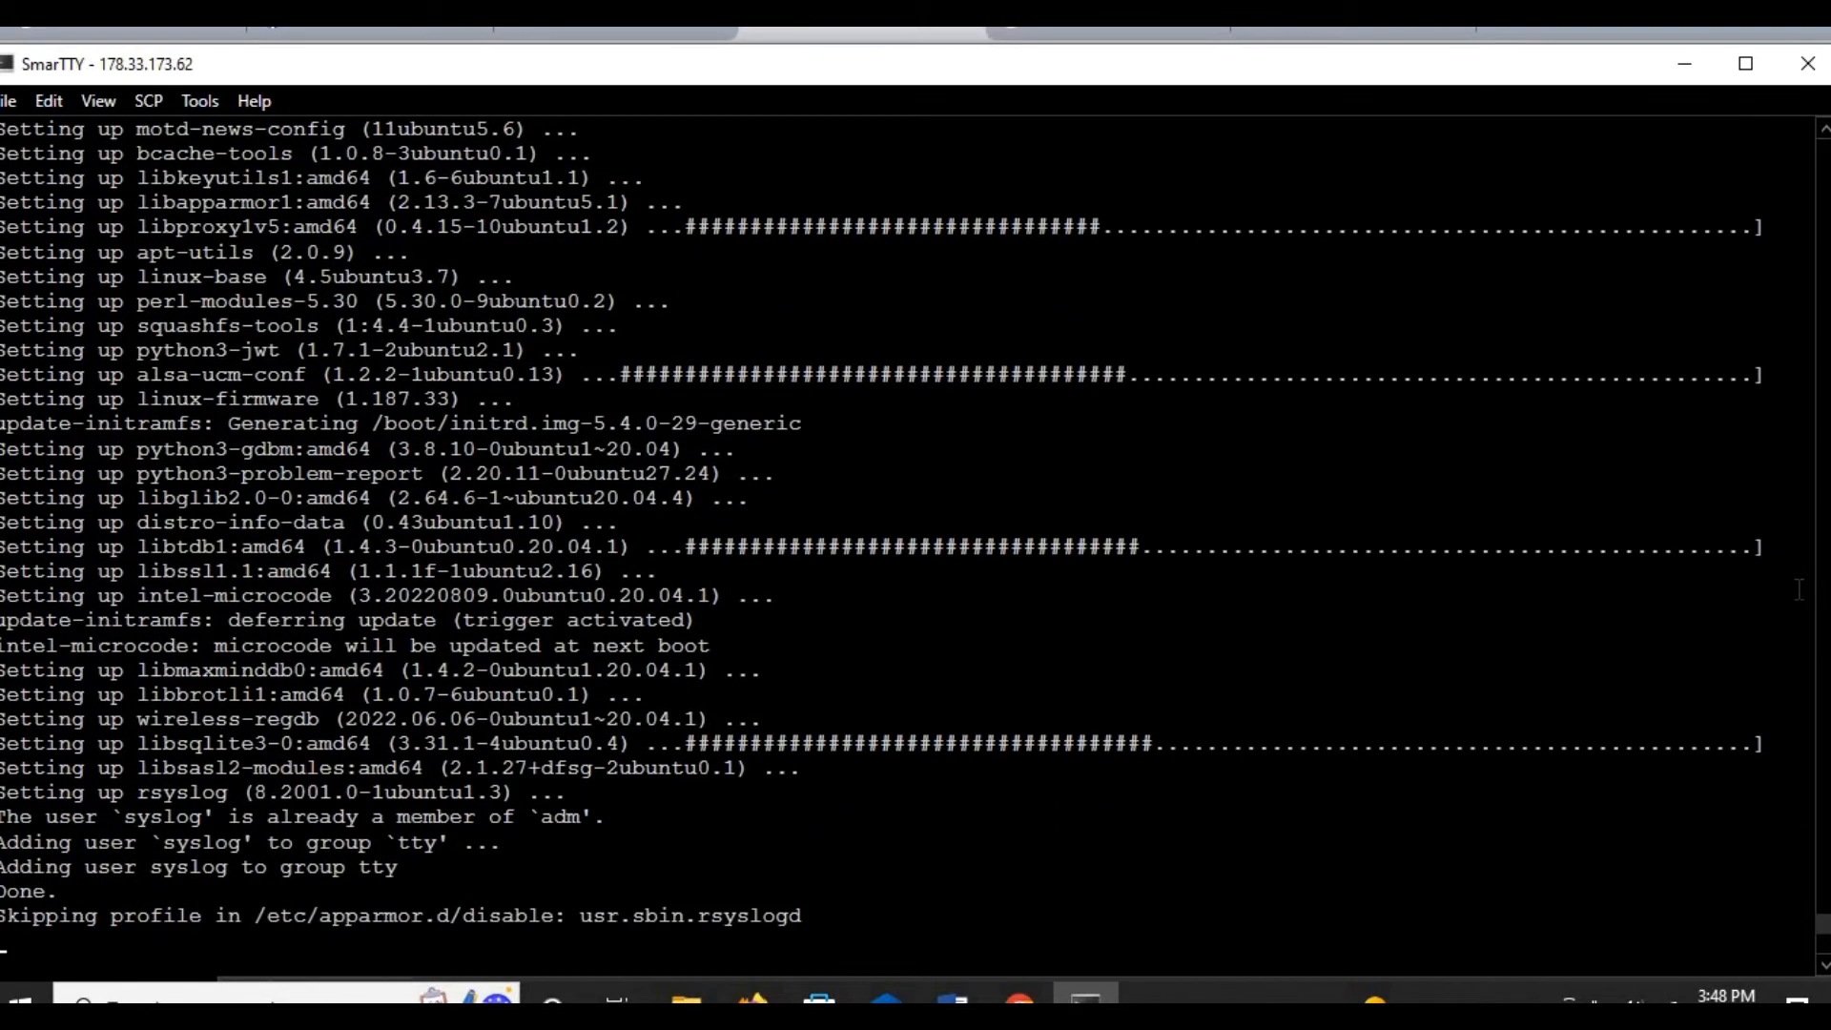
scroll(down, 3)
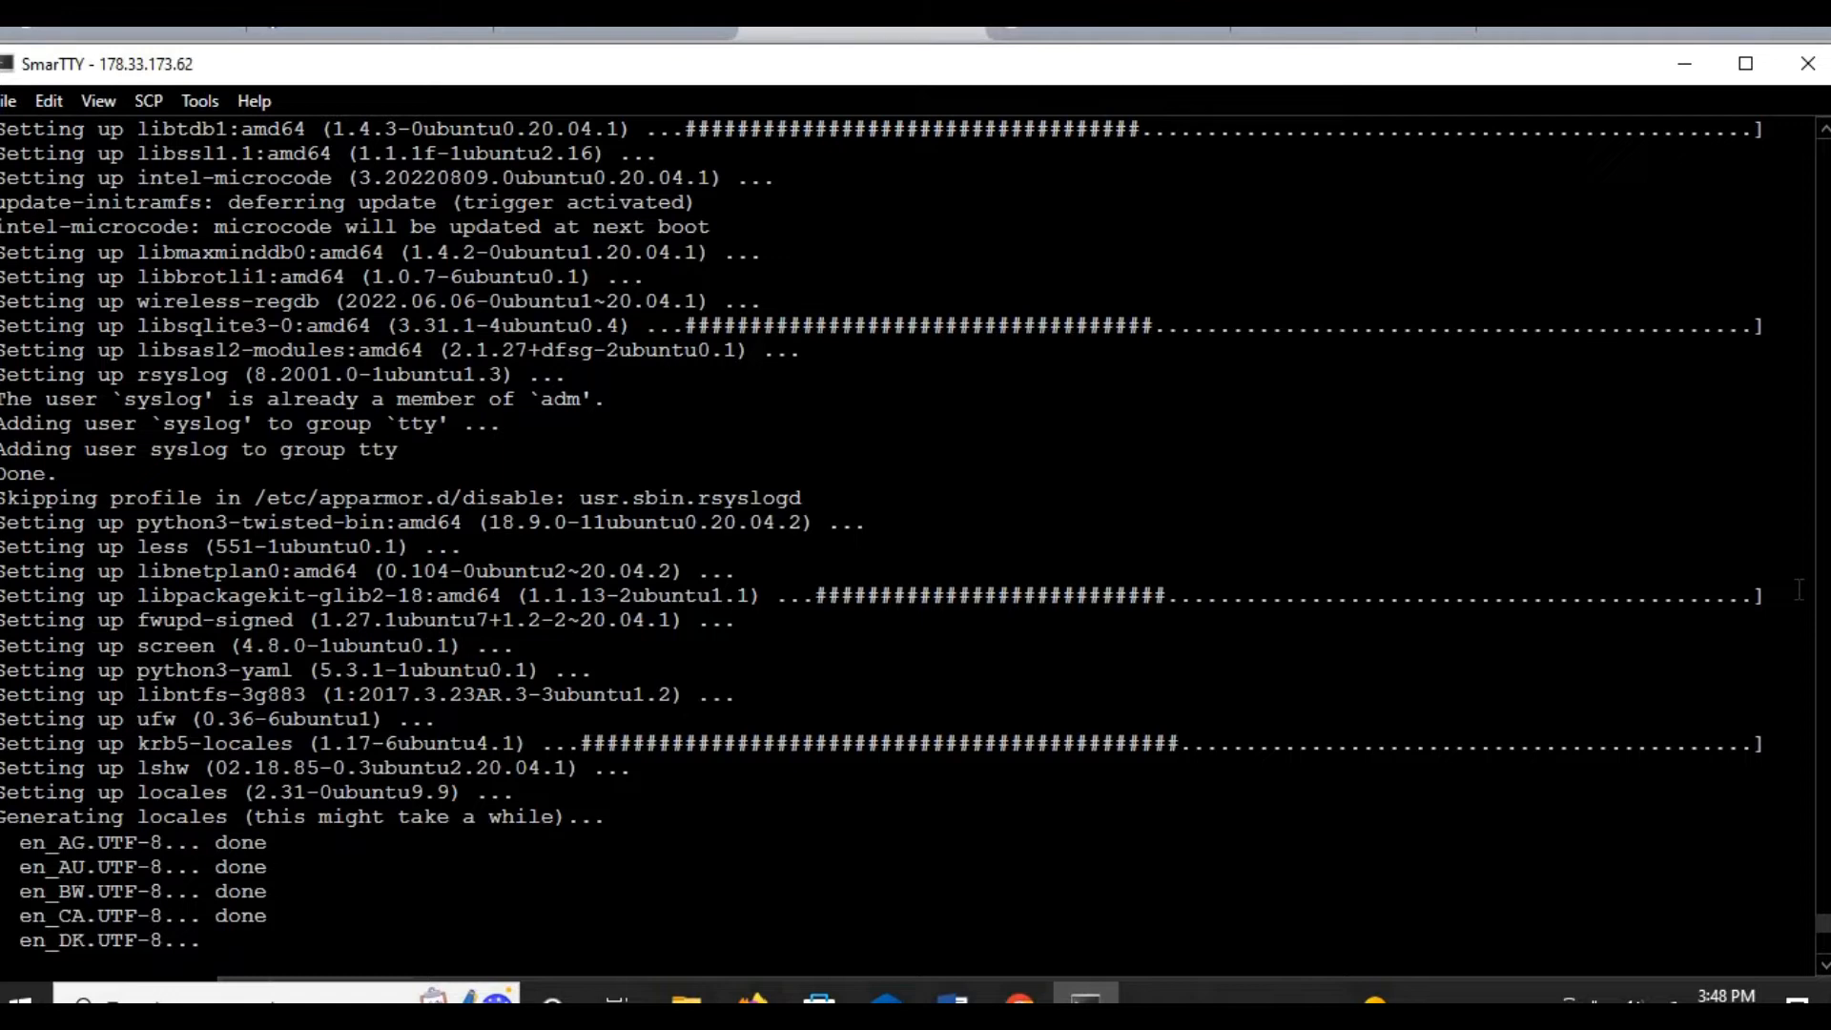
scroll(down, 3)
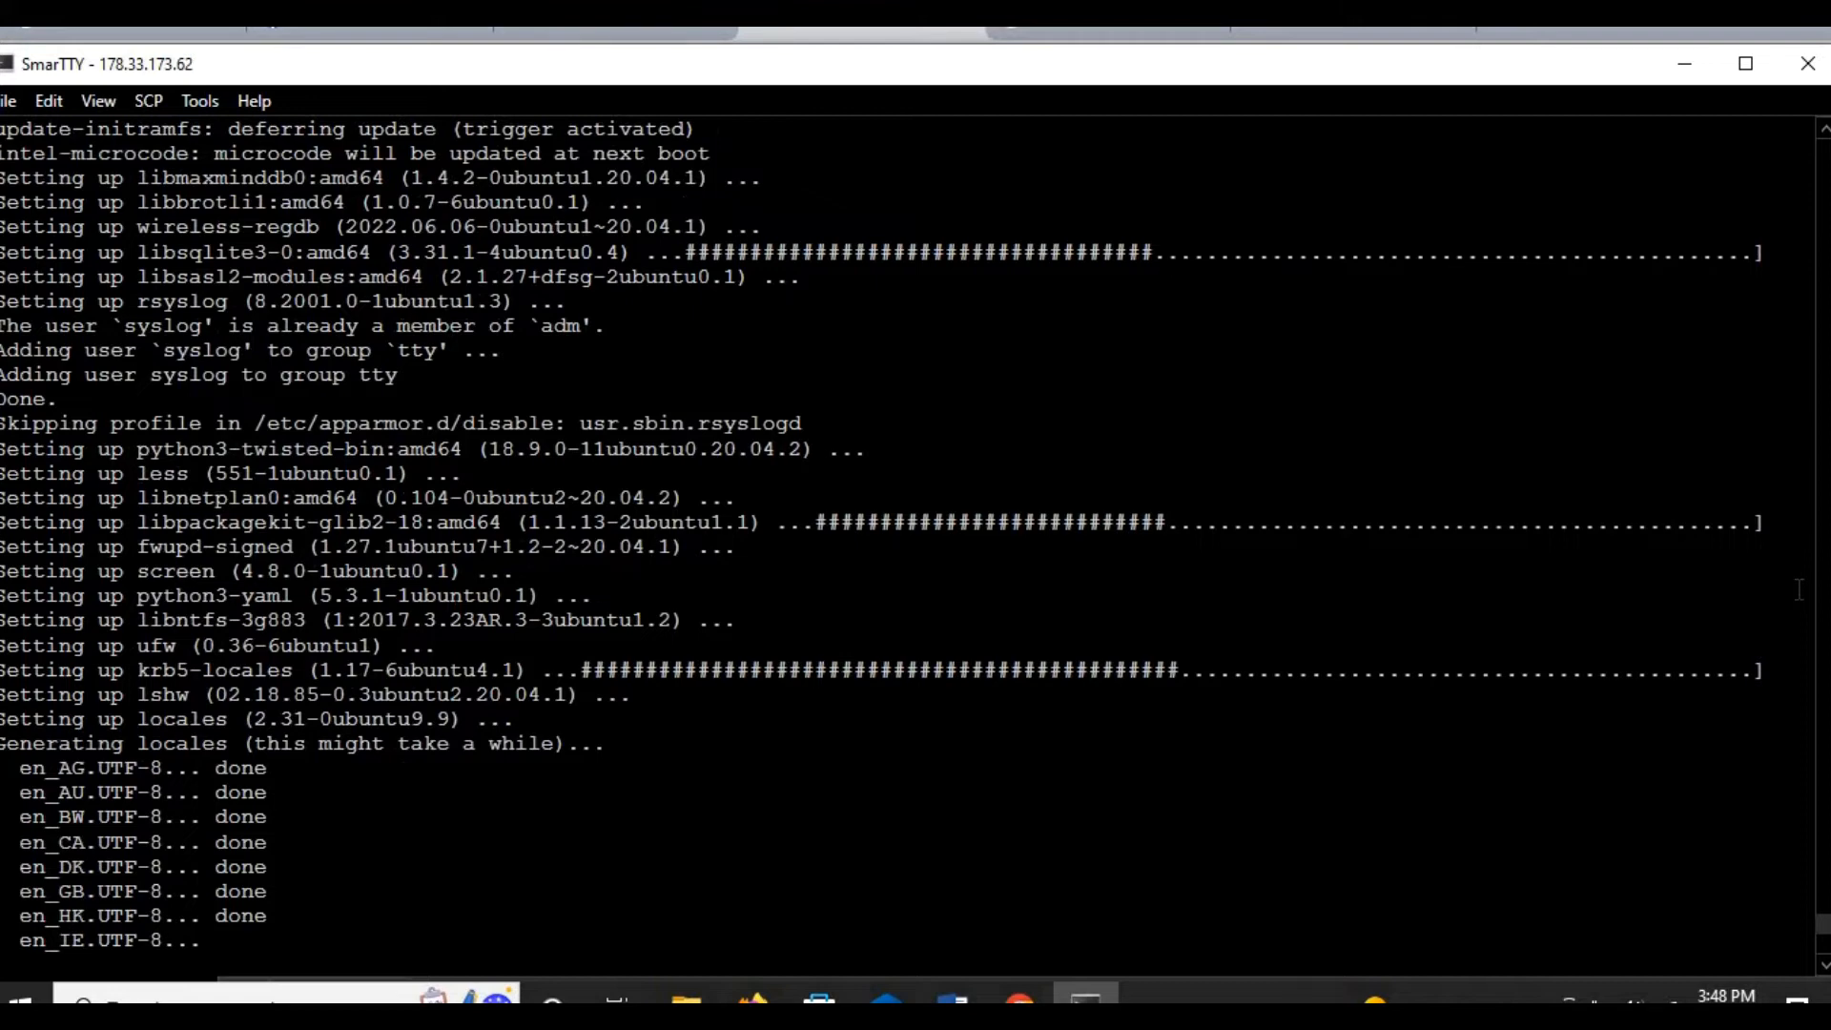
scroll(down, 3)
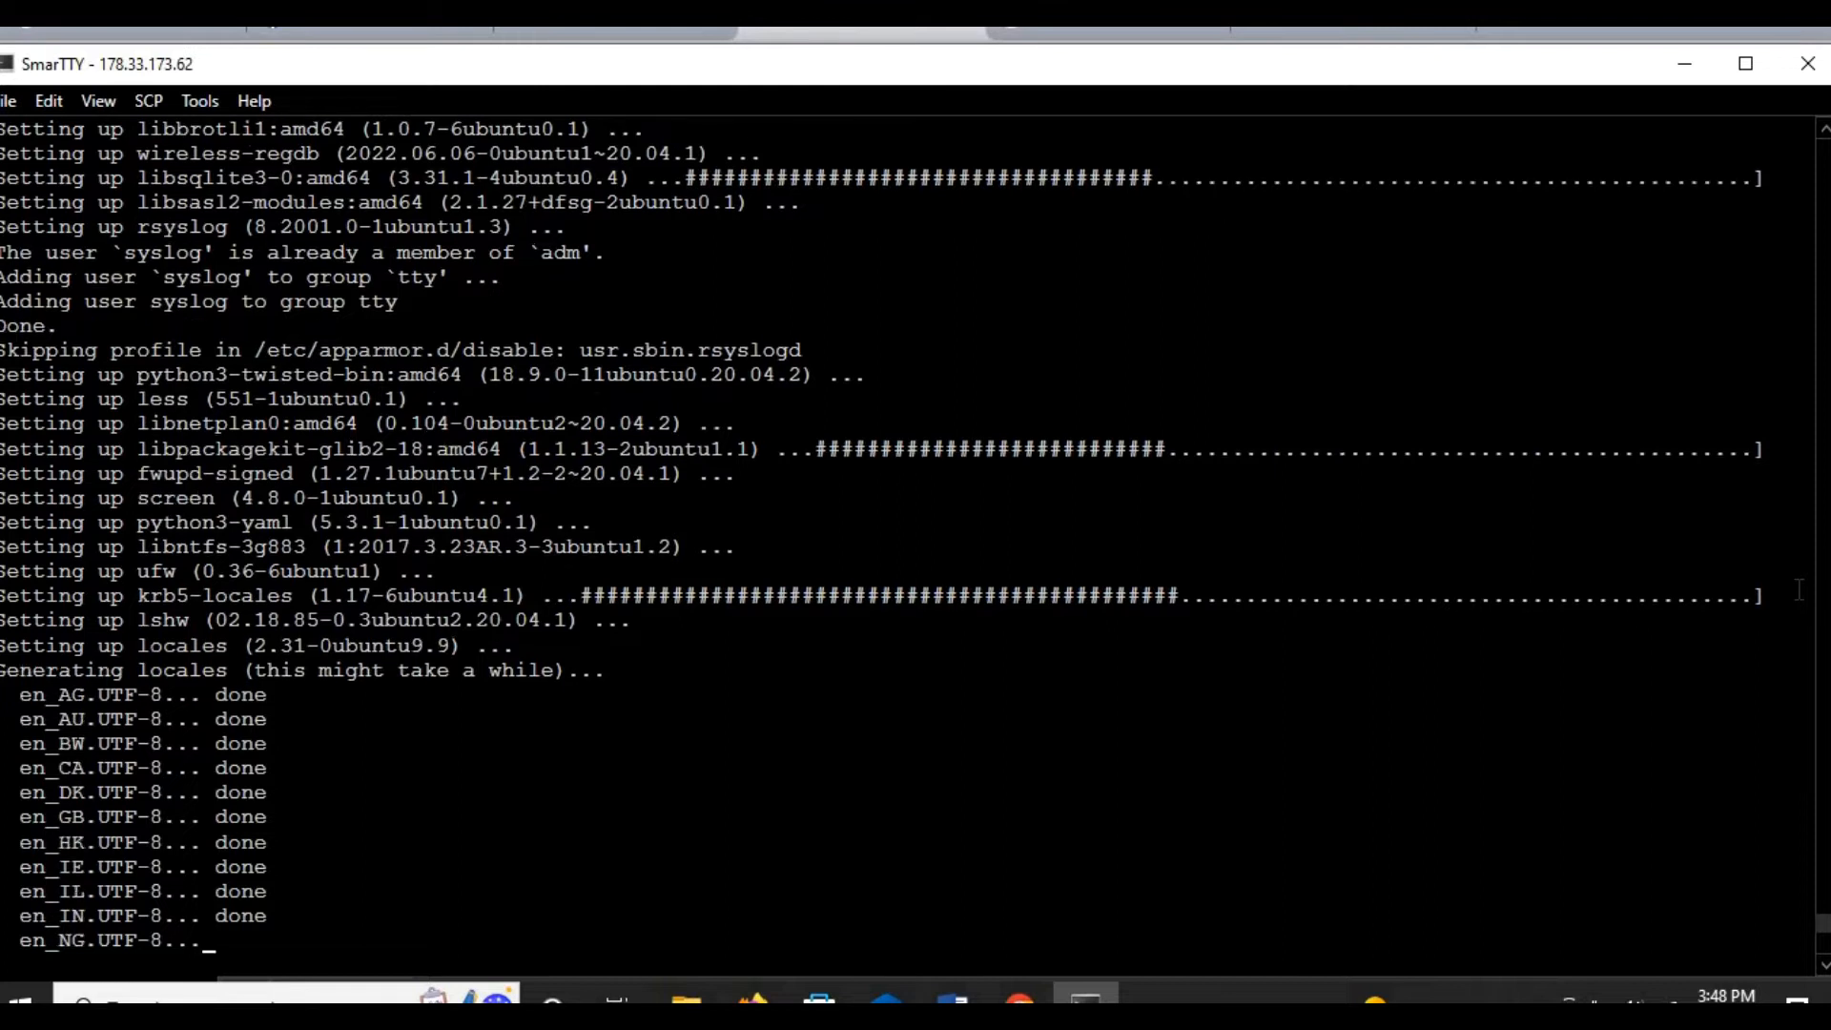
scroll(down, 3)
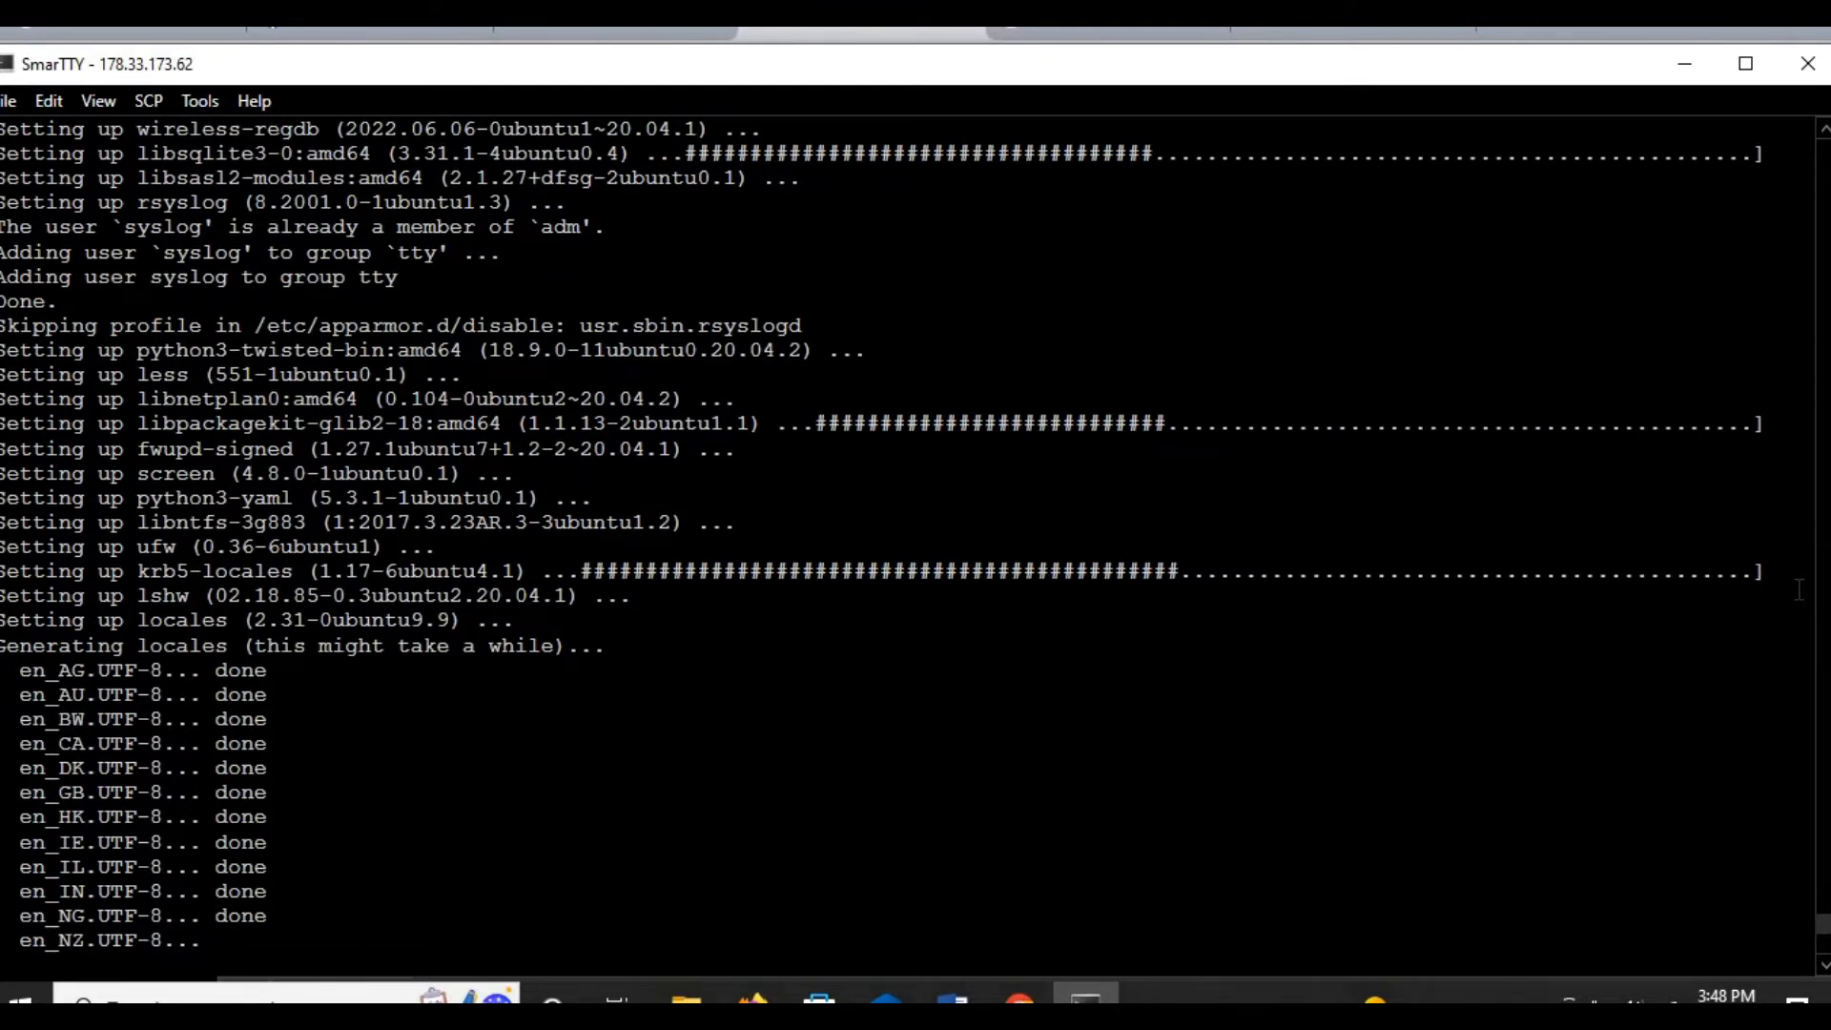
scroll(down, 3)
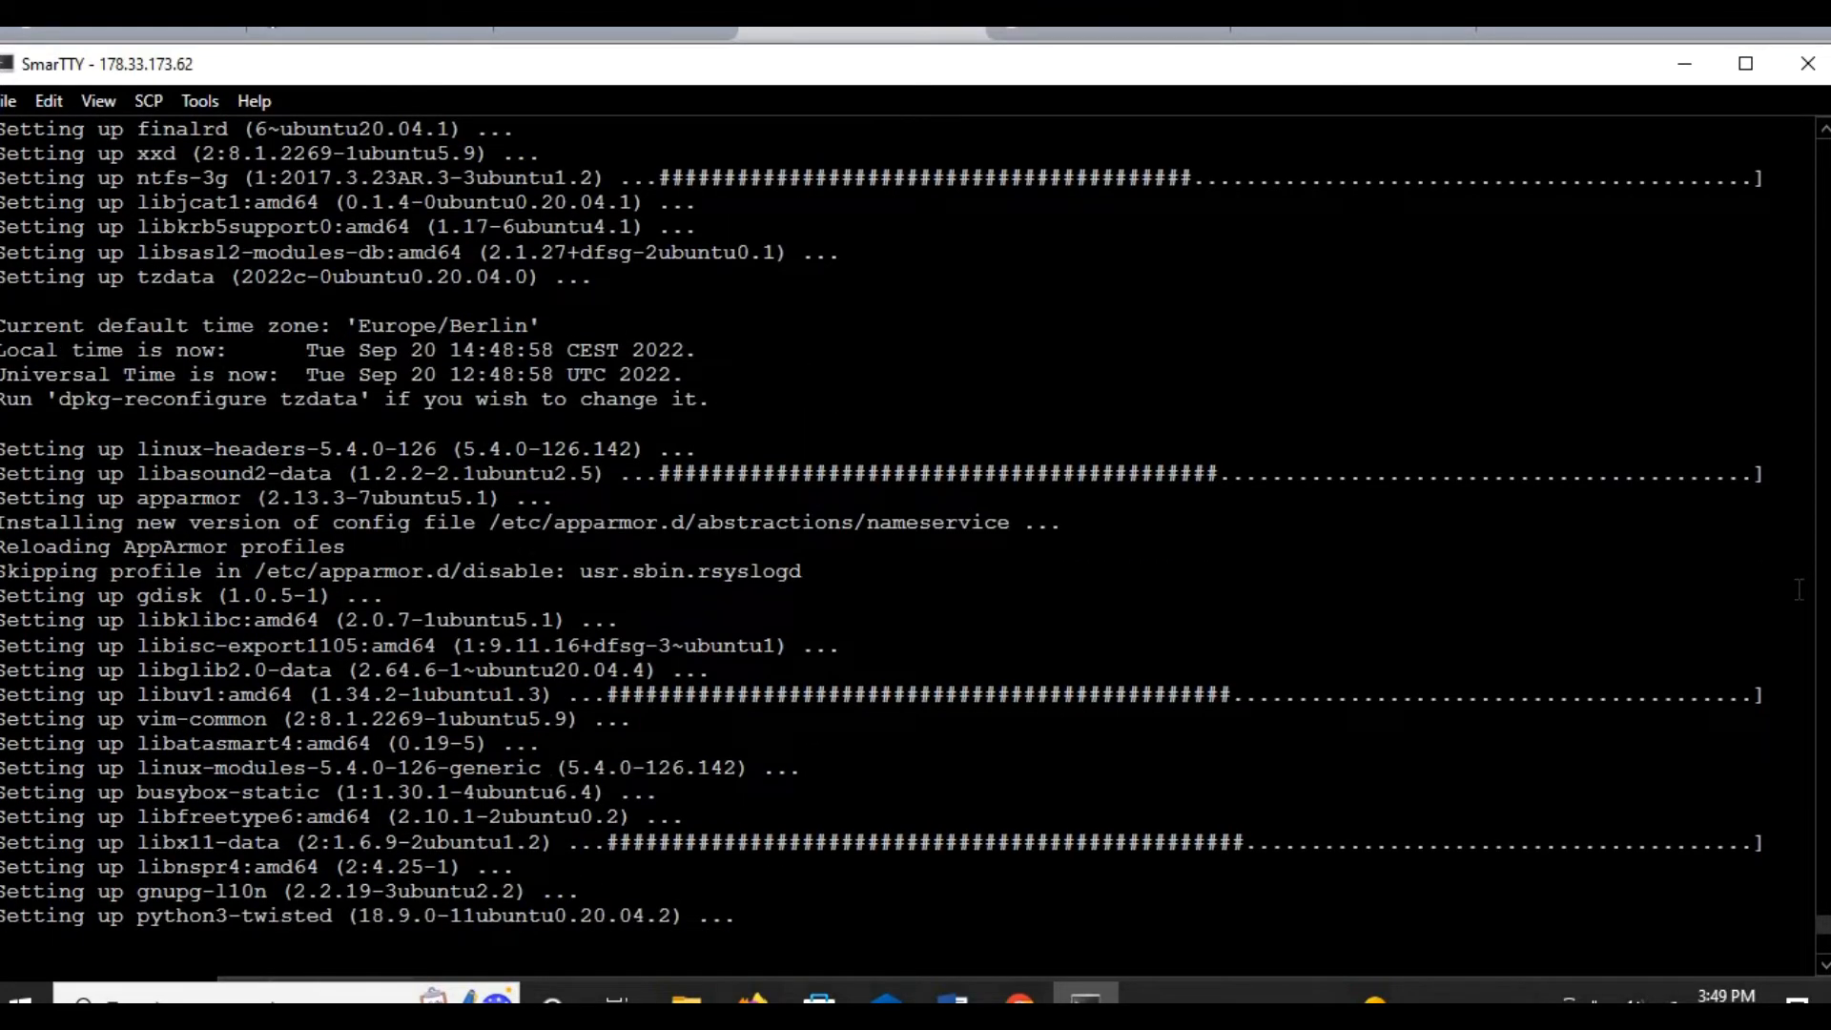
scroll(down, 3)
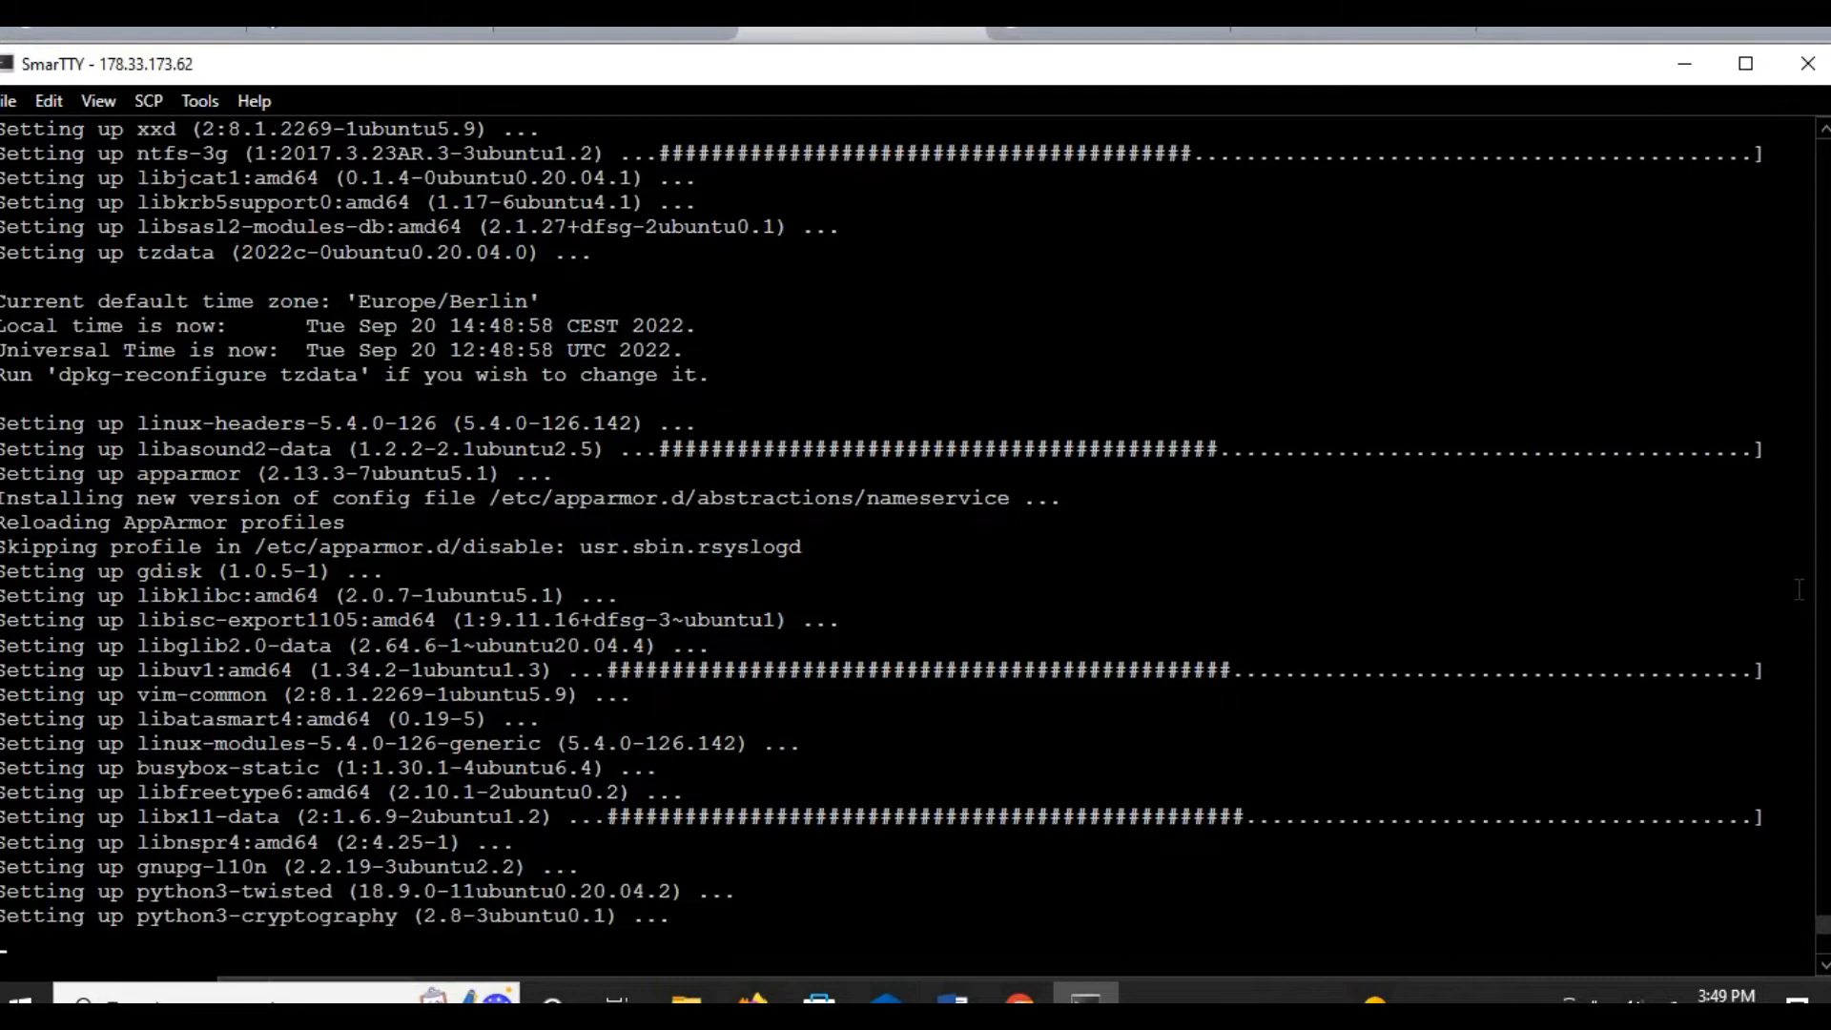
scroll(down, 3)
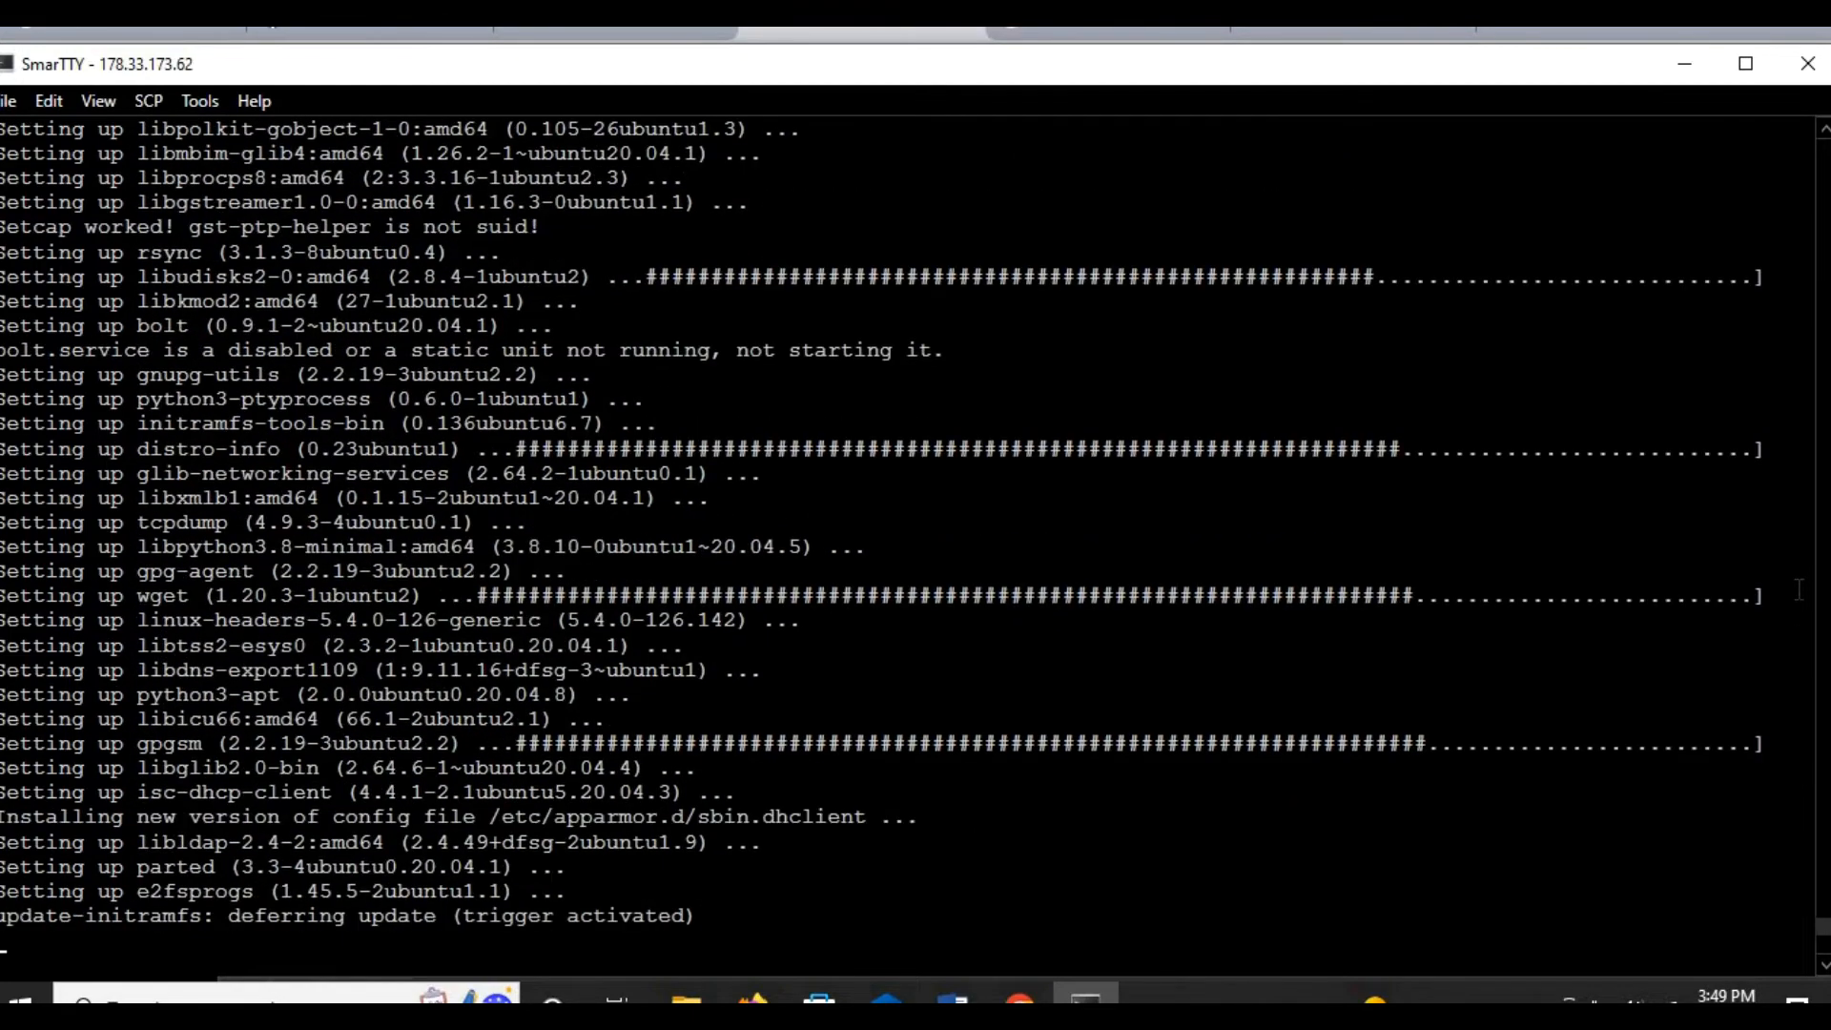
scroll(down, 3)
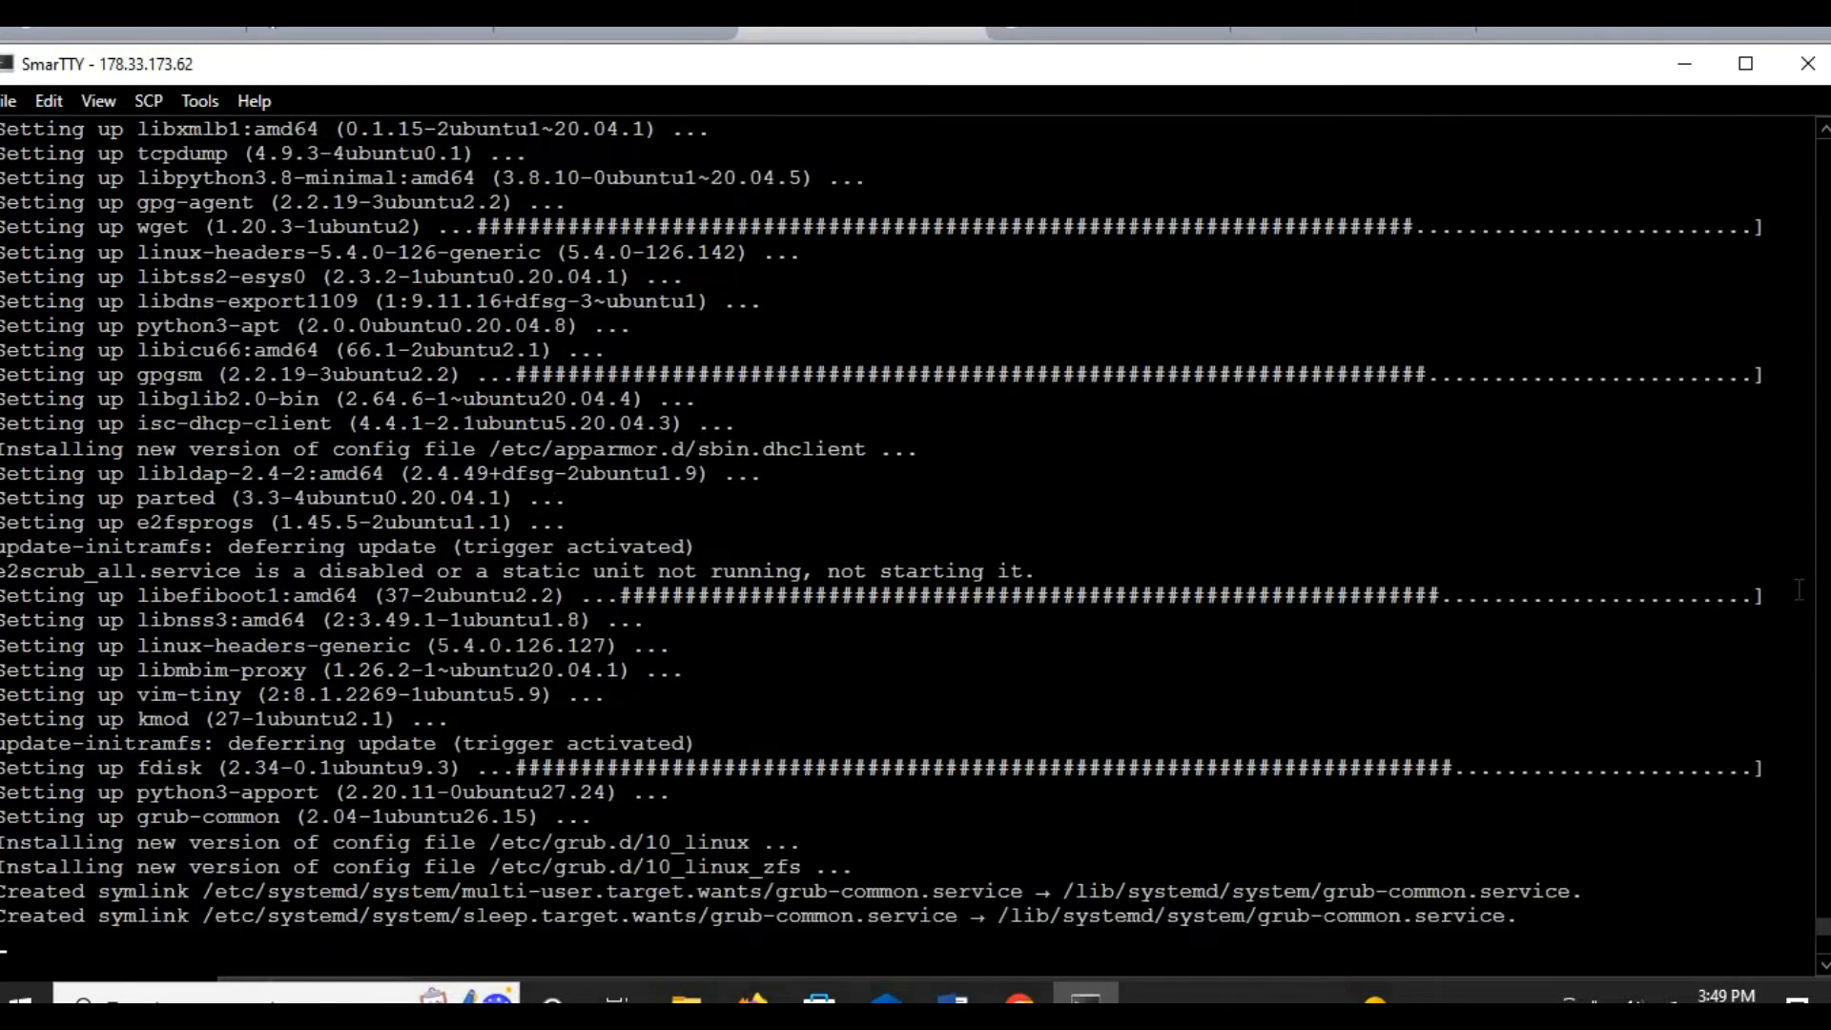
scroll(down, 3)
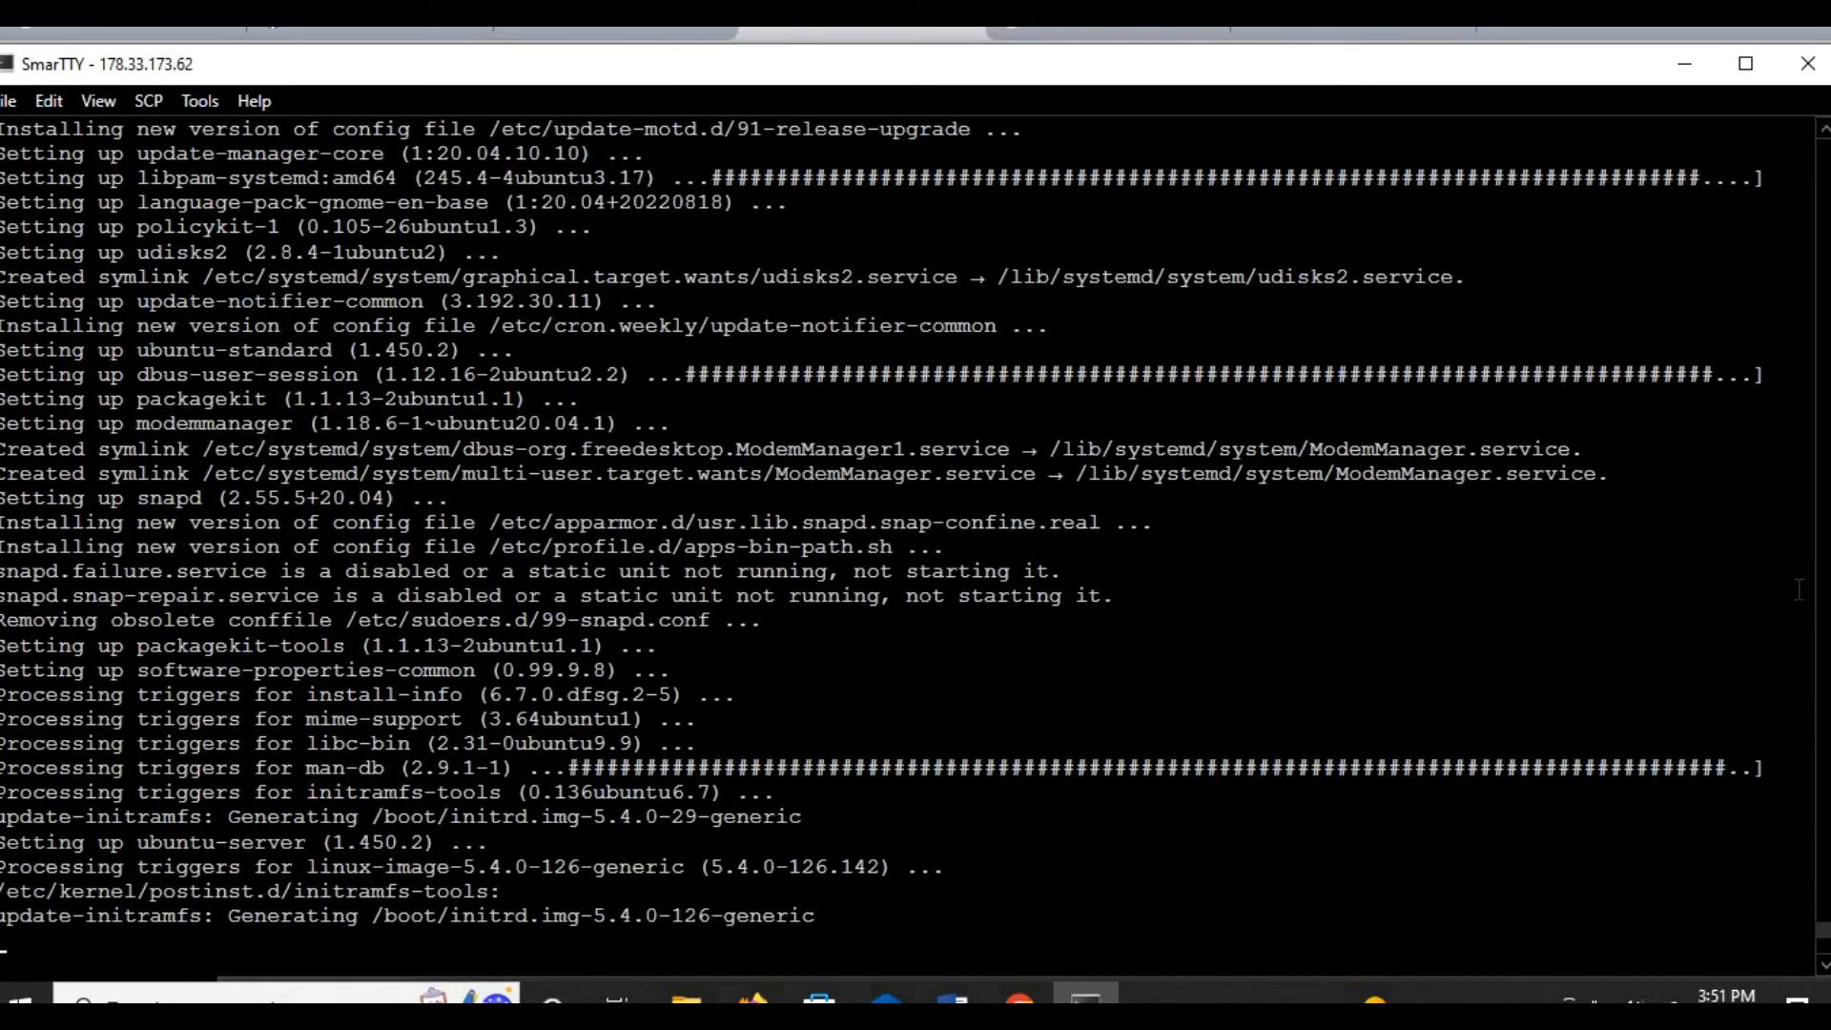
scroll(down, 3)
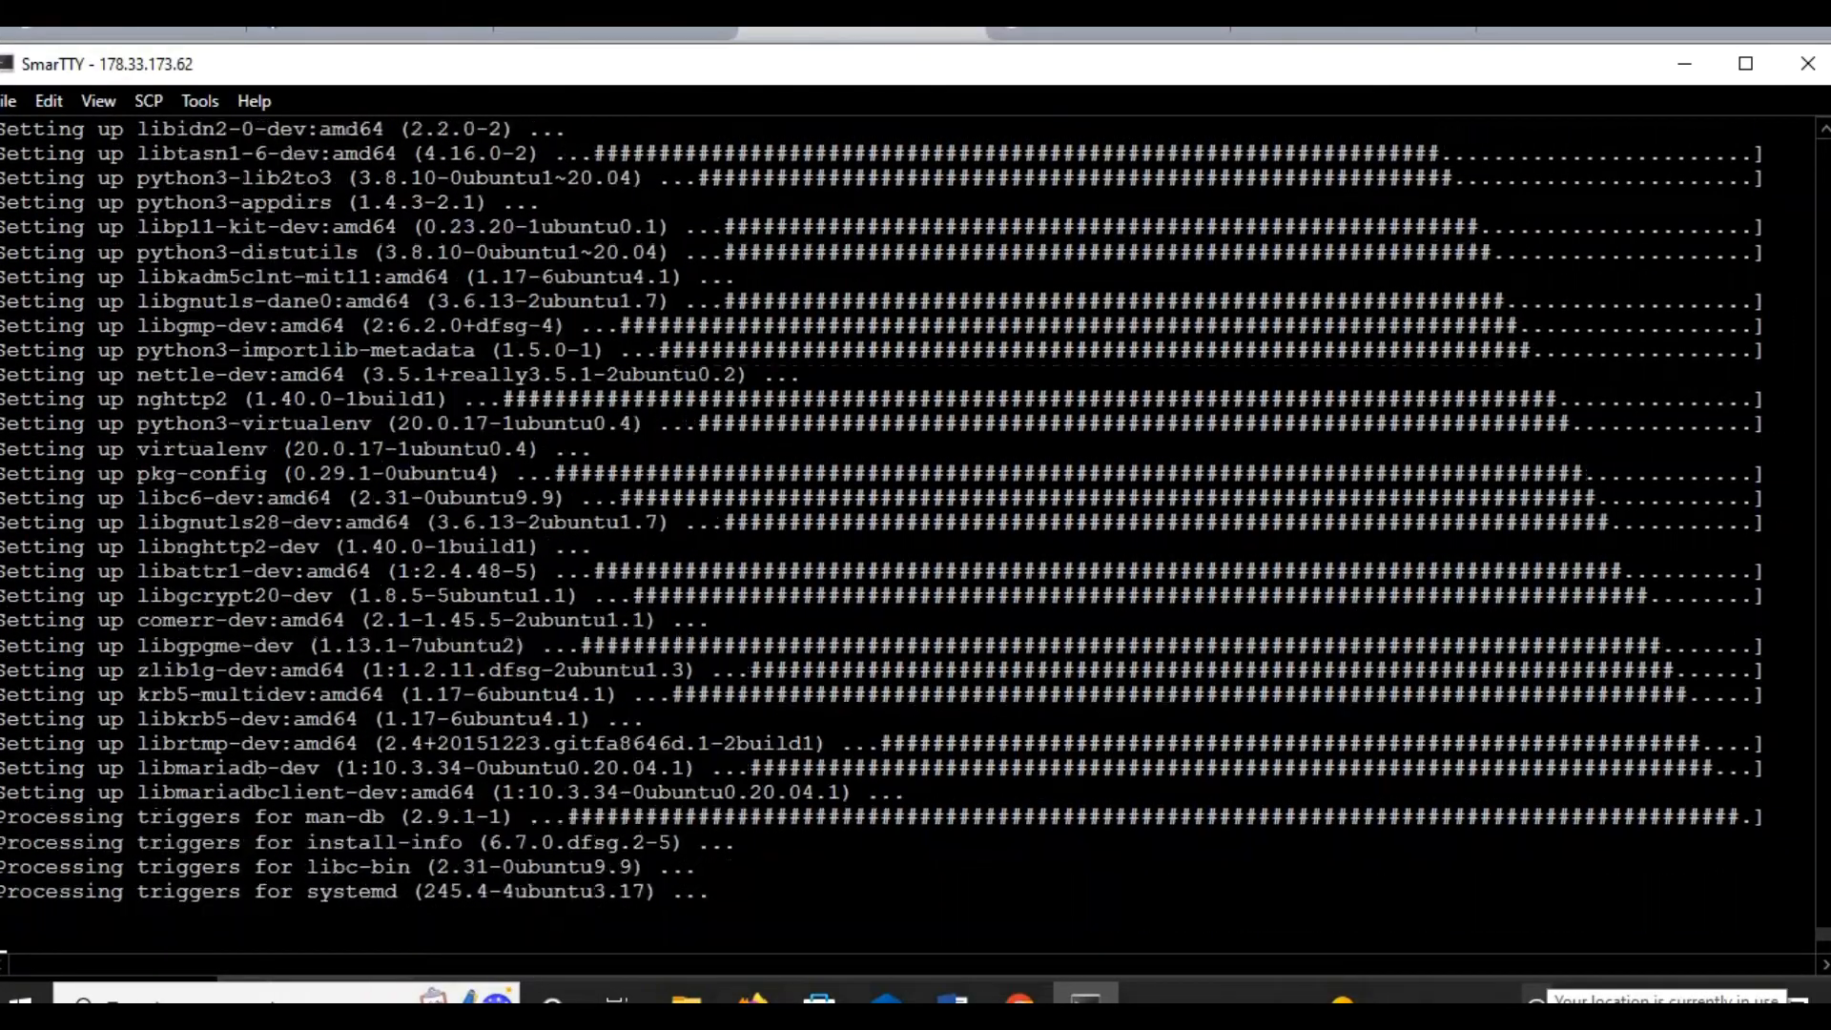
scroll(down, 3)
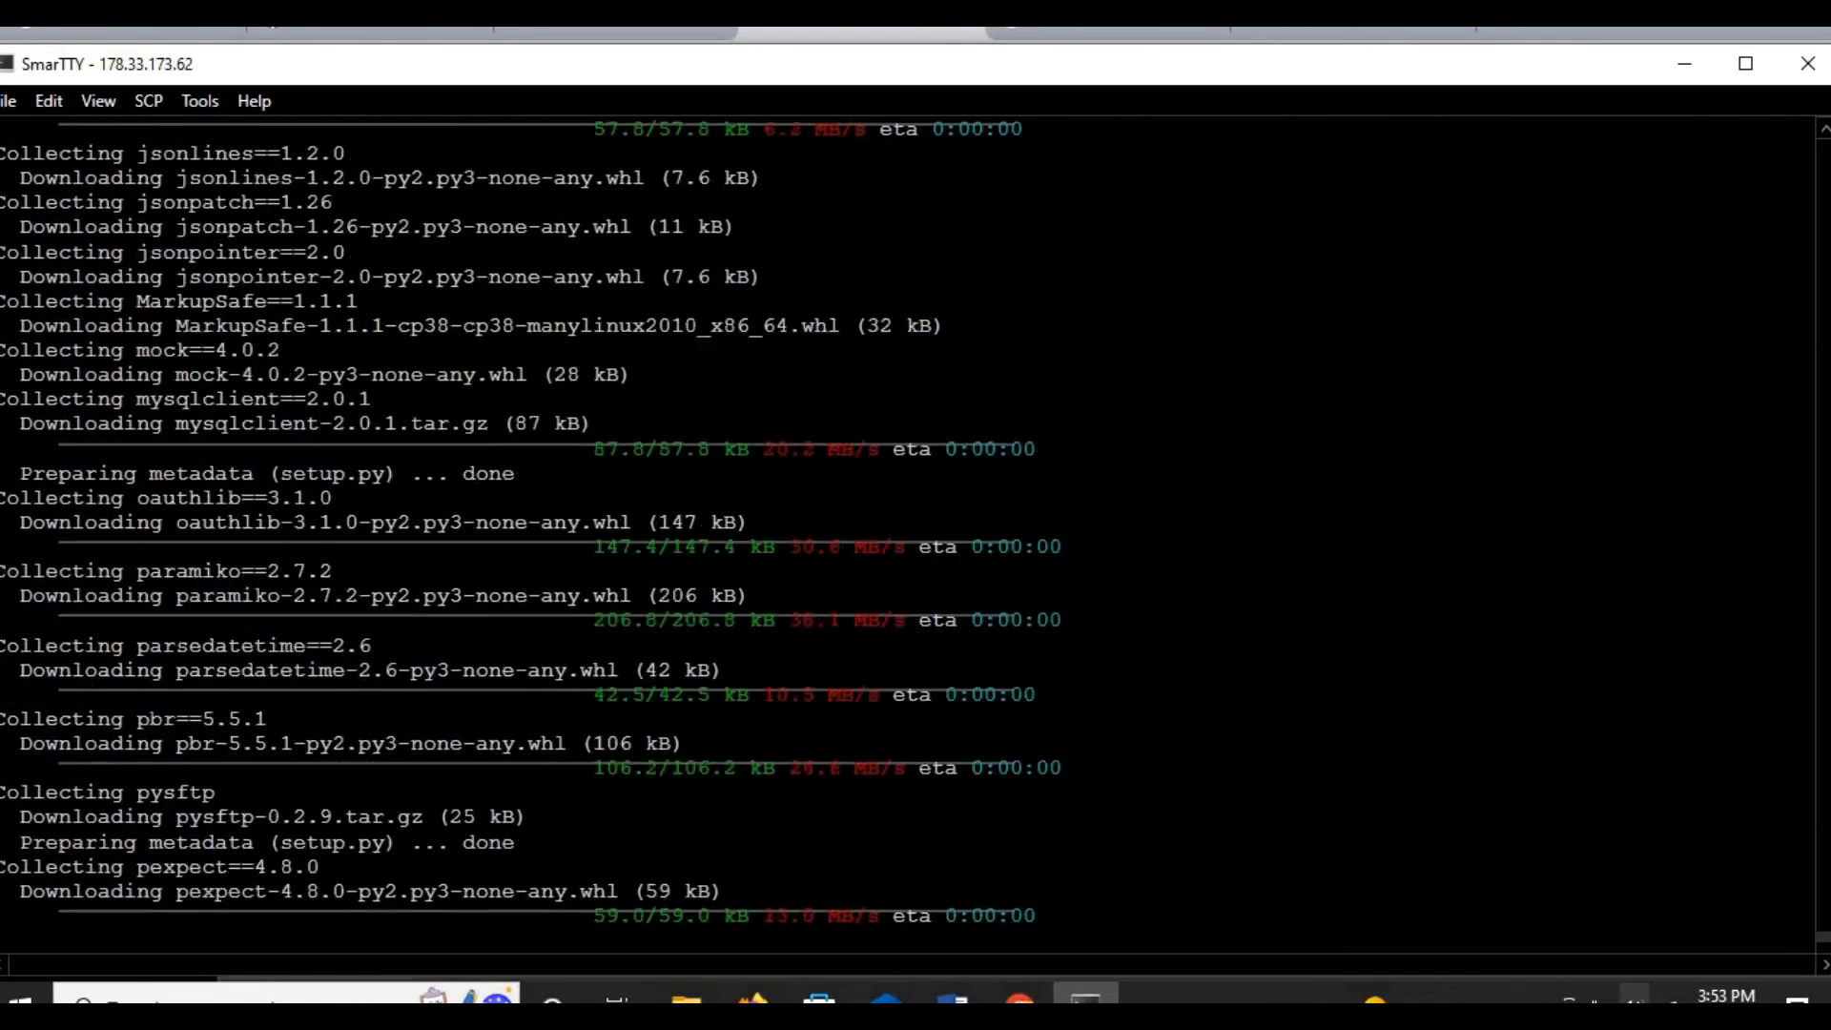
Step: Scroll the output as pip collects packages and mariadb-server 10.3.34 installs
scroll(down, 3)
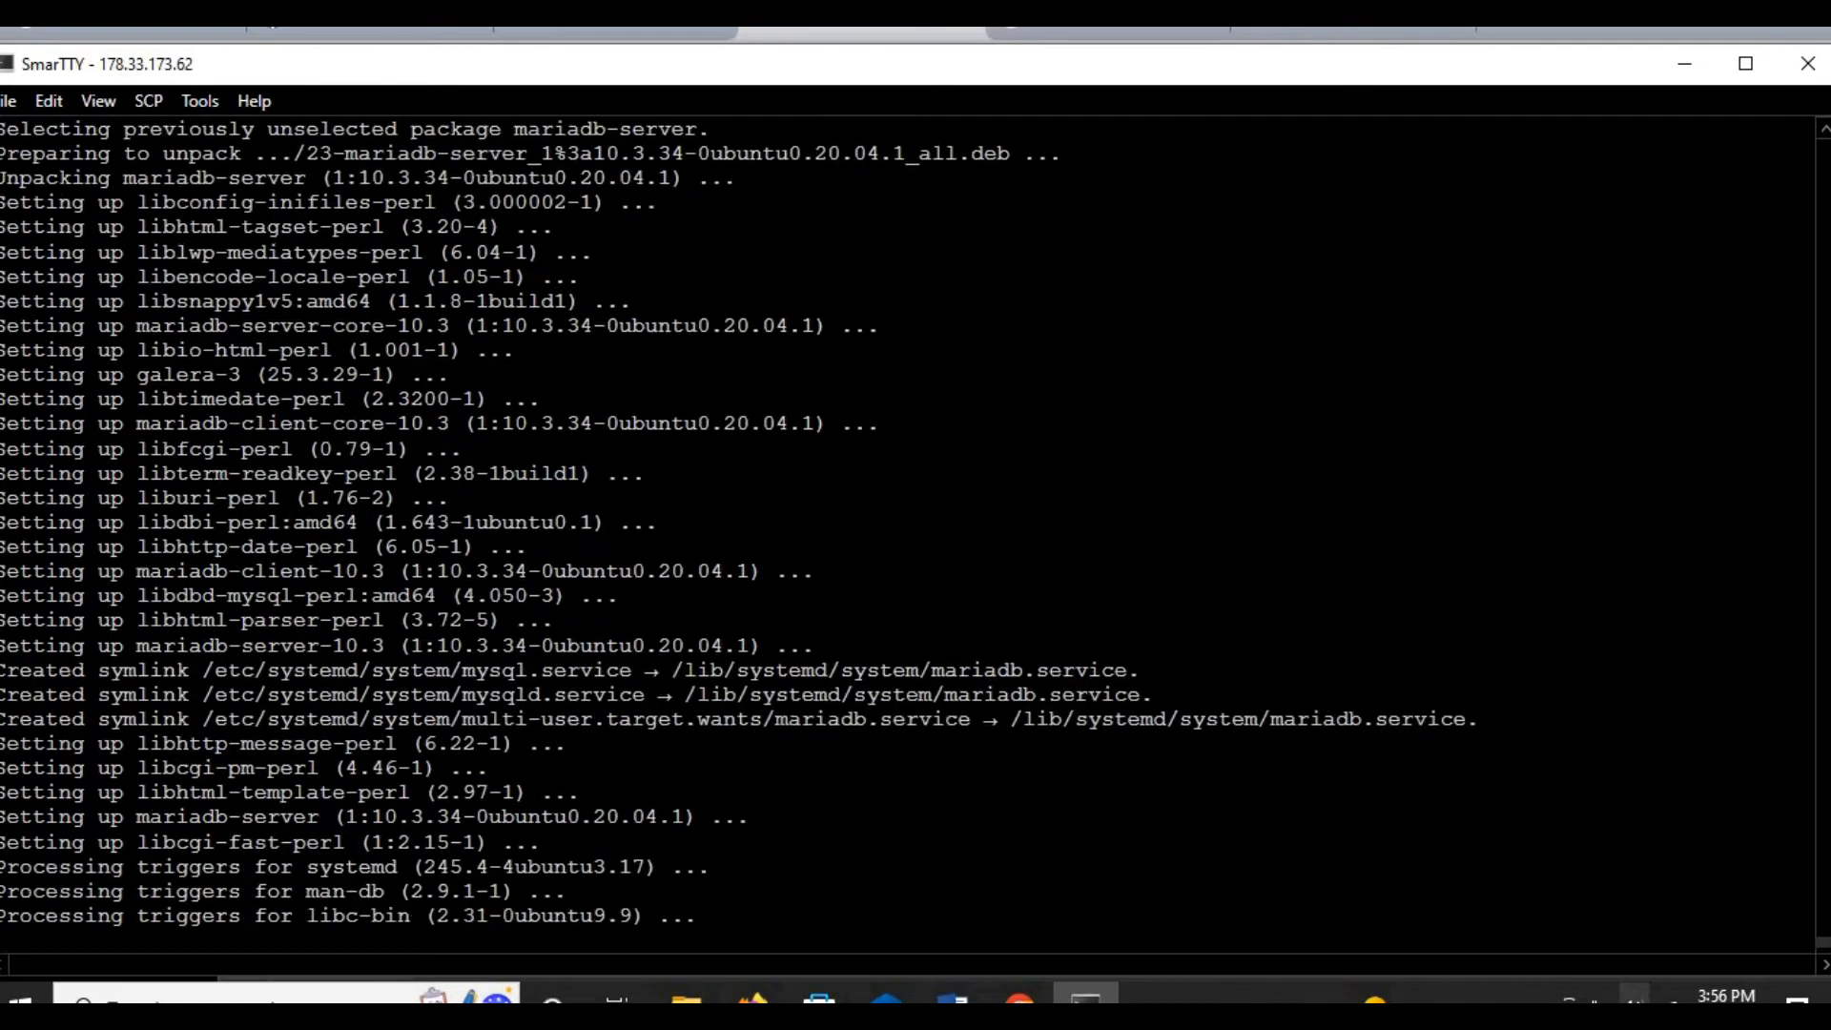
Step: Scroll through Postfix setup, firewalld opening port 8090 and ImageMagick library installs
scroll(down, 3)
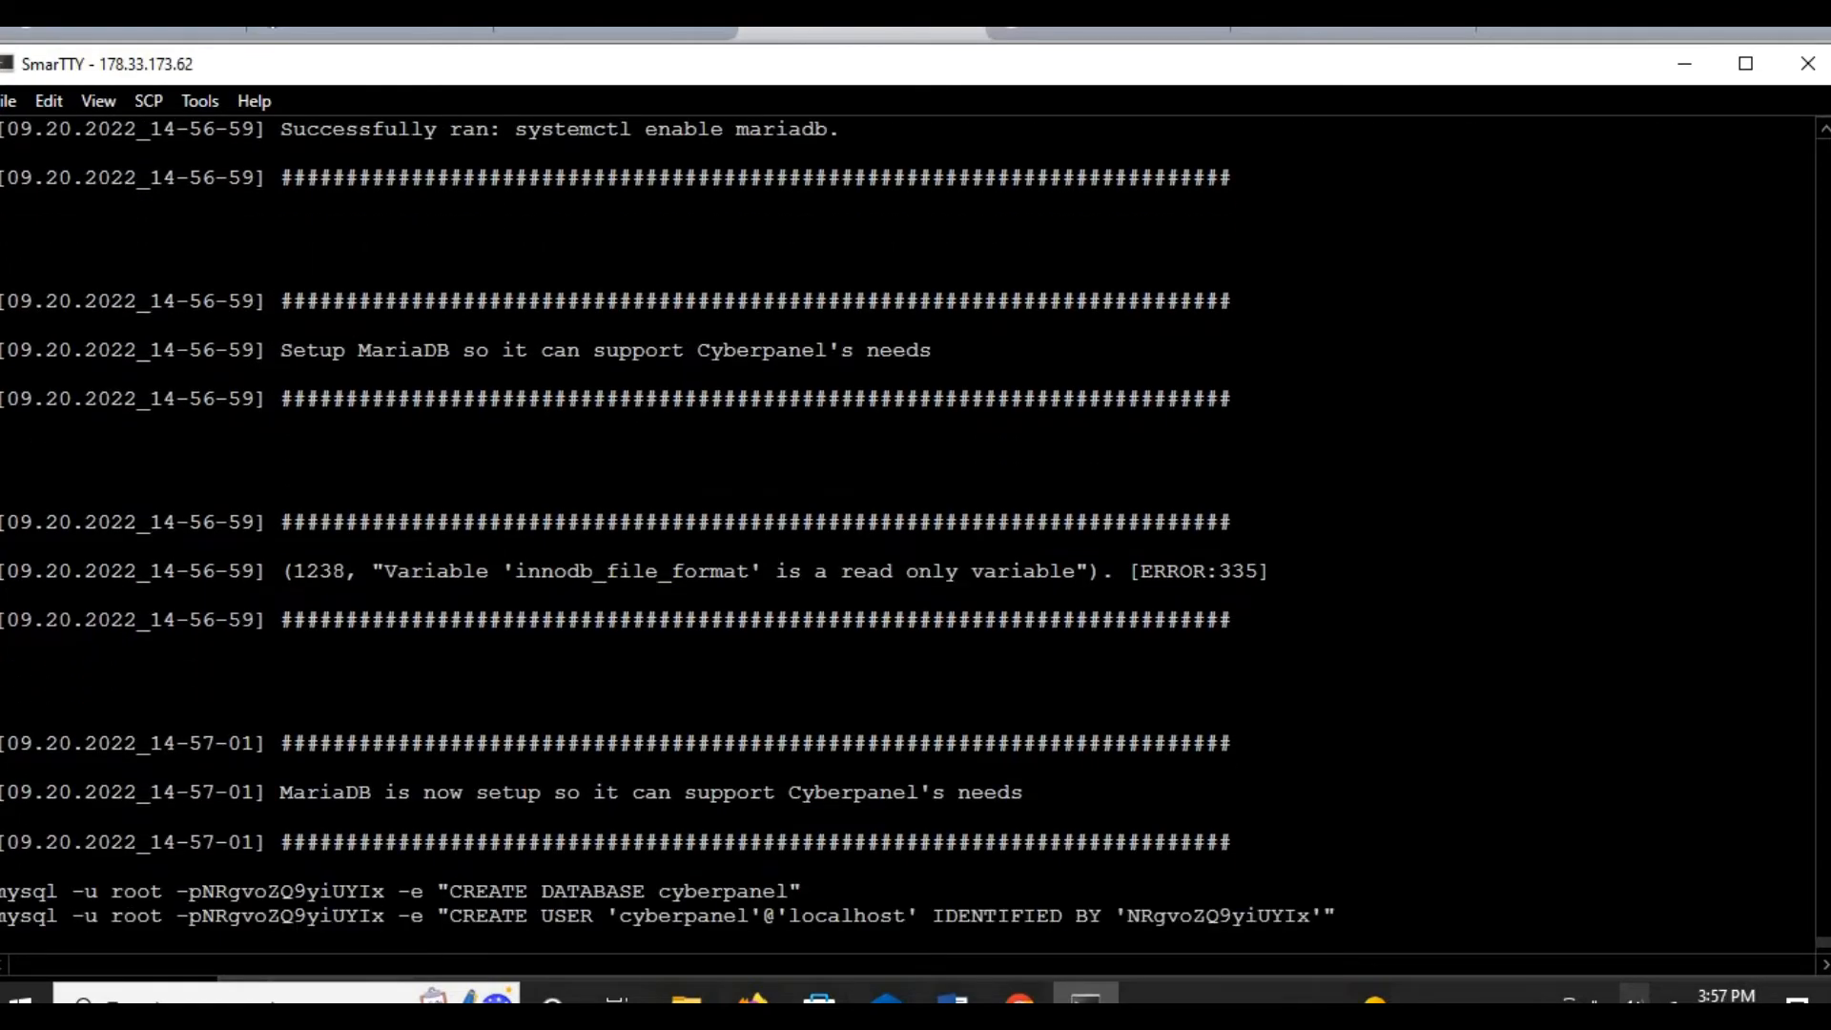
scroll(down, 3)
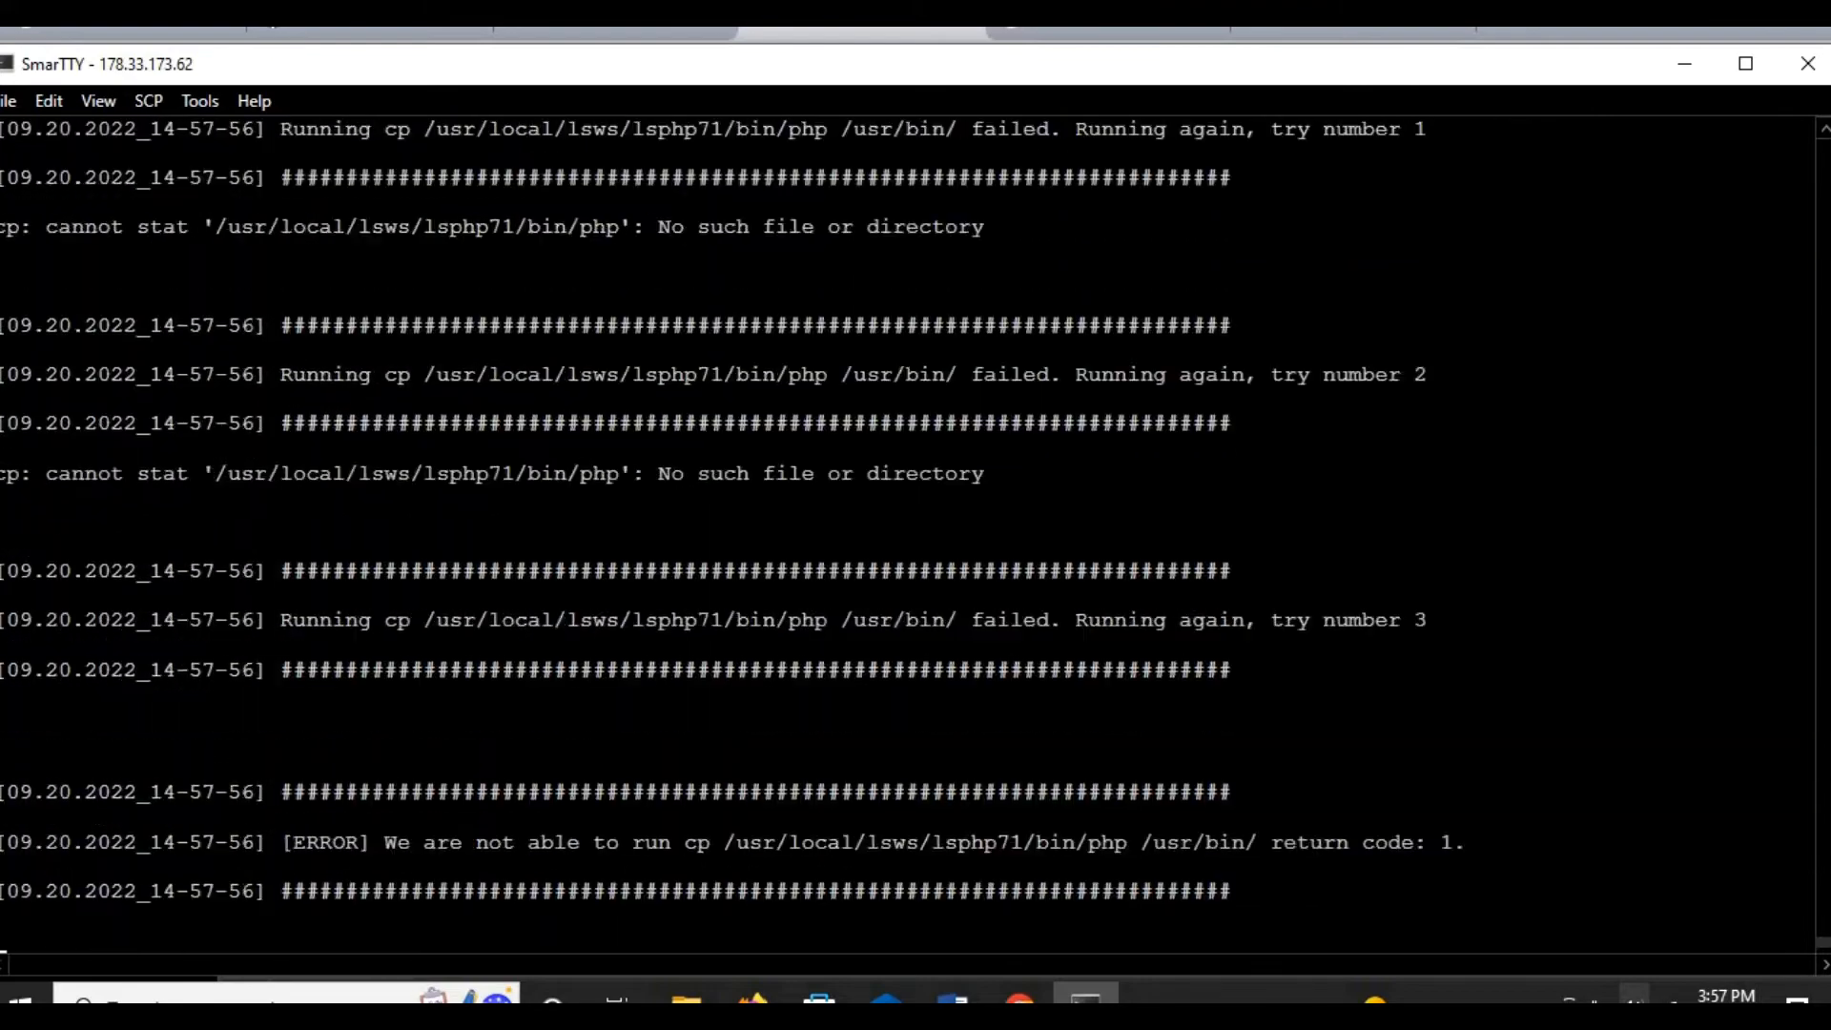
scroll(down, 3)
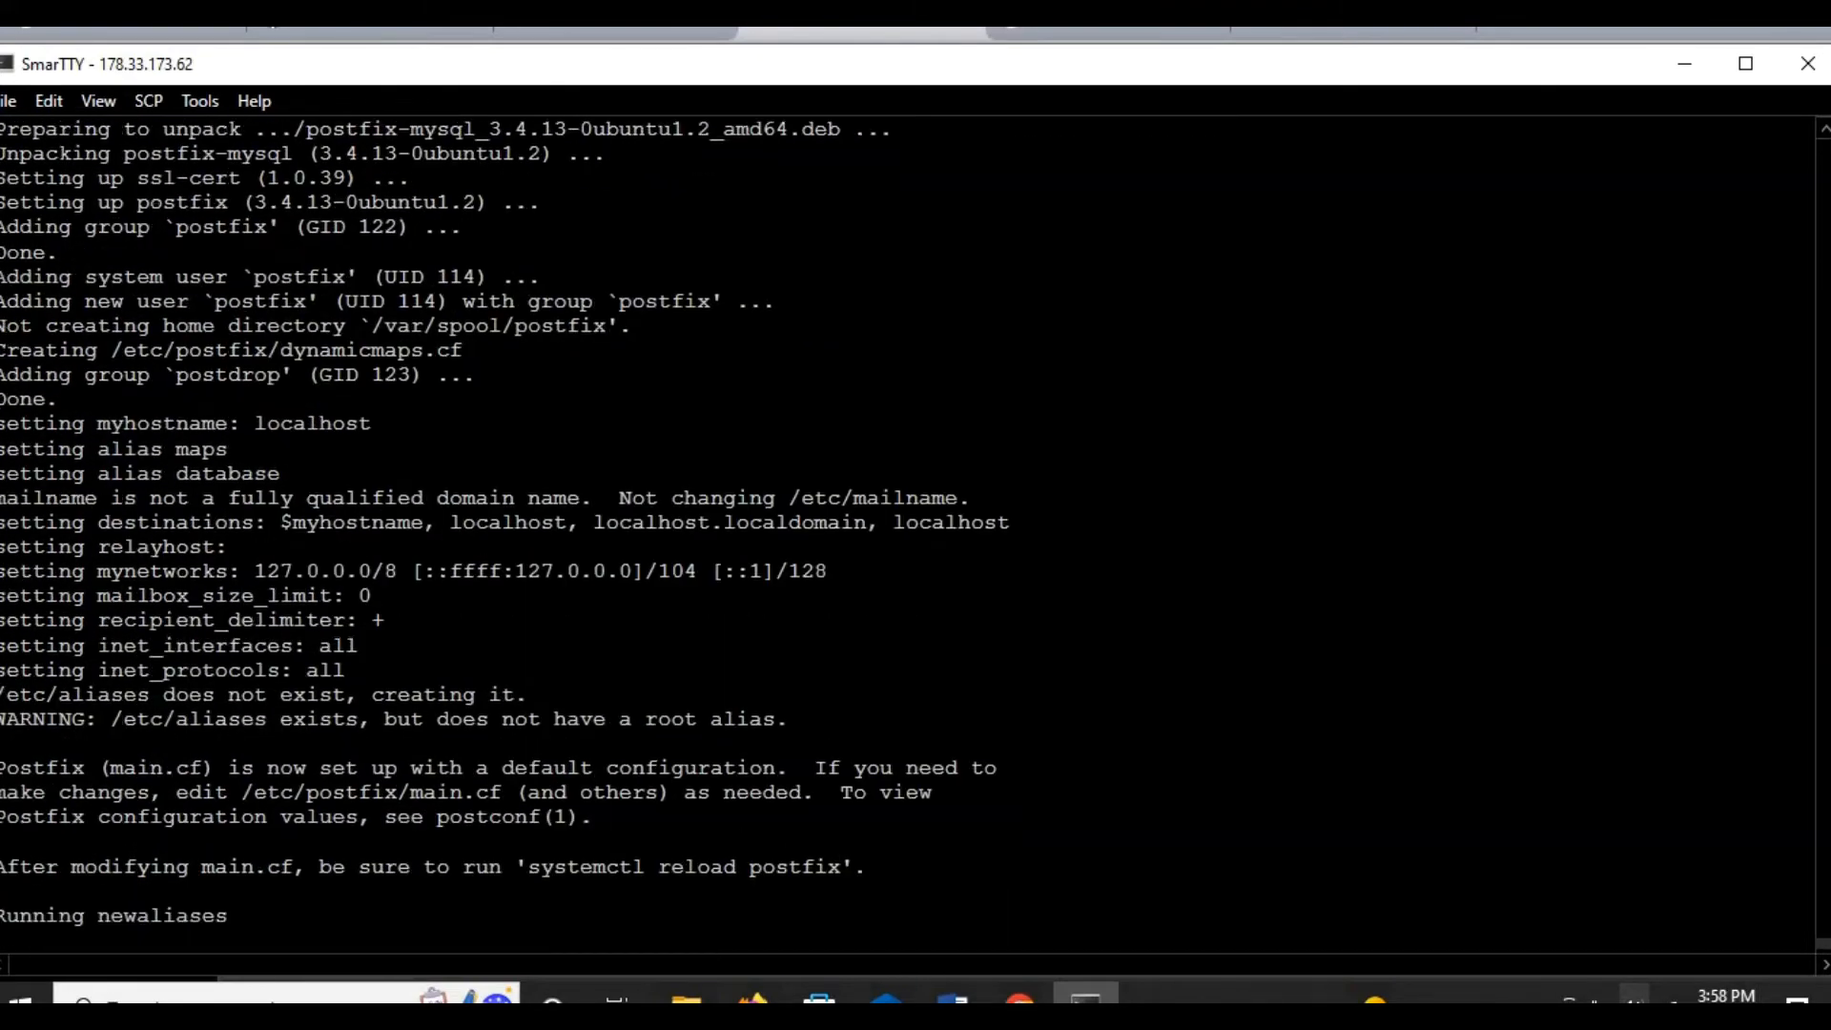
scroll(down, 3)
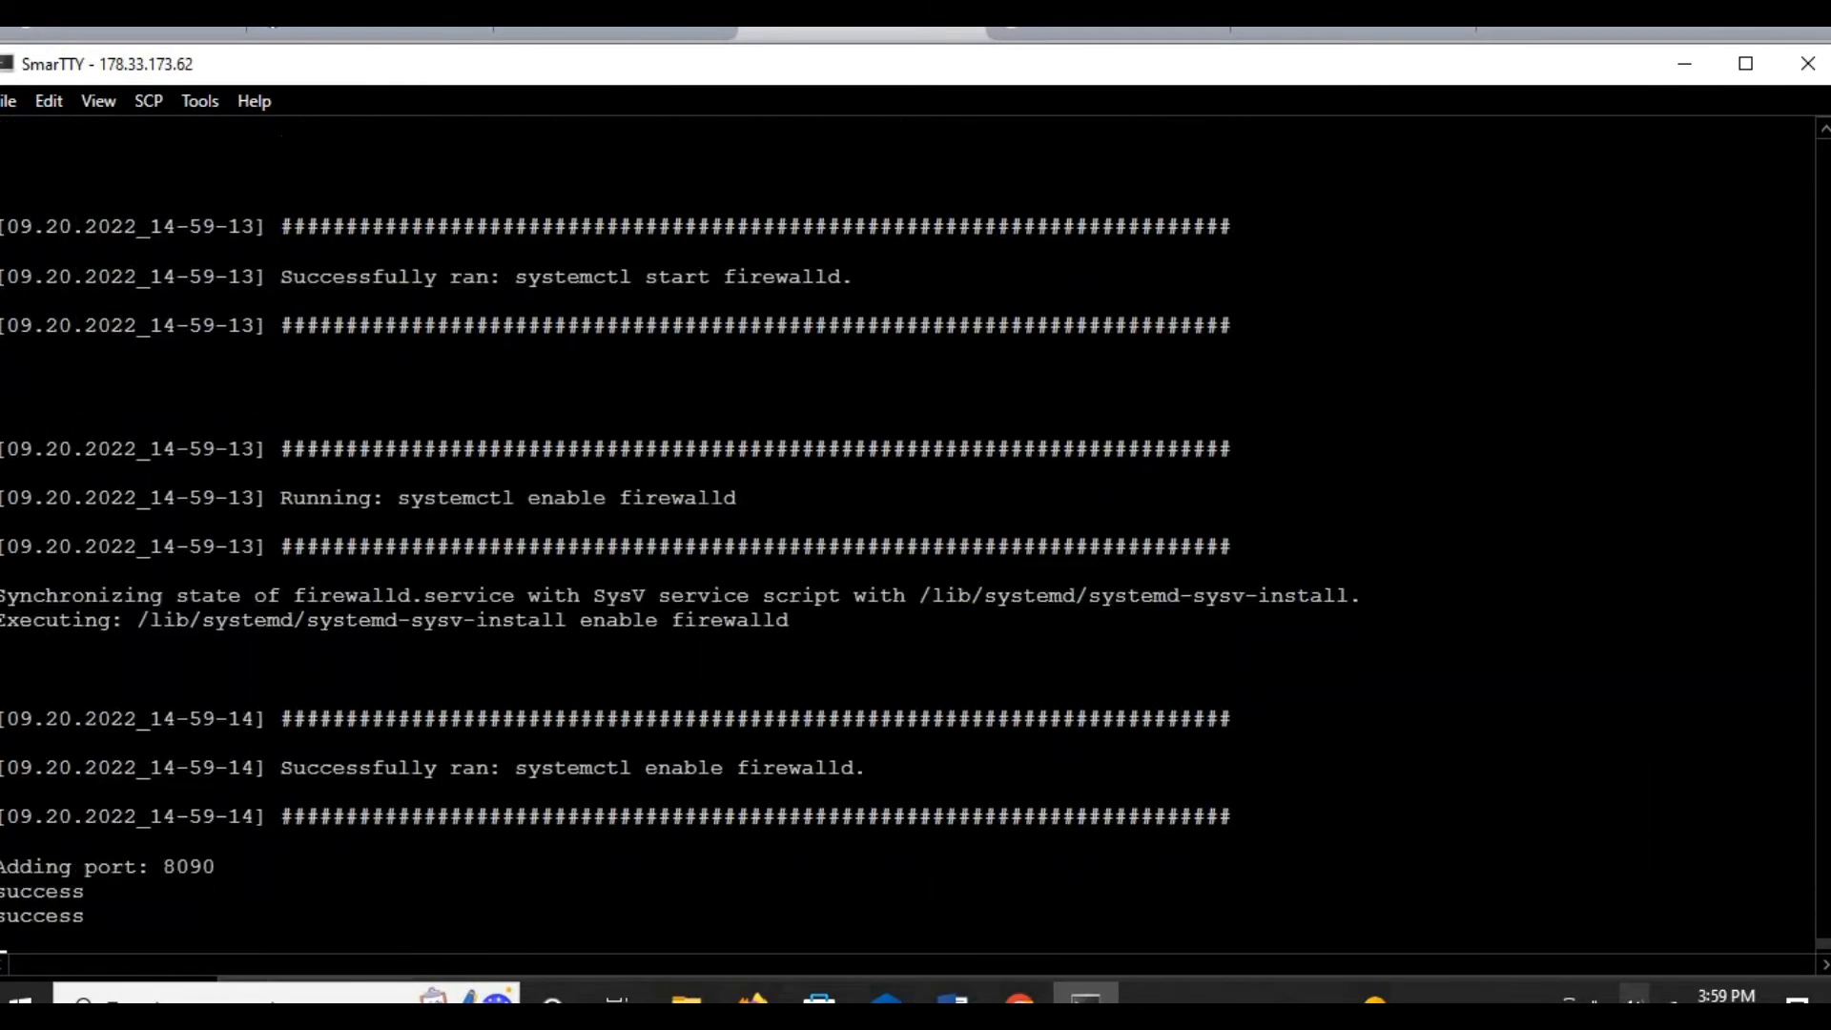
scroll(down, 3)
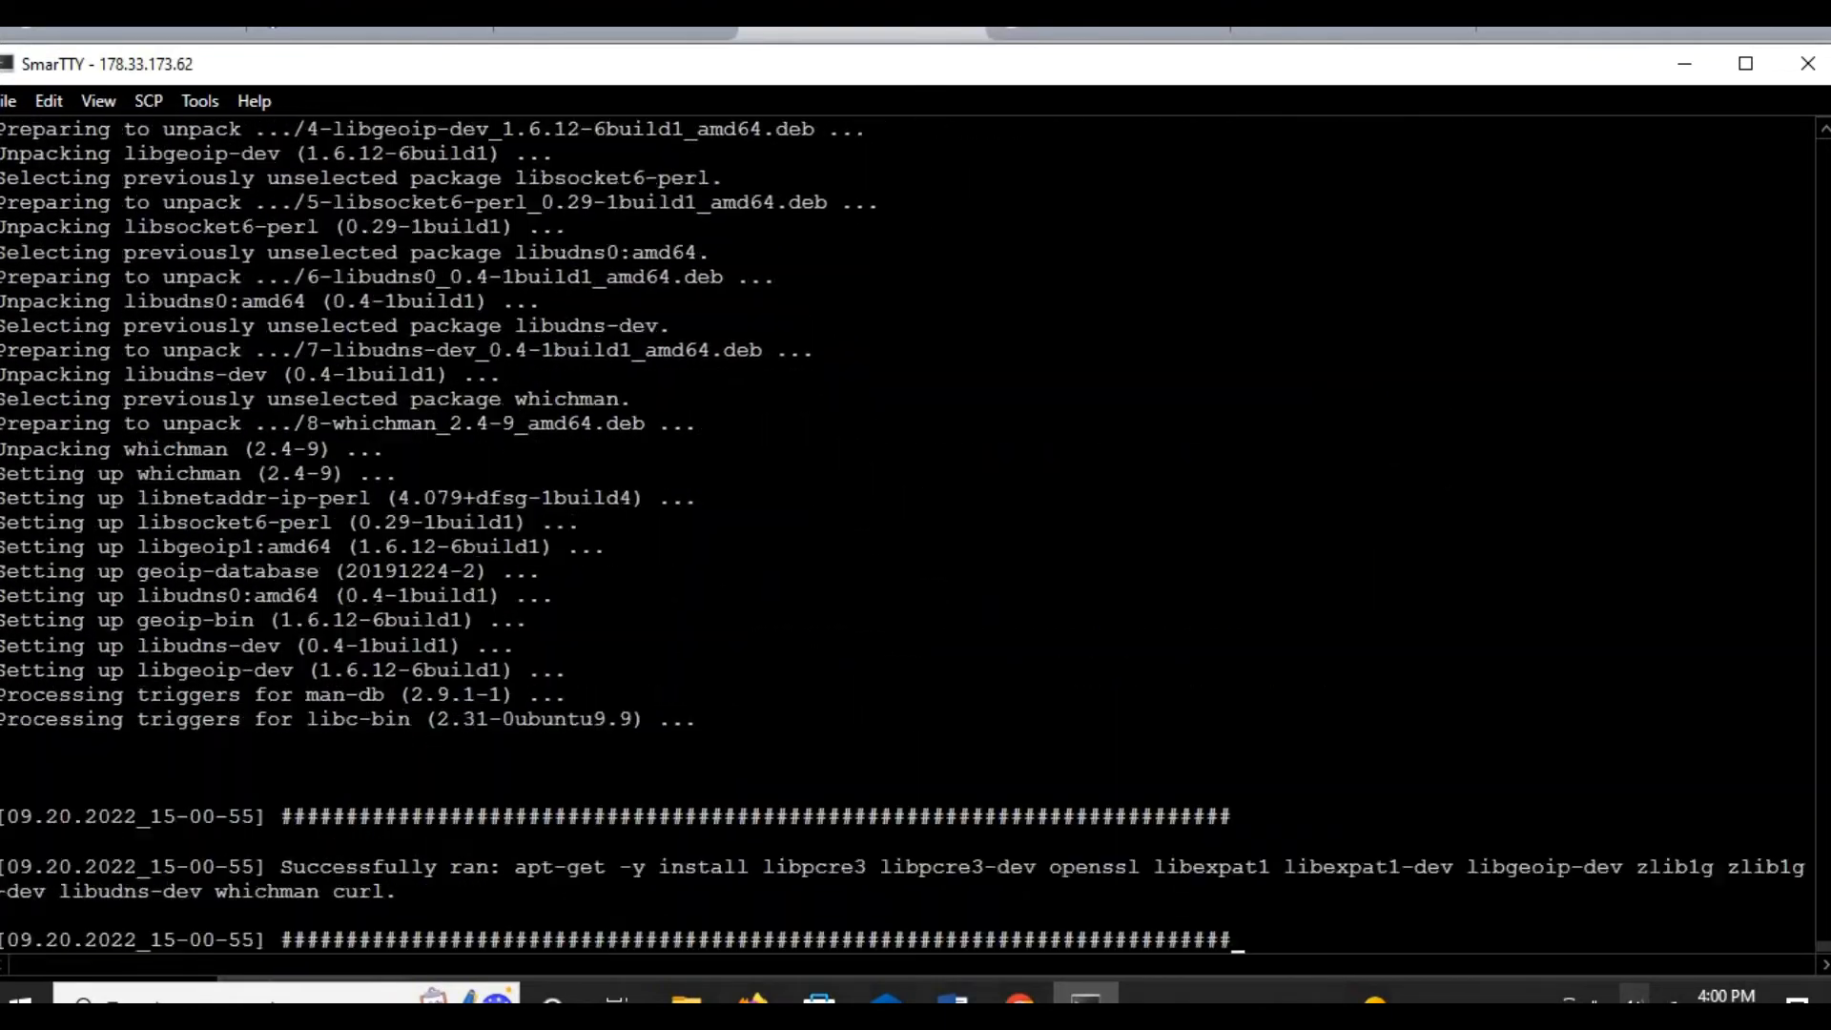
scroll(down, 3)
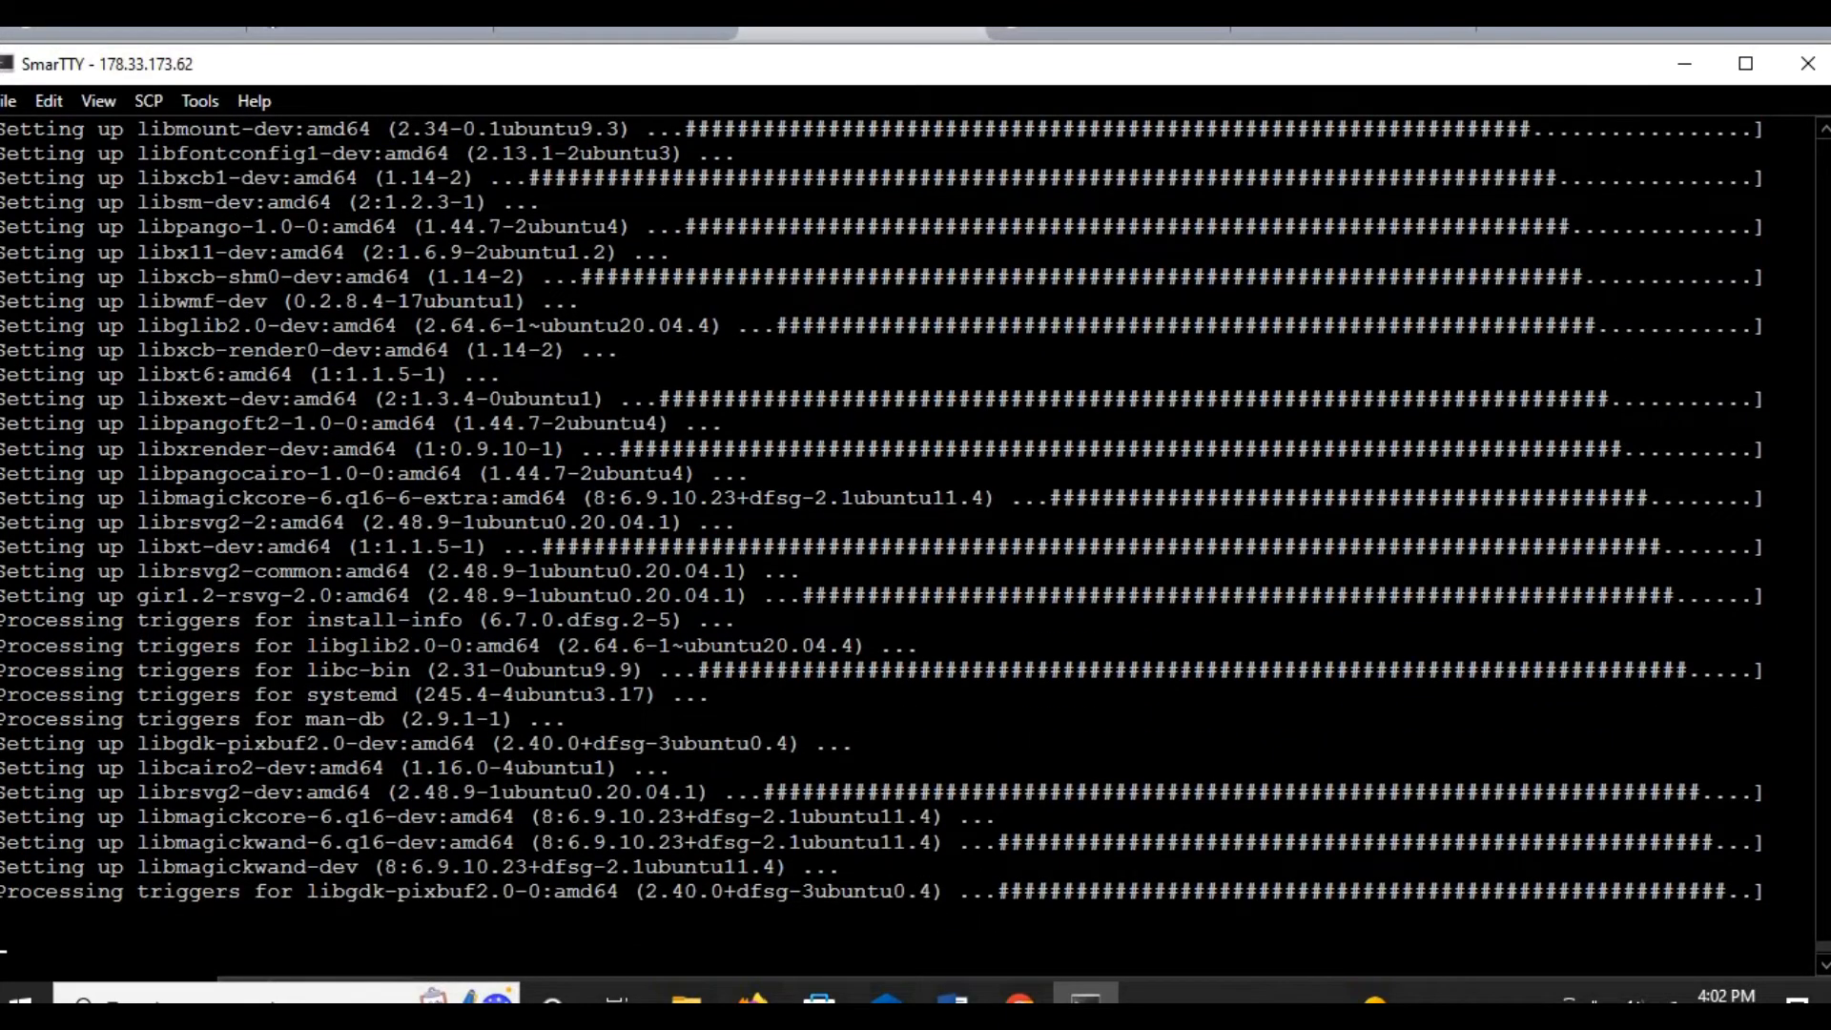
Step: Scroll the terminal output down to the CyberPanel success summary and restart prompt
scroll(down, 3)
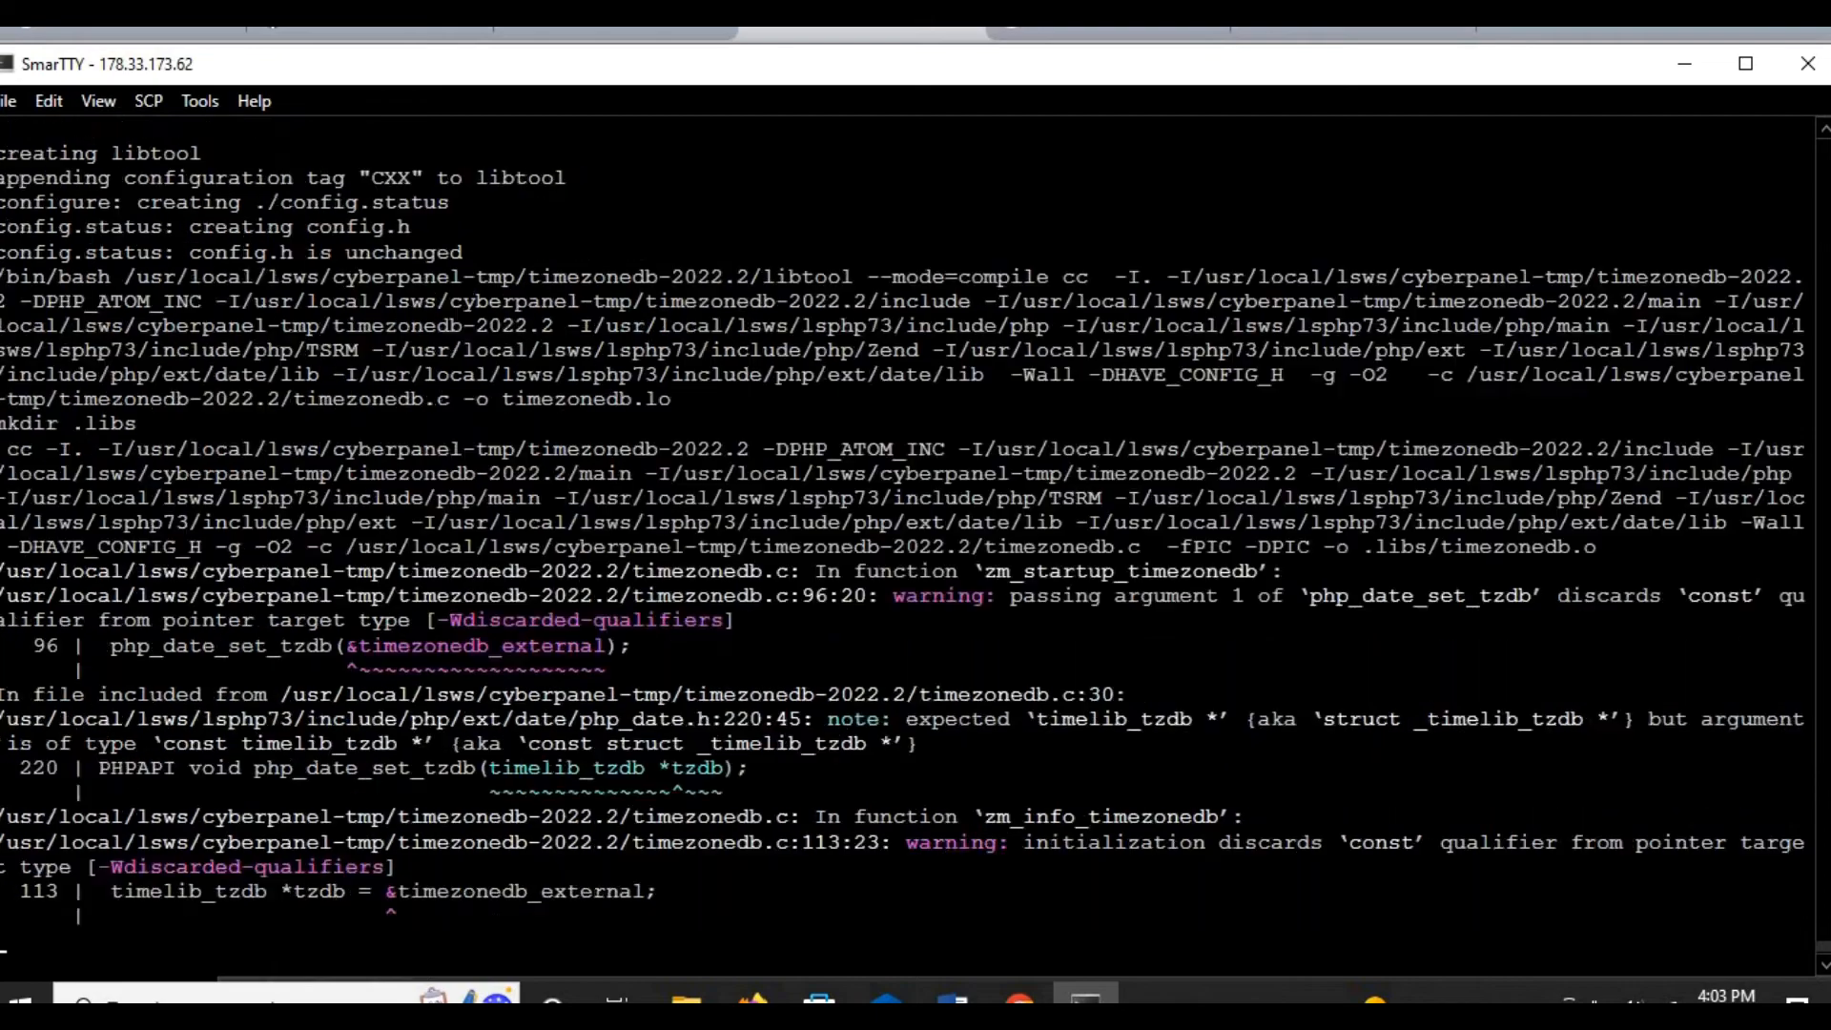
scroll(down, 3)
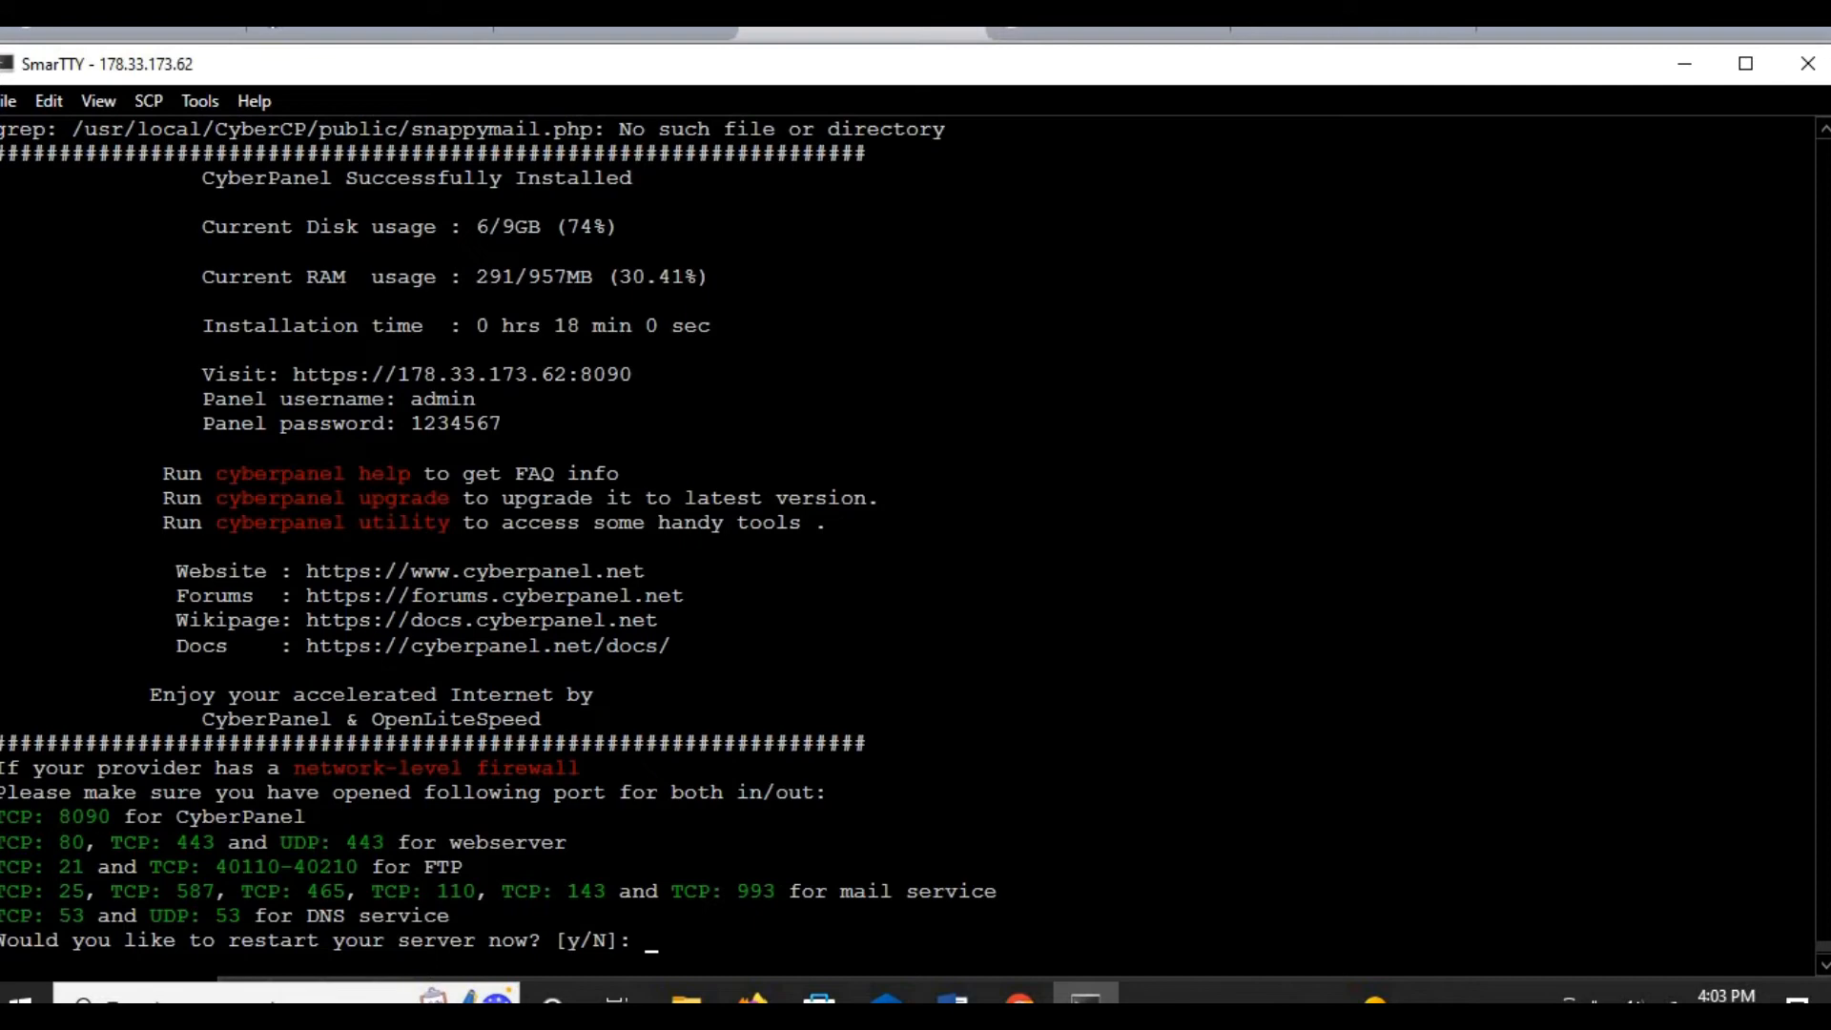
Step: Answer y to restart the server and dismiss the Connection closed notice
text(y)
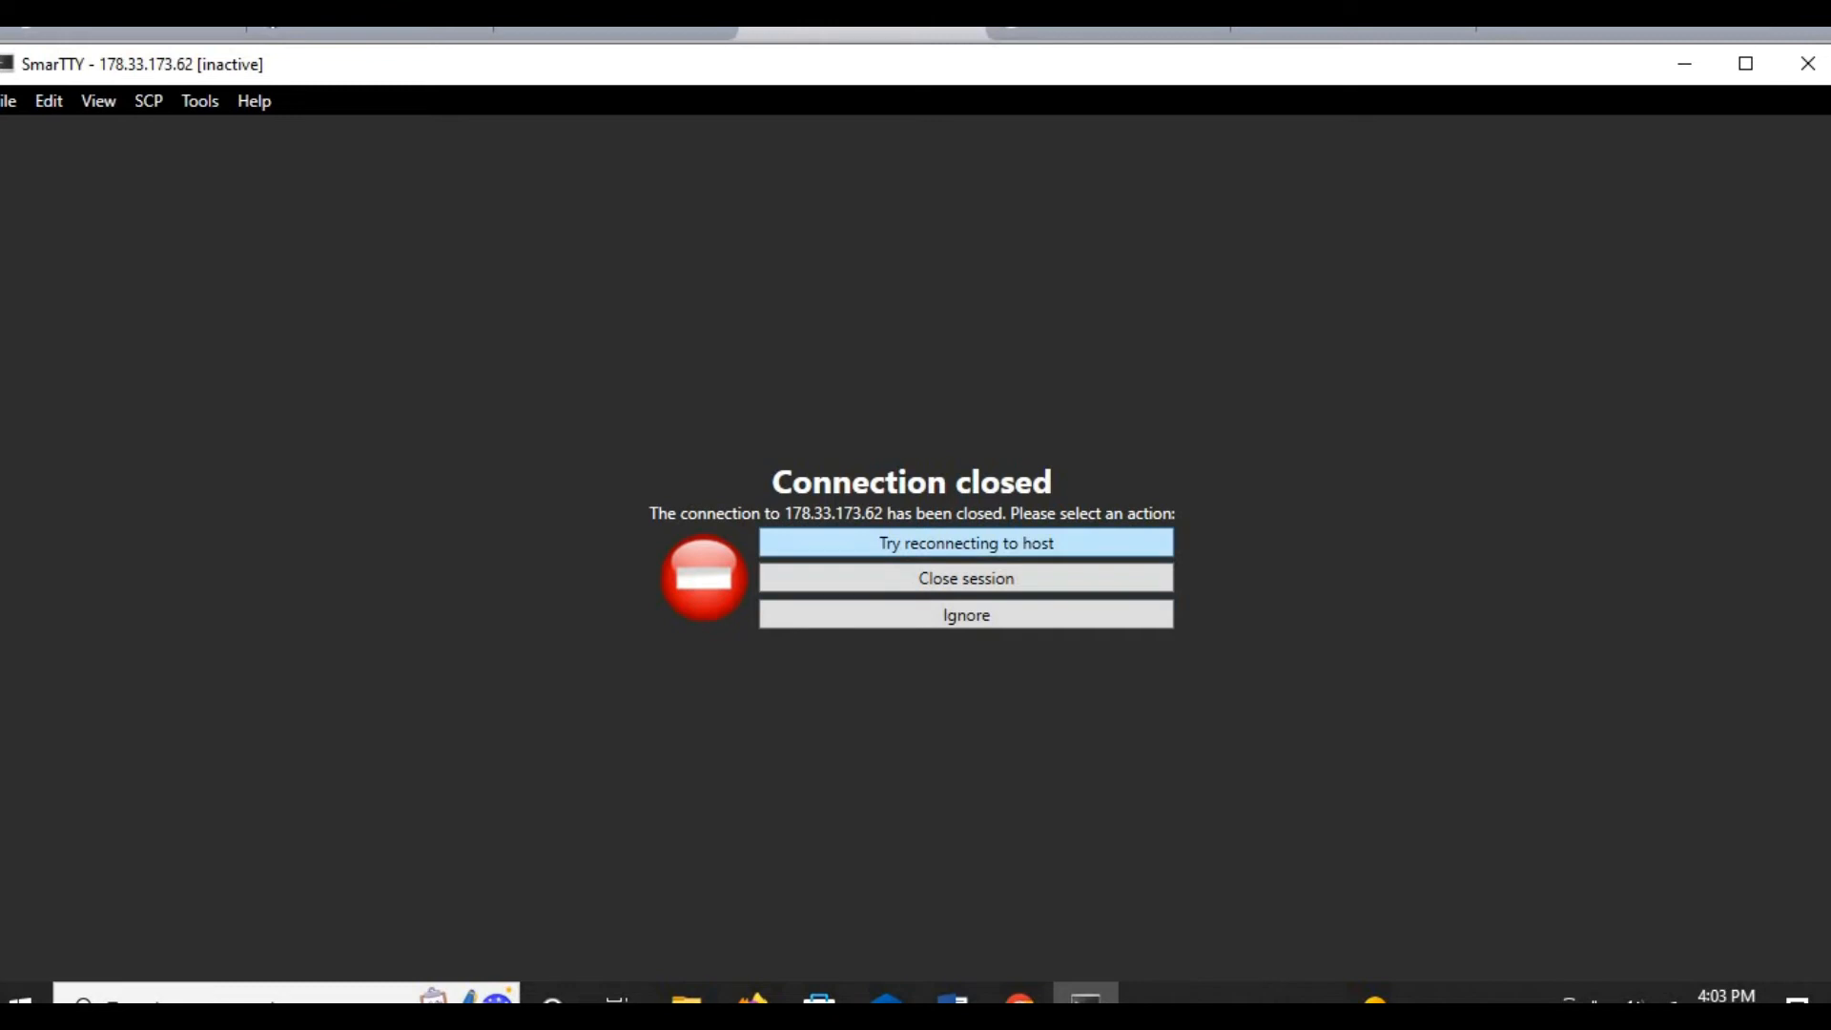
click(964, 542)
text(178.33.173.62:8090)
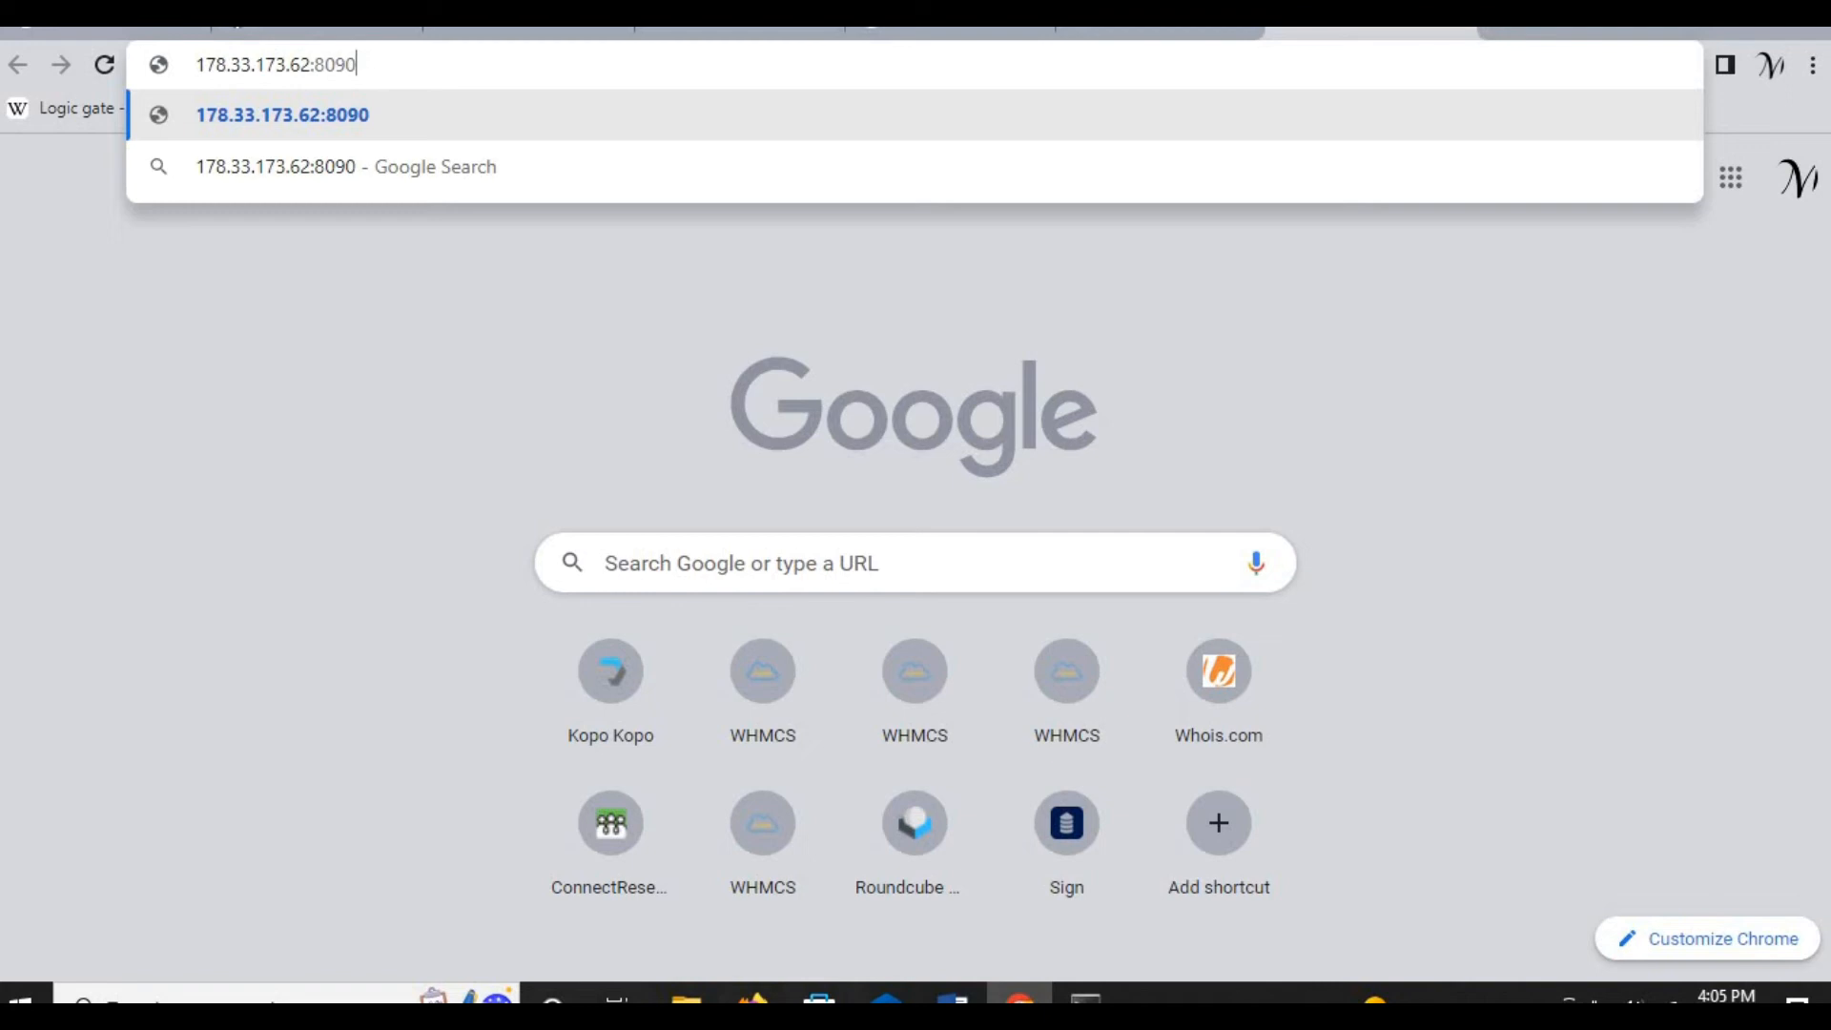
Step: Load 178.33.173.62:8090 and sign in to CyberPanel as Admin with the password
key(Enter)
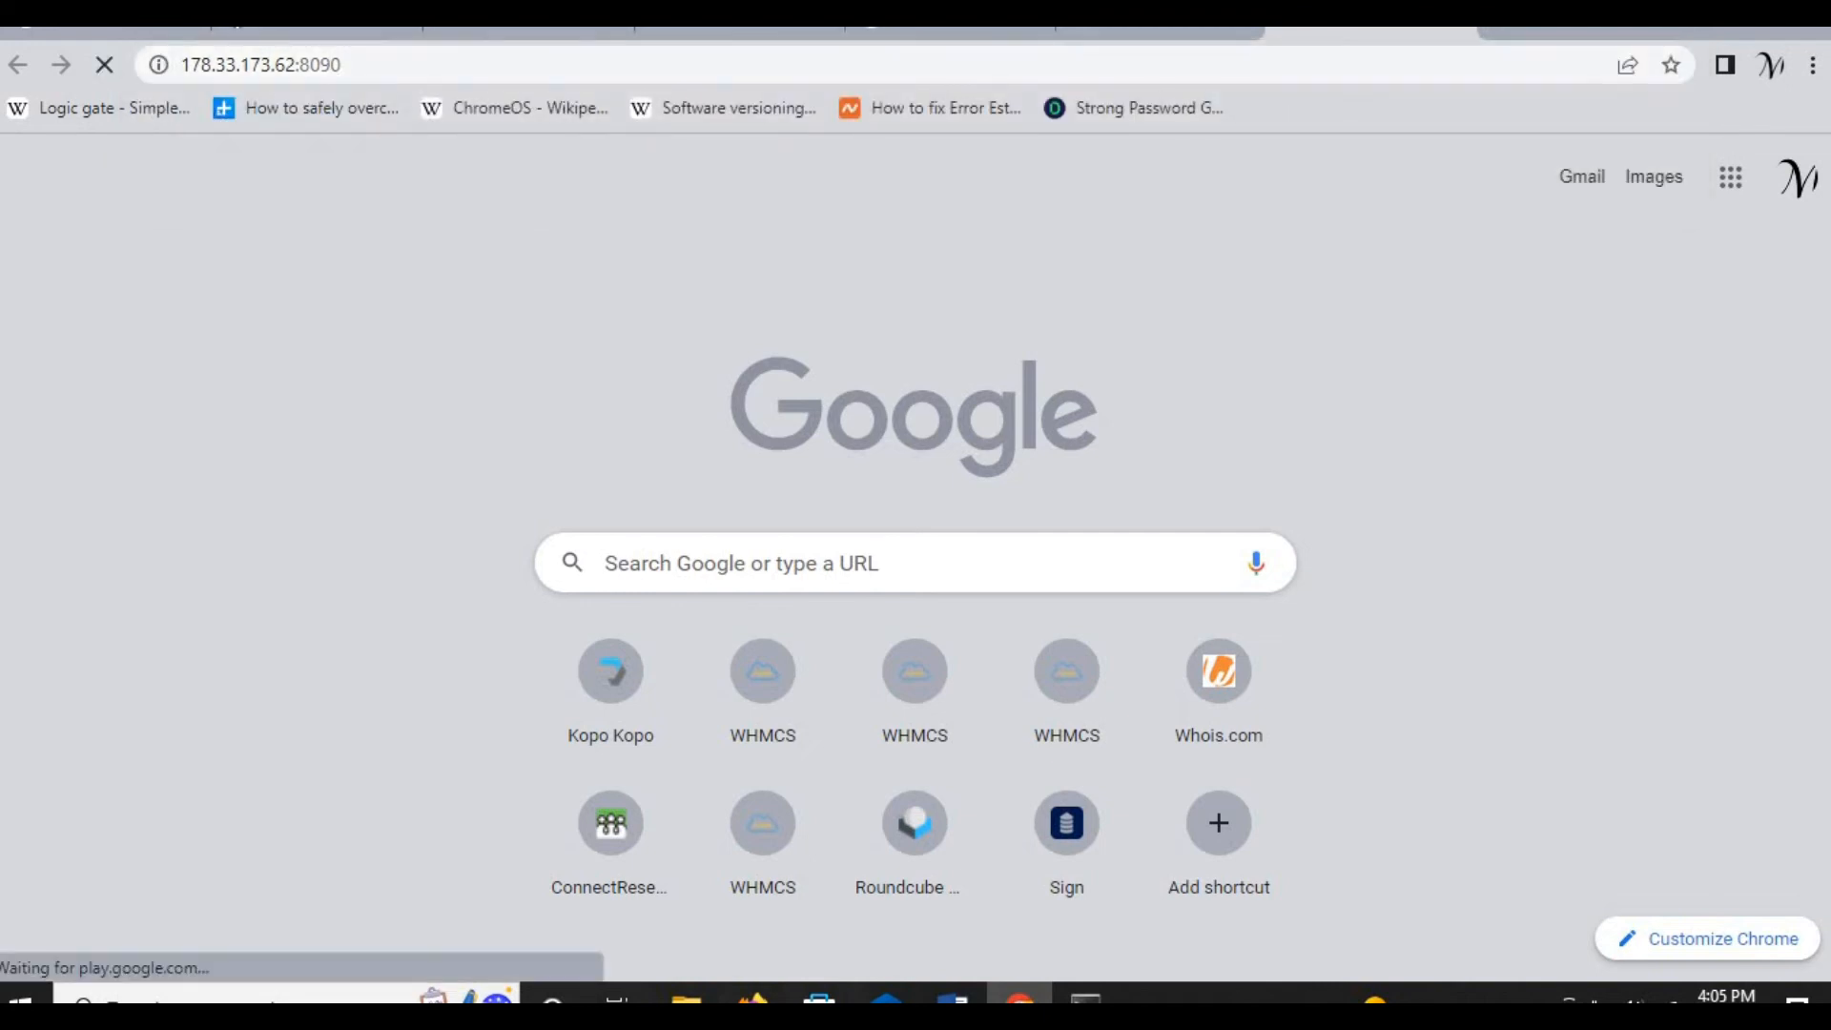
text(A)
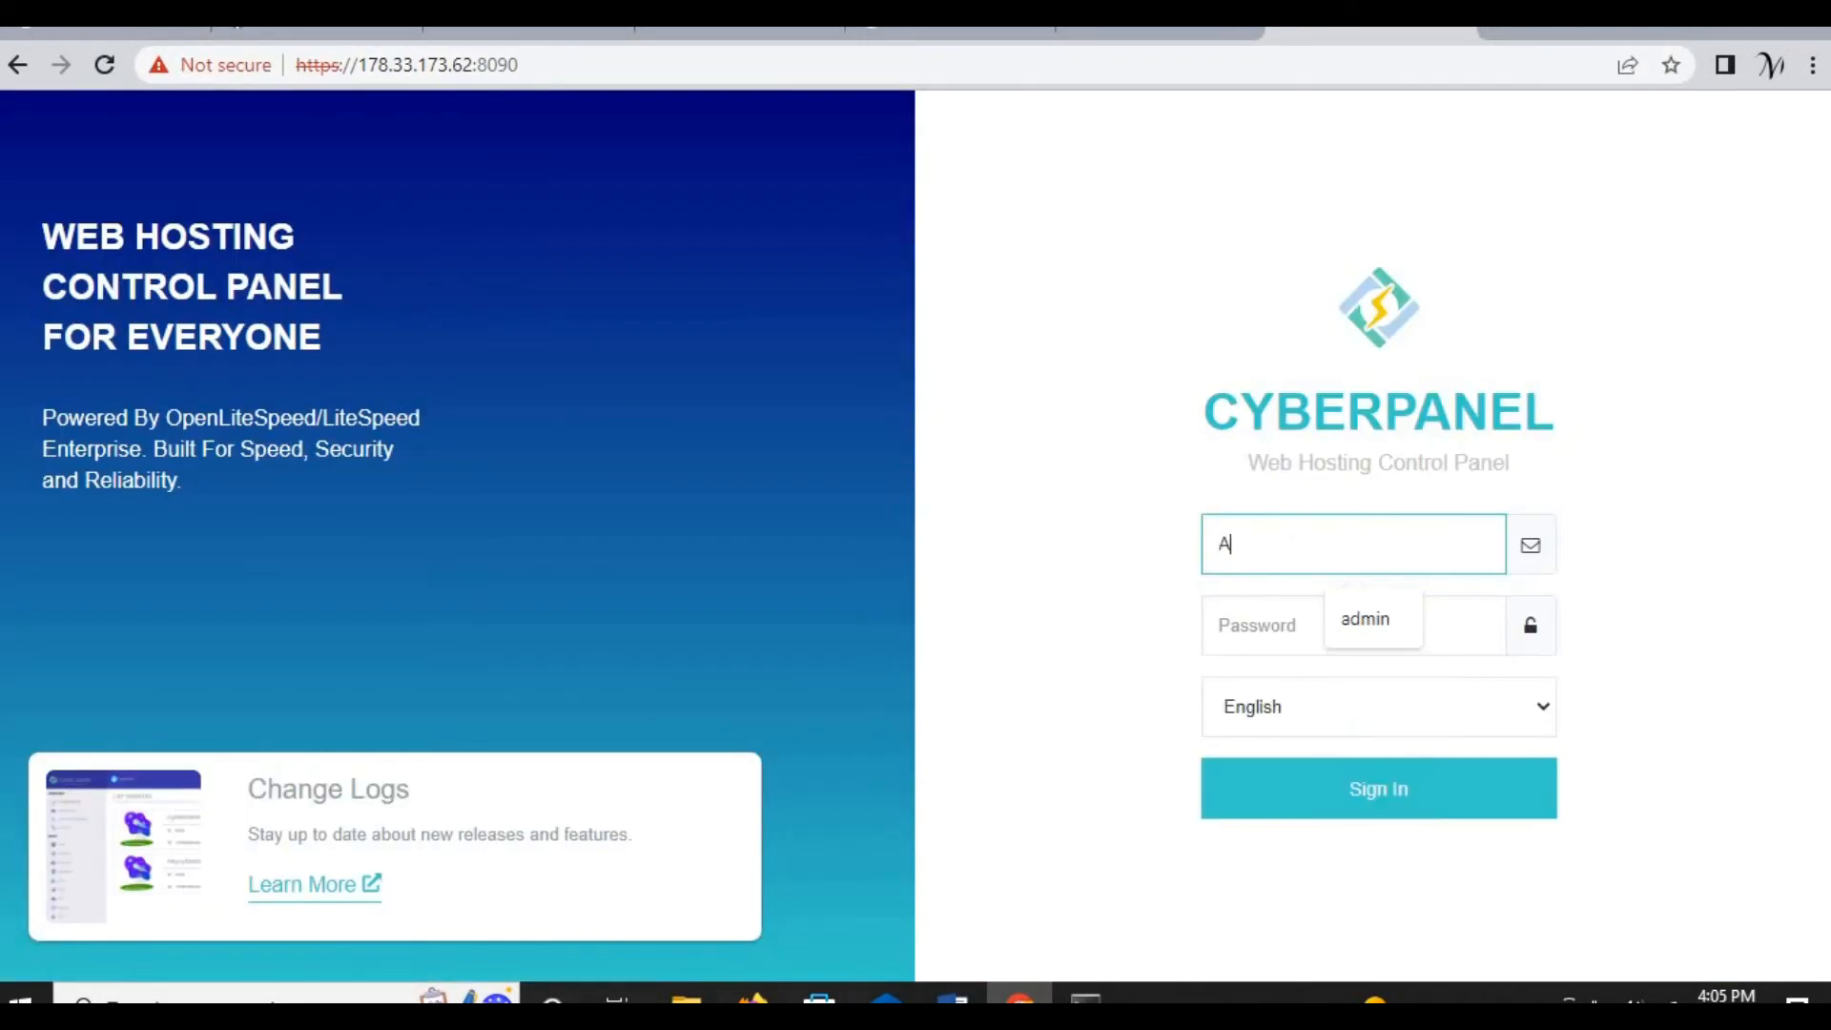
text(dmin)
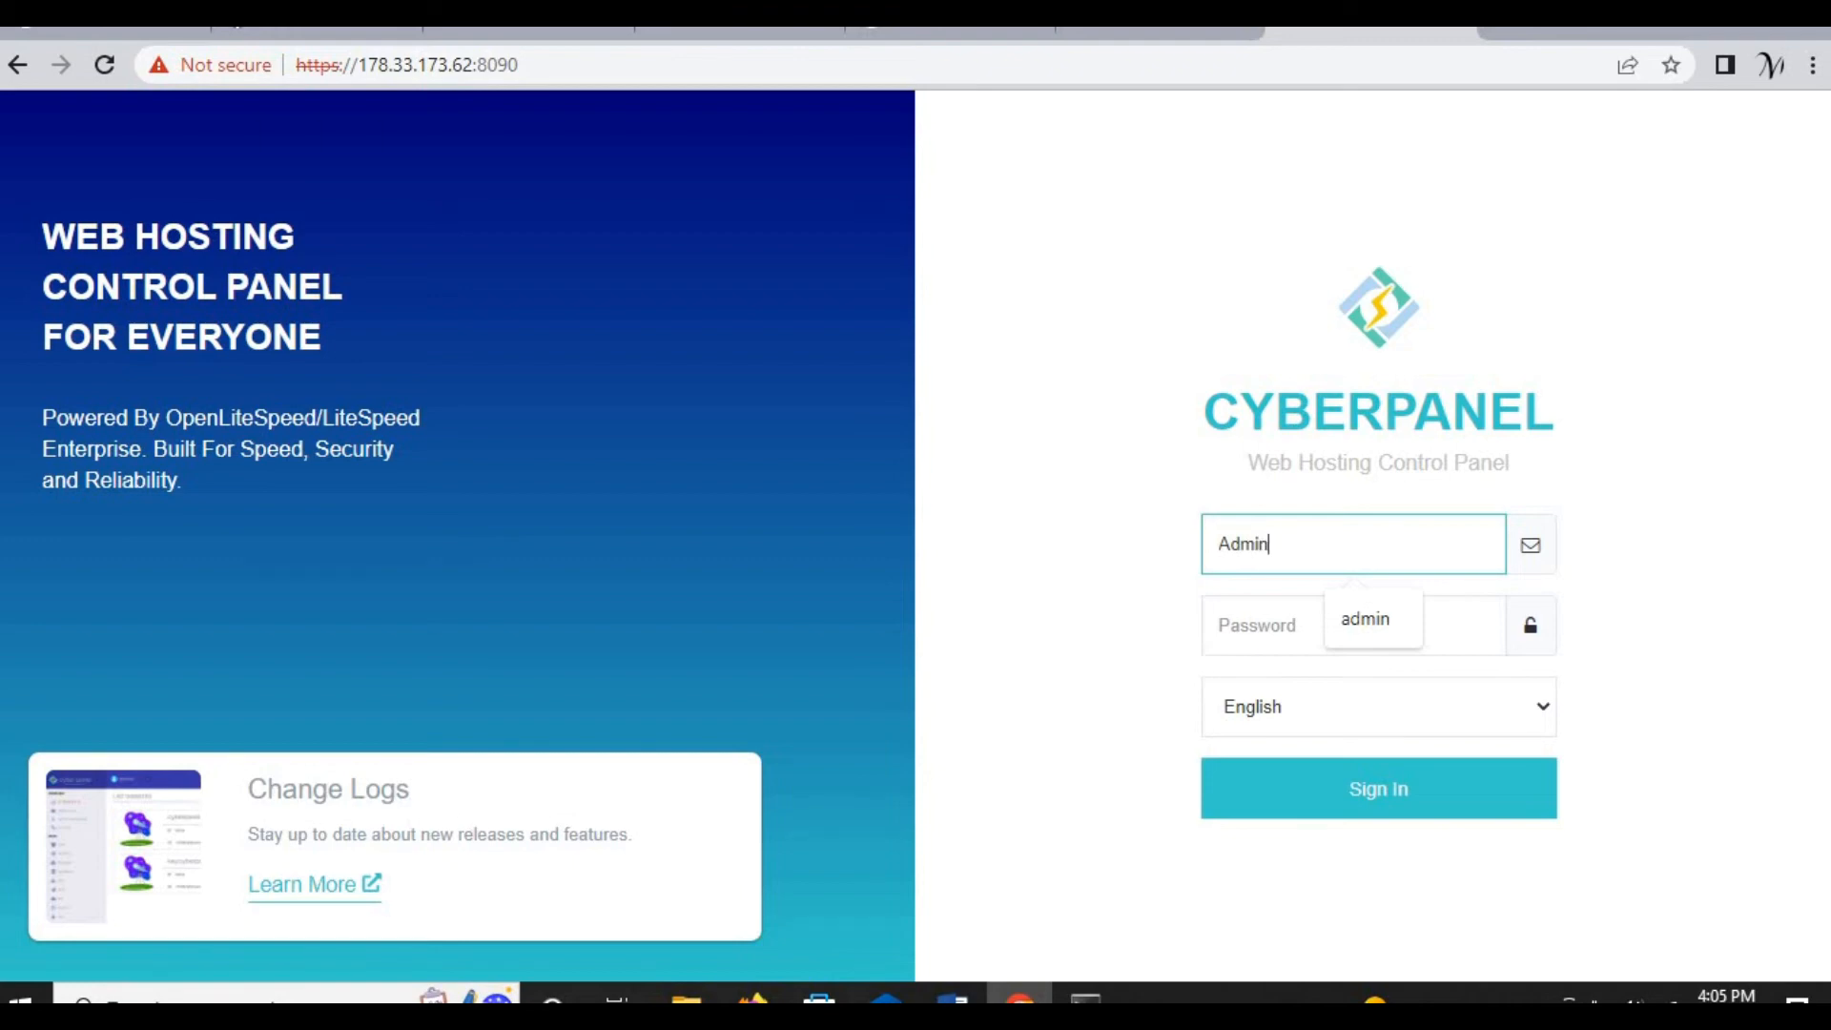
click(1379, 707)
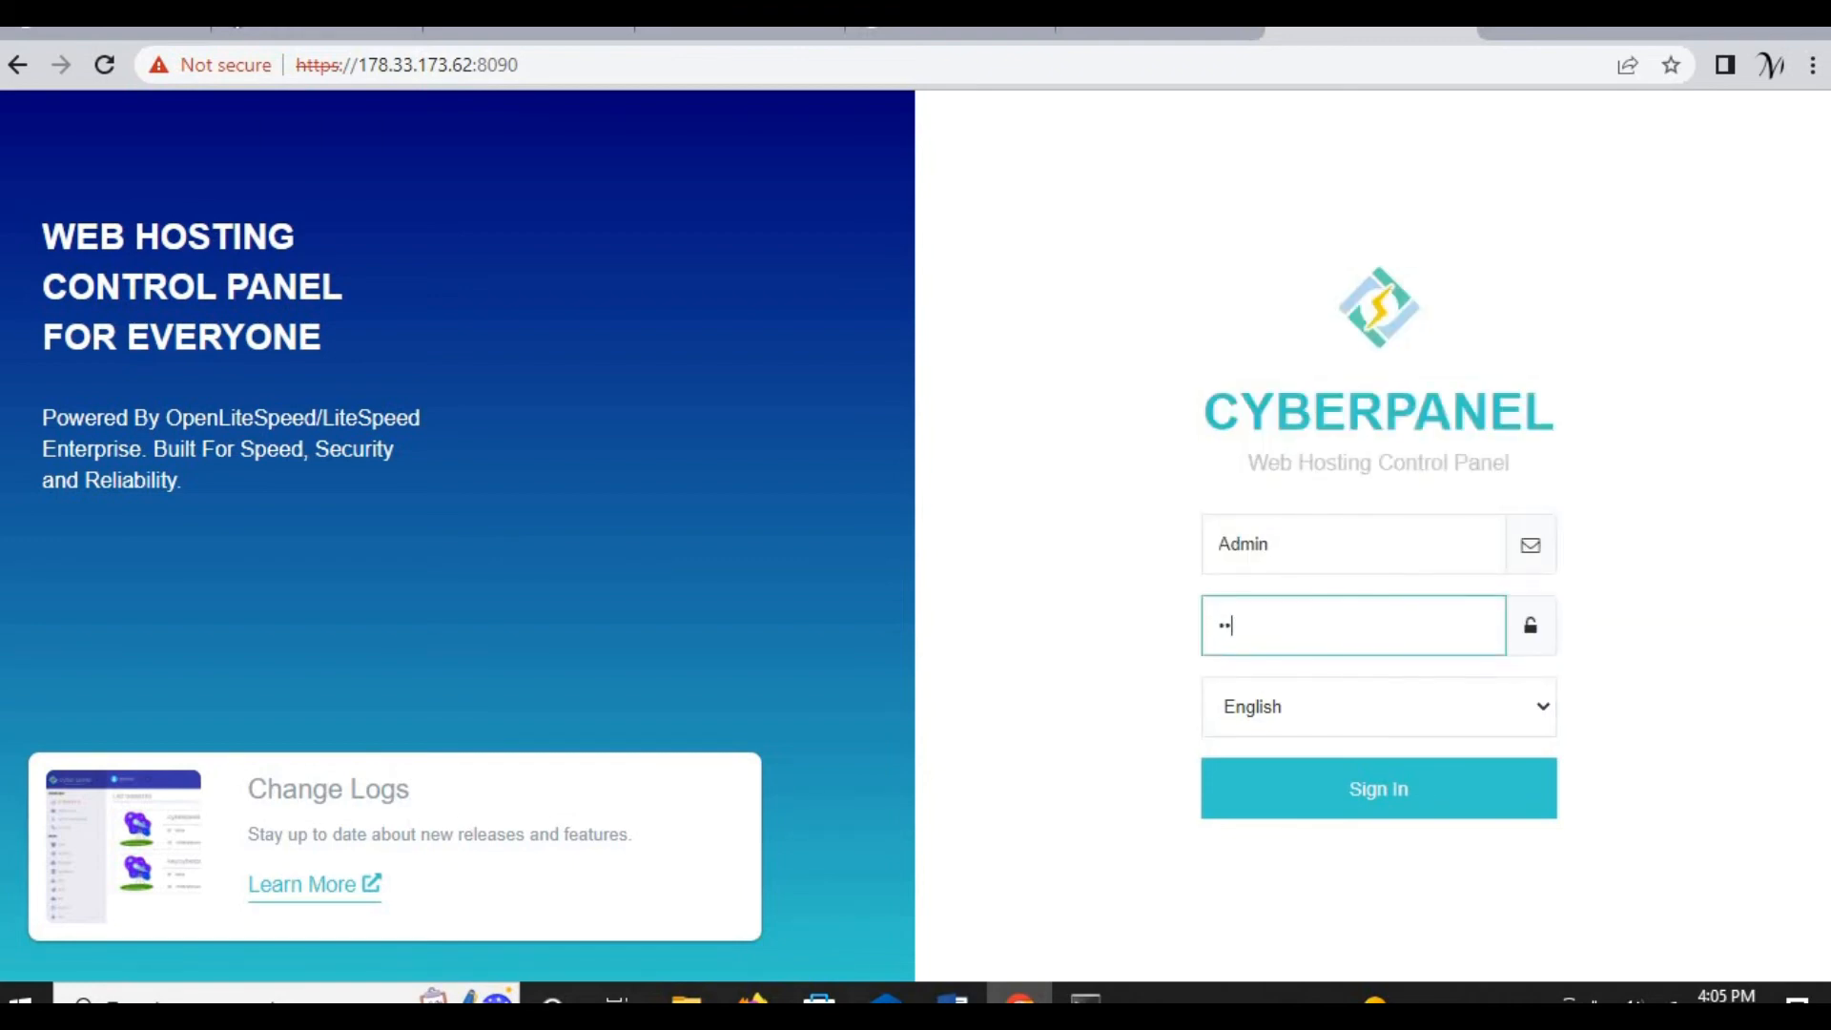
text(••••)
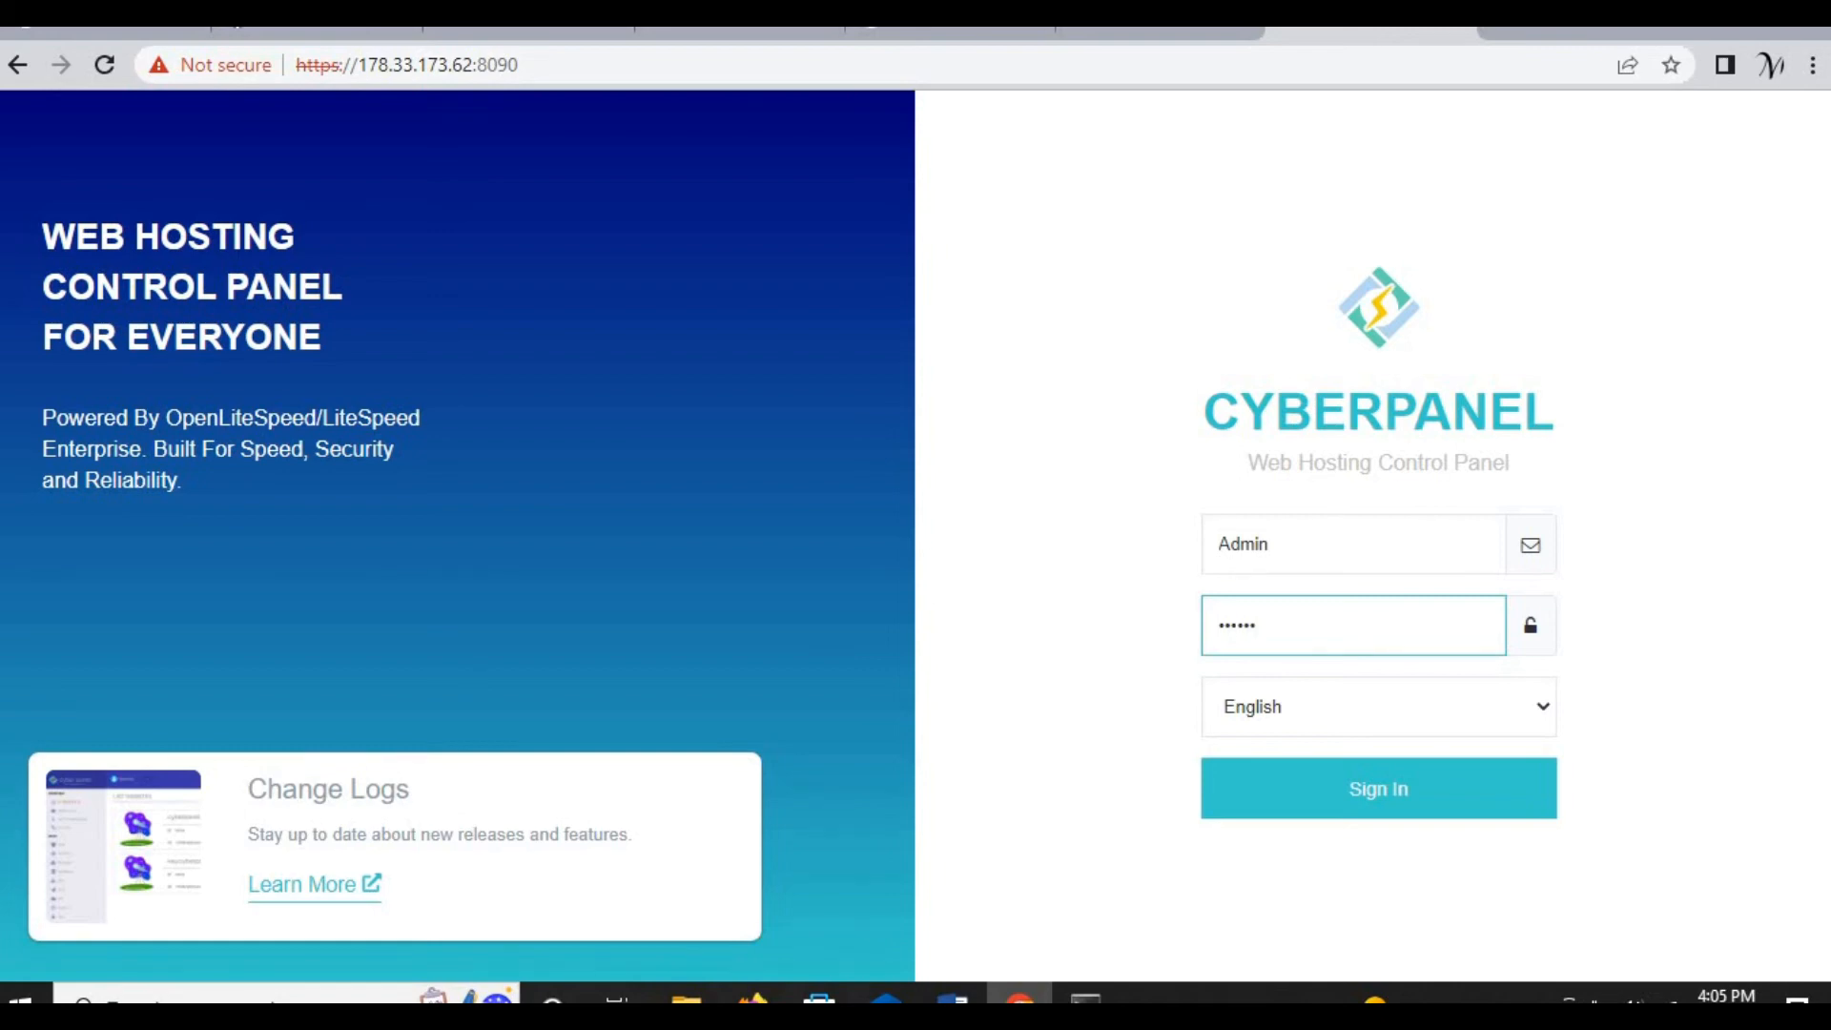
text(•)
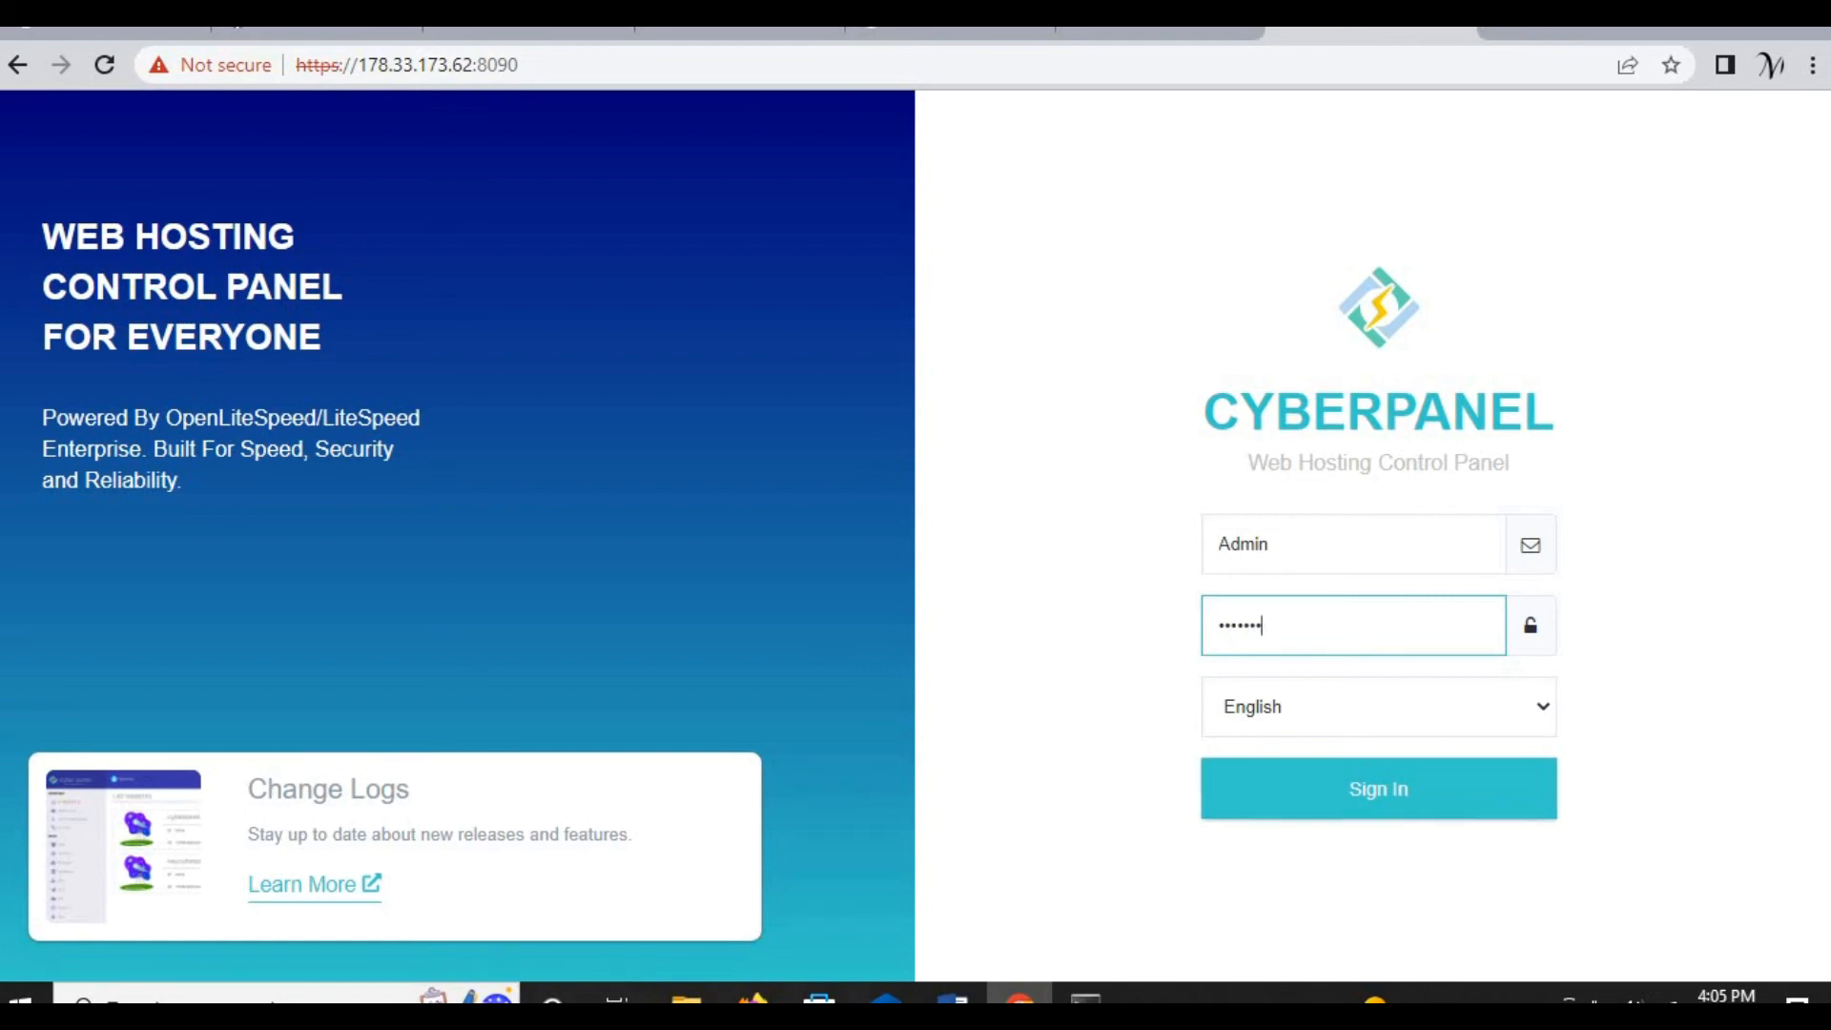
click(1378, 787)
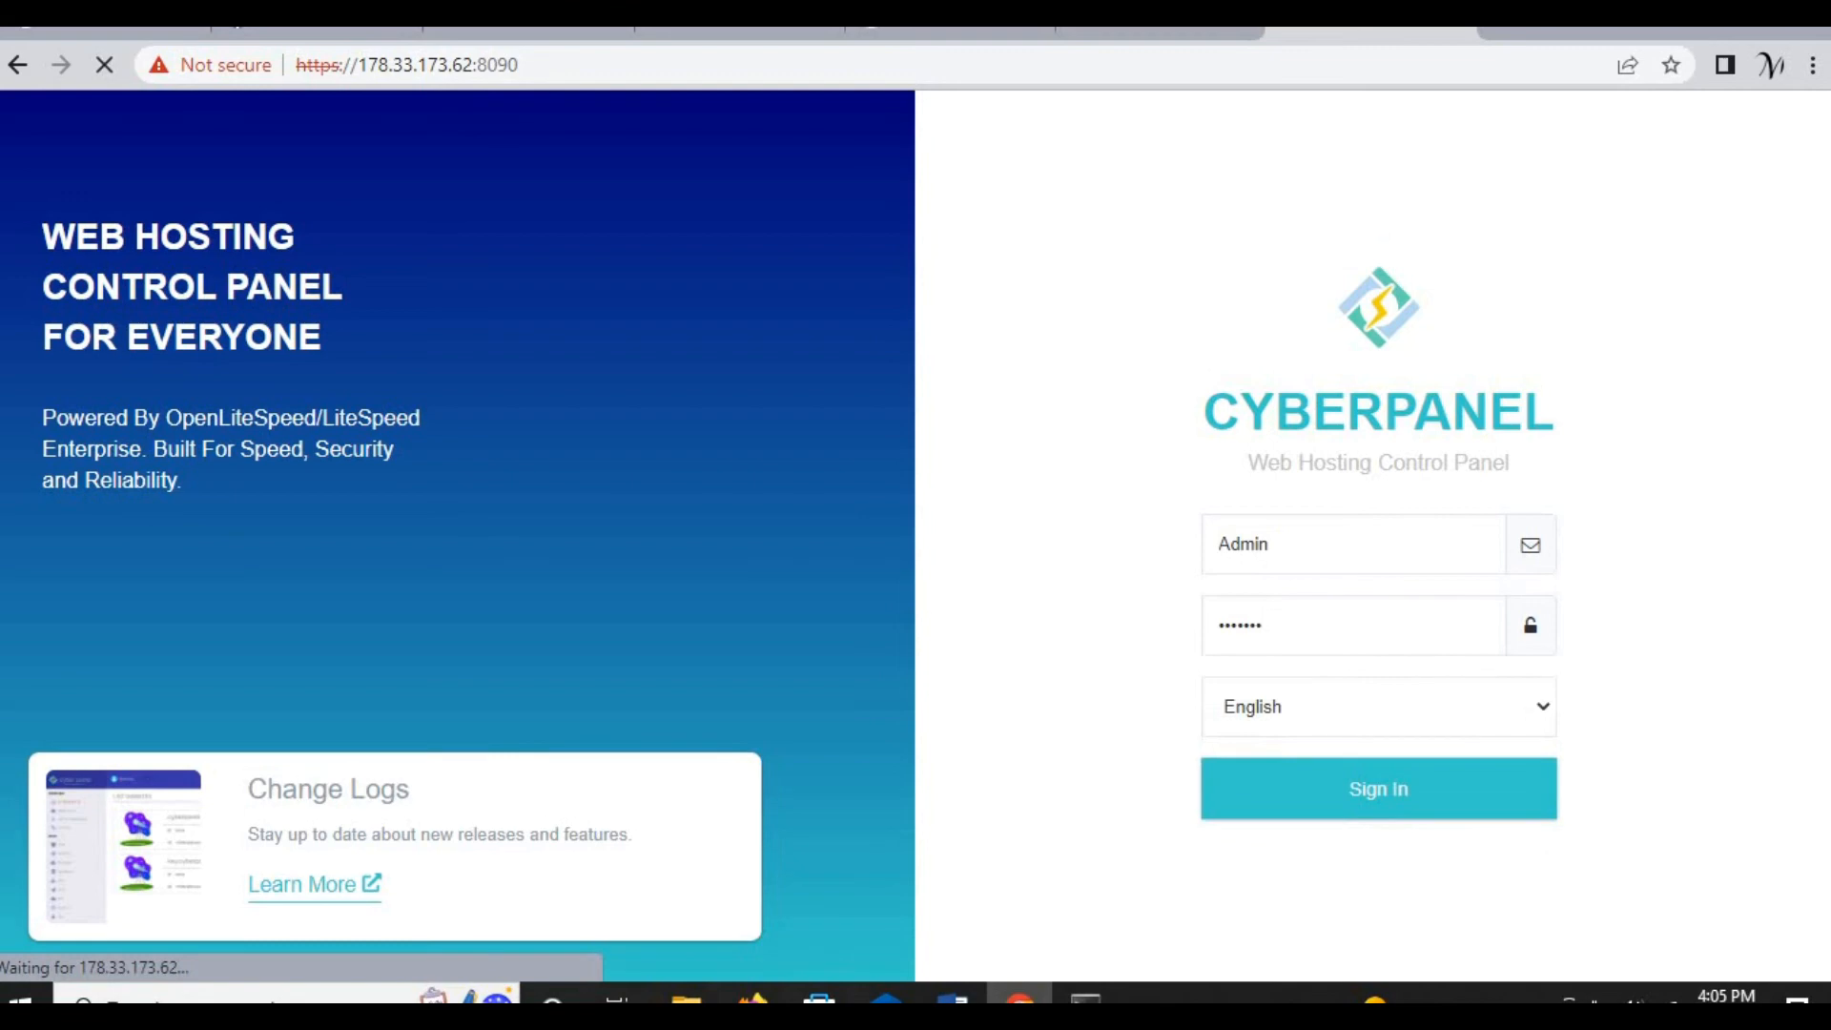
click(1378, 789)
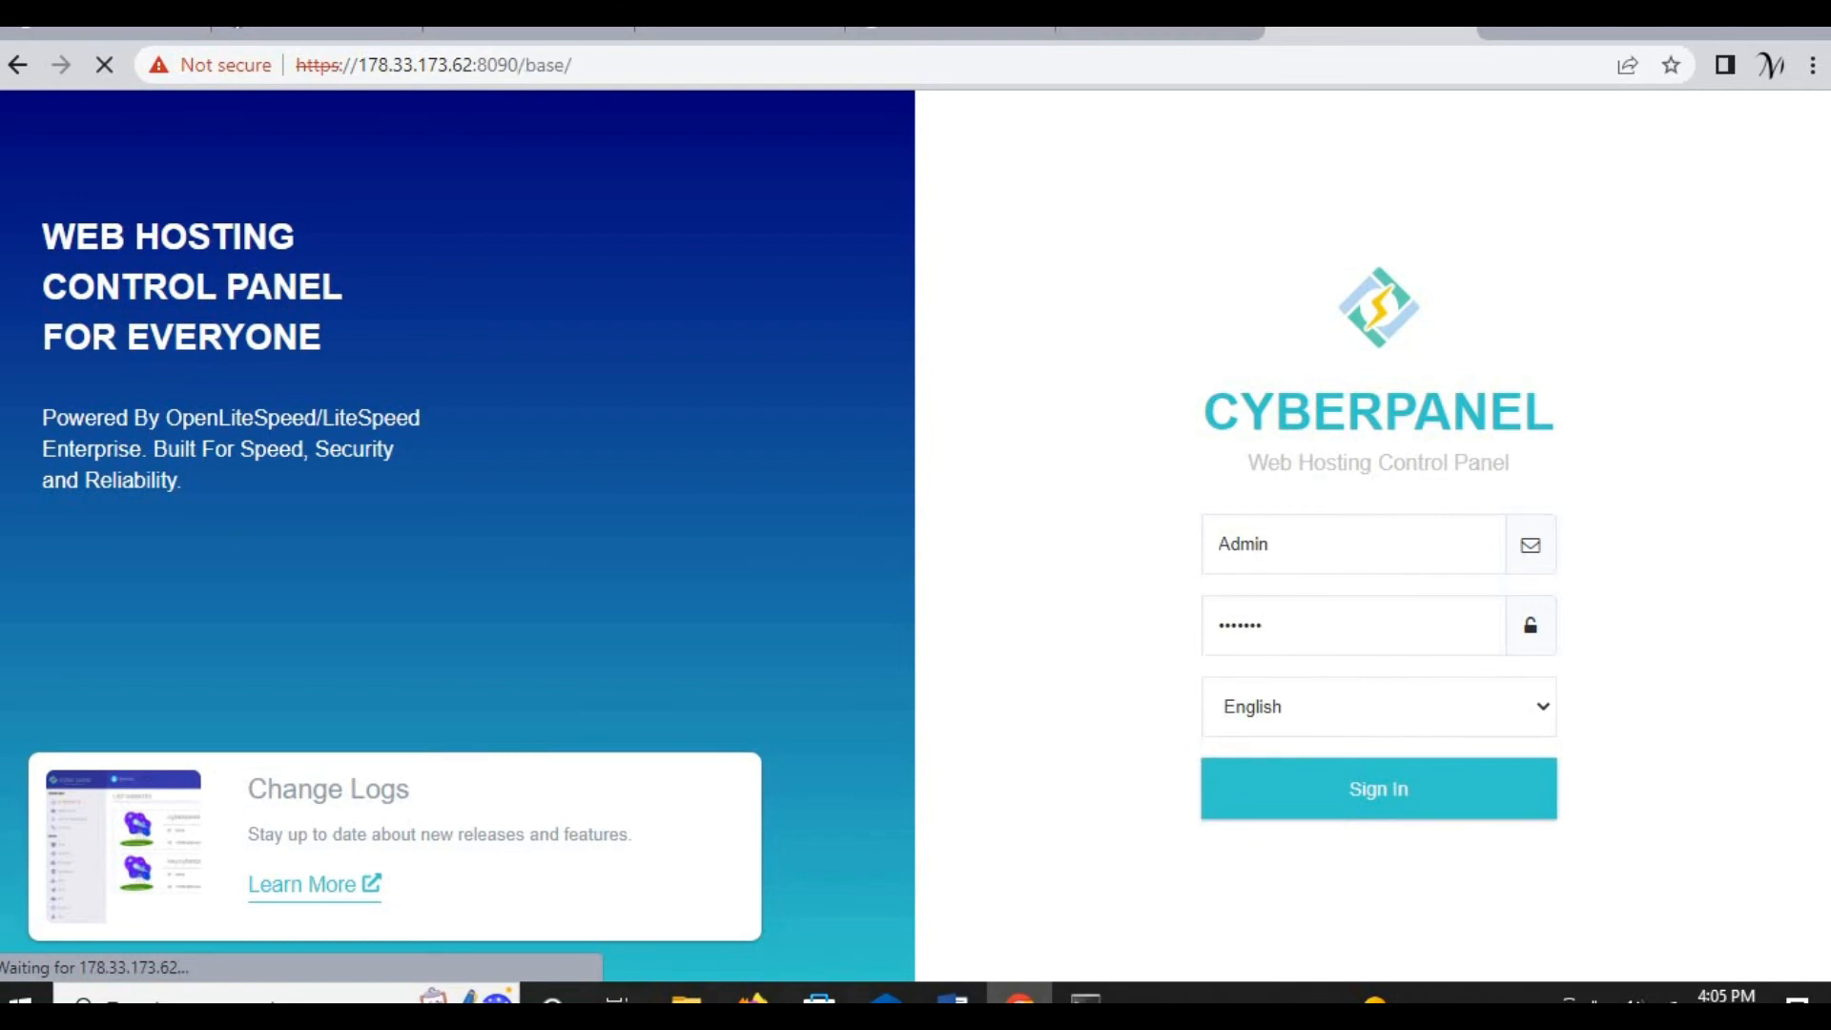
click(1377, 789)
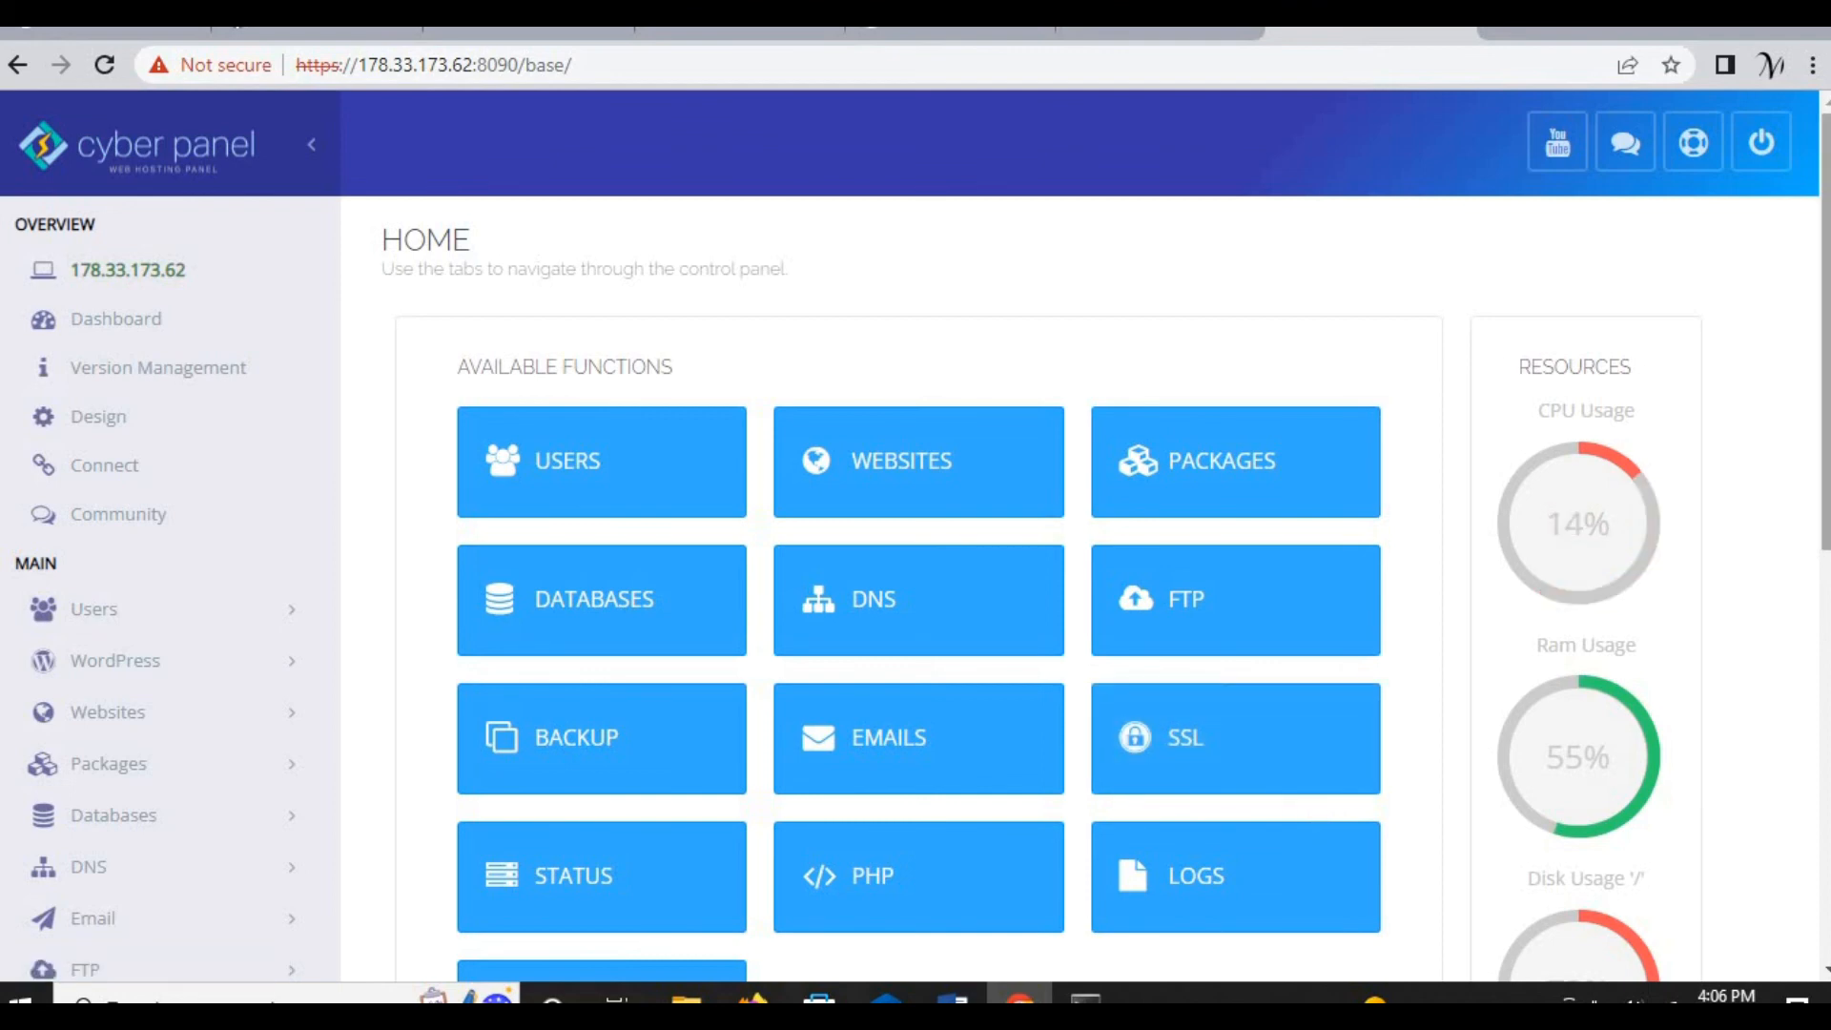
scroll(down, 3)
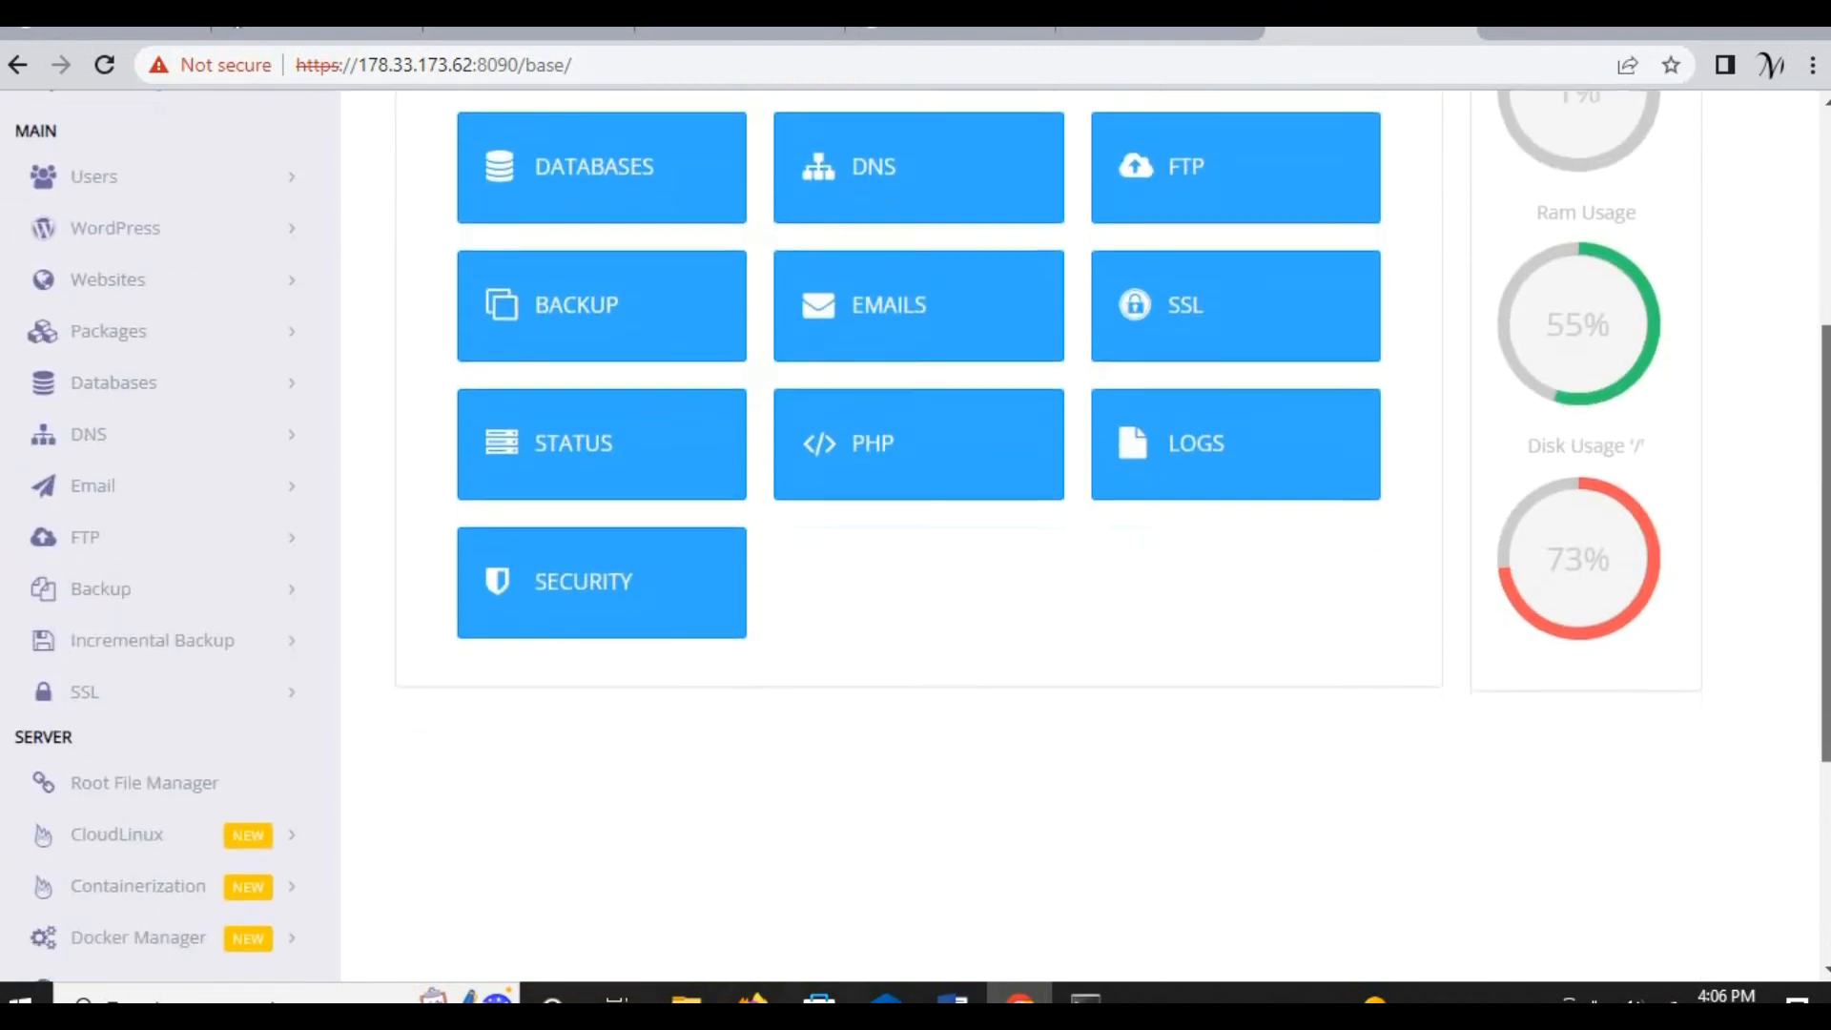
scroll(up, 3)
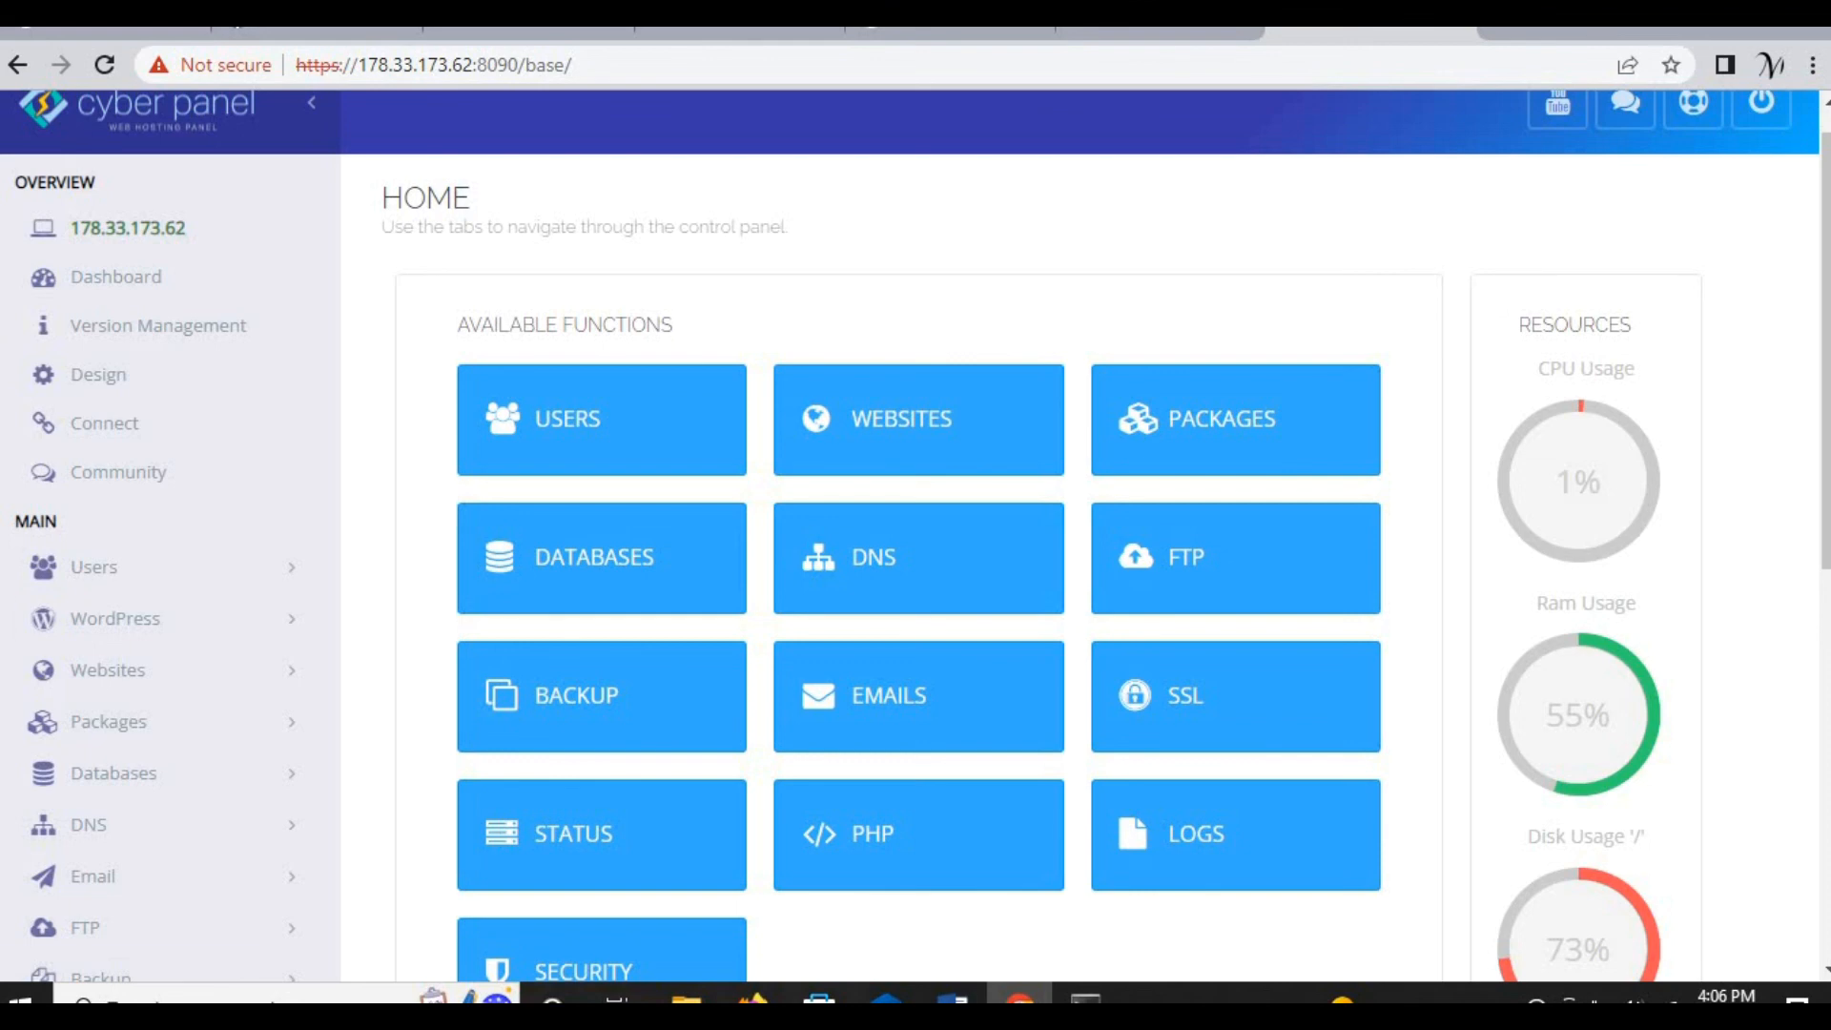
mouse_move(115, 618)
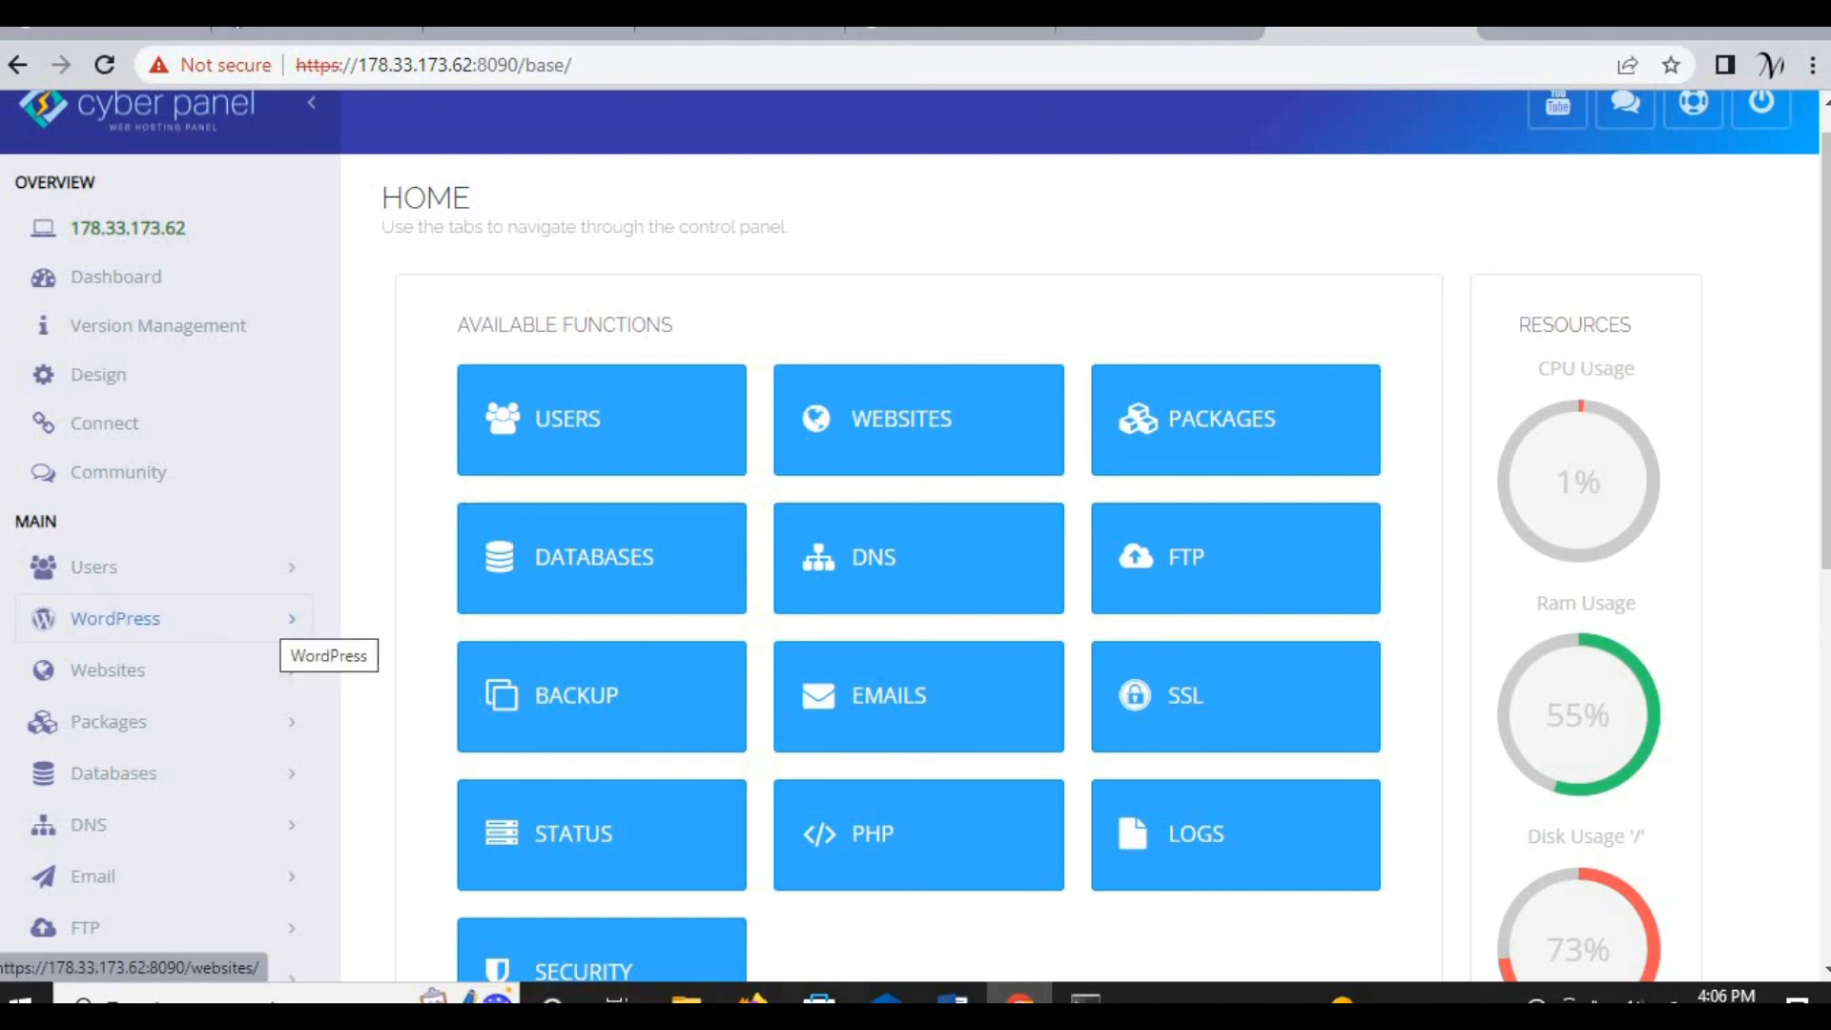
click(115, 618)
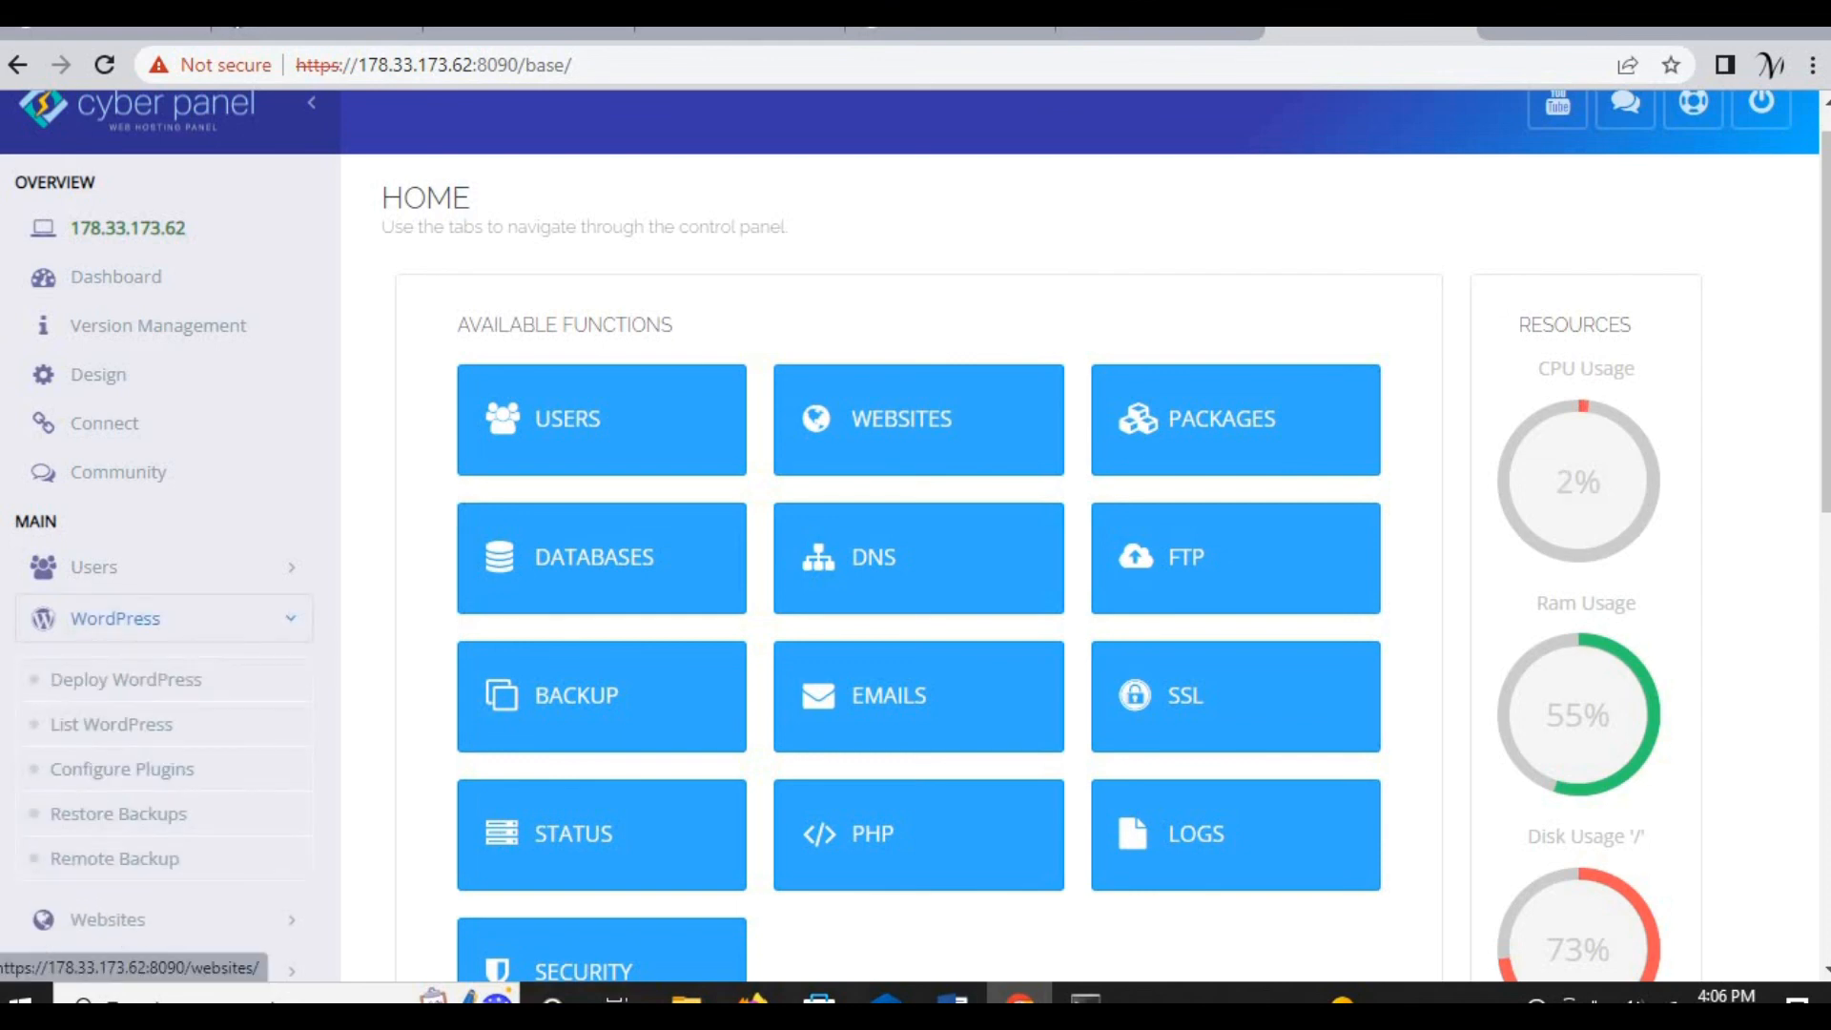
click(114, 618)
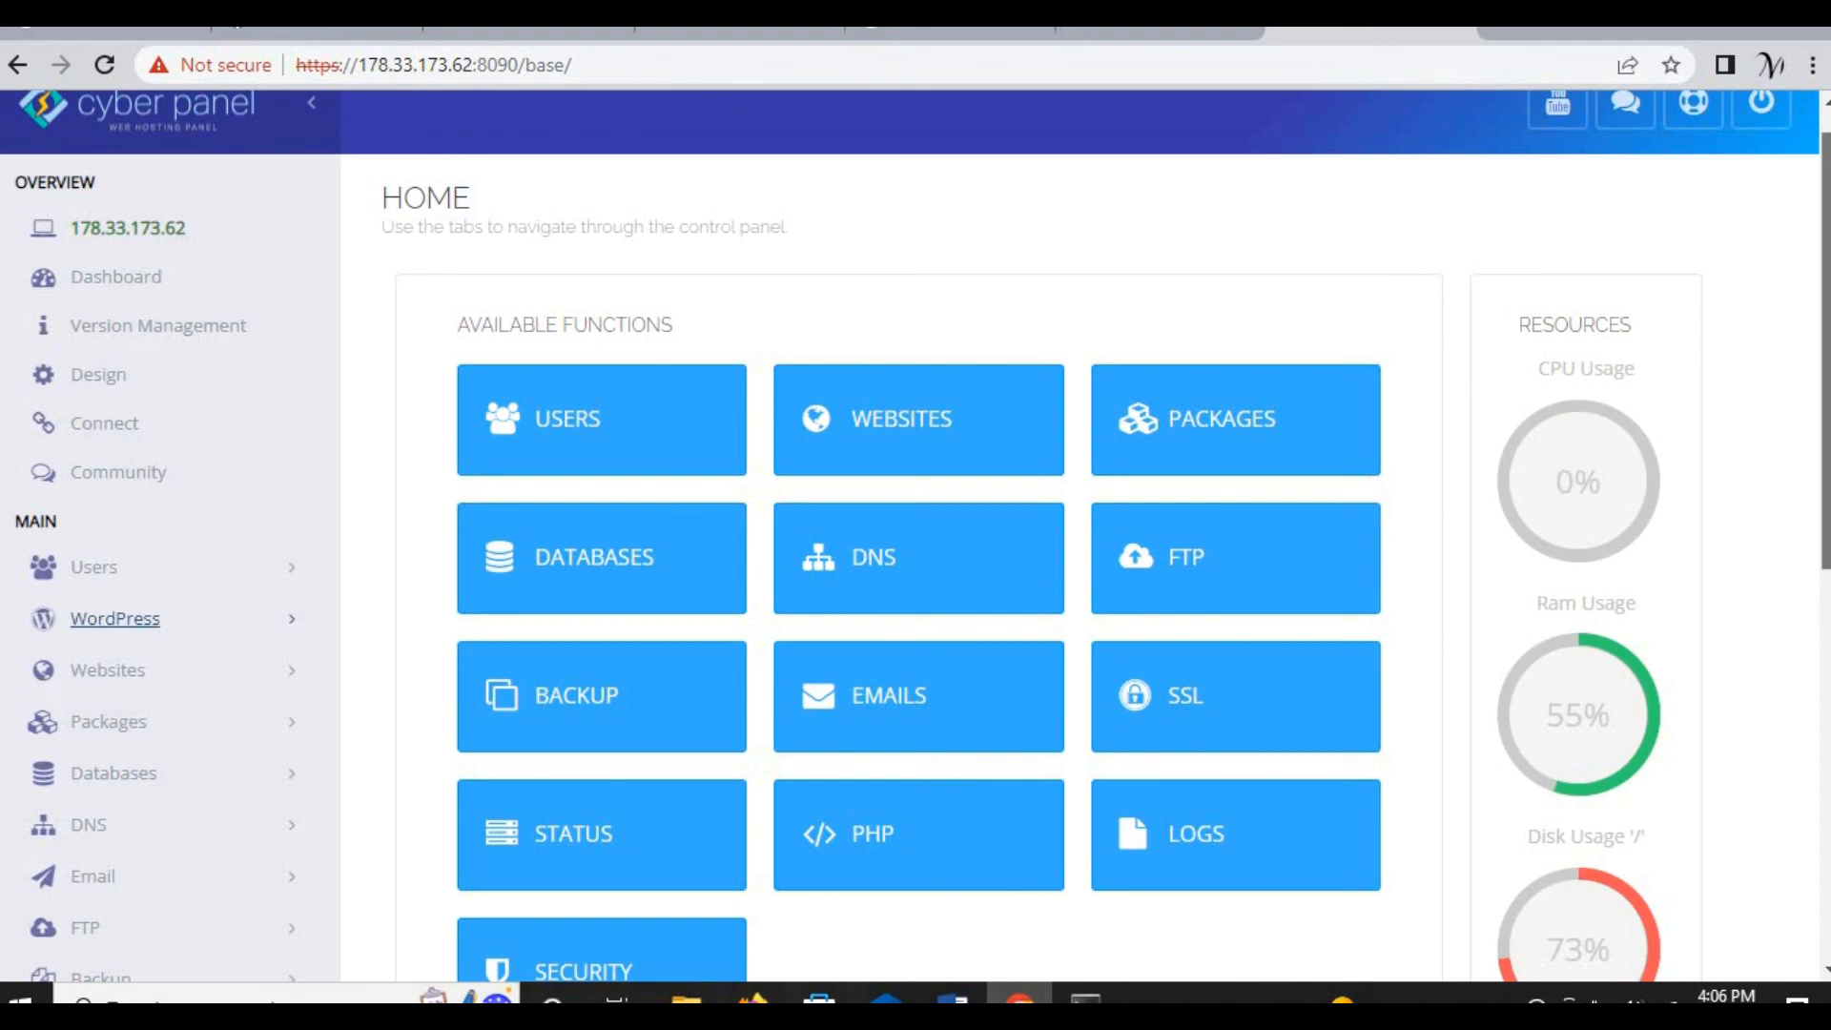
scroll(down, 3)
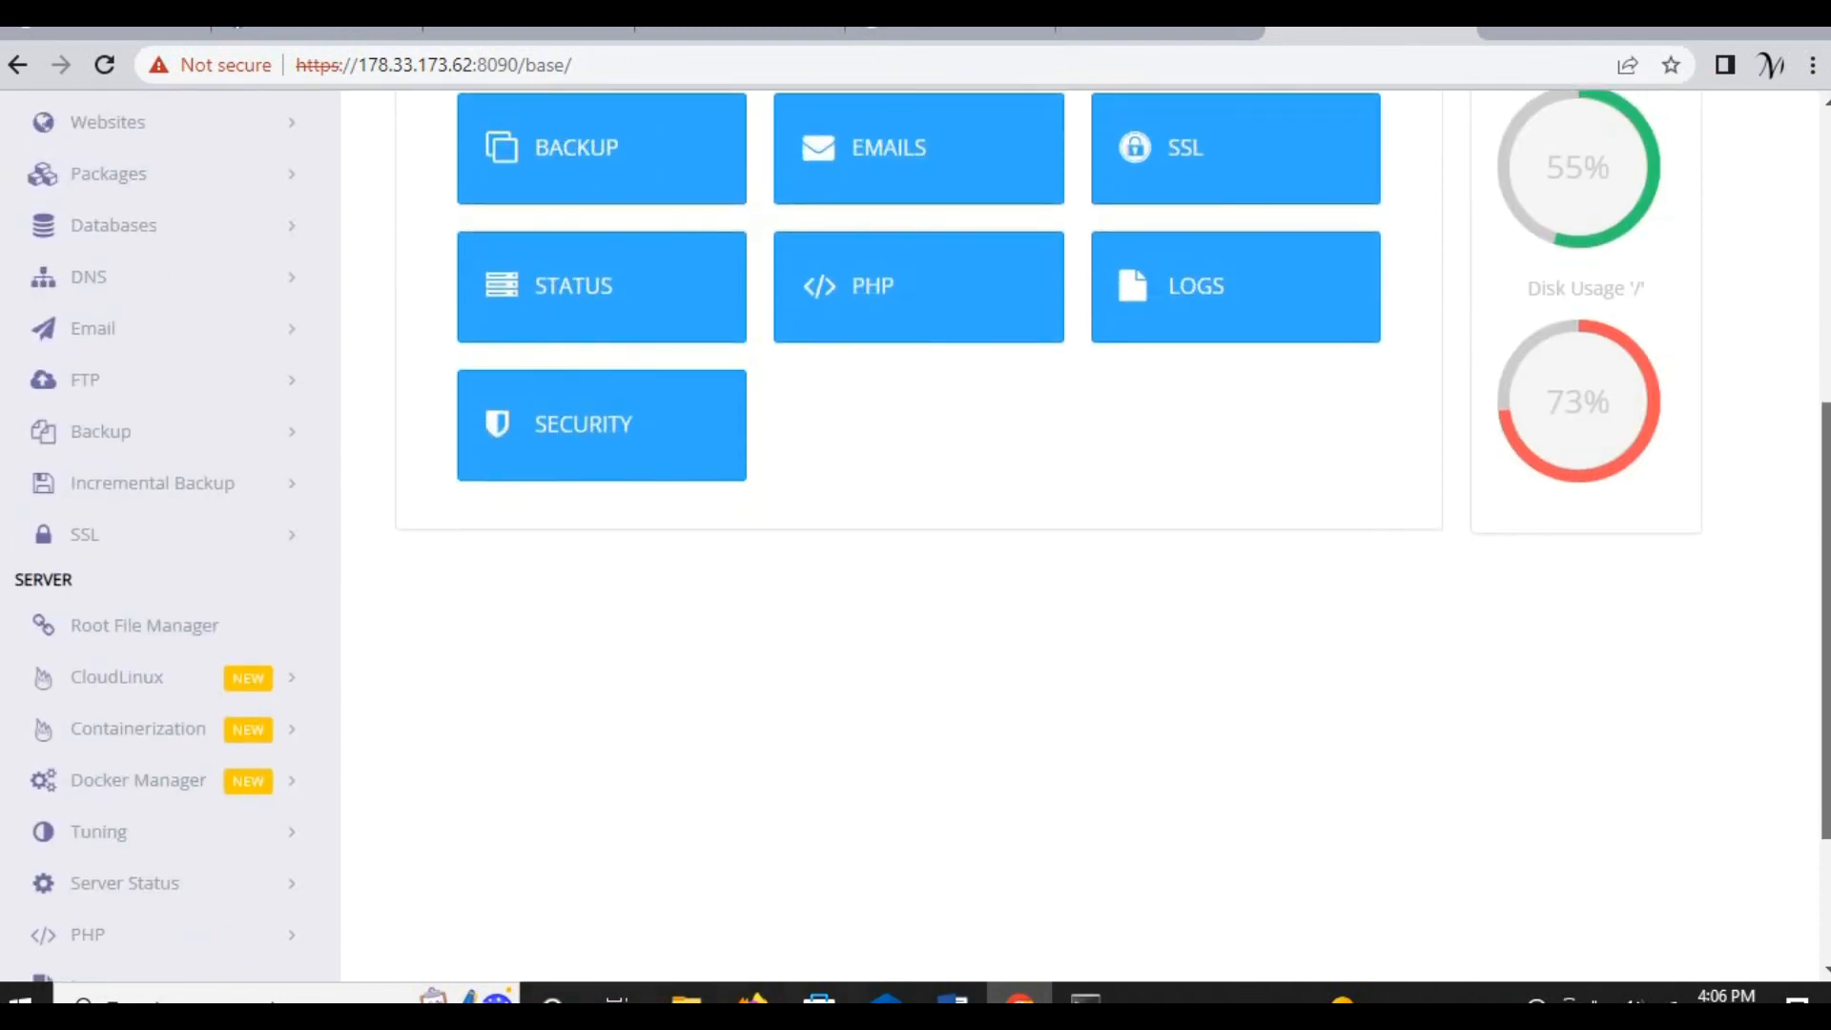